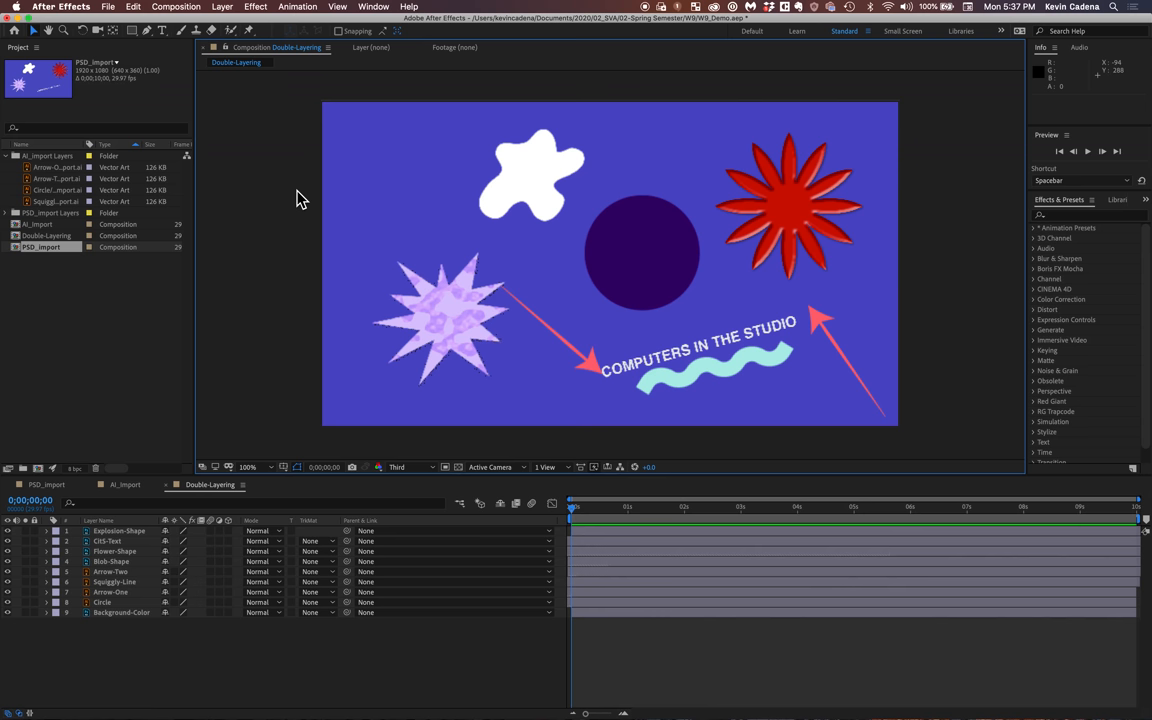
pyautogui.moveTo(800, 432)
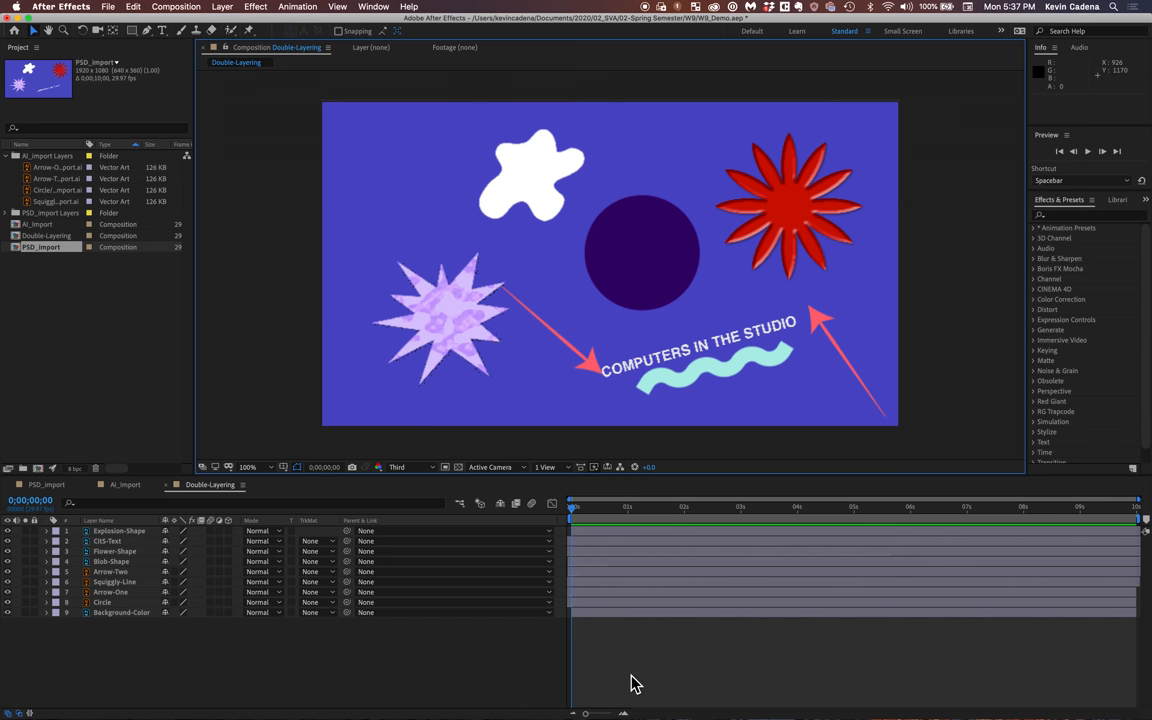
pyautogui.moveTo(1020, 630)
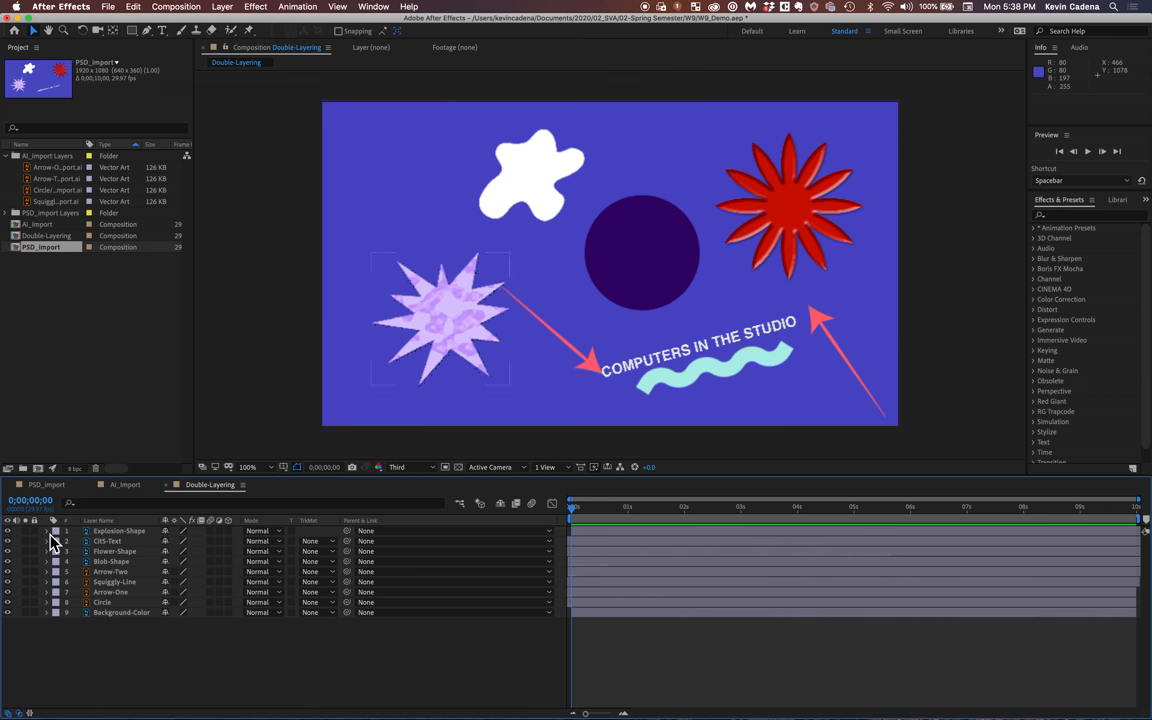
# Select the Explosion Shape layer and expand its Transform properties
pyautogui.click(120, 530)
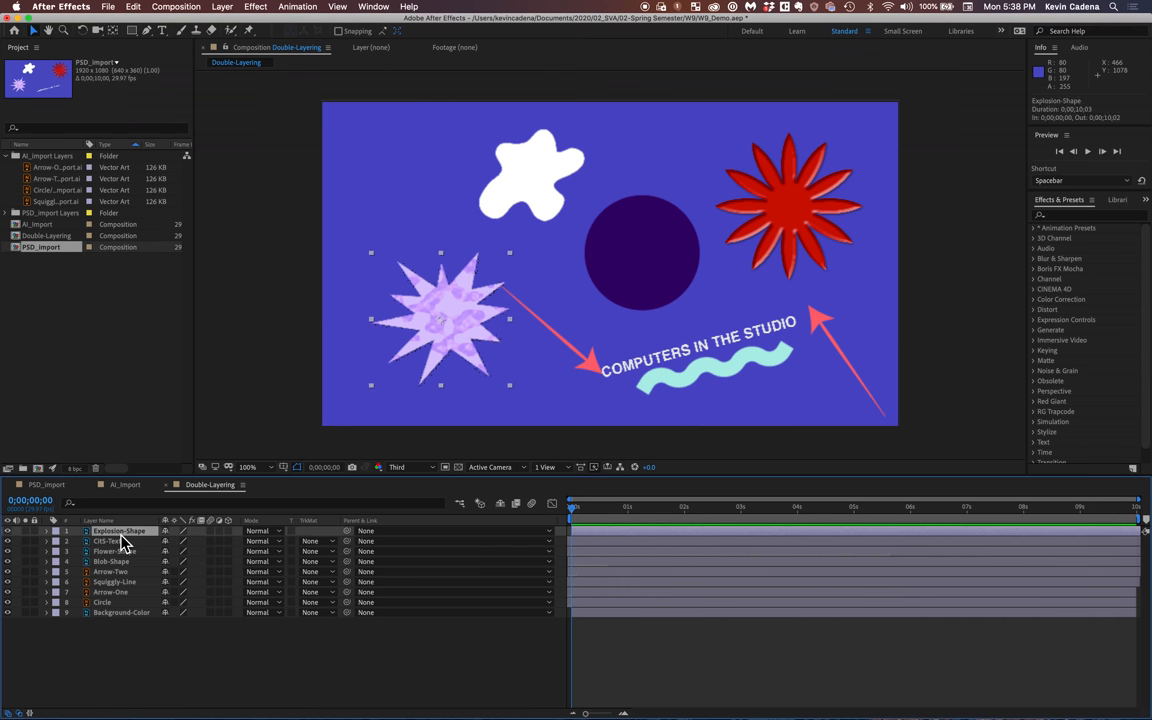
pyautogui.moveTo(296, 472)
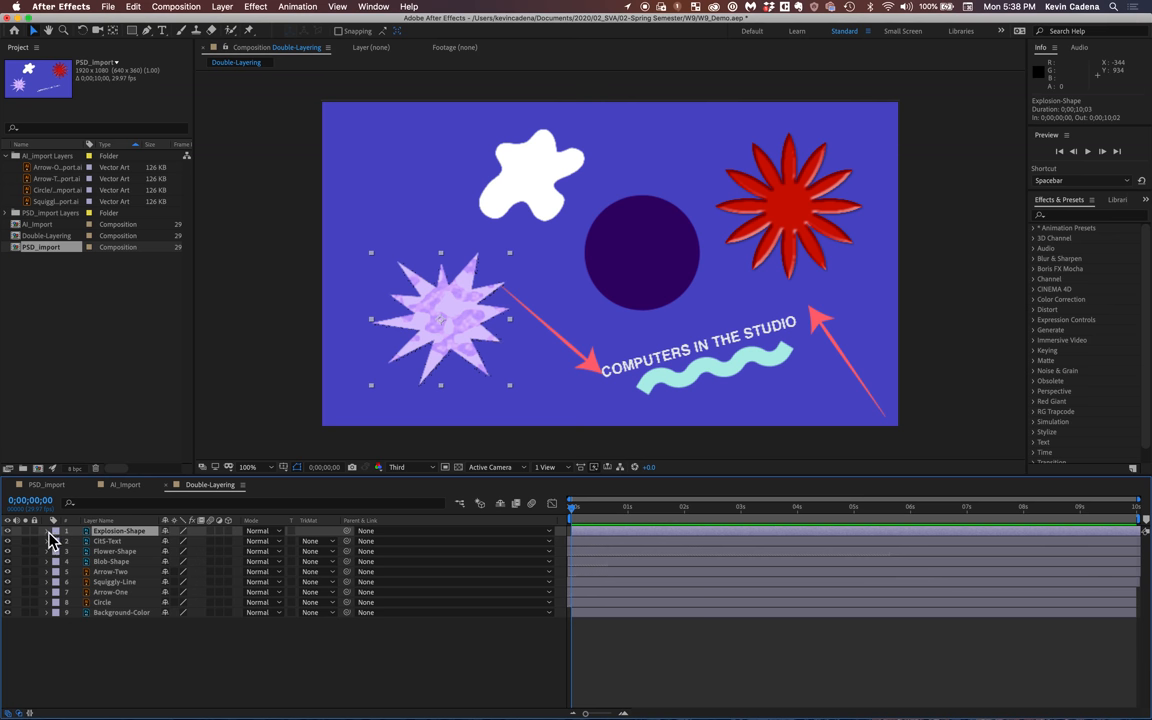
pyautogui.moveTo(52, 540)
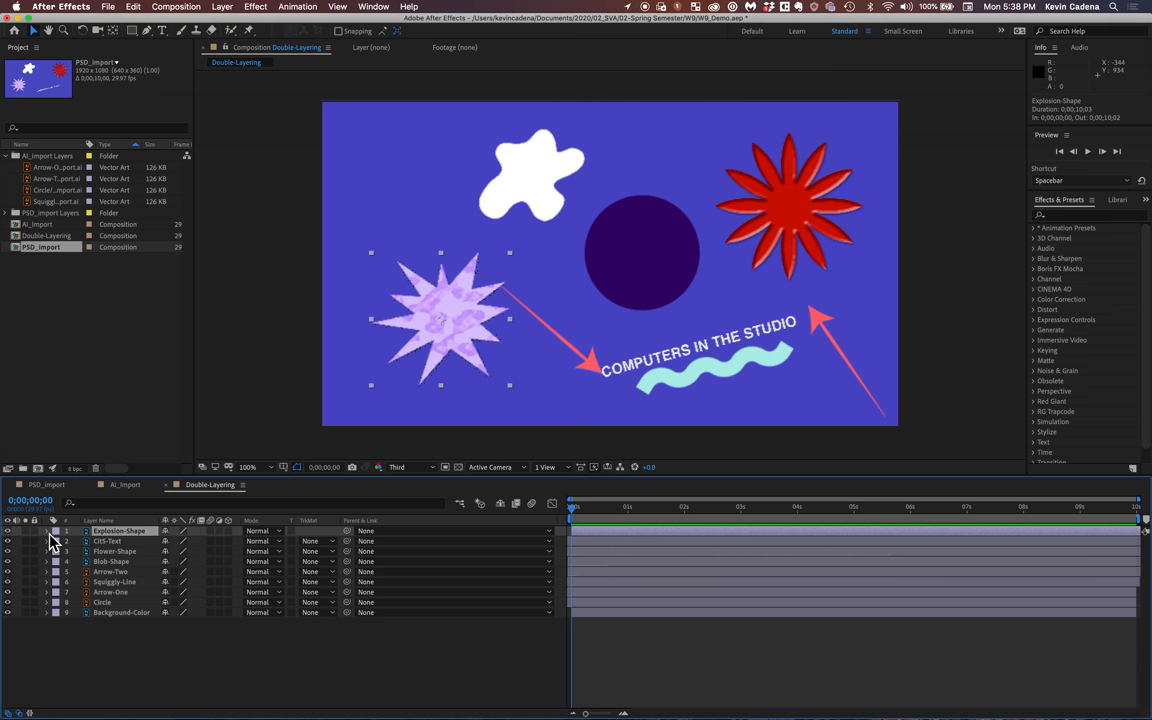
pyautogui.click(44, 532)
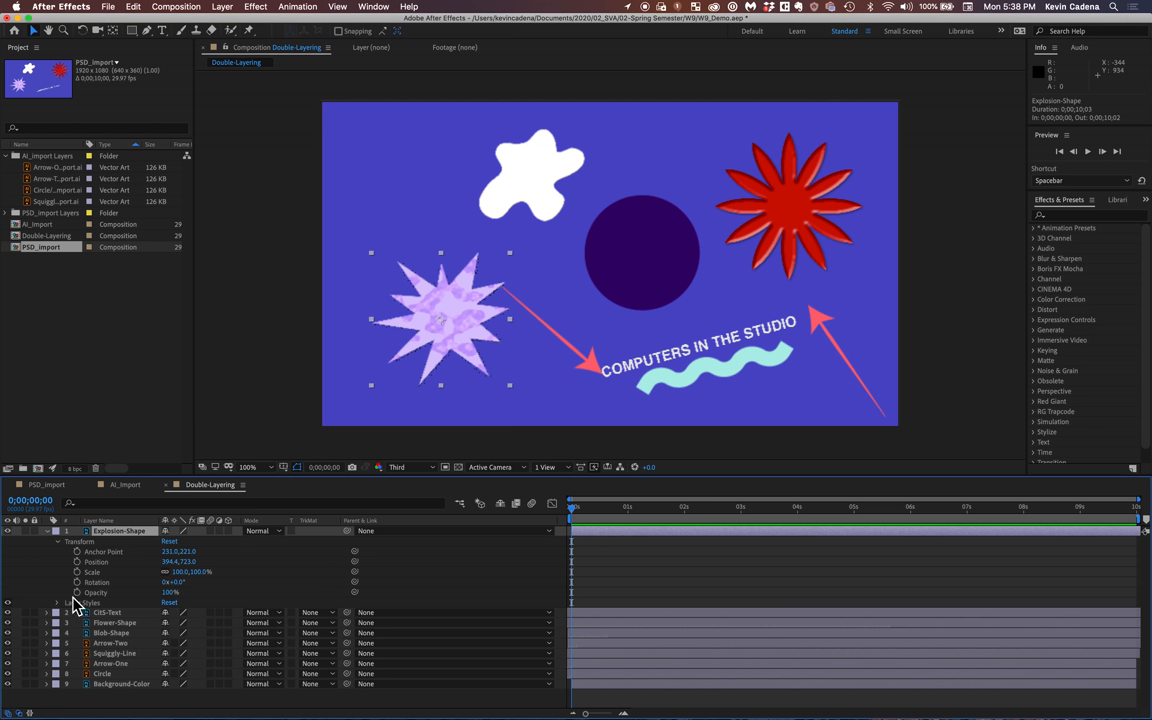
pyautogui.moveTo(88, 550)
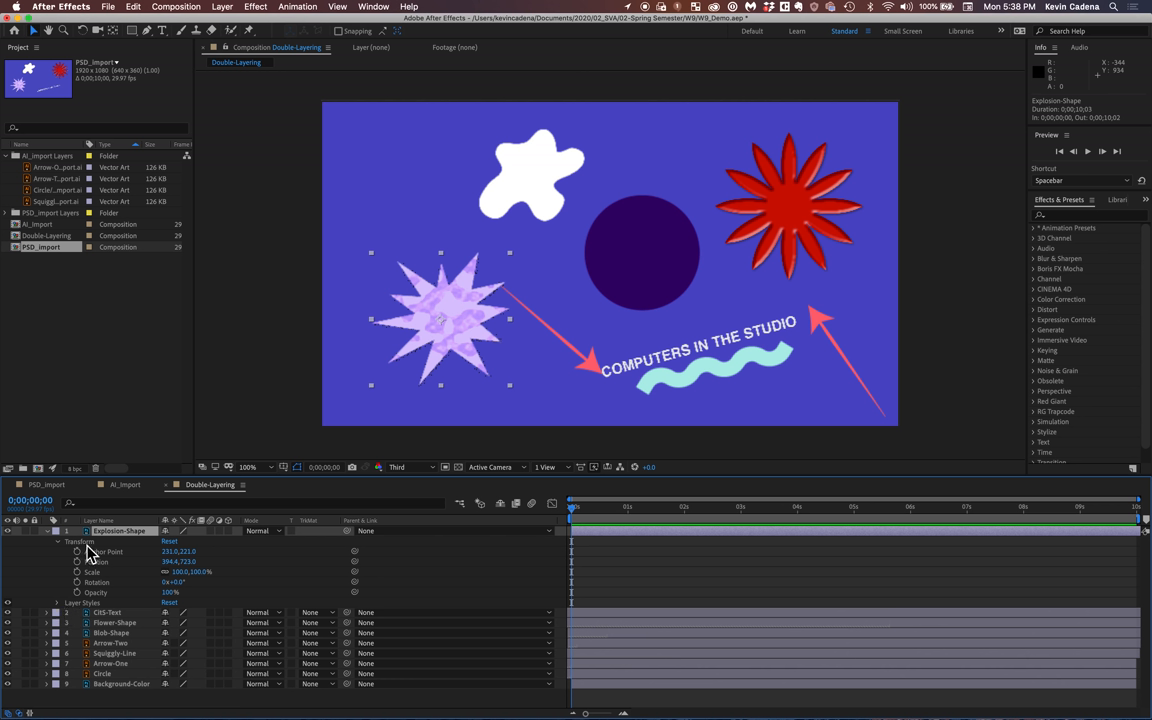
pyautogui.moveTo(64, 616)
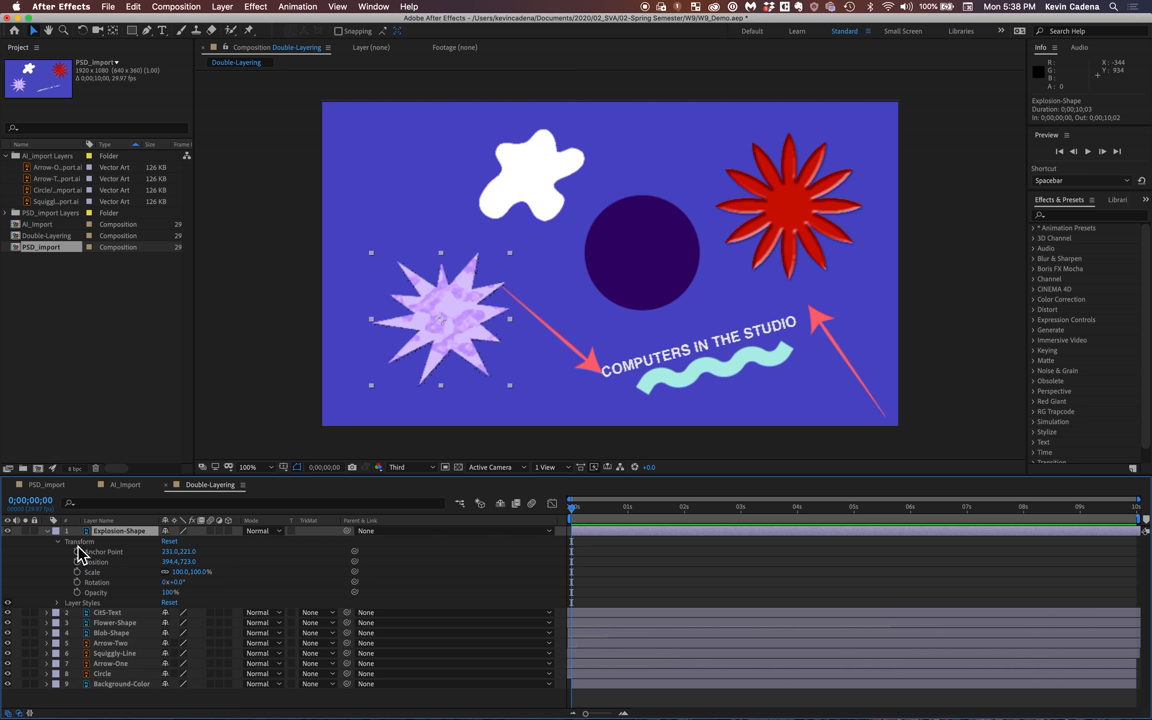
pyautogui.moveTo(64, 612)
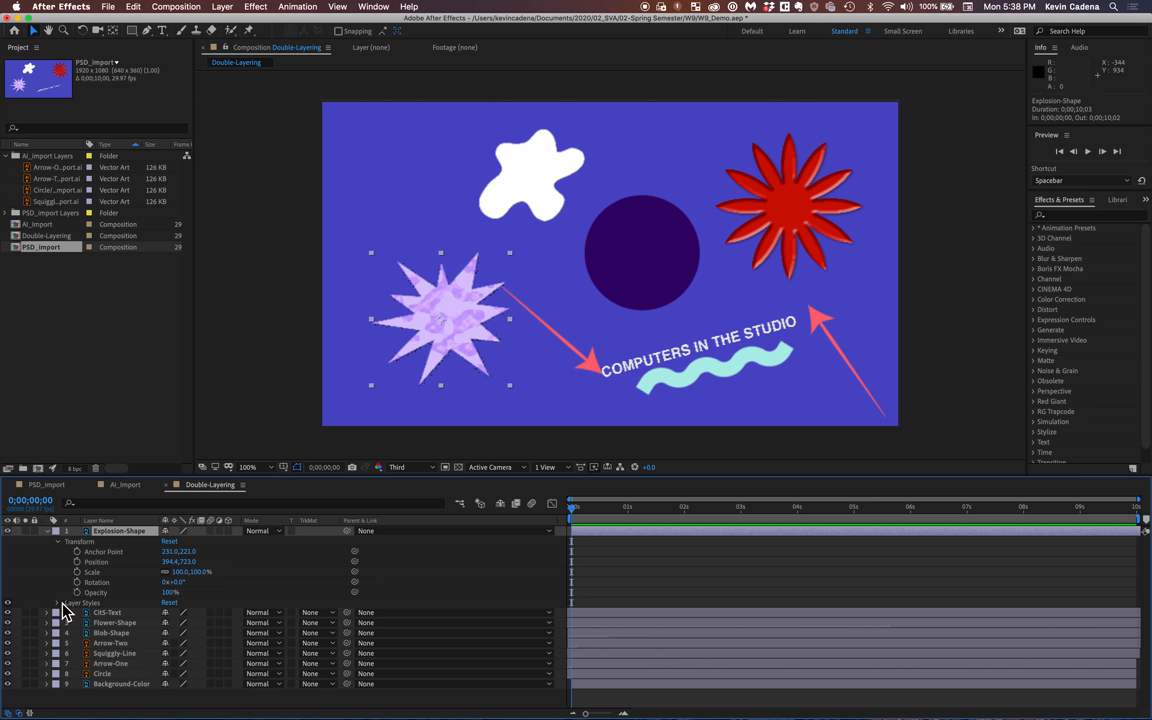
pyautogui.moveTo(68, 564)
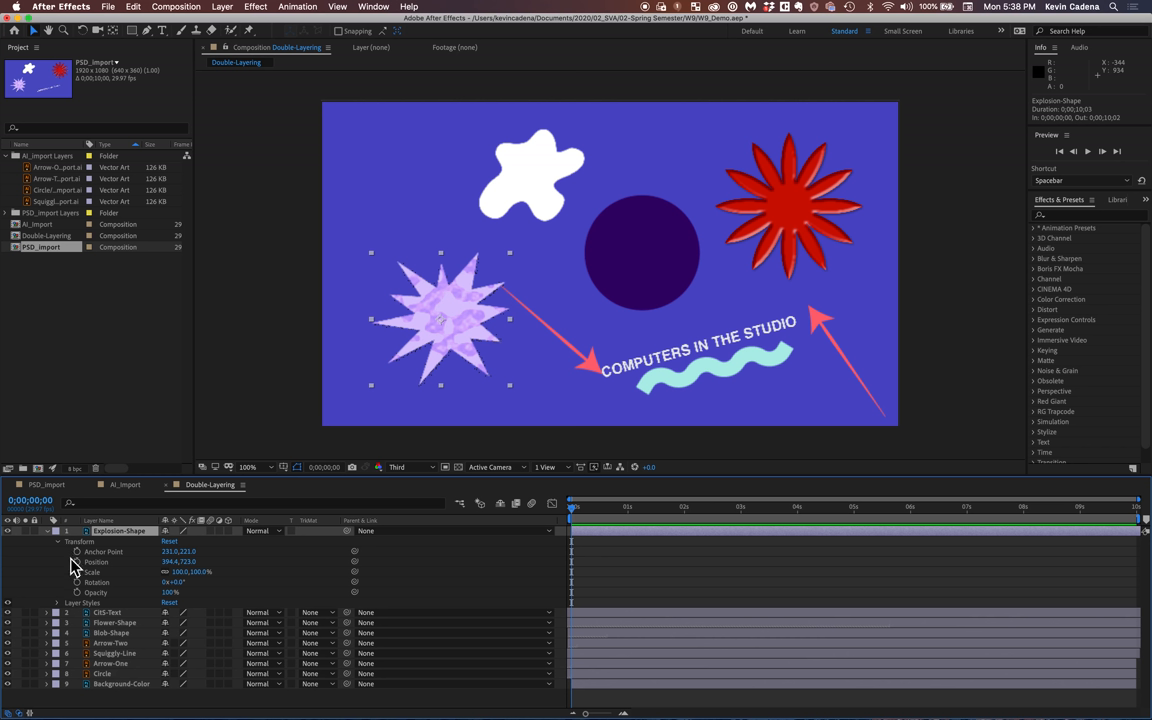
pyautogui.moveTo(150, 596)
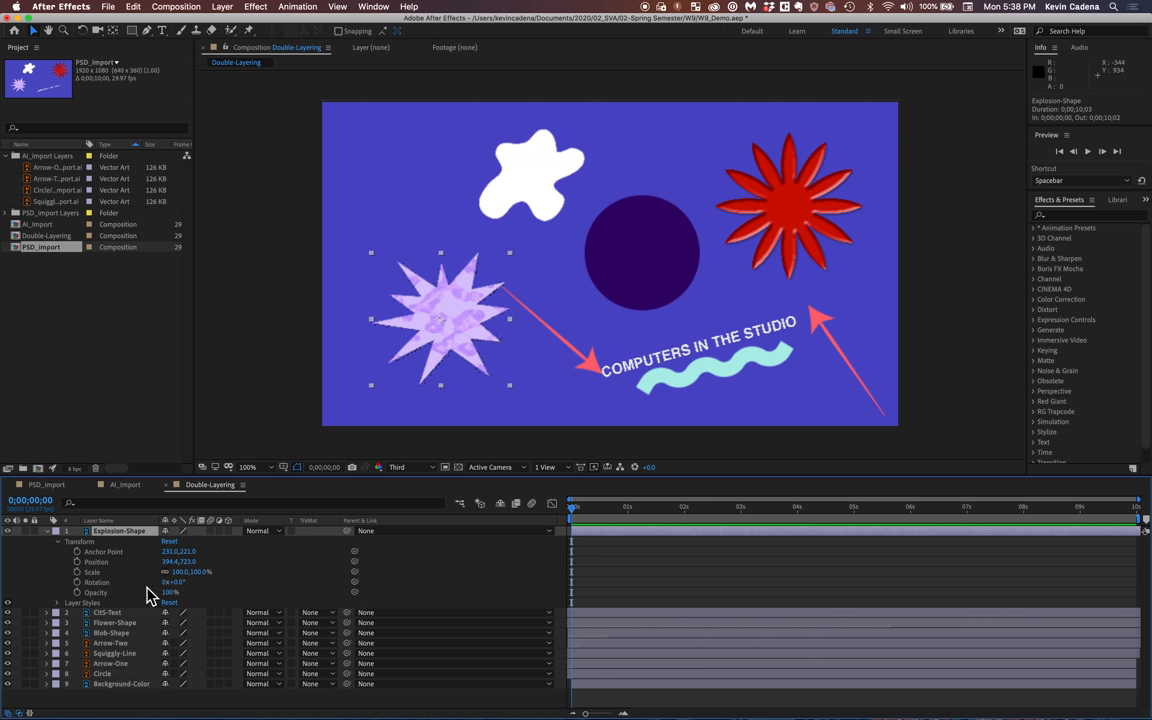
pyautogui.moveTo(84, 612)
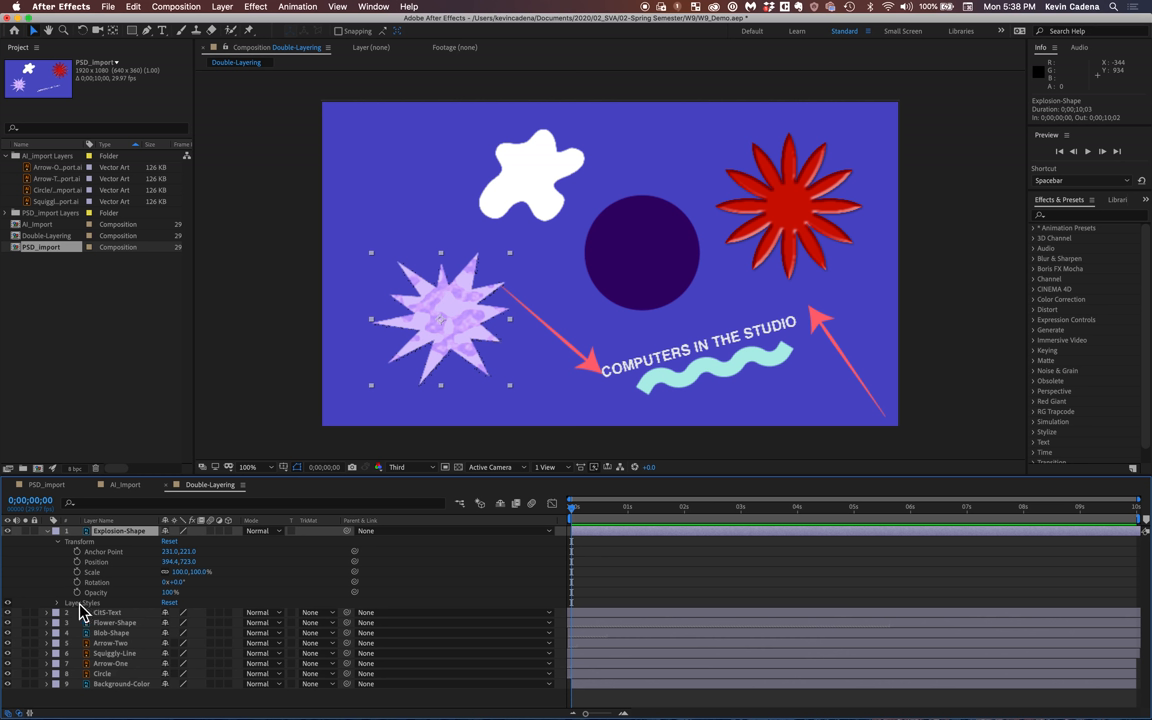
pyautogui.moveTo(152, 608)
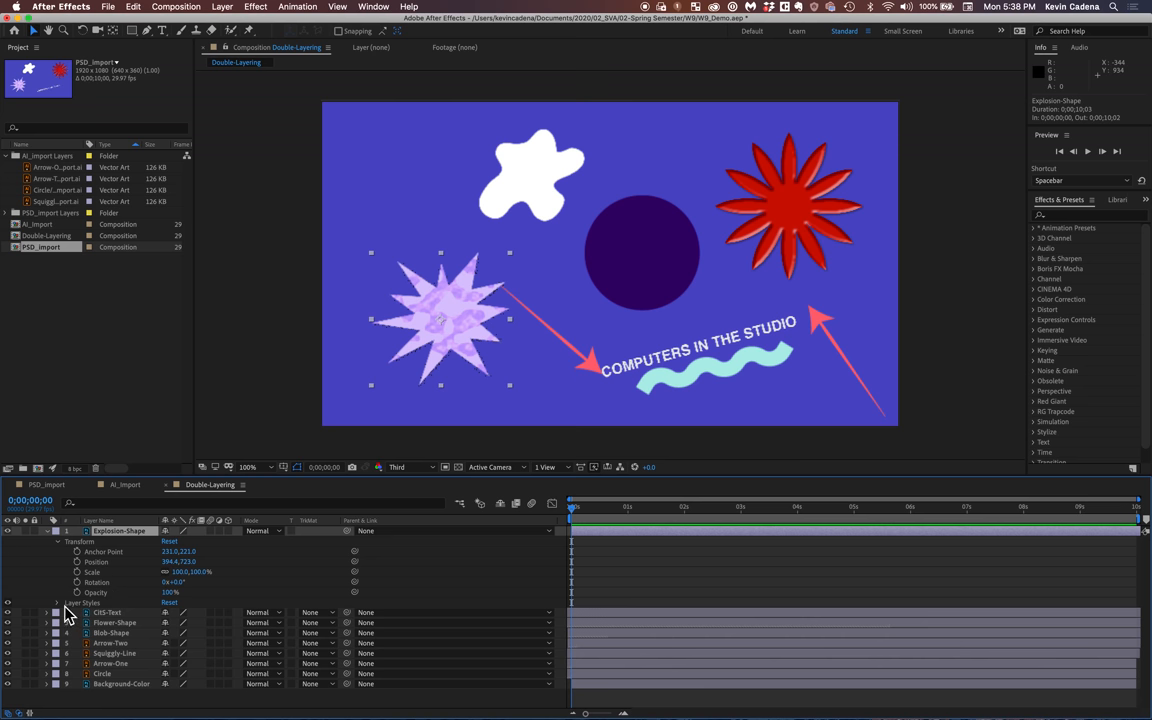
pyautogui.moveTo(64, 612)
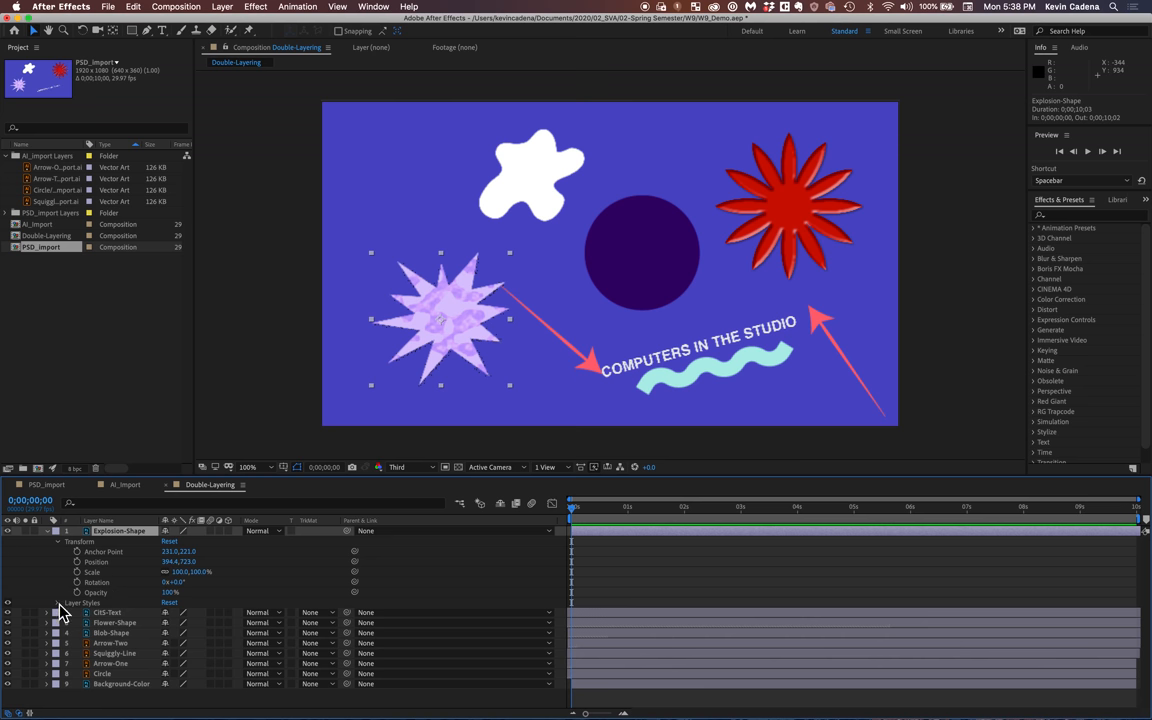
# Expand the Explosion Shape layer's Layer Styles to show Blending Options and Drop Shadow
pyautogui.click(46, 604)
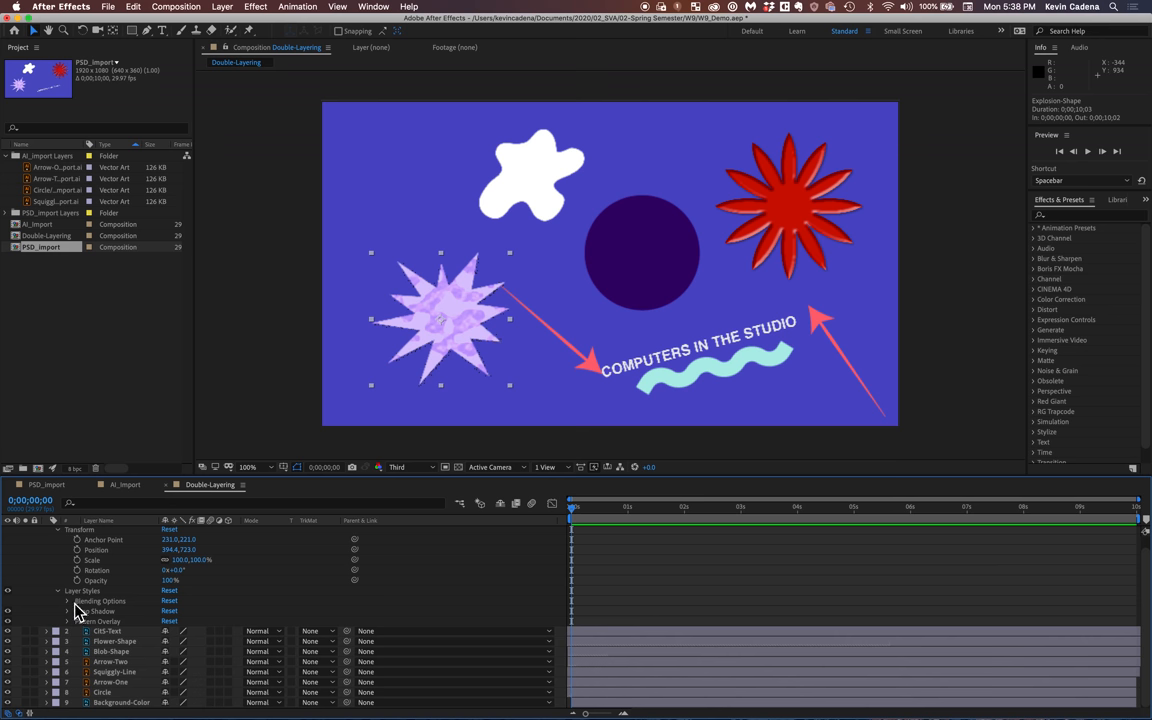
pyautogui.moveTo(74, 612)
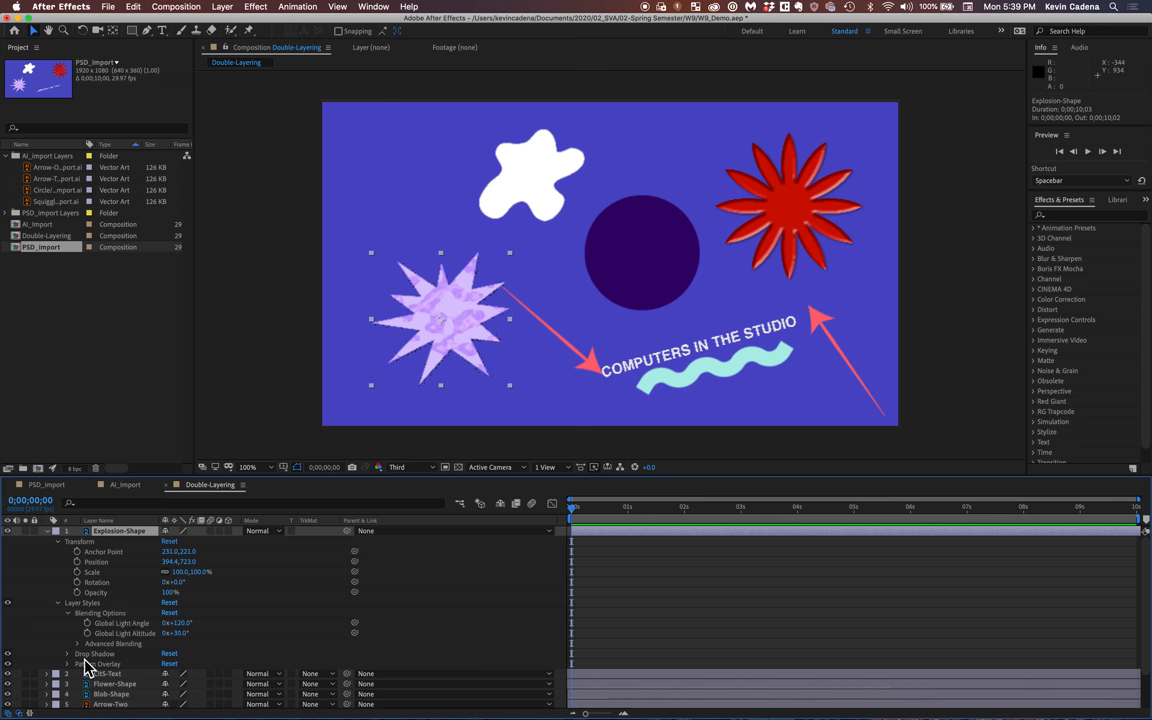
pyautogui.scroll(-3)
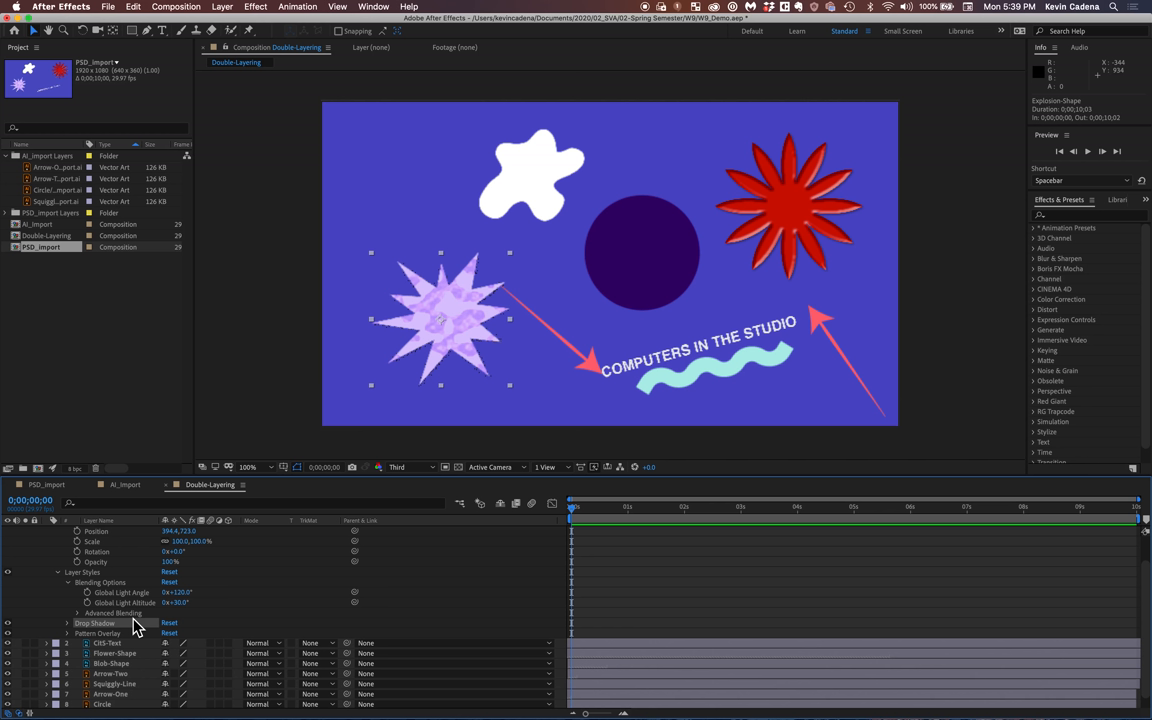
pyautogui.moveTo(120, 576)
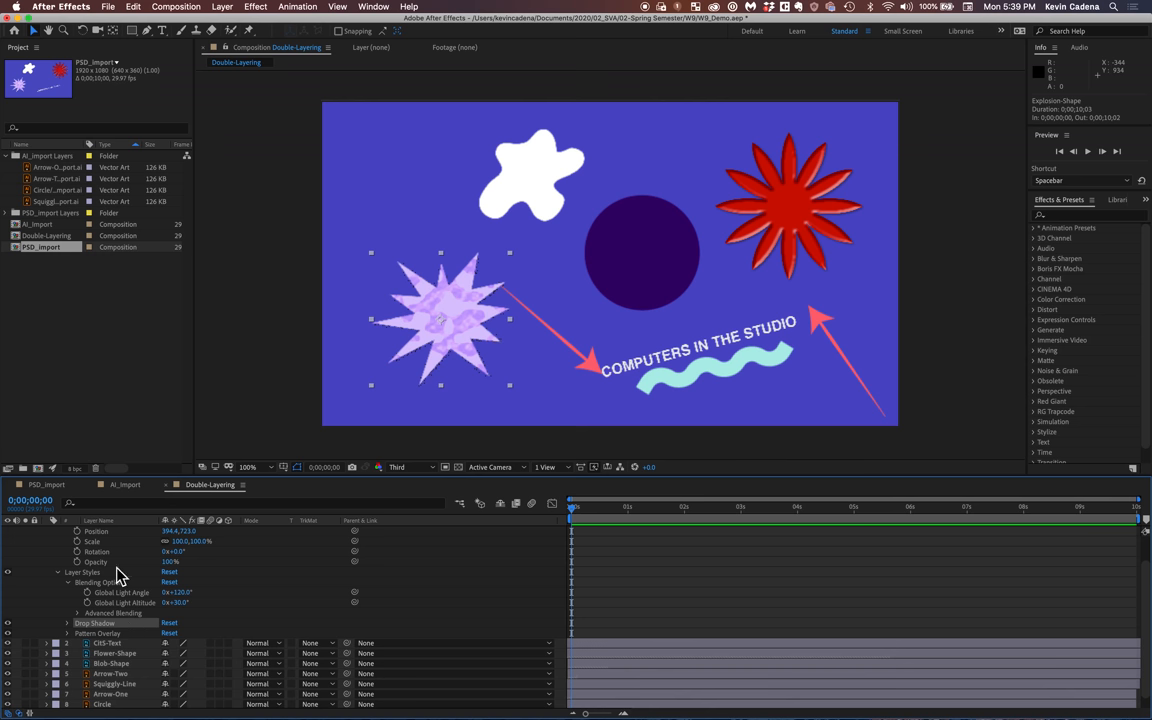
pyautogui.moveTo(88, 576)
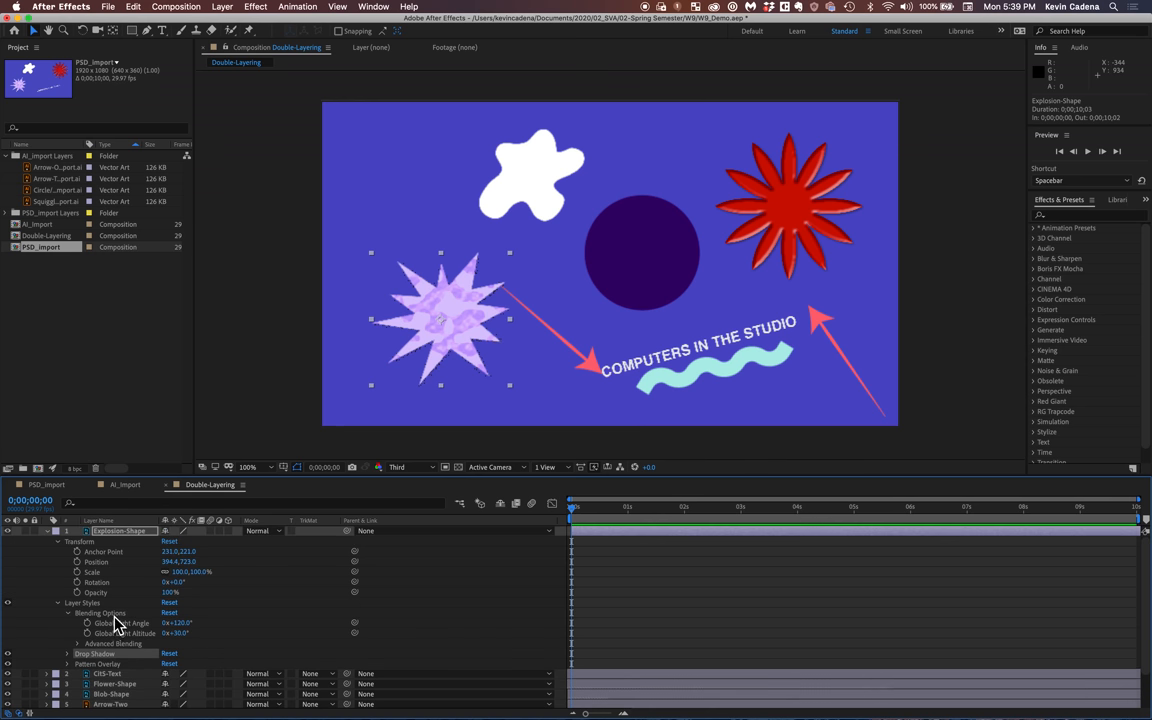
pyautogui.moveTo(110, 516)
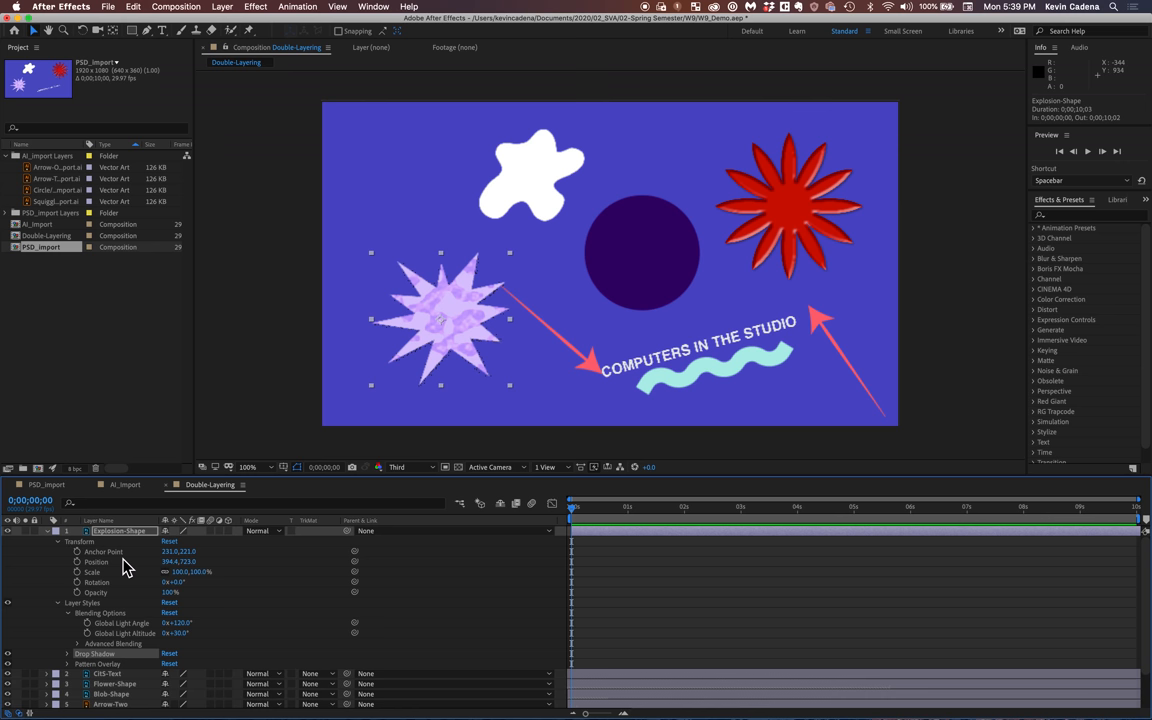
pyautogui.moveTo(224, 540)
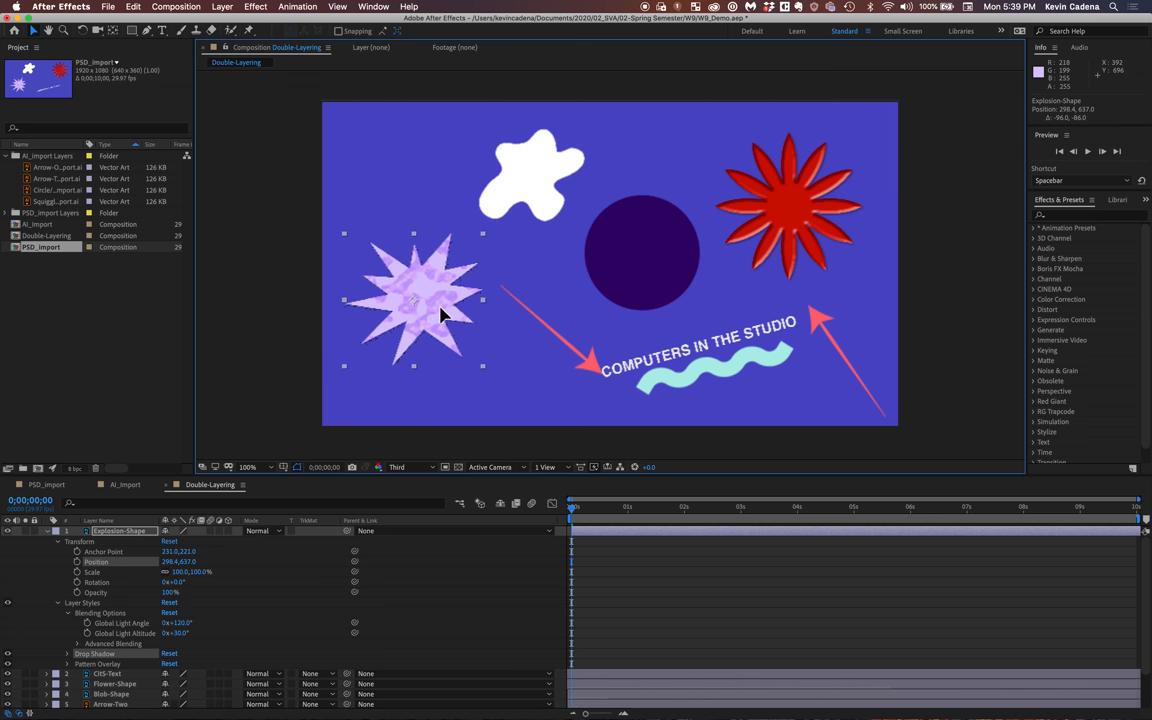
# Scrub the explosion shape's Position slightly and its Rotation to a new angle
pyautogui.moveTo(416, 304); pyautogui.dragTo(450, 324)
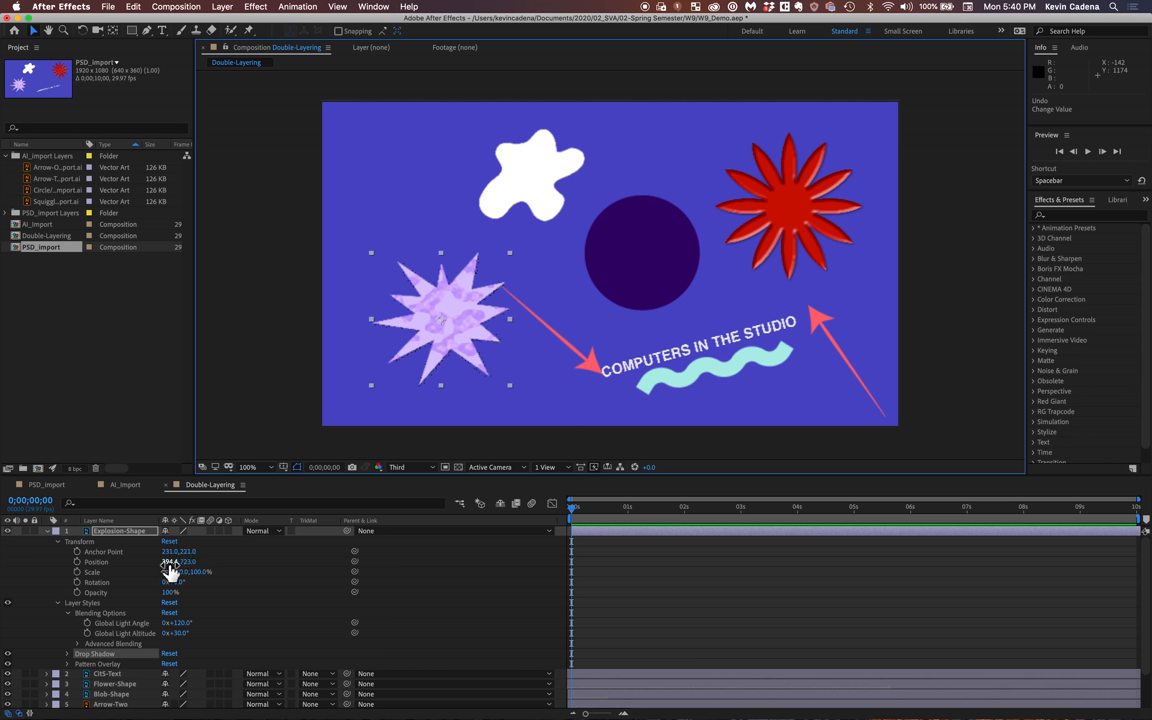
pyautogui.moveTo(170, 560); pyautogui.dragTo(196, 560)
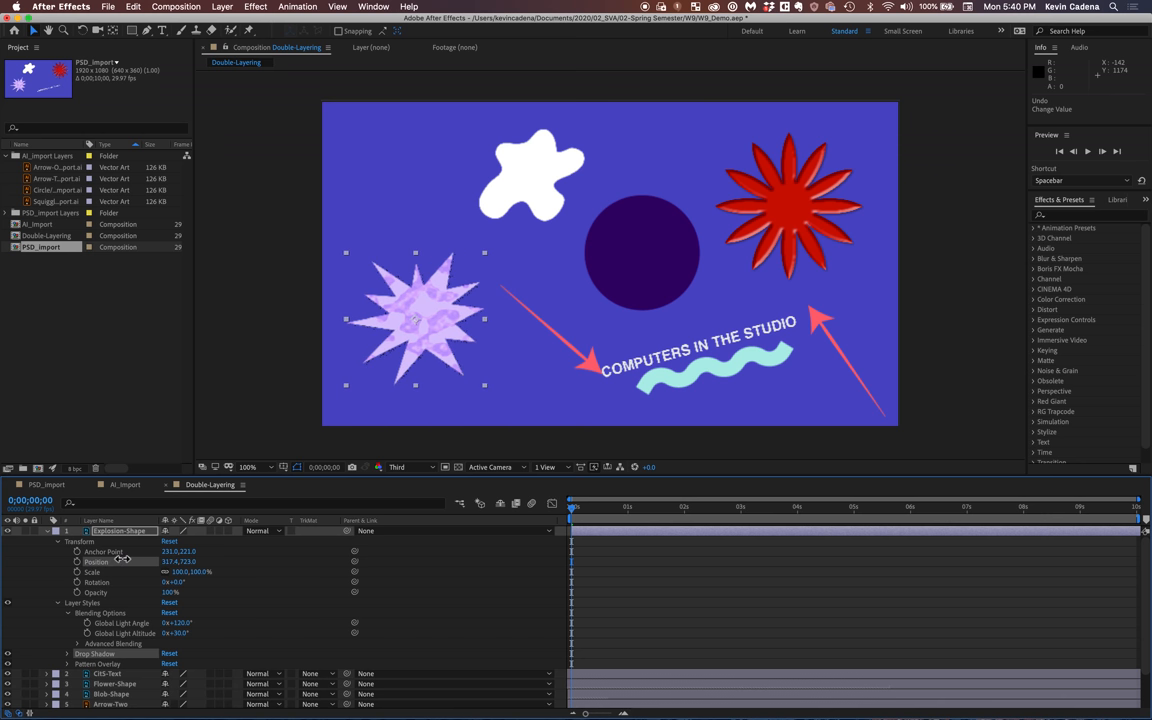
pyautogui.moveTo(416, 318); pyautogui.dragTo(428, 318)
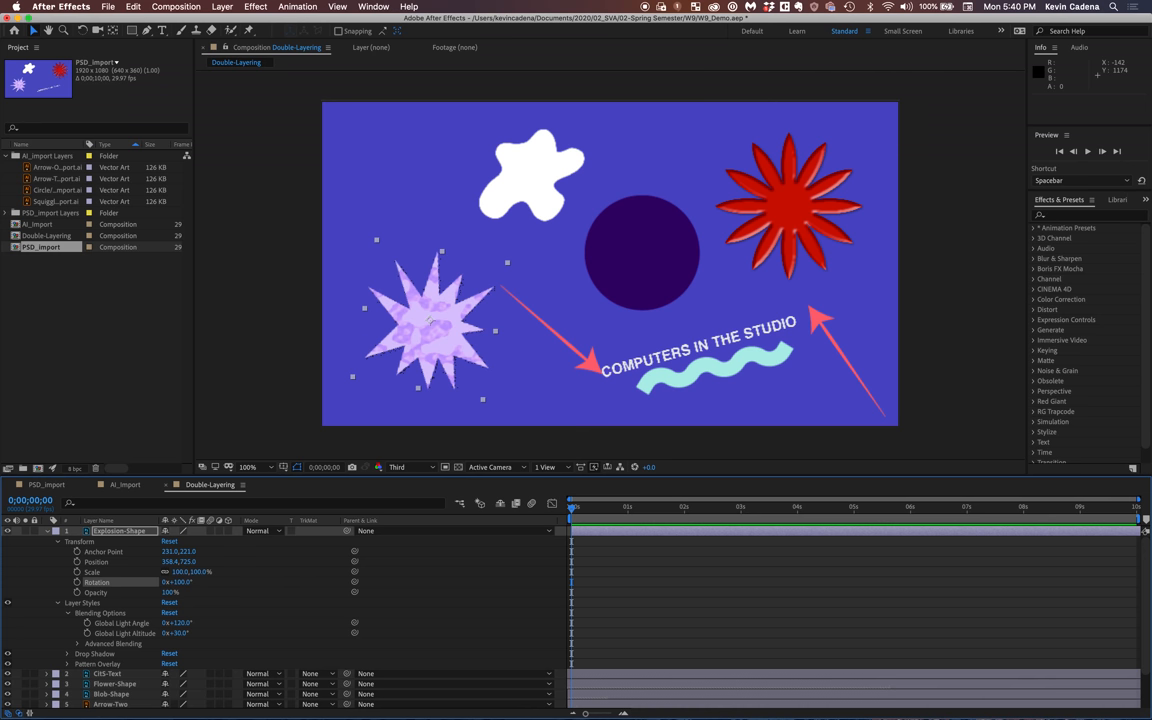
# Lower the explosion's Opacity (20, then 30) and enter 100 for its Rotation
pyautogui.click(172, 592)
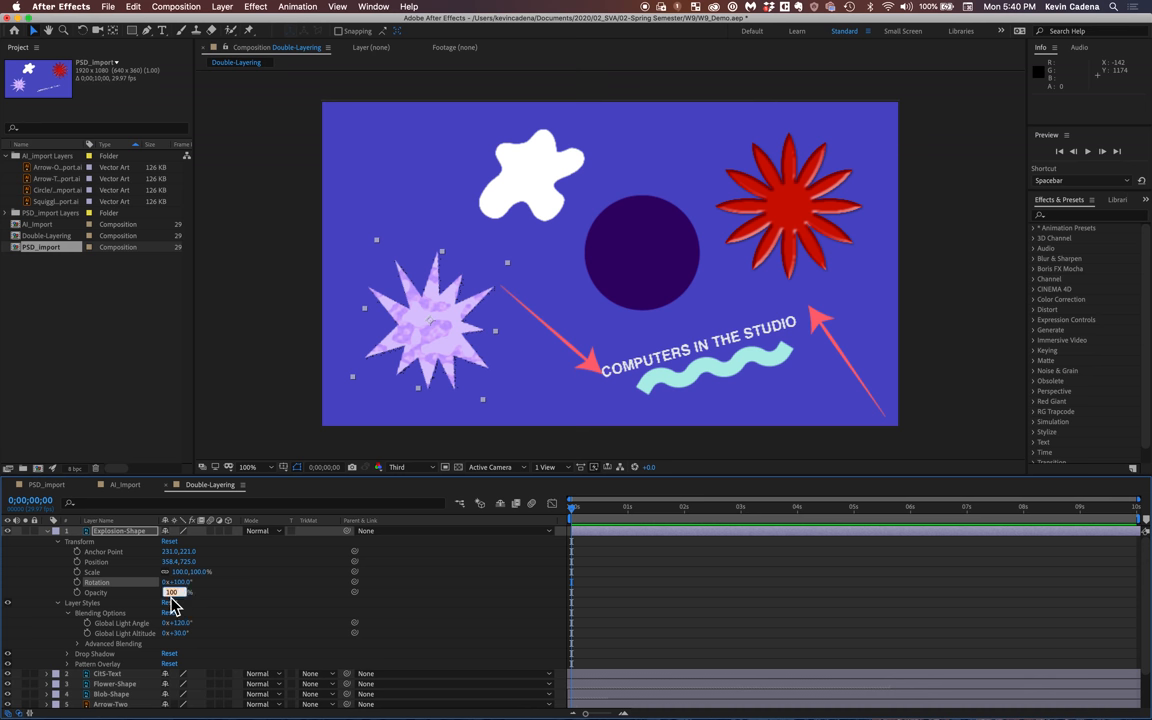
pyautogui.moveTo(296, 608)
pyautogui.write('30')
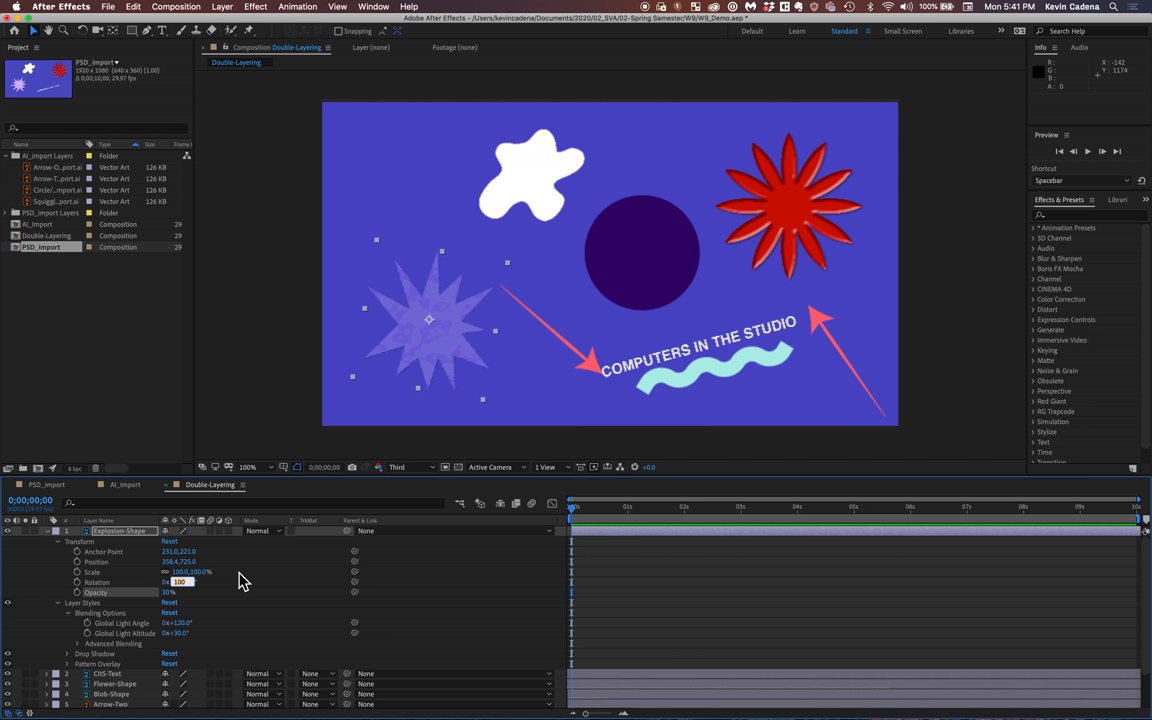
pyautogui.write('20')
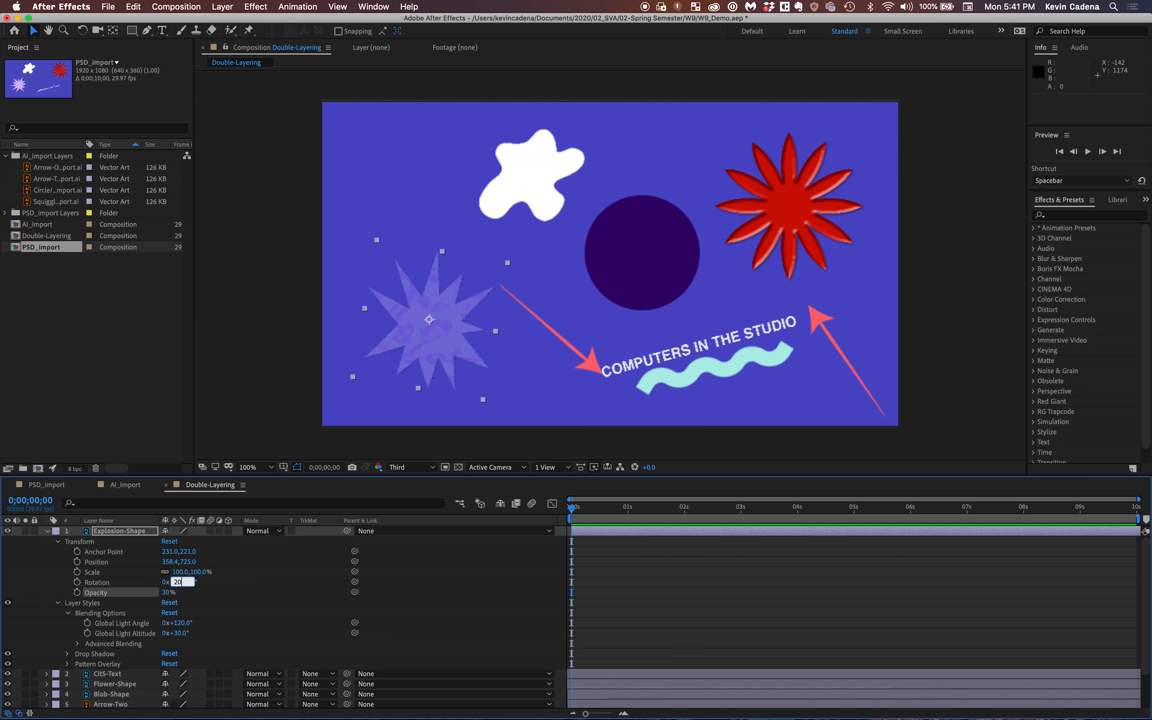
pyautogui.write('30')
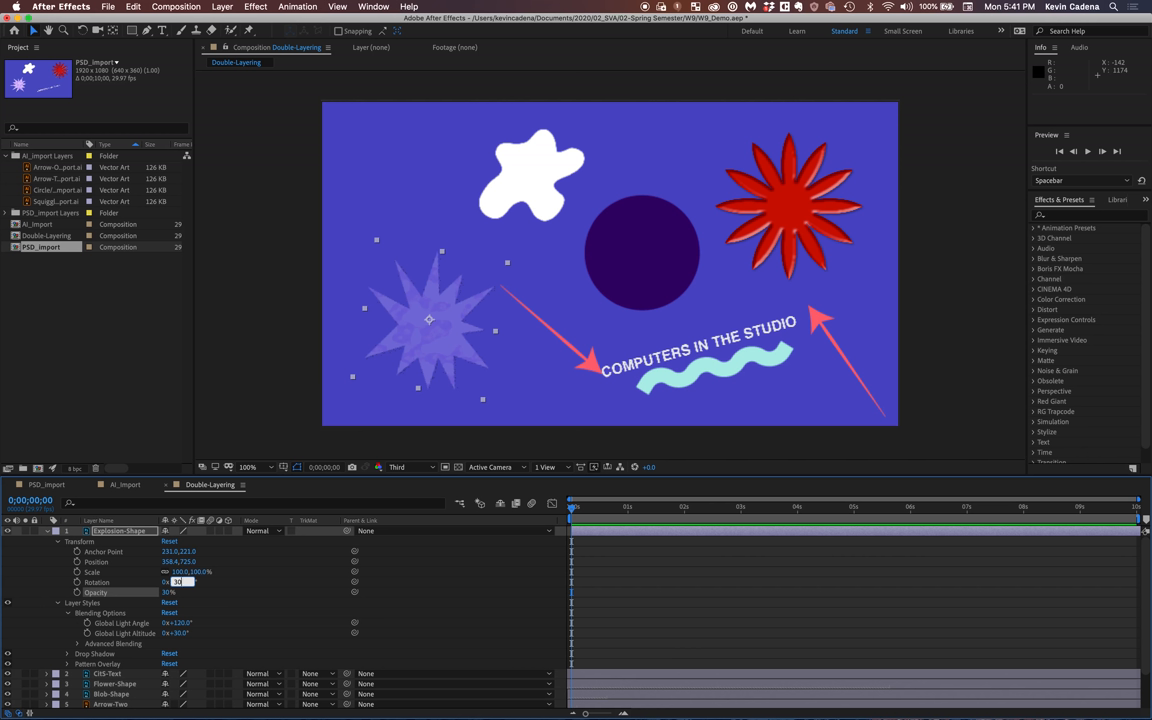
pyautogui.write('100')
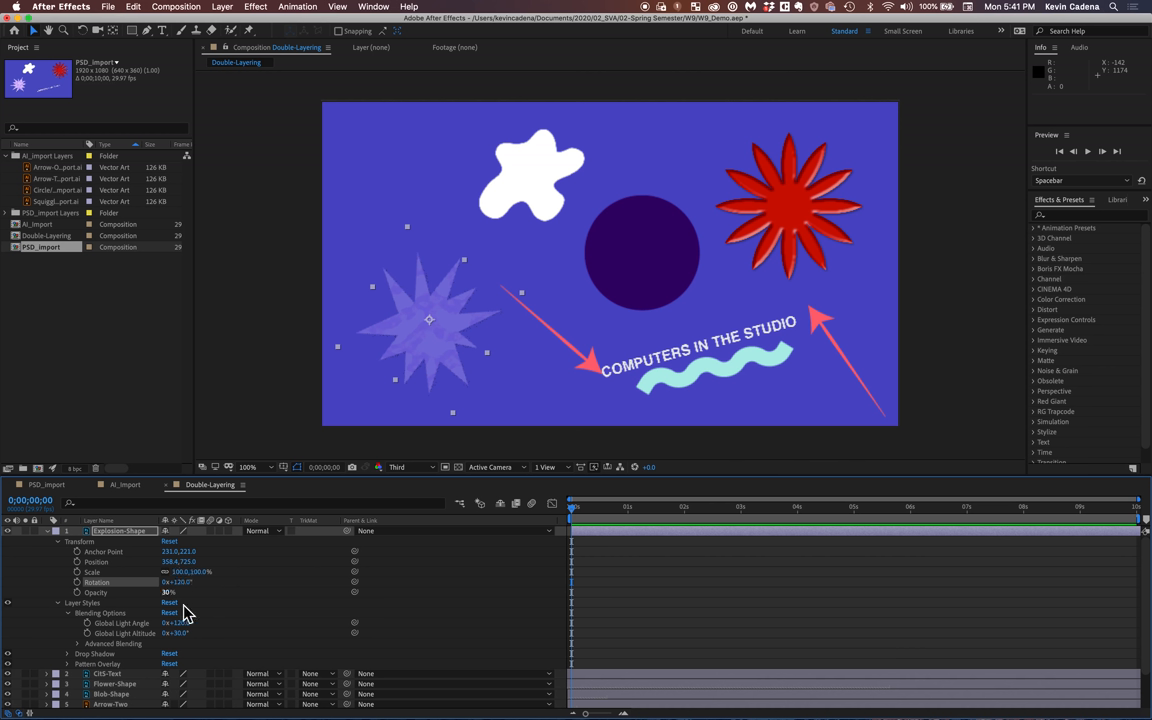
pyautogui.moveTo(240, 612)
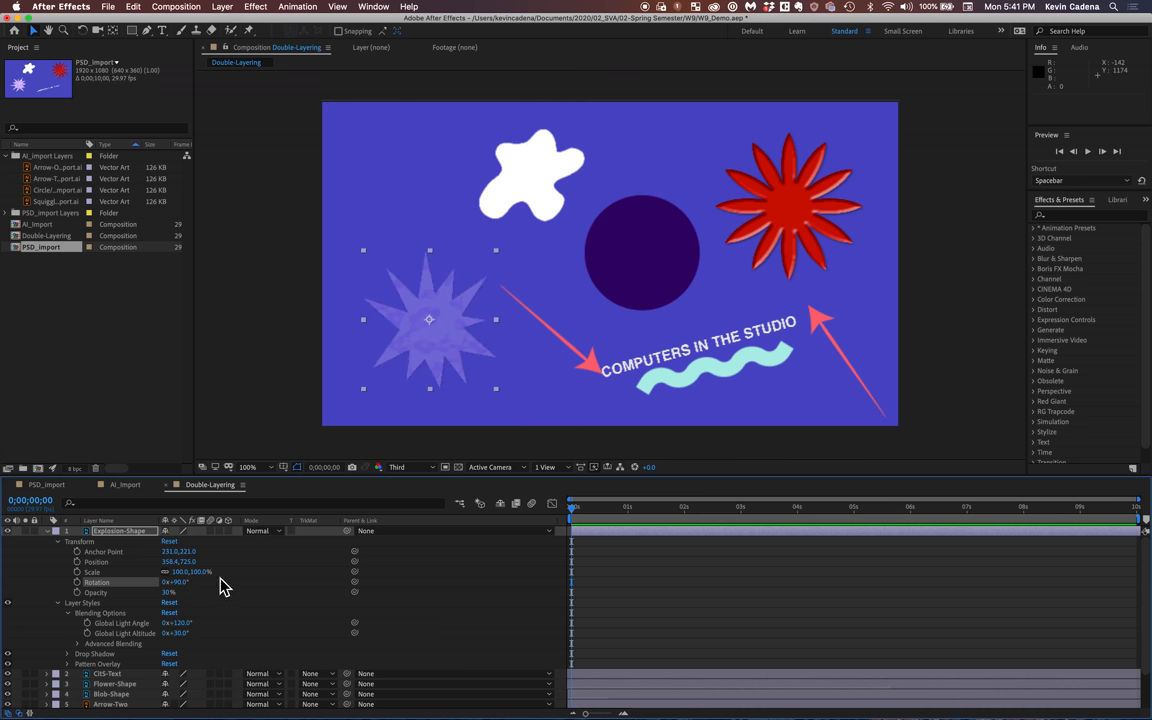
pyautogui.moveTo(156, 600)
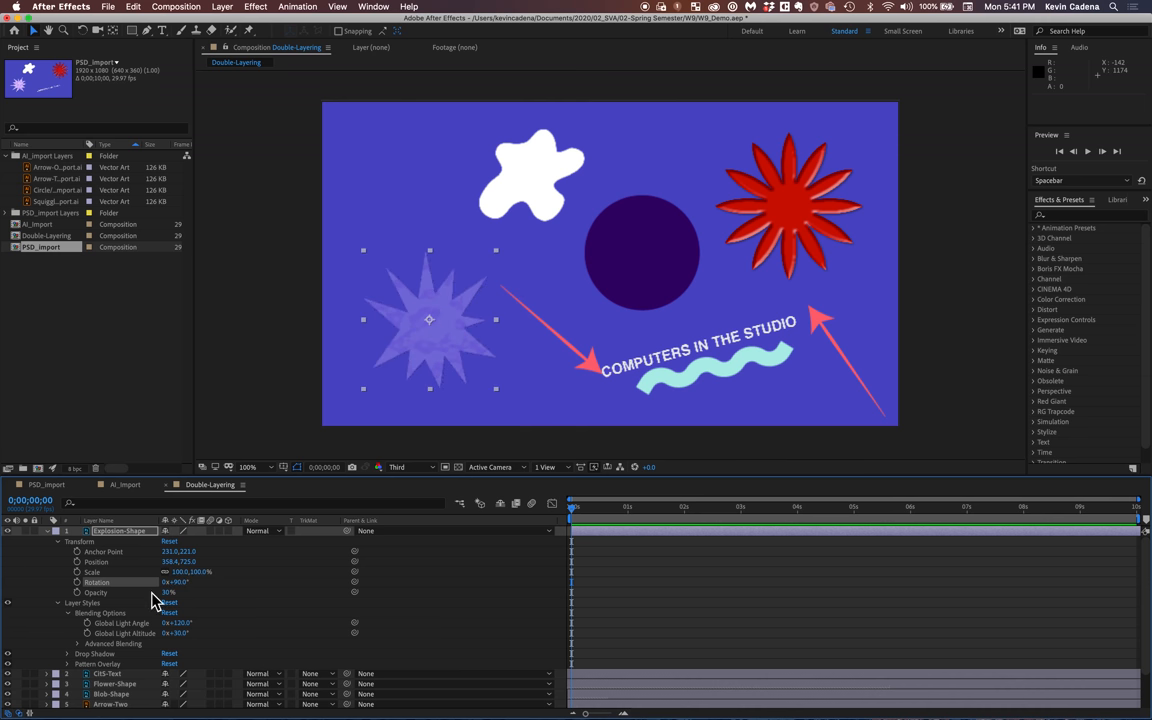
pyautogui.moveTo(120, 650)
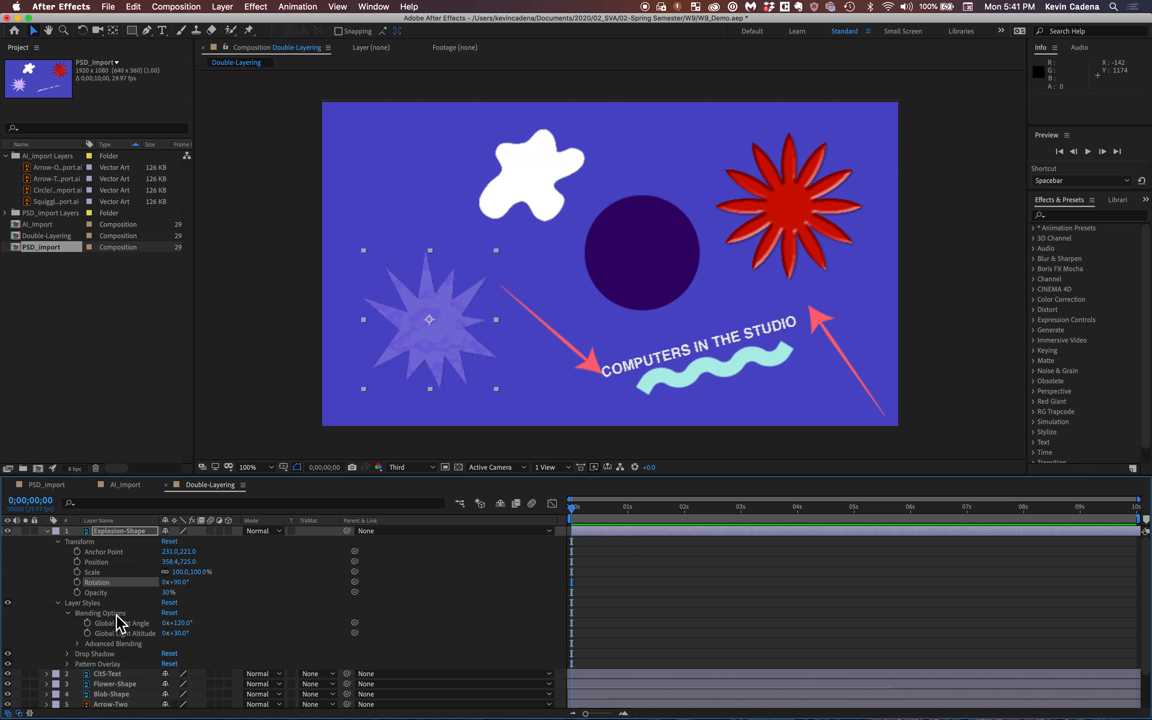
pyautogui.moveTo(150, 644)
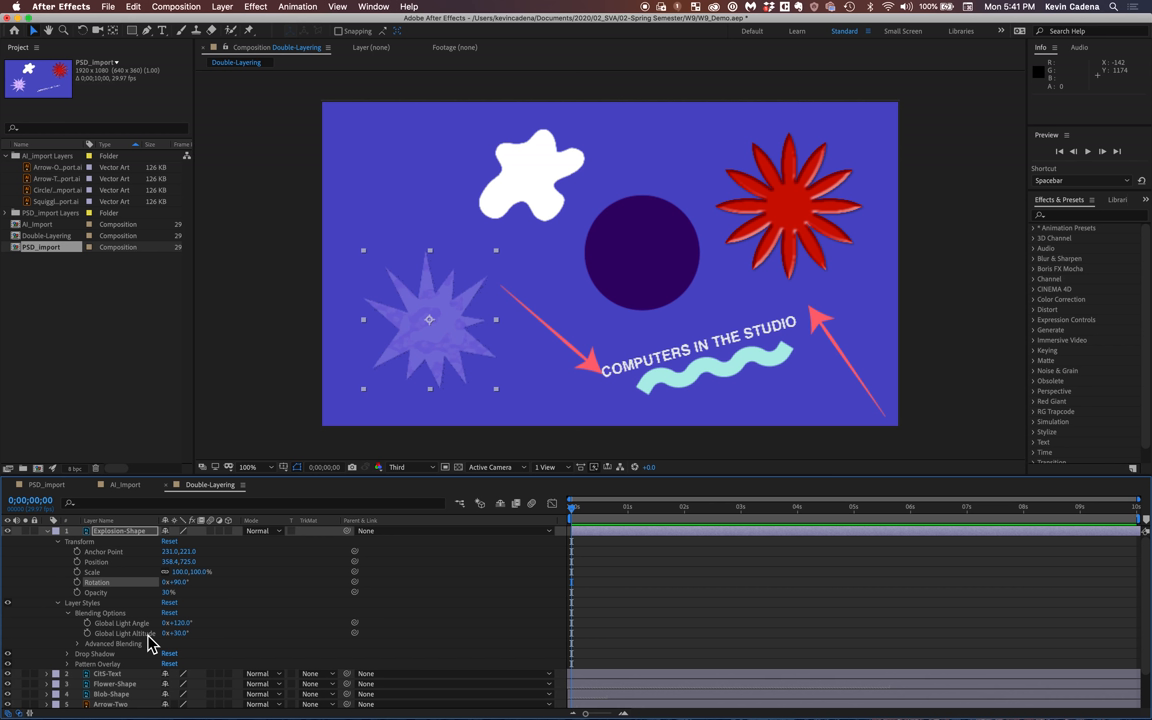
pyautogui.moveTo(64, 658)
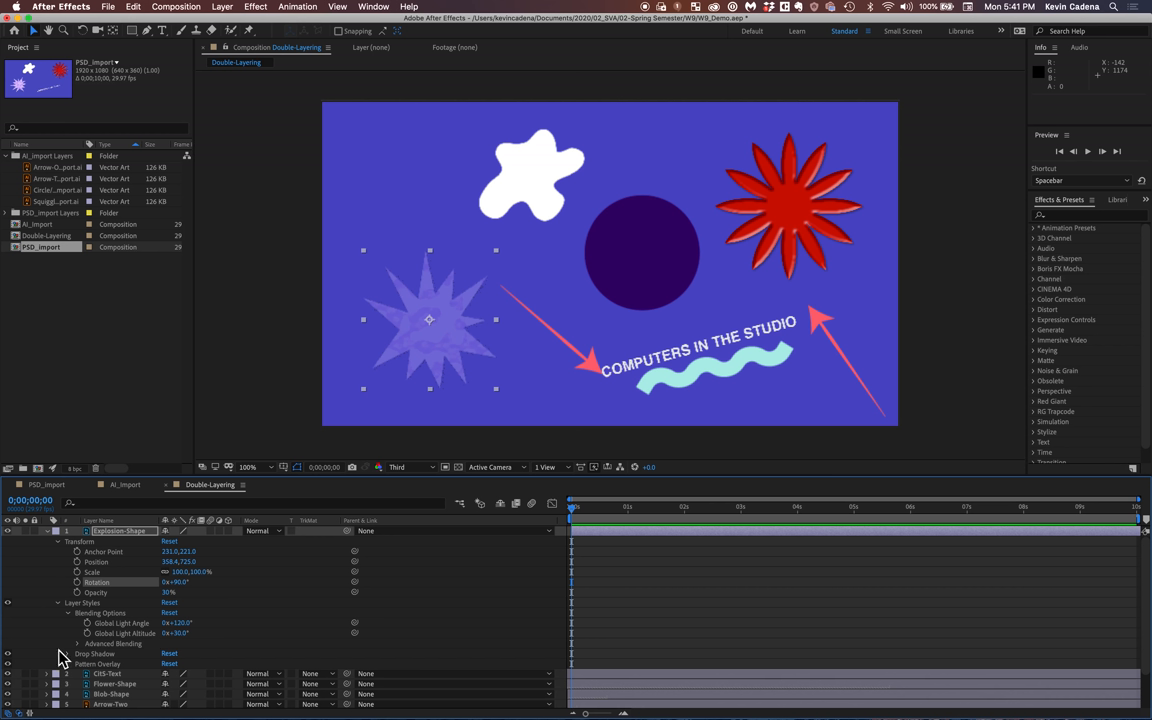
pyautogui.moveTo(168, 620)
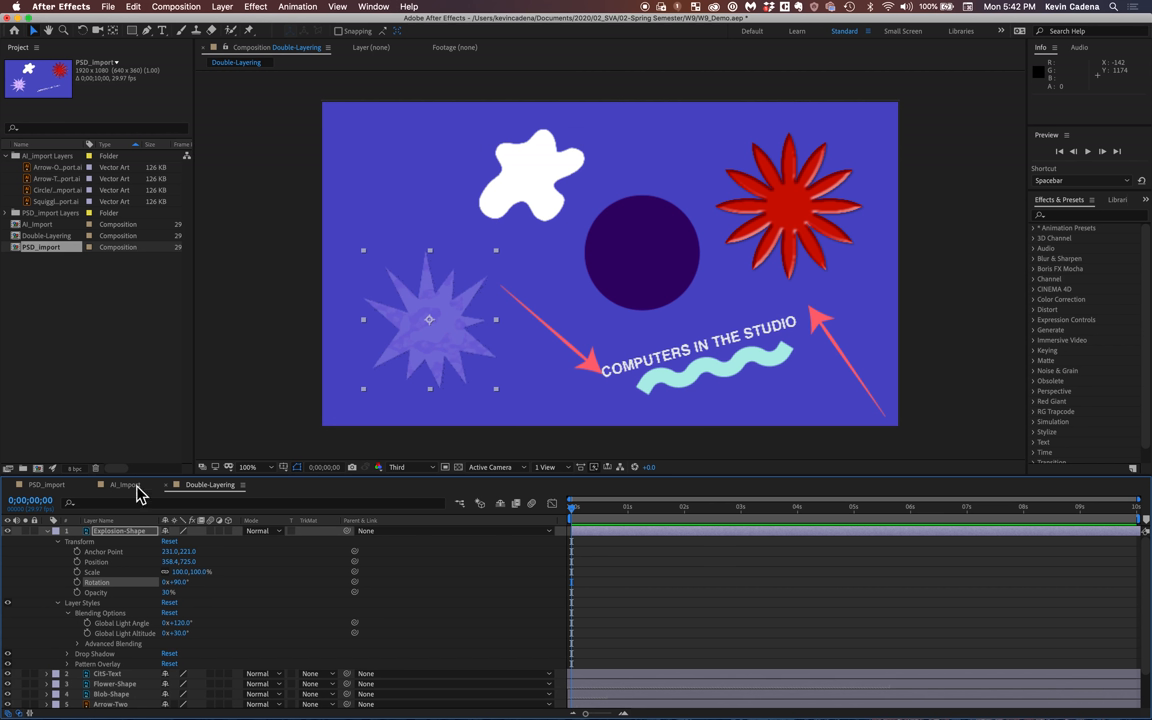
pyautogui.moveTo(64, 658)
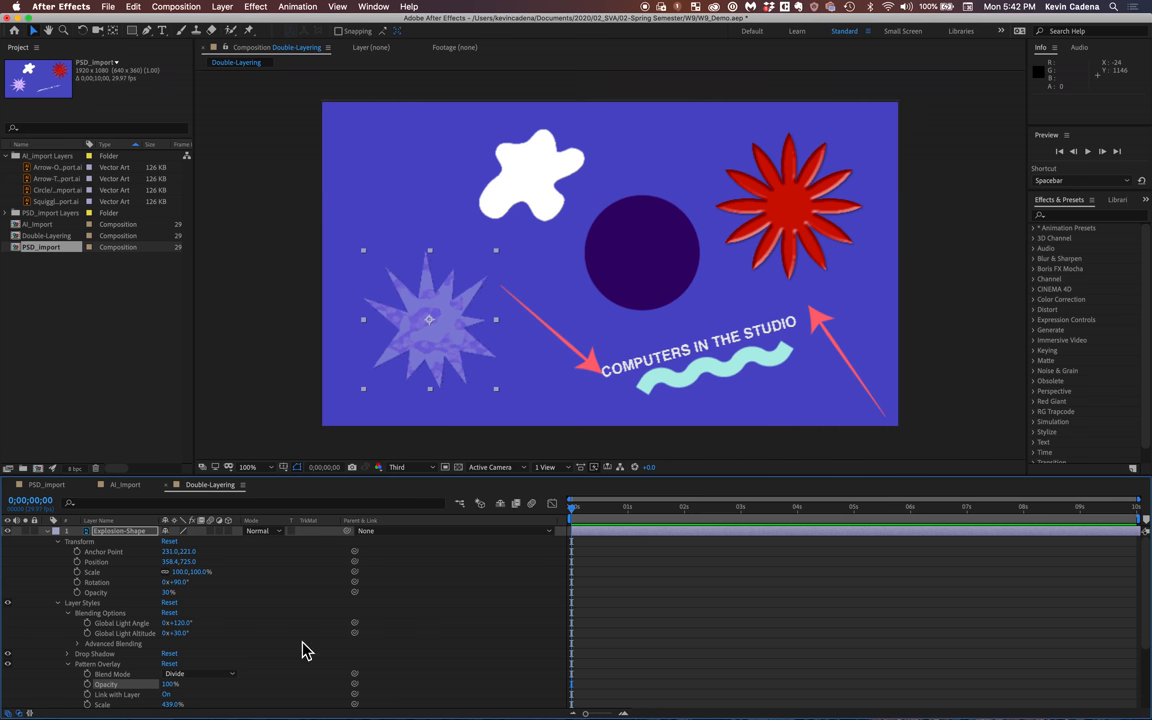
pyautogui.moveTo(316, 680)
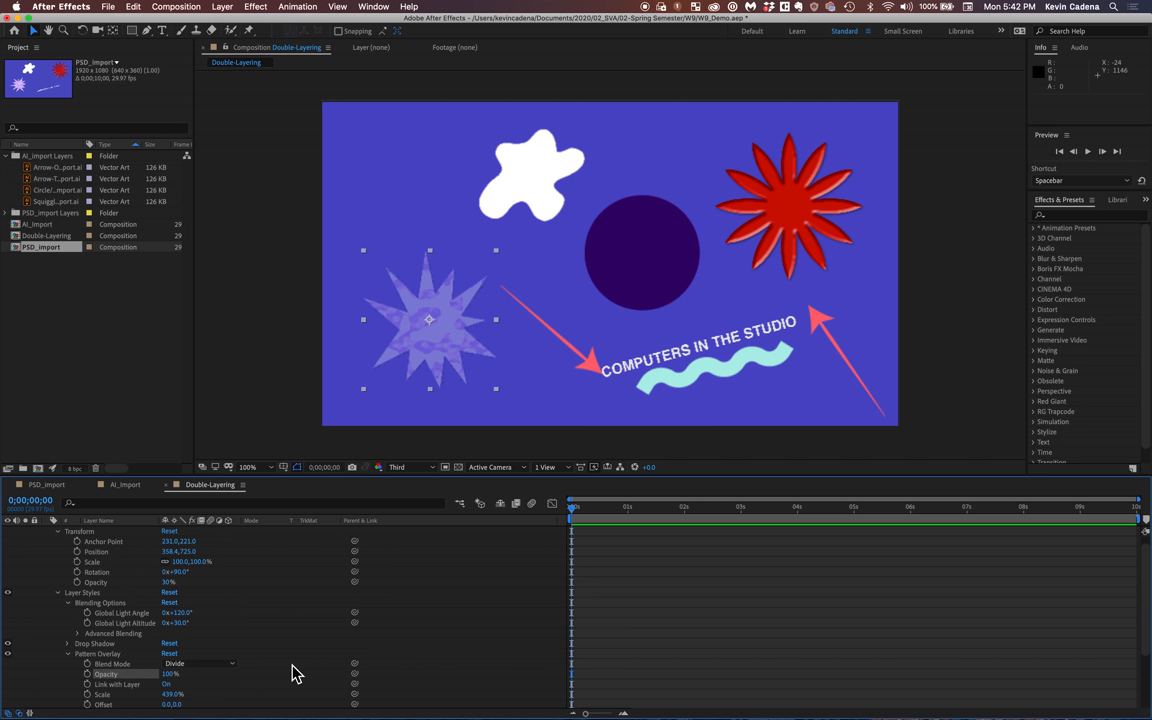
pyautogui.moveTo(88, 558)
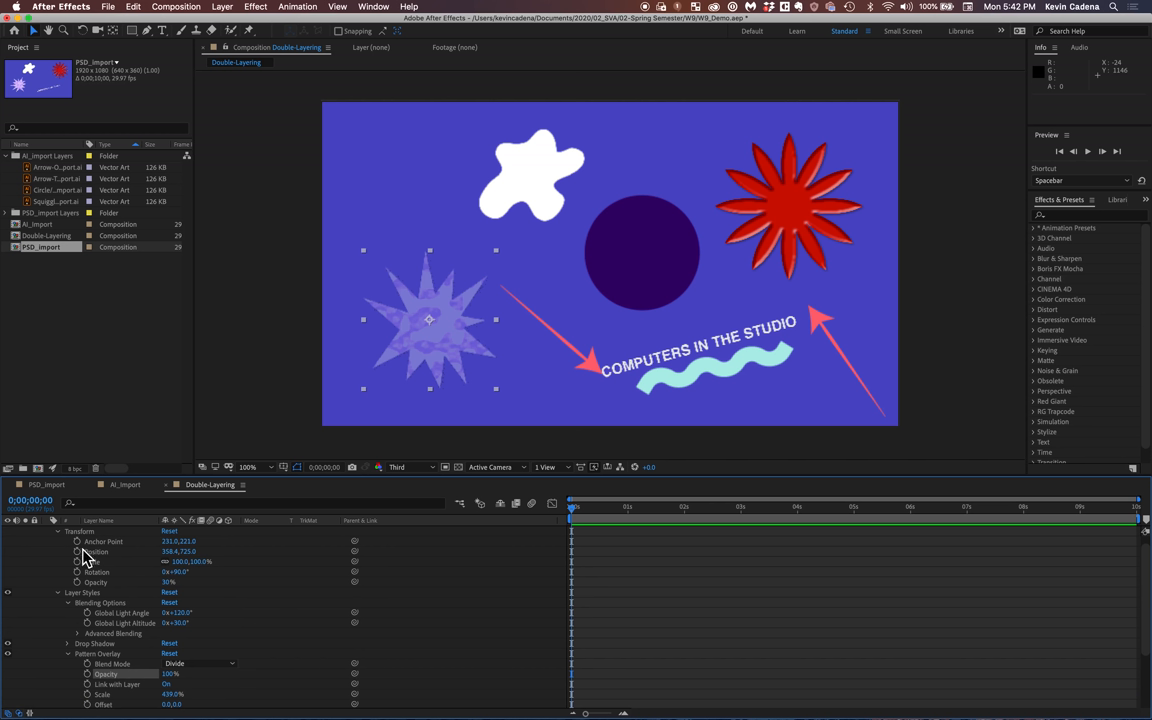
pyautogui.moveTo(78, 552)
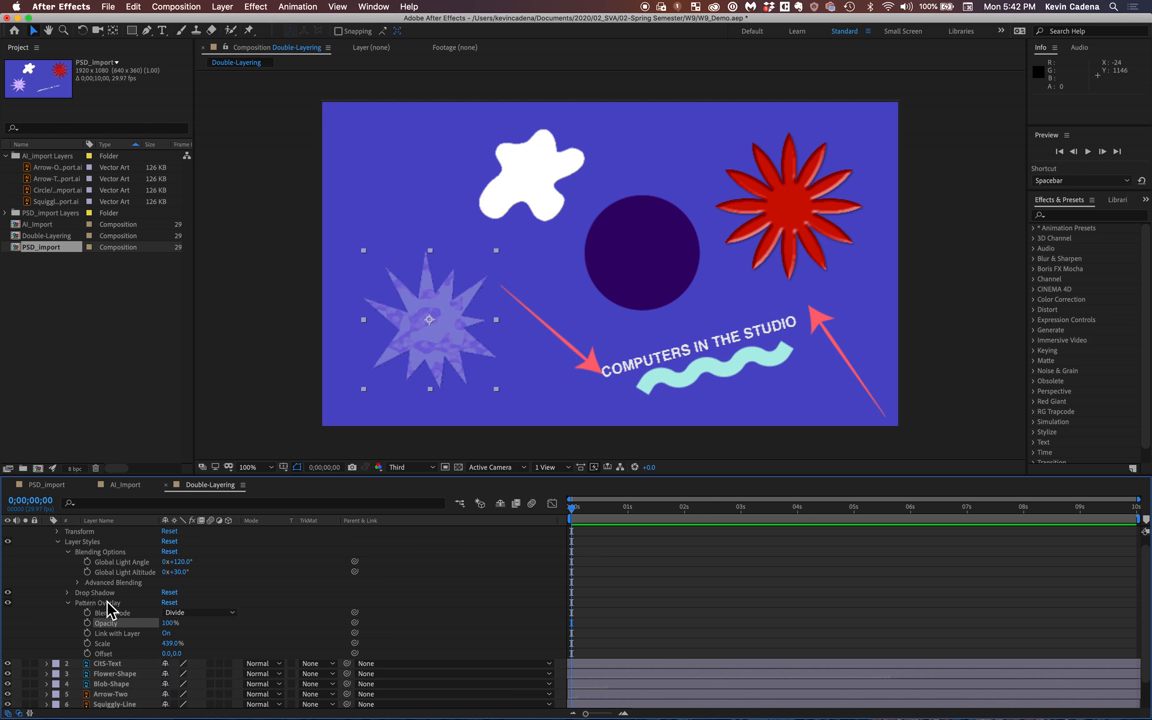
pyautogui.moveTo(670, 576)
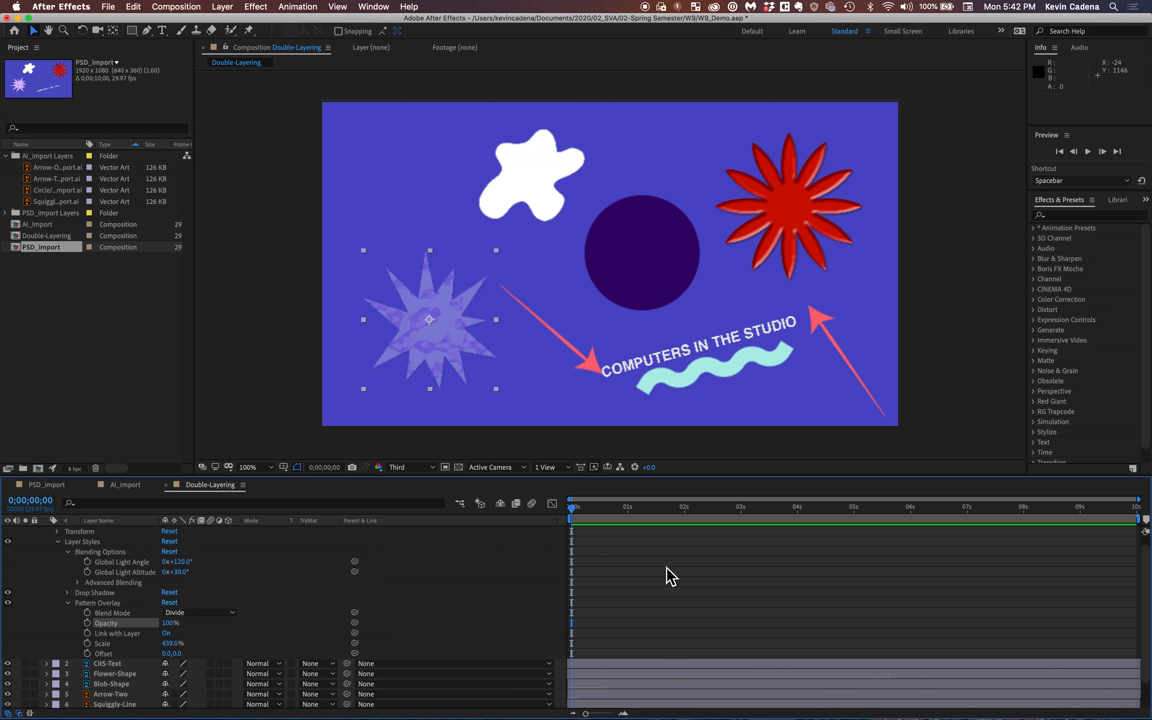
pyautogui.moveTo(820, 590)
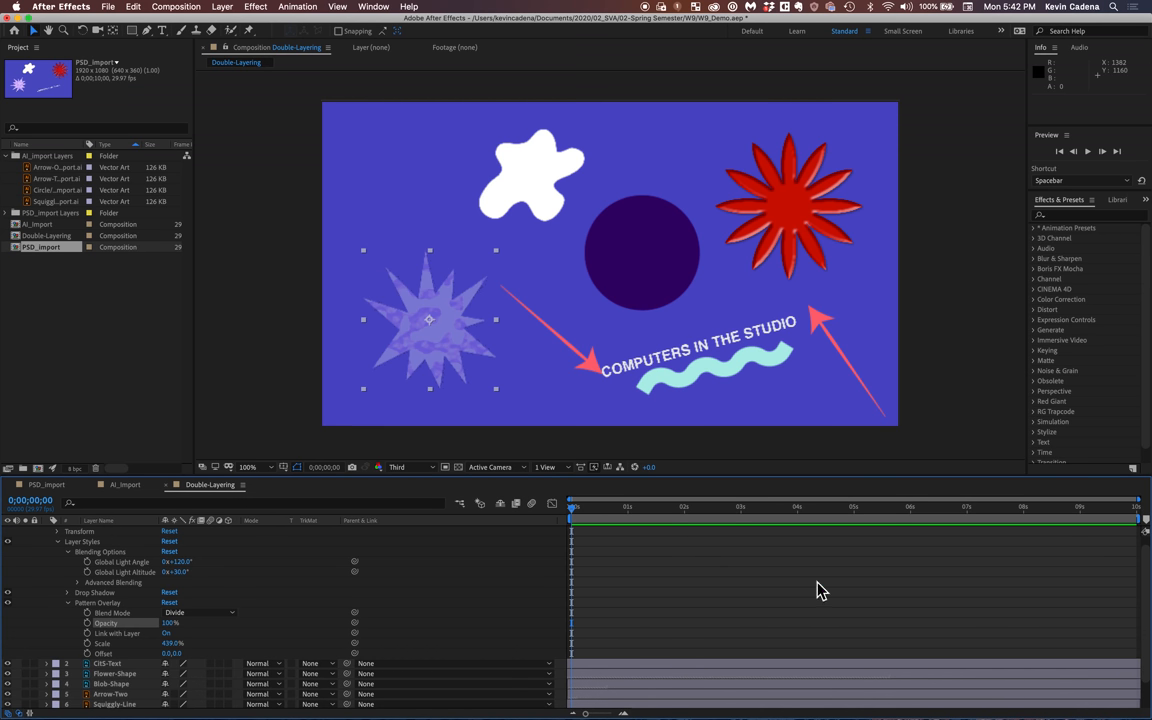
pyautogui.moveTo(218, 532)
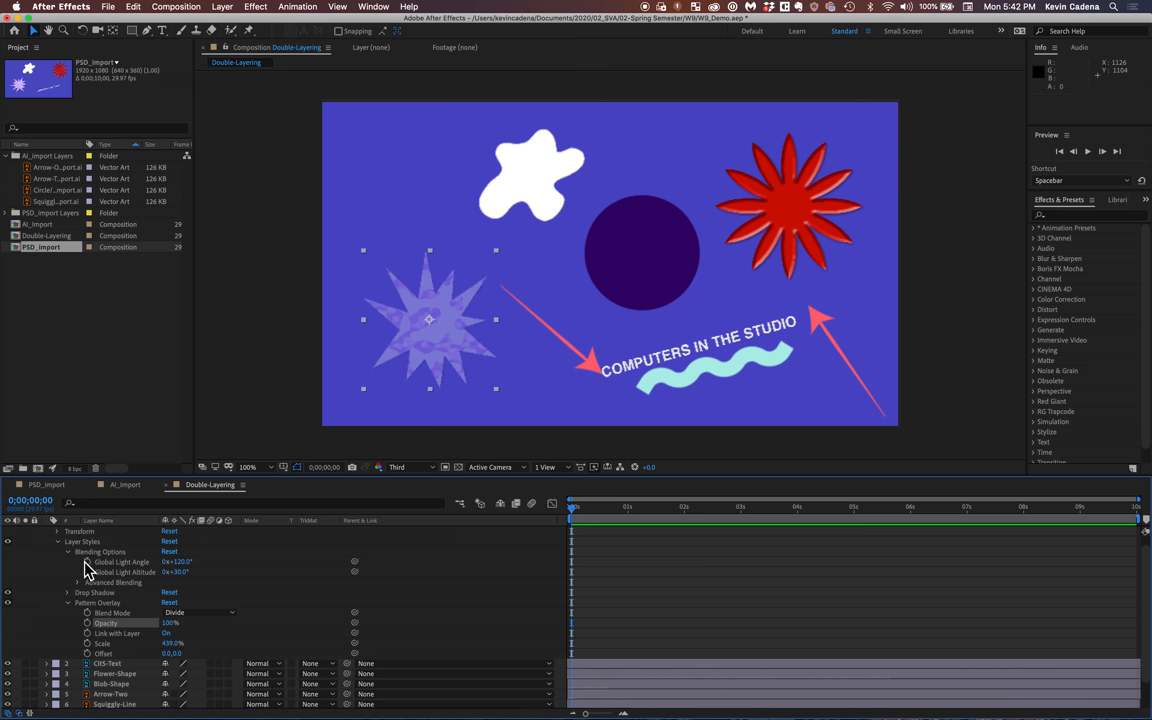
pyautogui.moveTo(22, 556)
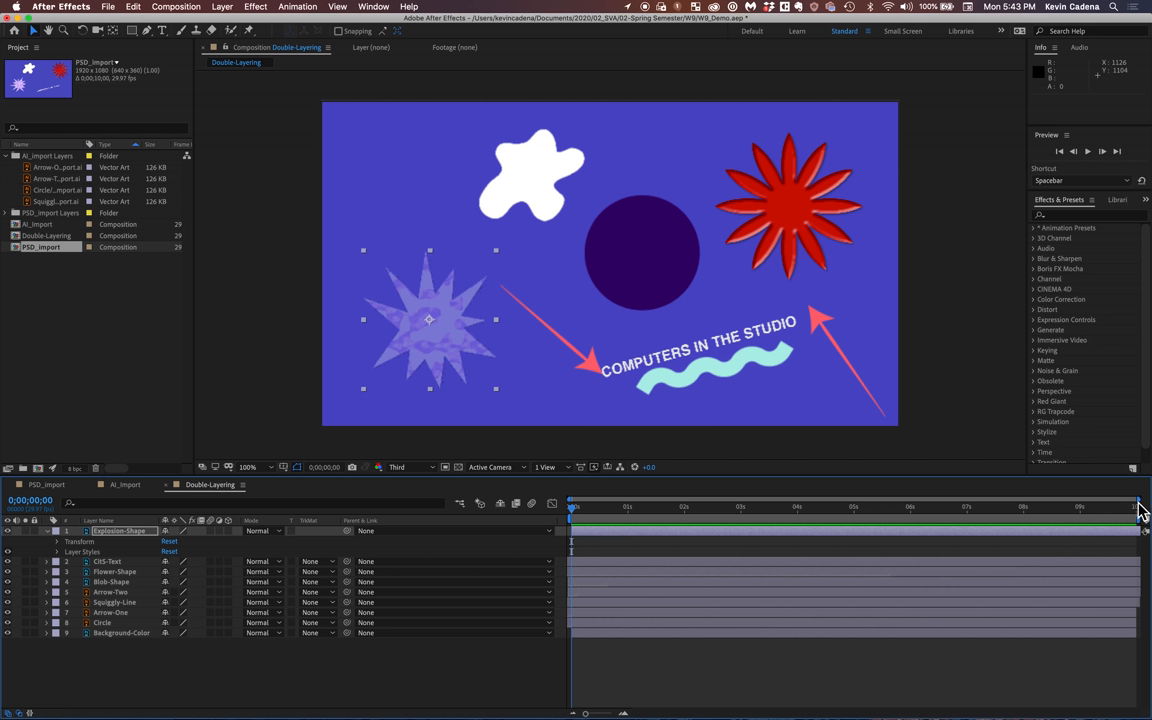
pyautogui.moveTo(1138, 508)
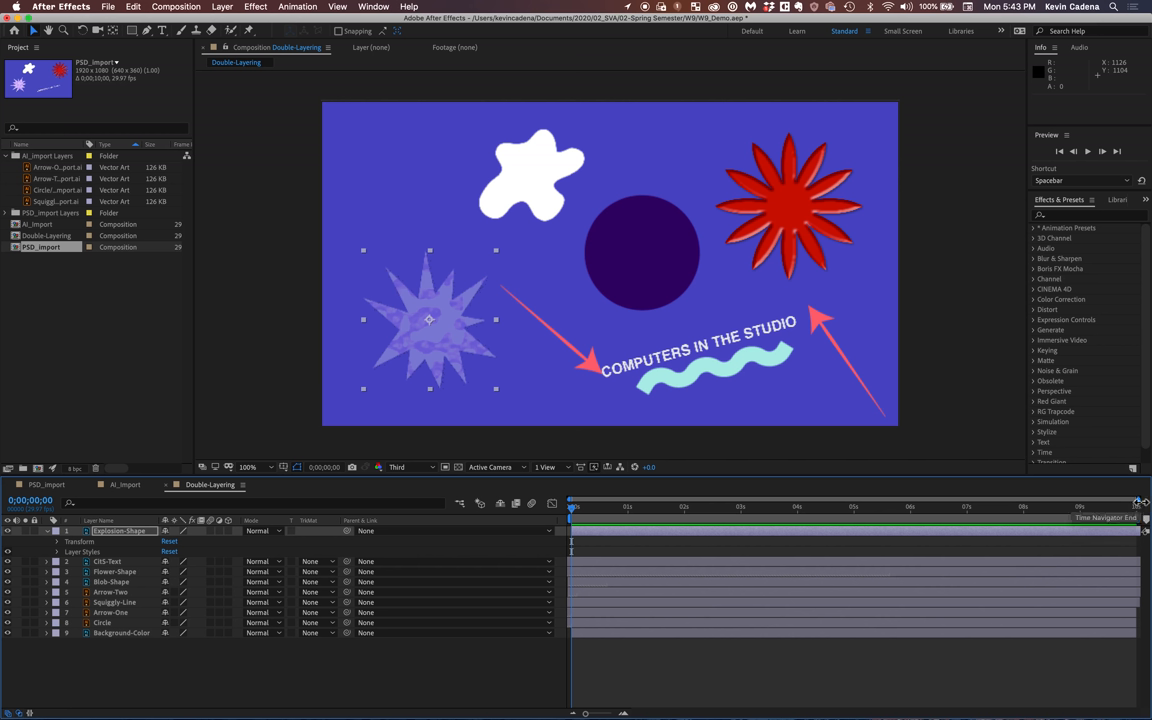
pyautogui.moveTo(632, 496)
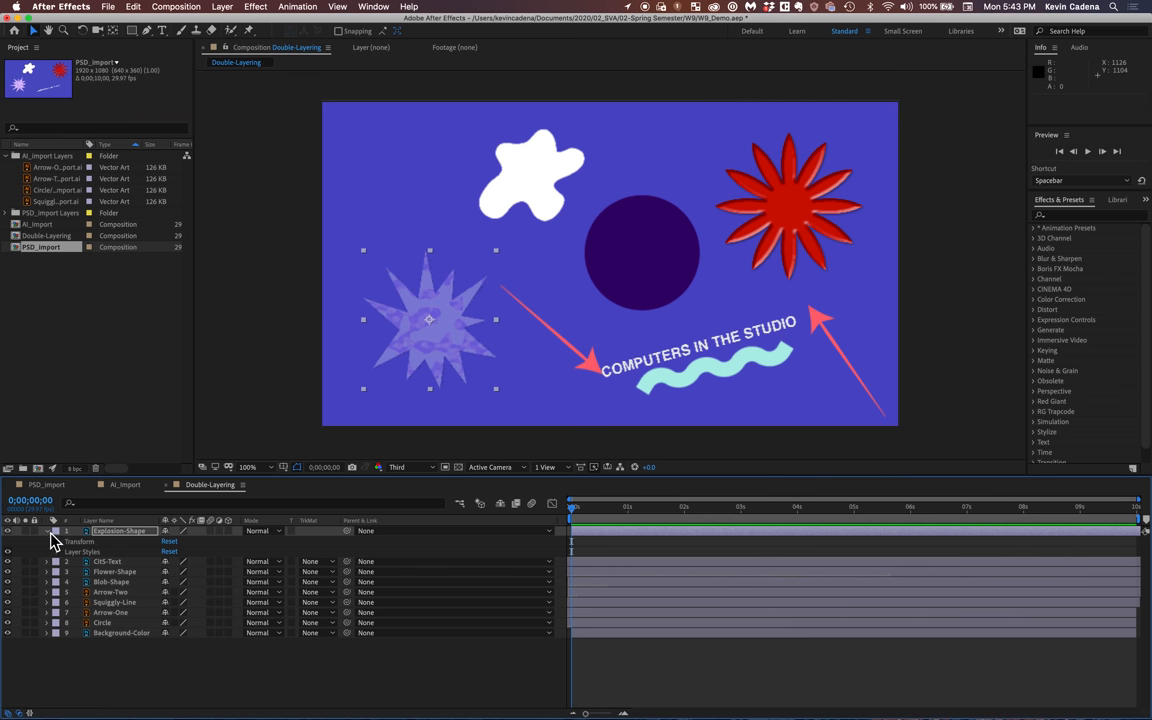
# Collapse the Explosion Shape layer so every layer sits on a single row
pyautogui.click(46, 530)
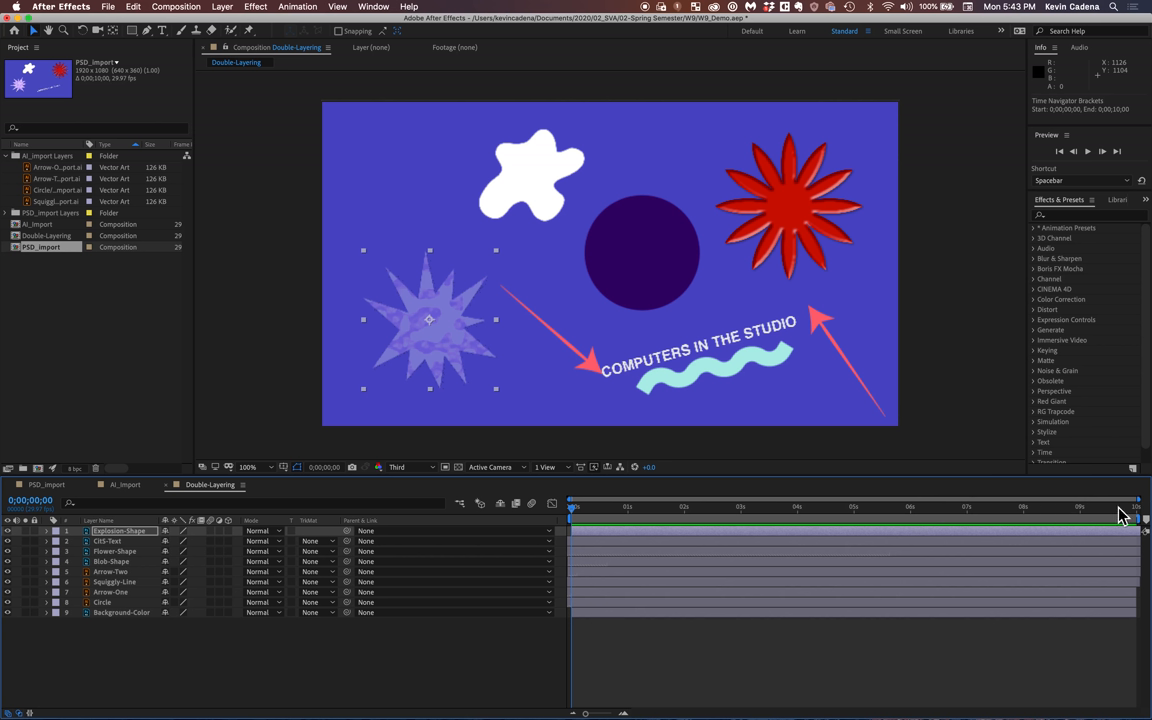
pyautogui.moveTo(1136, 504)
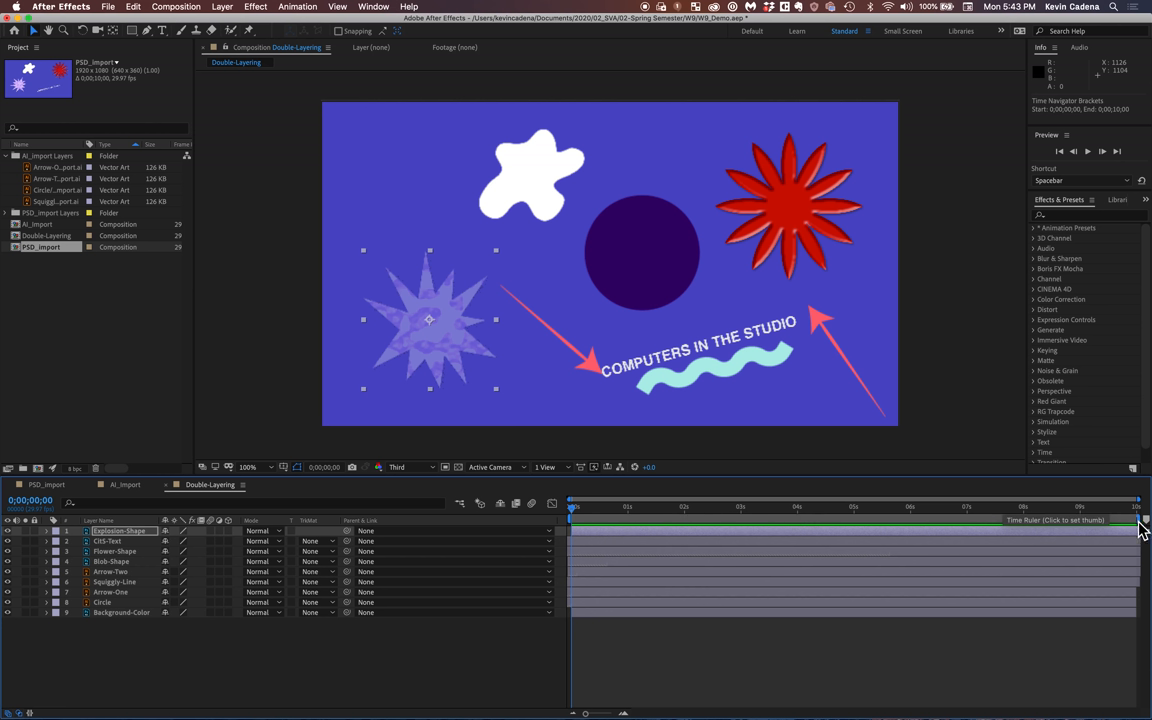
pyautogui.moveTo(1144, 528)
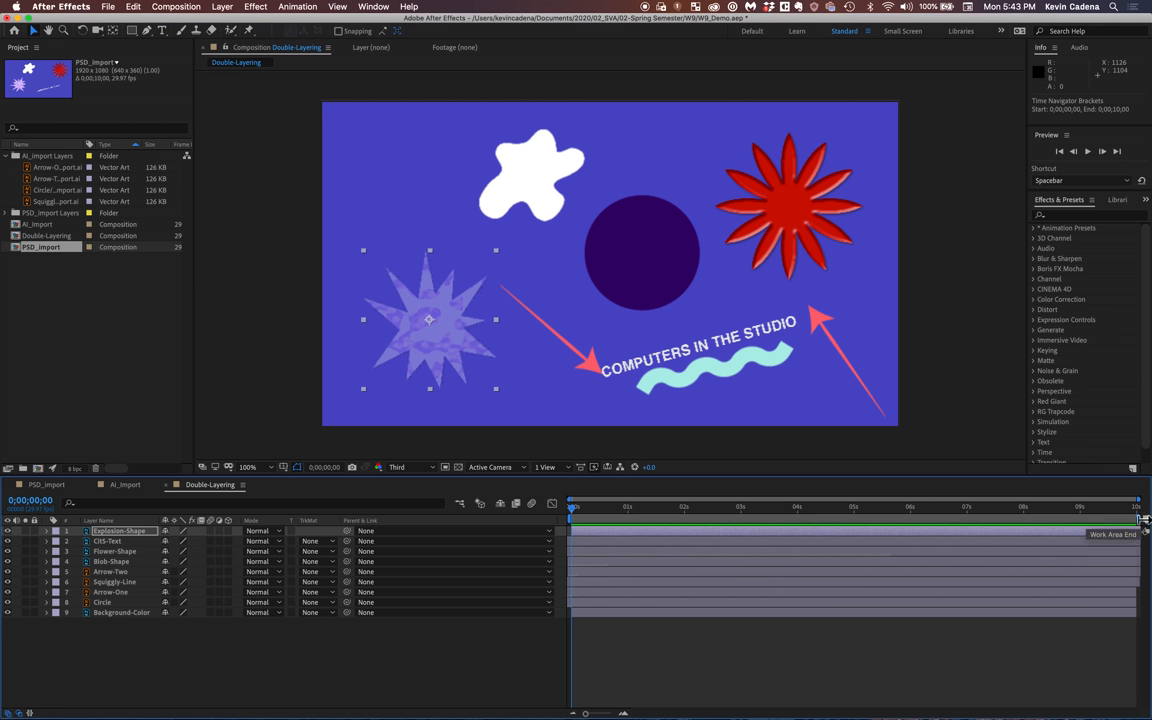
pyautogui.moveTo(1144, 518)
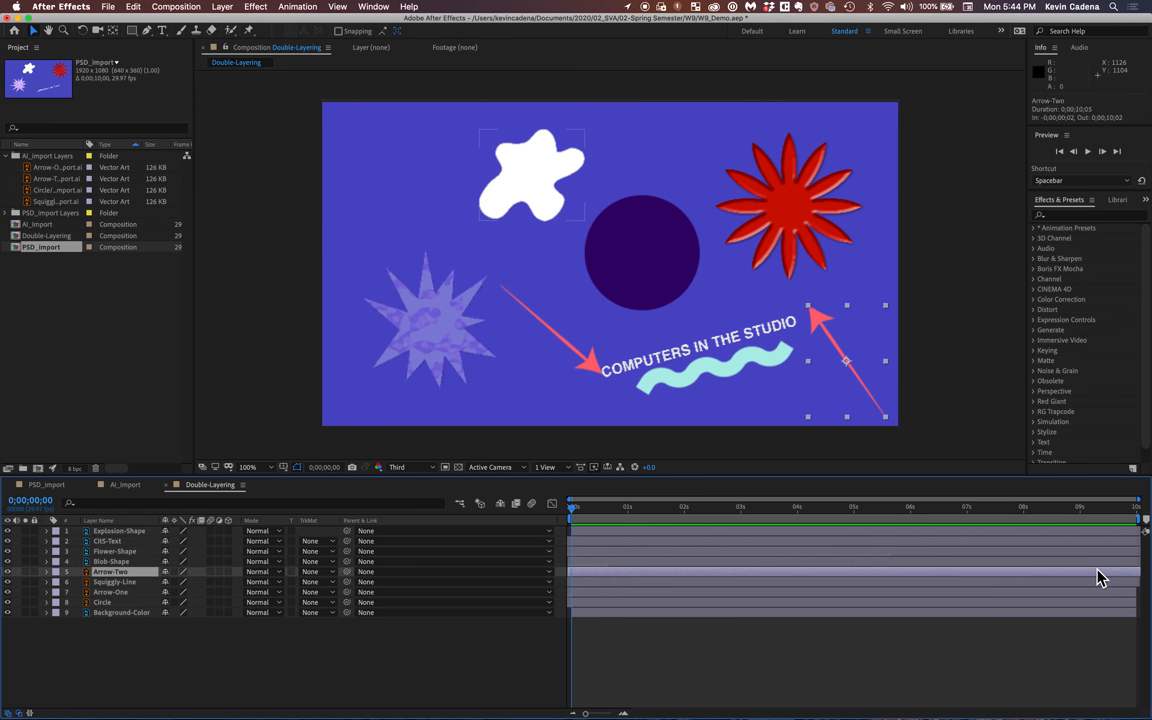
# Select the Squiggle Line, Circle and Explosion Shape layers in turn to check their shapes
pyautogui.click(116, 580)
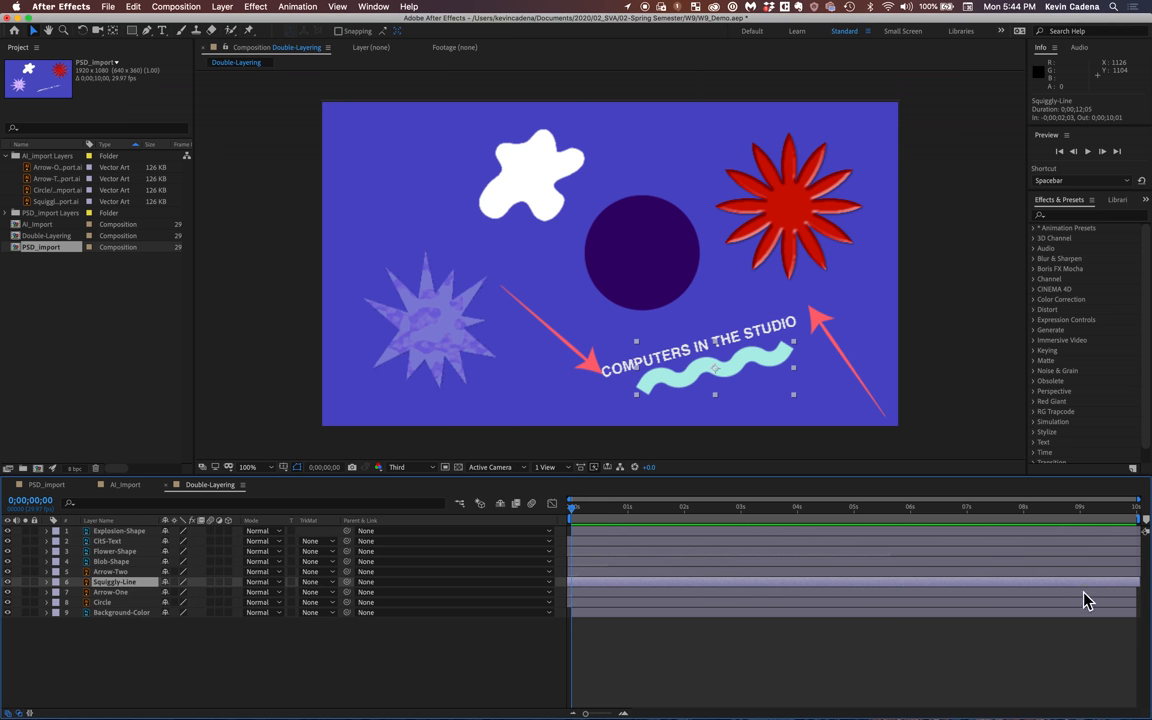
pyautogui.click(102, 602)
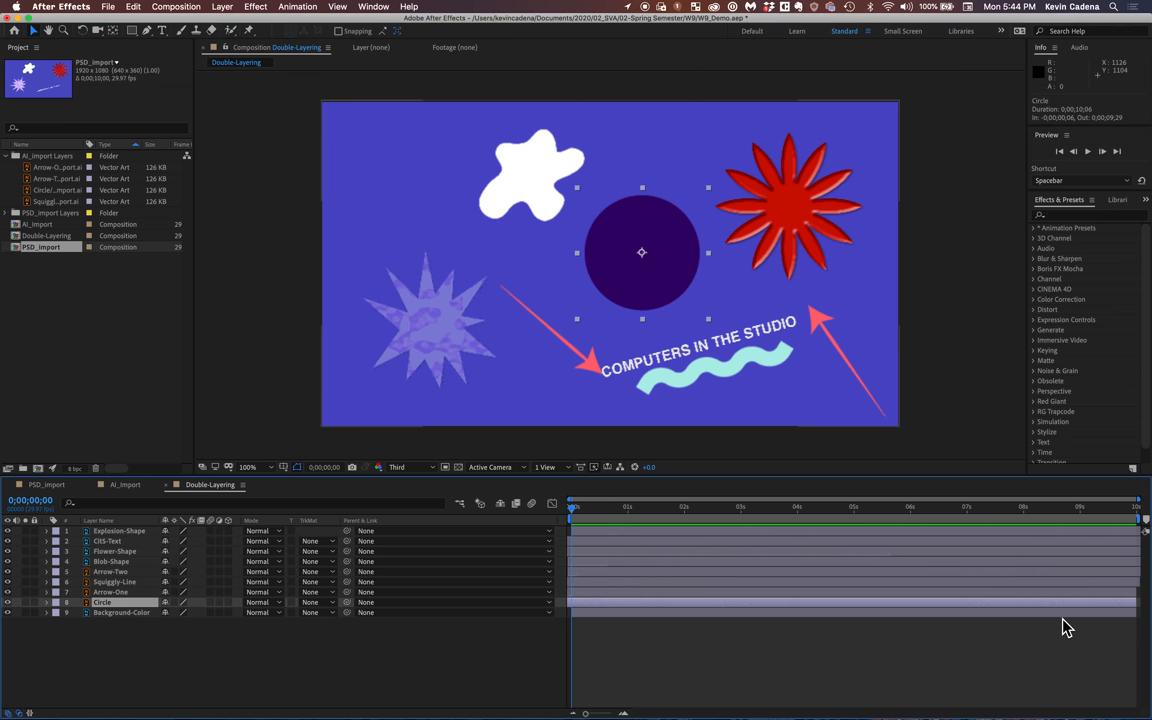
pyautogui.click(110, 572)
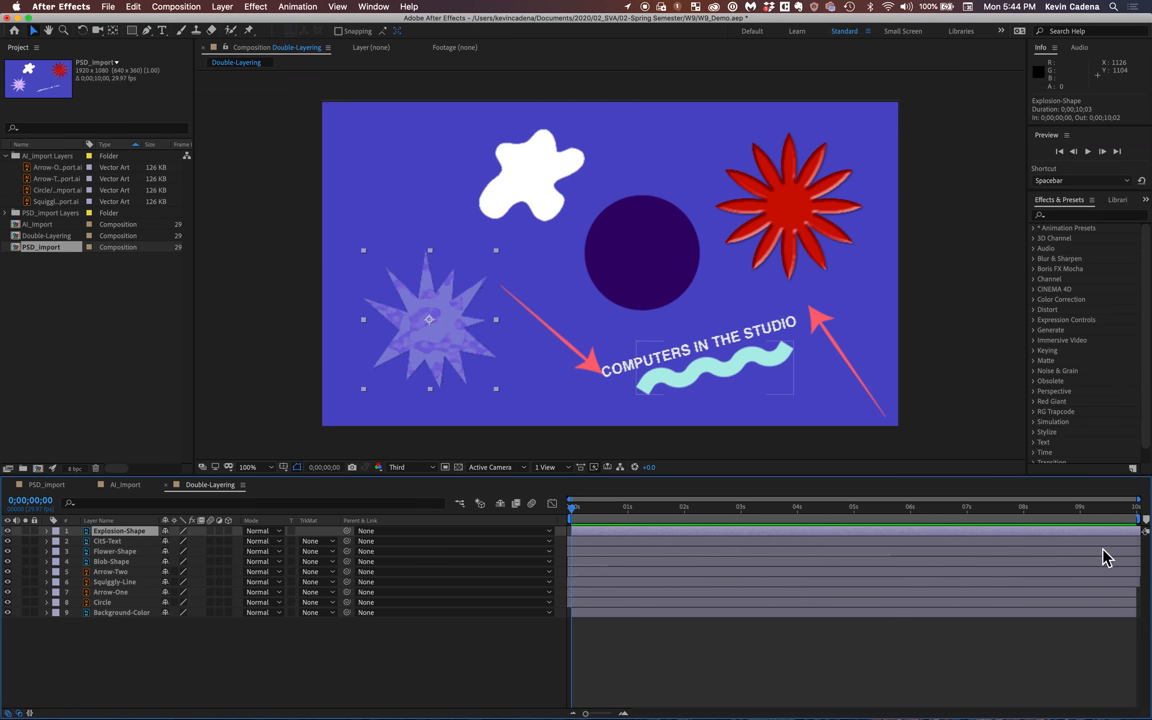
pyautogui.moveTo(1140, 502)
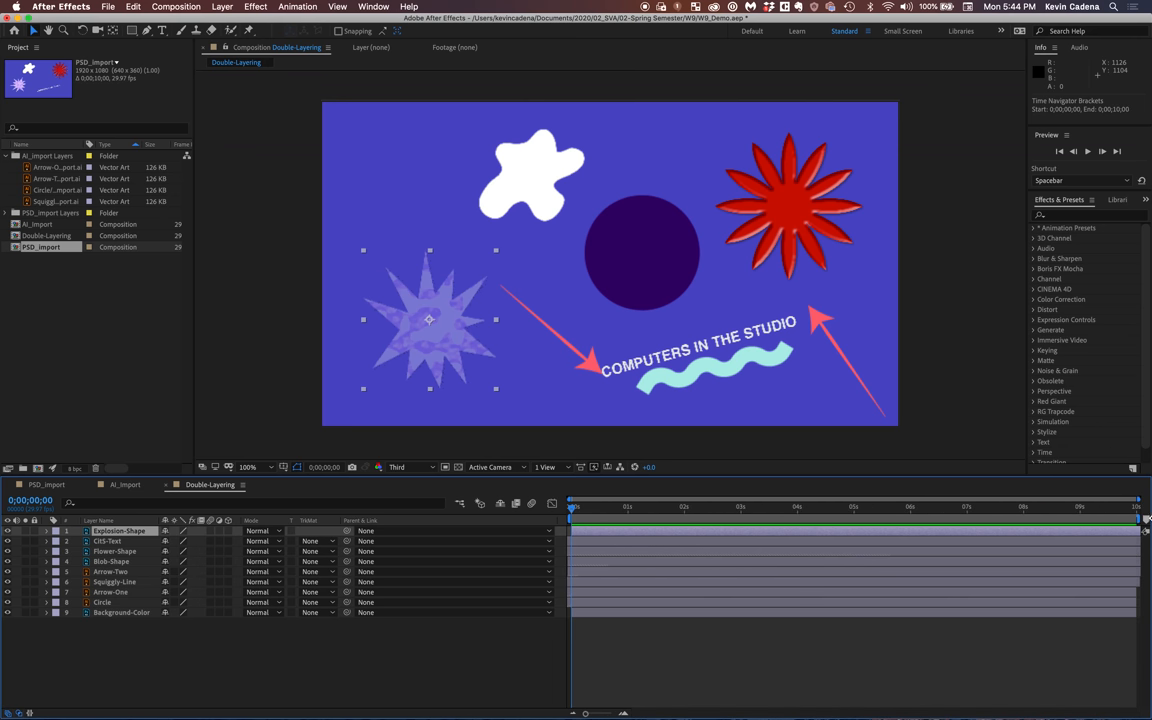
pyautogui.moveTo(604, 704)
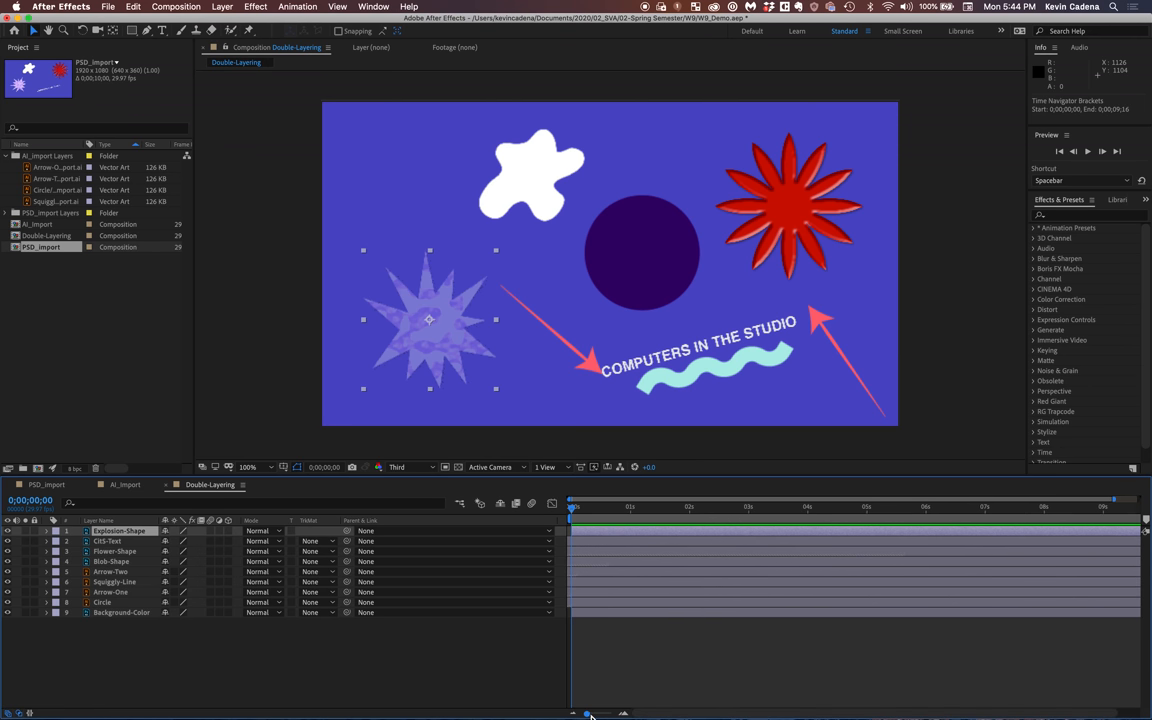
# Drag the current-time indicator to frame 0;00;00;11
pyautogui.moveTo(588, 716); pyautogui.dragTo(608, 716)
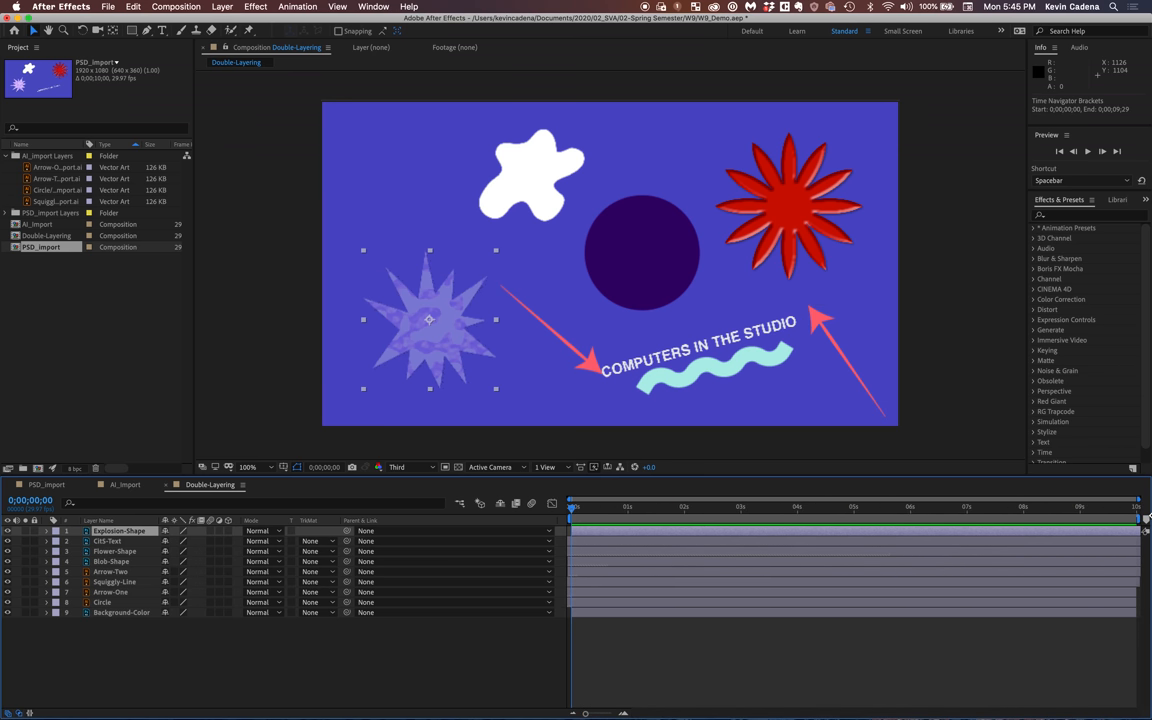
pyautogui.moveTo(1142, 530)
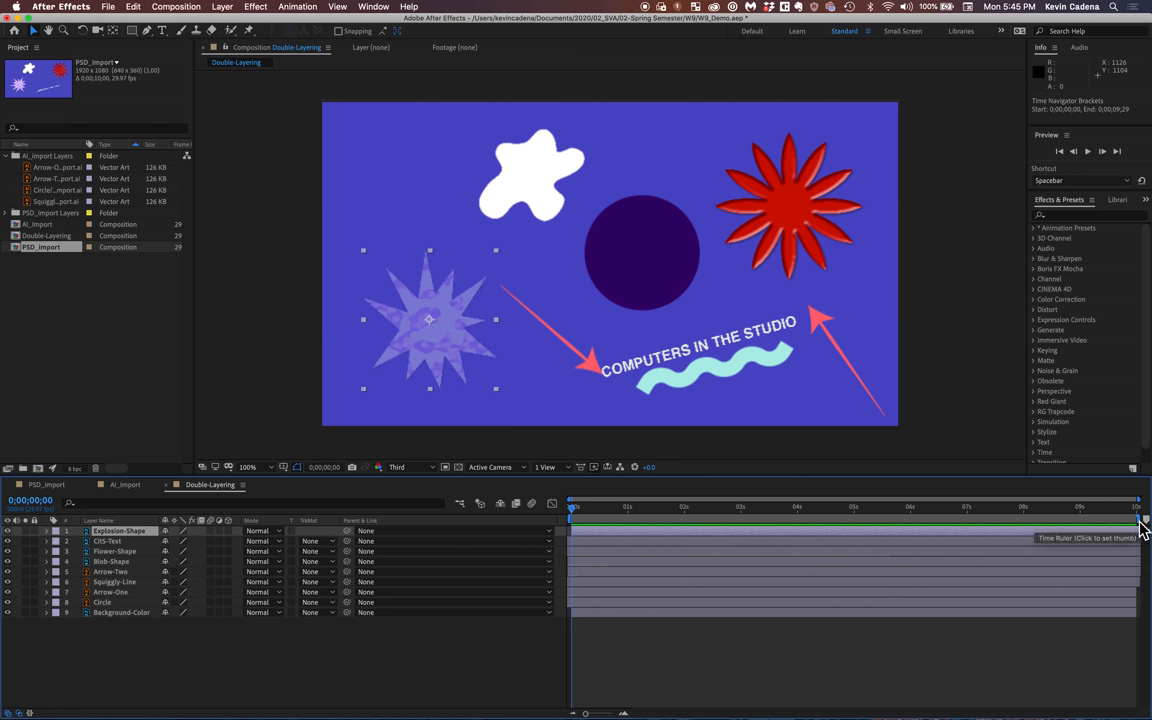
pyautogui.moveTo(744, 526)
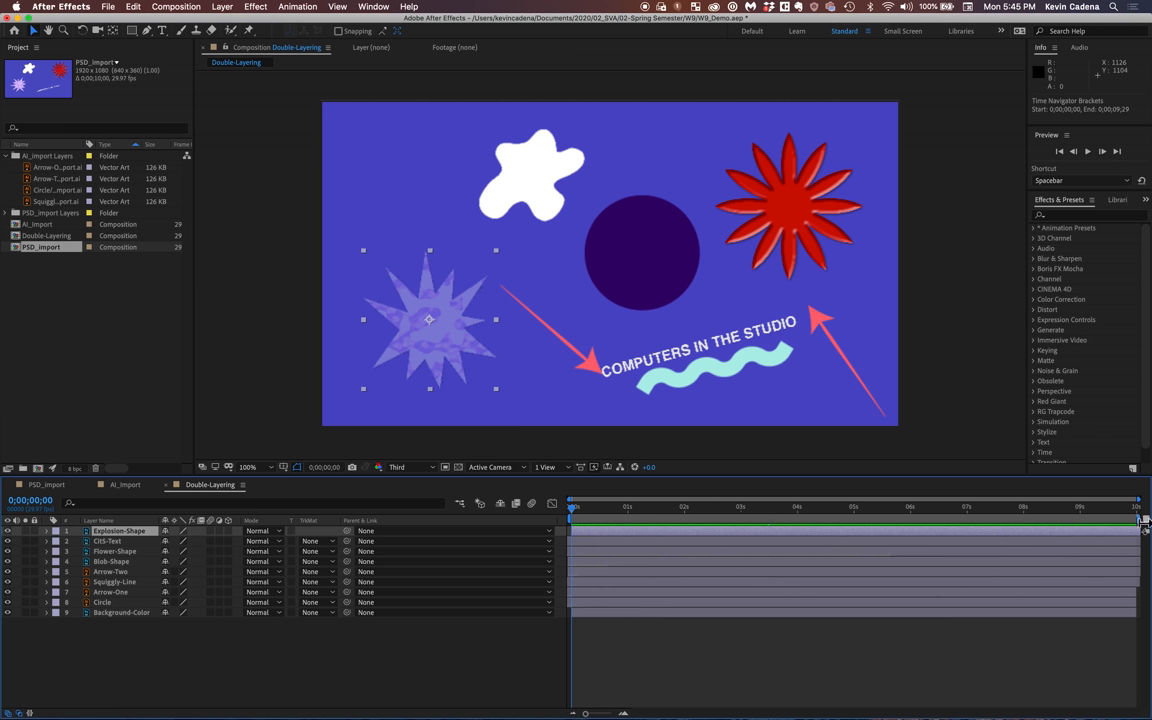
pyautogui.moveTo(1140, 524)
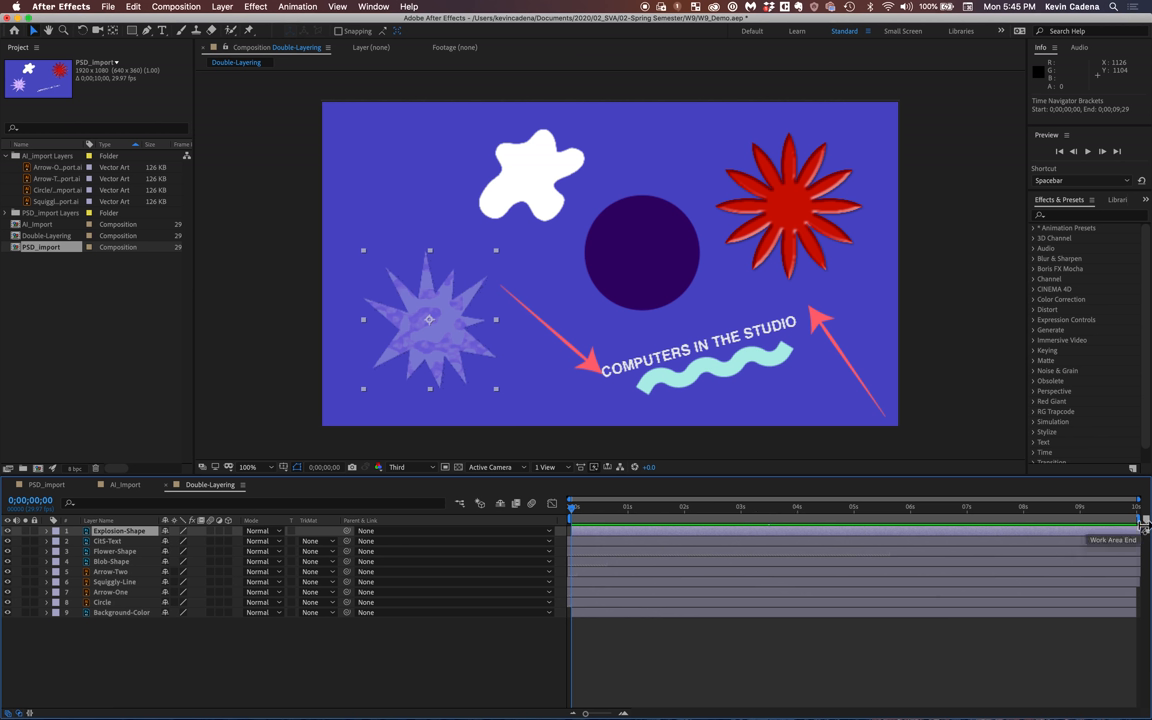
pyautogui.moveTo(1144, 530)
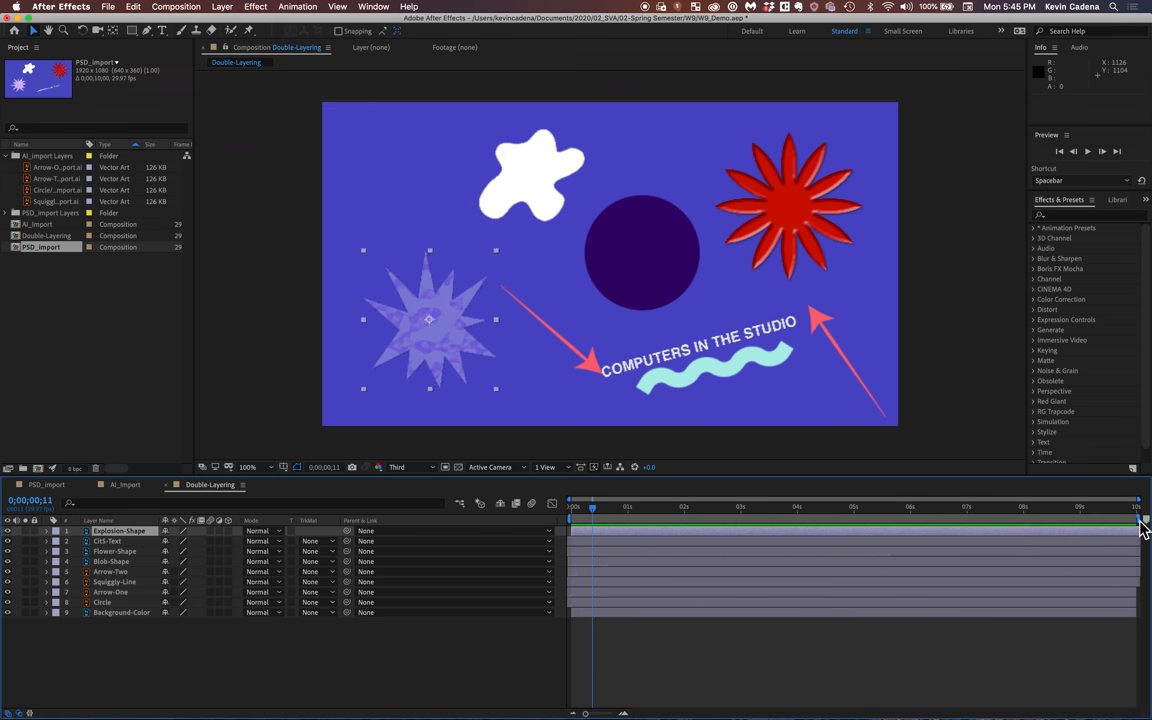
# Pull the work area end bracket earlier, jump later in time, then readjust the work area span
pyautogui.moveTo(1136, 516); pyautogui.dragTo(908, 516)
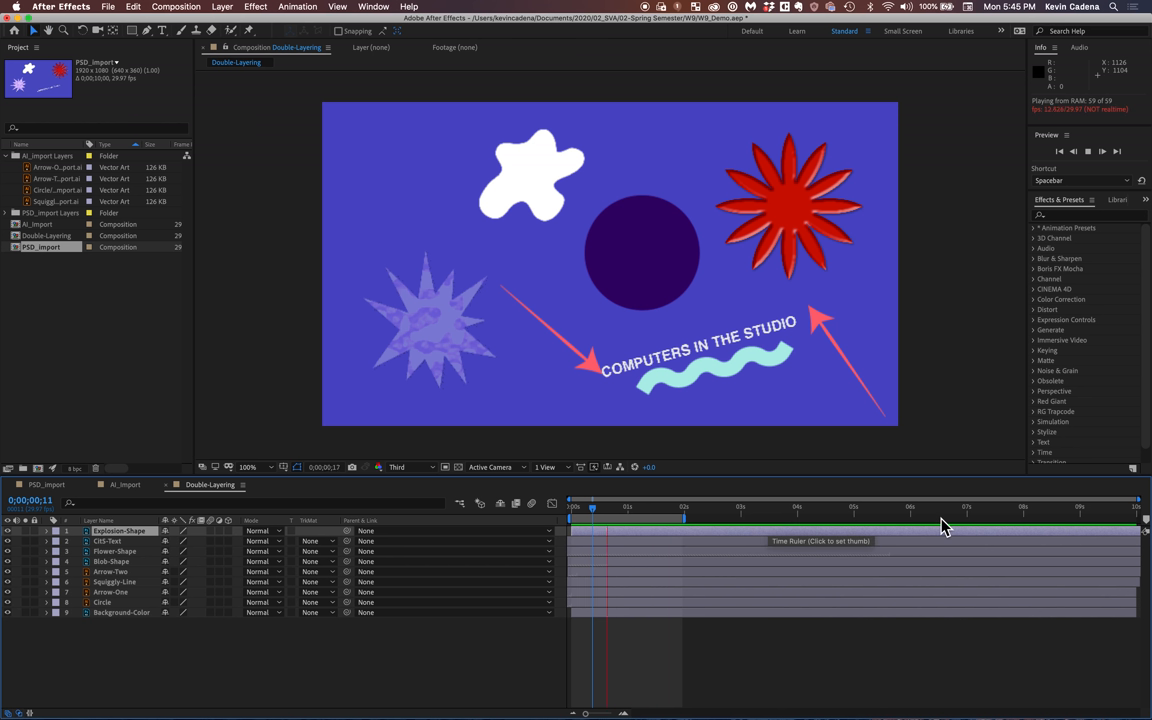
pyautogui.click(656, 508)
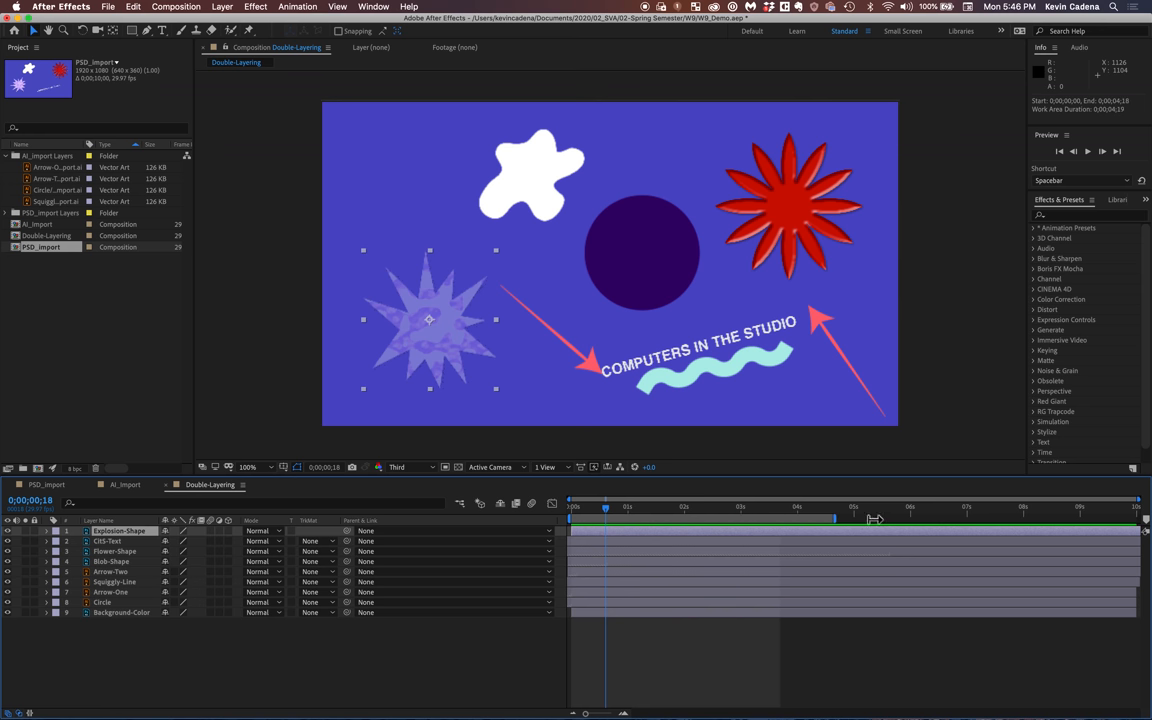
pyautogui.moveTo(836, 518); pyautogui.dragTo(1136, 518)
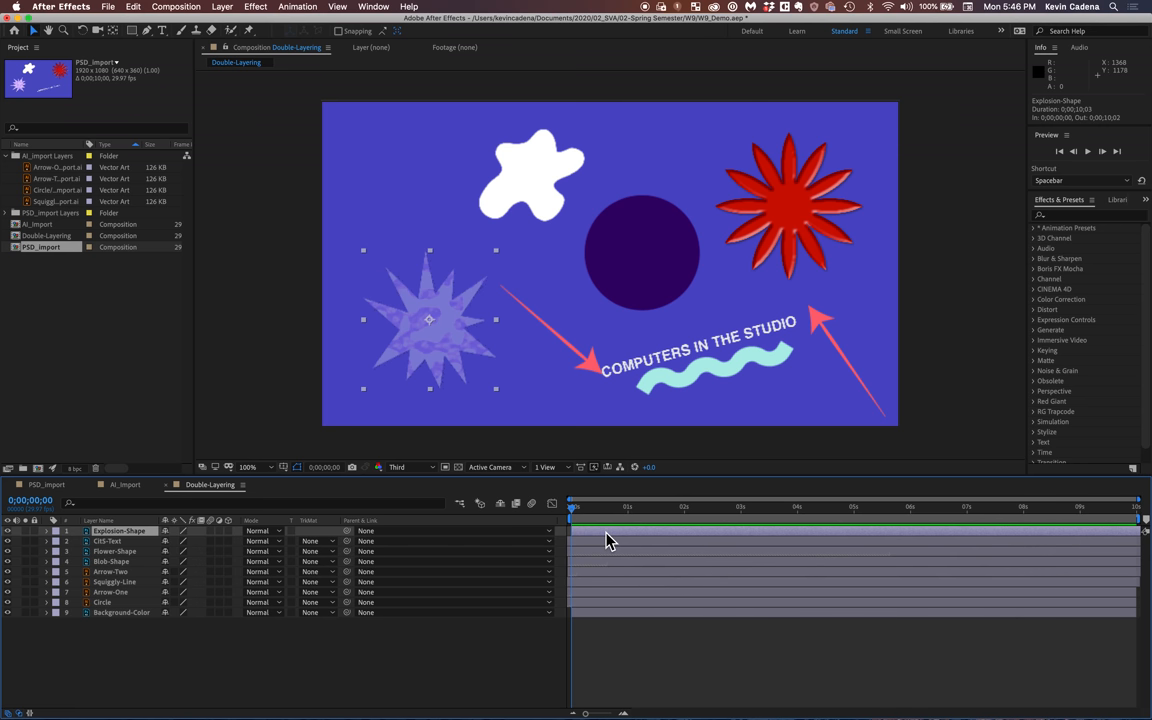
pyautogui.moveTo(1150, 540)
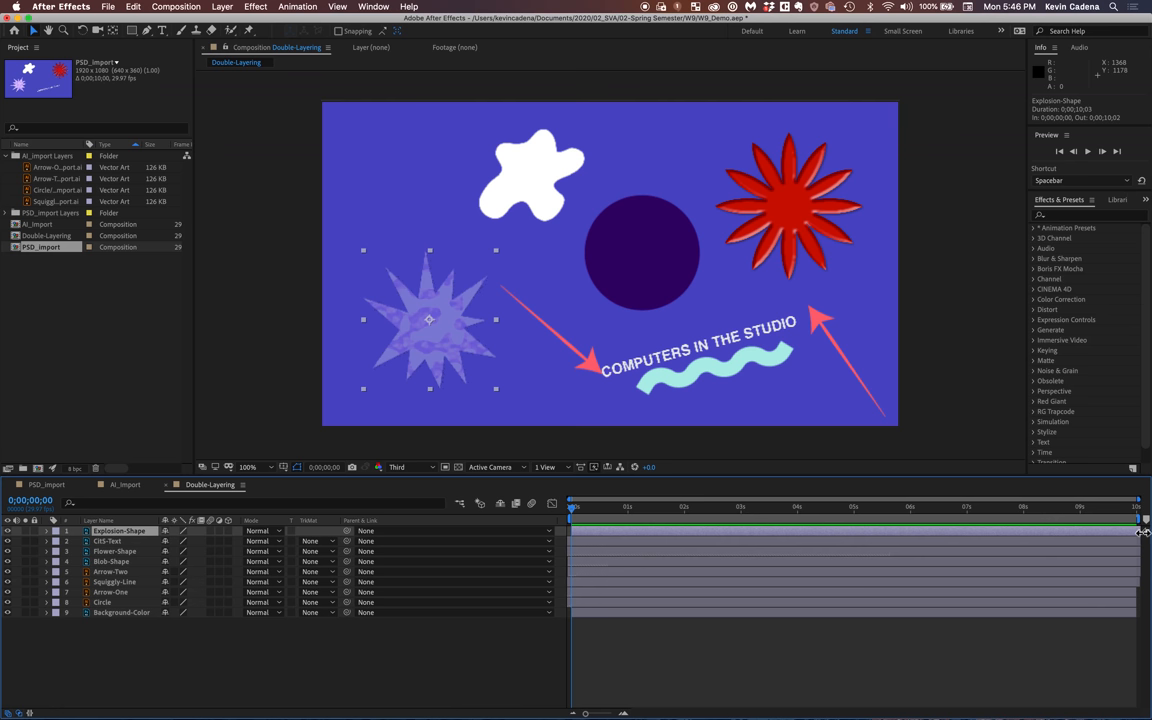
# Trim the Explosion Shape layer's out point so it ends early, then preview from the start
pyautogui.moveTo(1148, 532); pyautogui.dragTo(1130, 532)
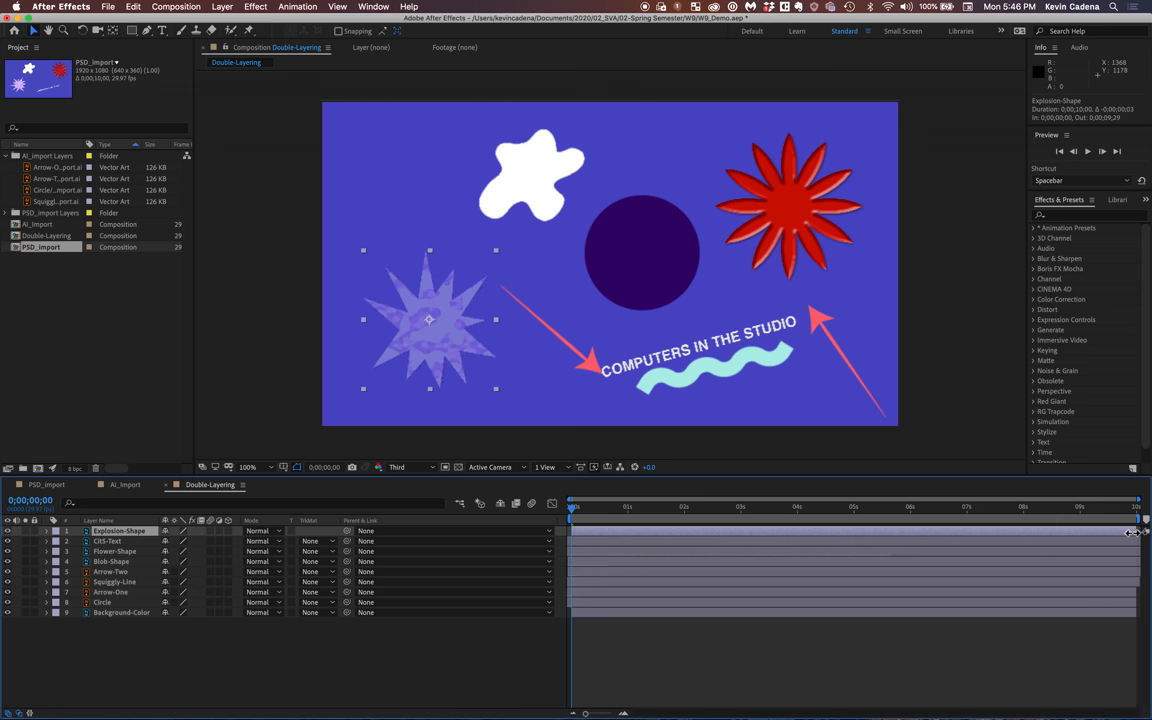
pyautogui.moveTo(1144, 532); pyautogui.dragTo(1024, 532)
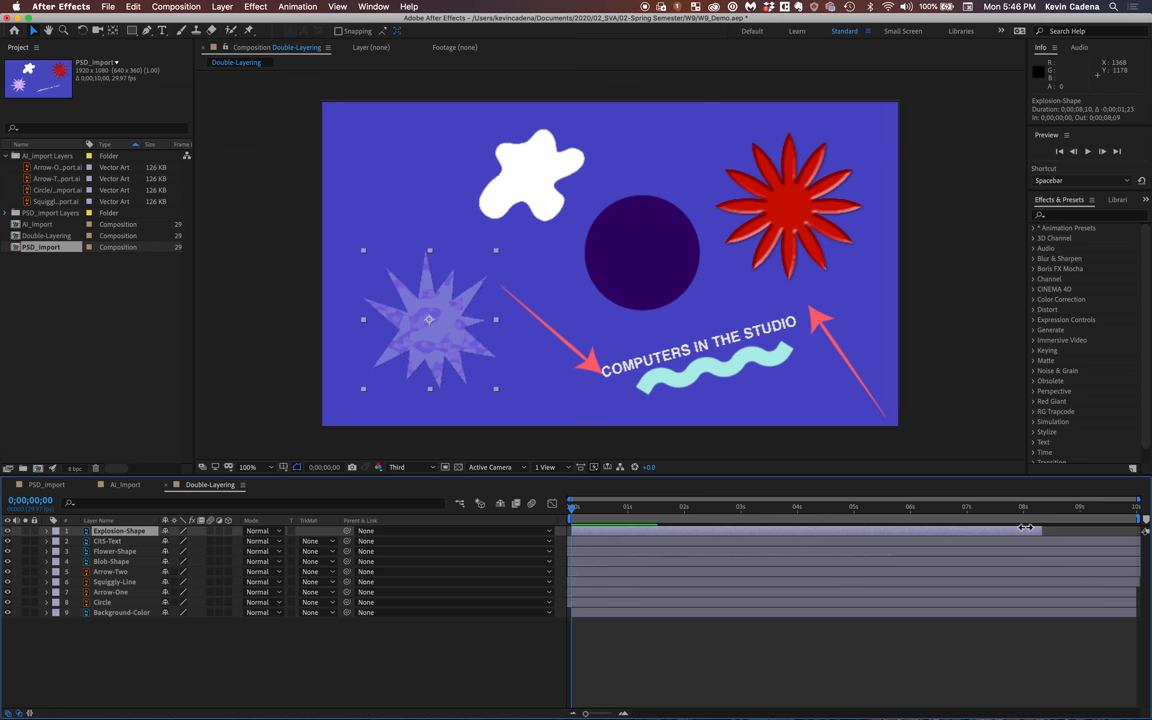
pyautogui.moveTo(1040, 528); pyautogui.dragTo(760, 528)
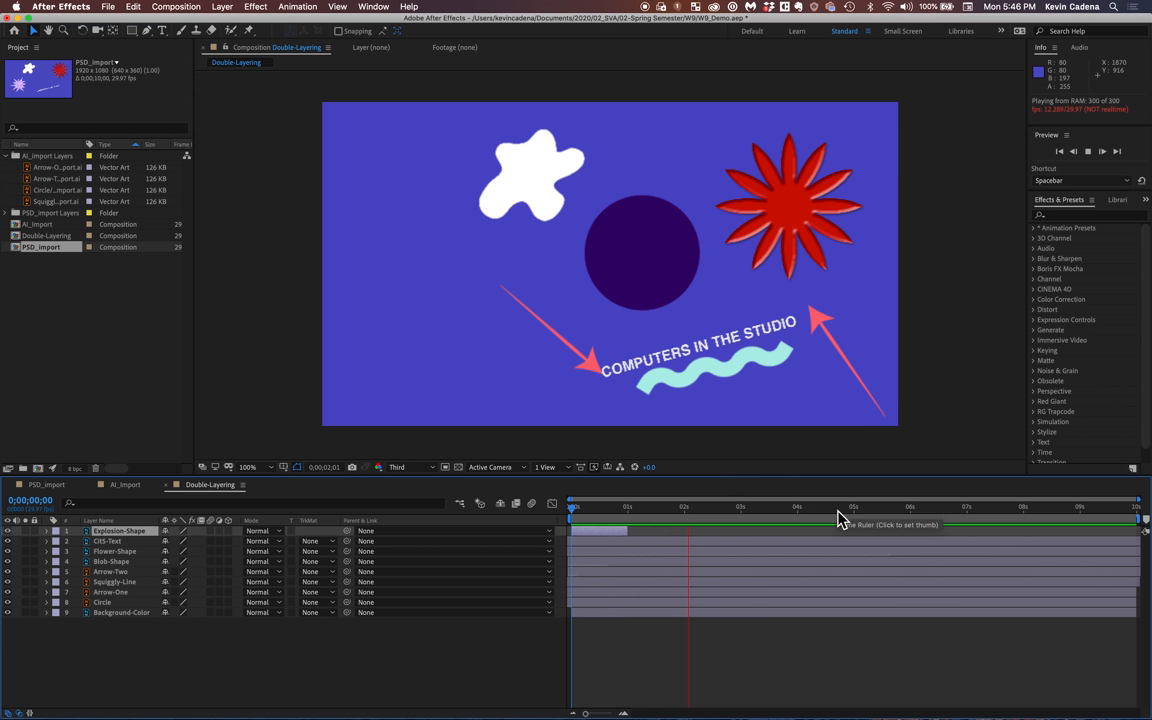
pyautogui.click(720, 508)
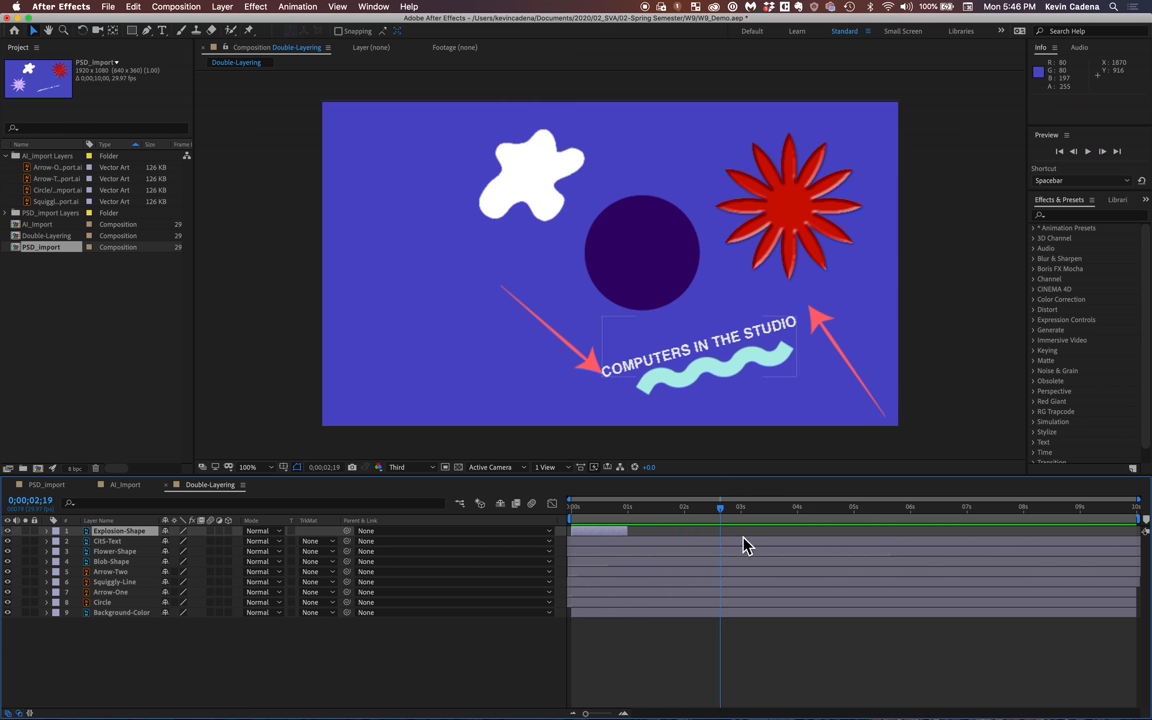
pyautogui.press('space')
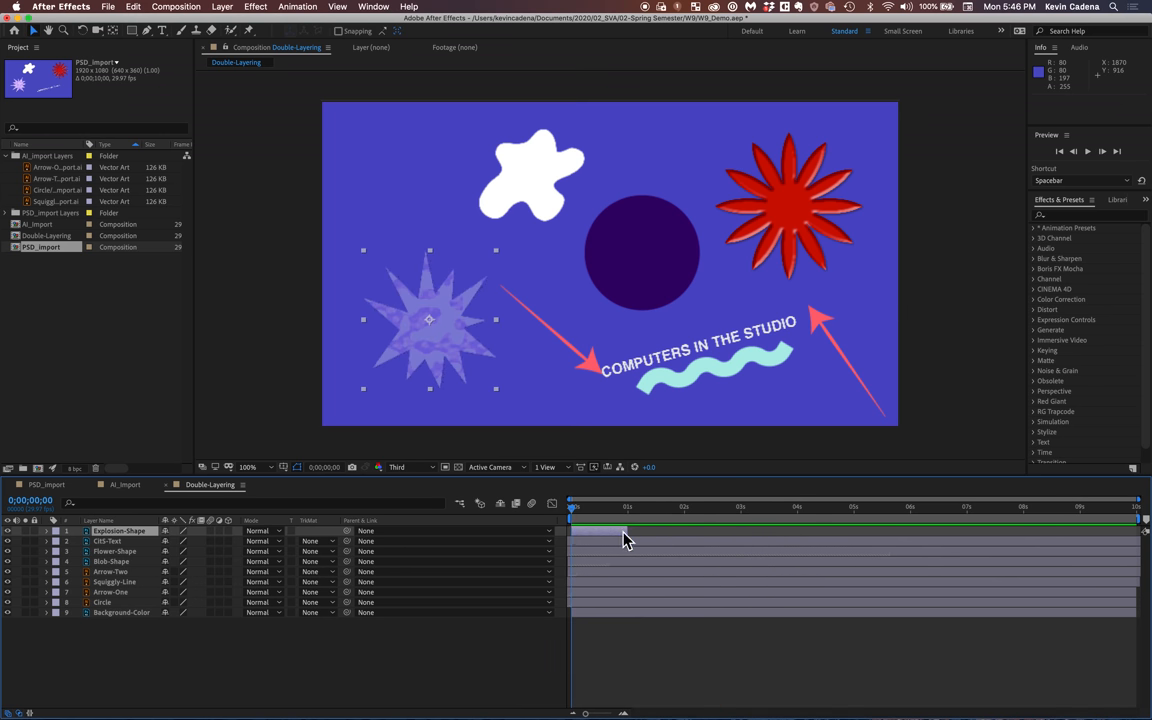
pyautogui.click(108, 540)
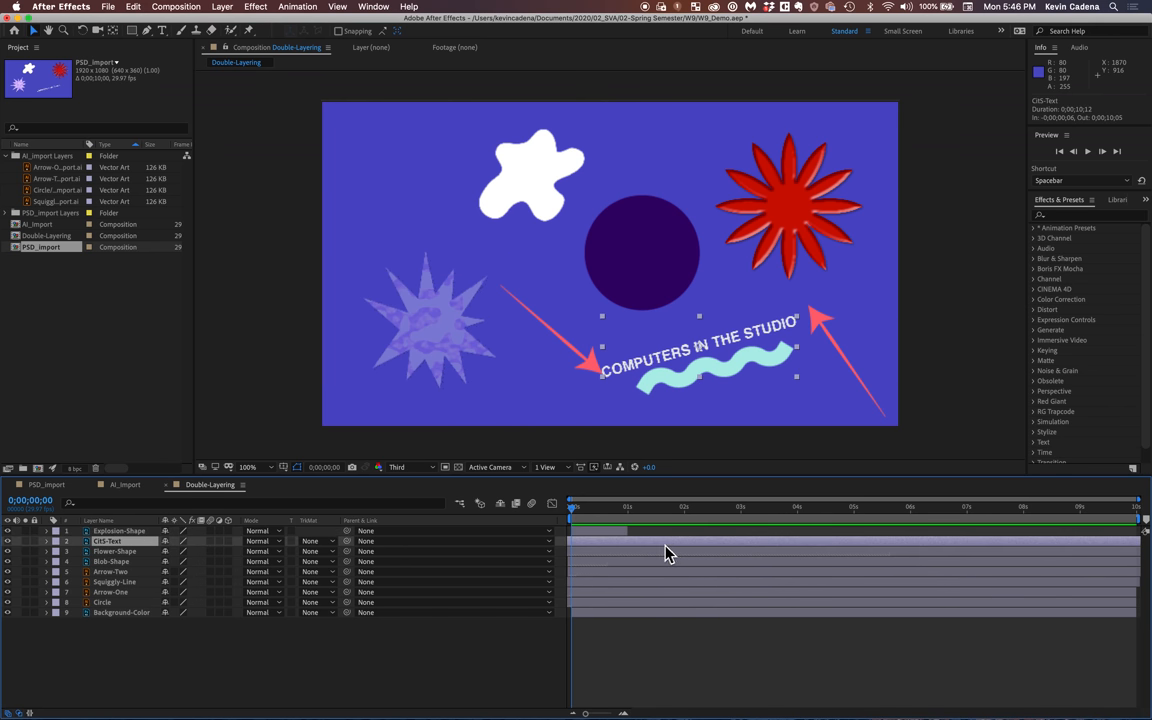
pyautogui.moveTo(576, 552)
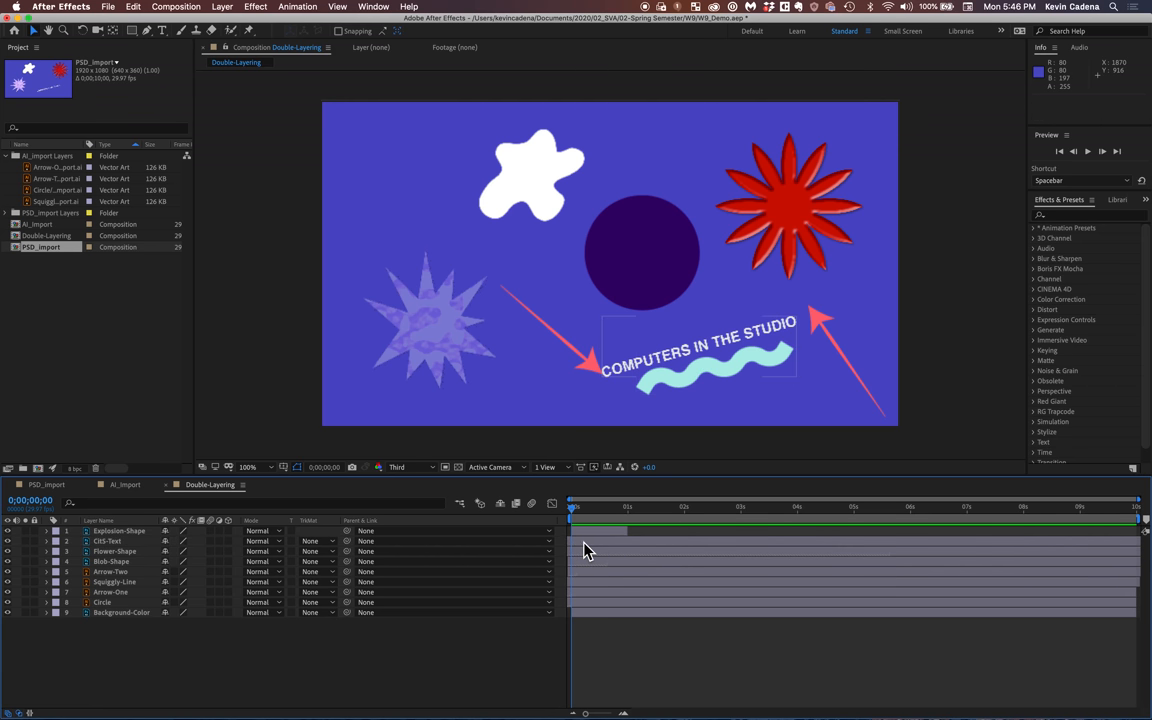
# Shift the CDS Text, Flower Shape, Arrow Two and Arrow One layers later in sequence and preview
pyautogui.click(108, 540)
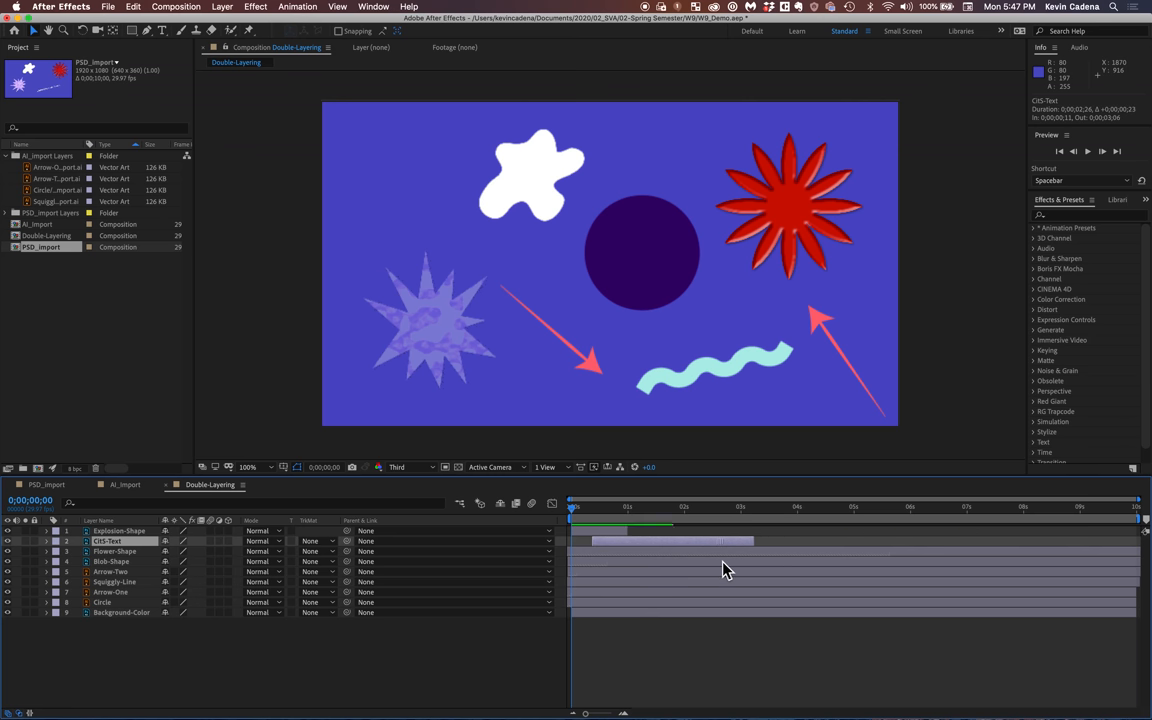
pyautogui.click(114, 552)
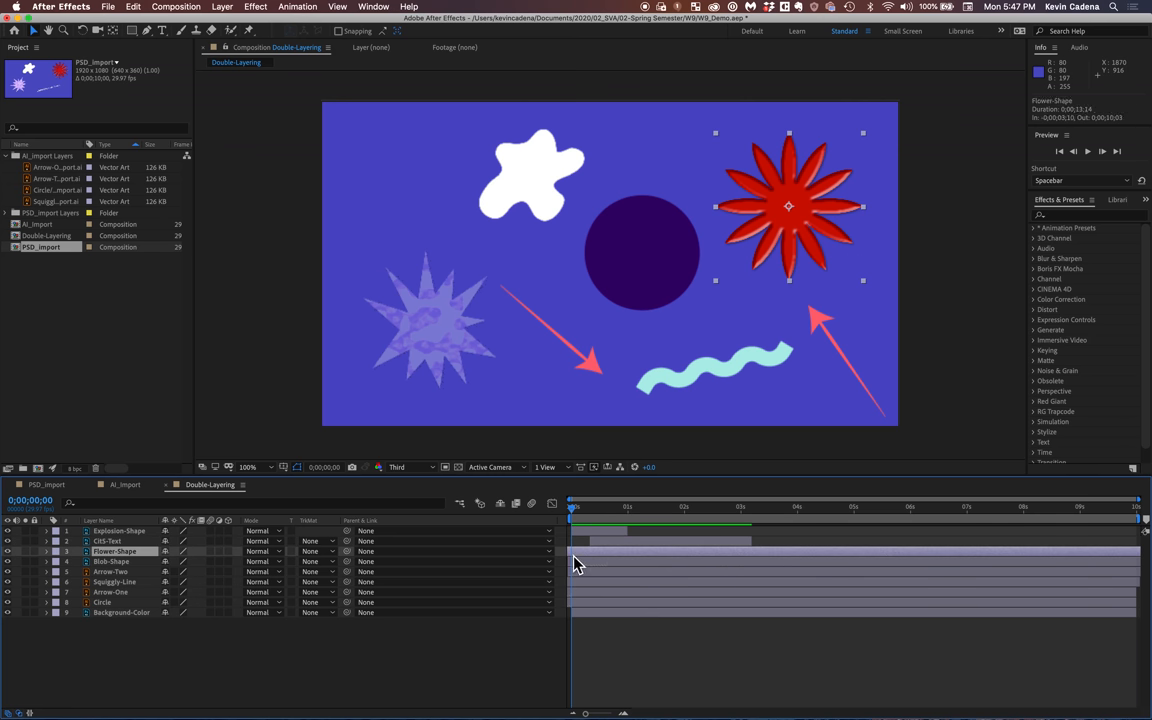
pyautogui.moveTo(1082, 562)
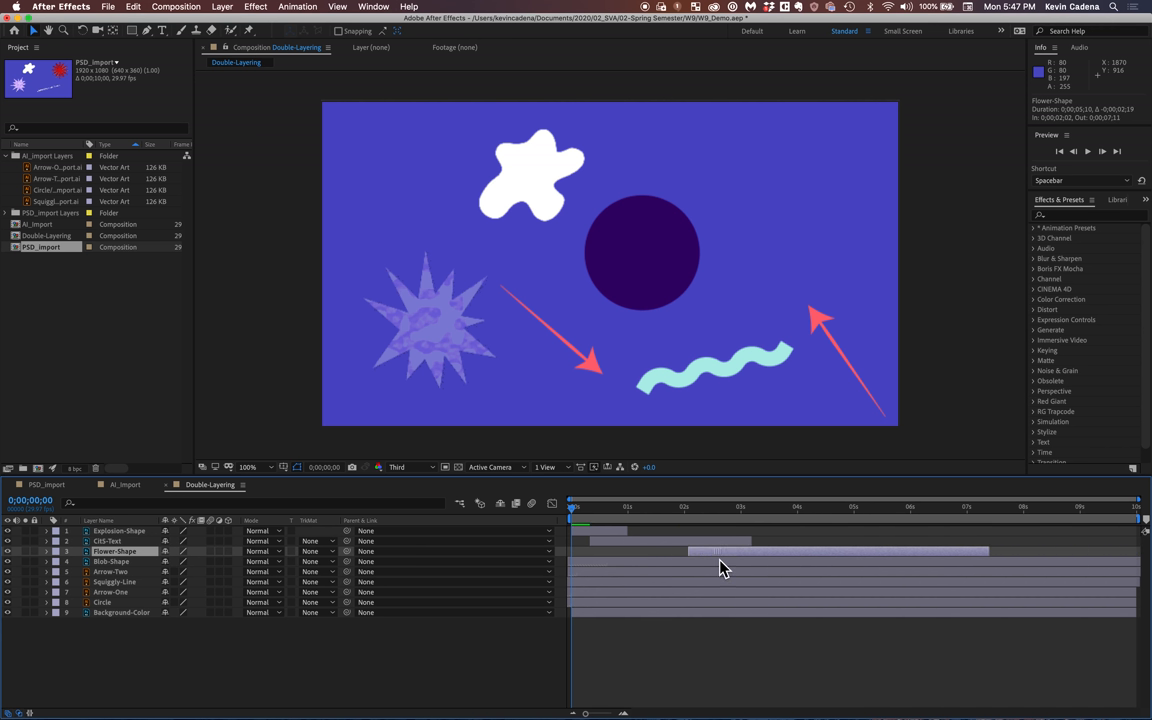
pyautogui.click(112, 560)
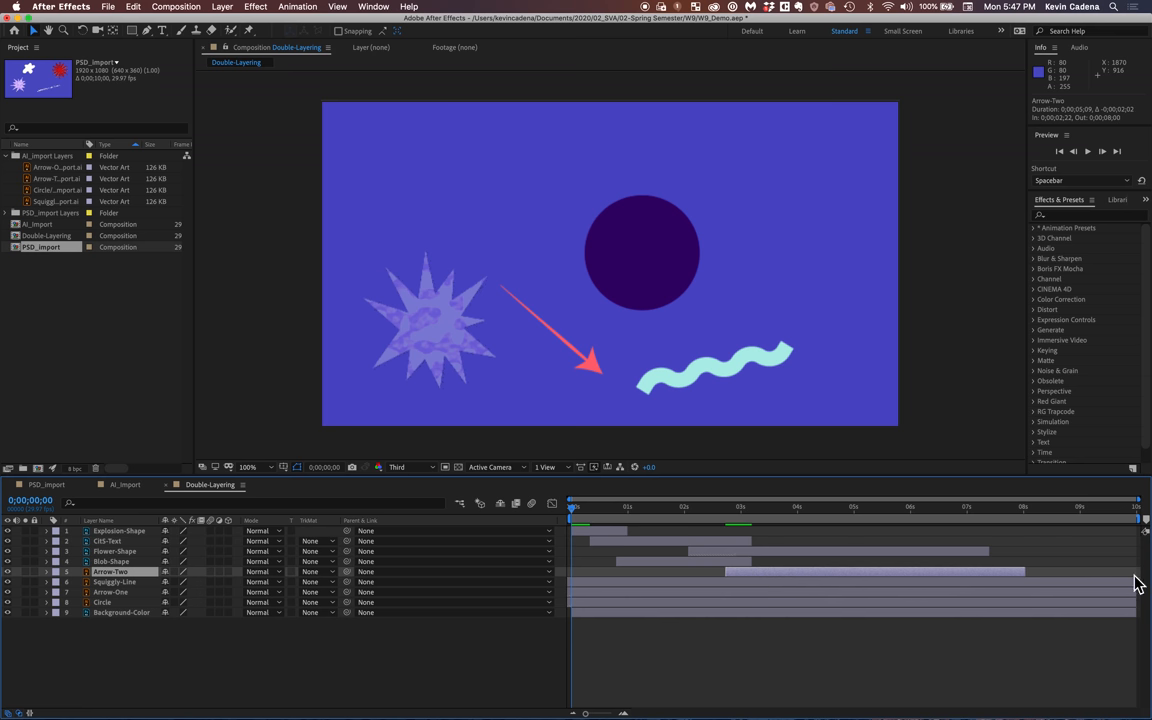
pyautogui.click(116, 580)
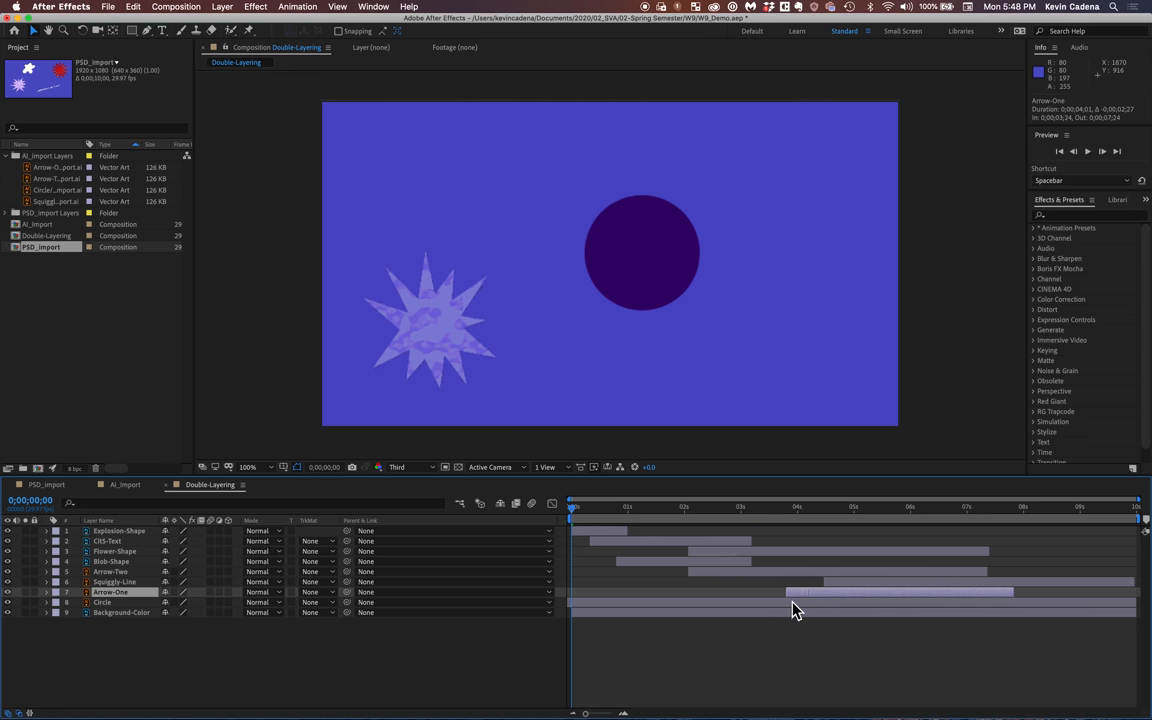
pyautogui.press('Space')
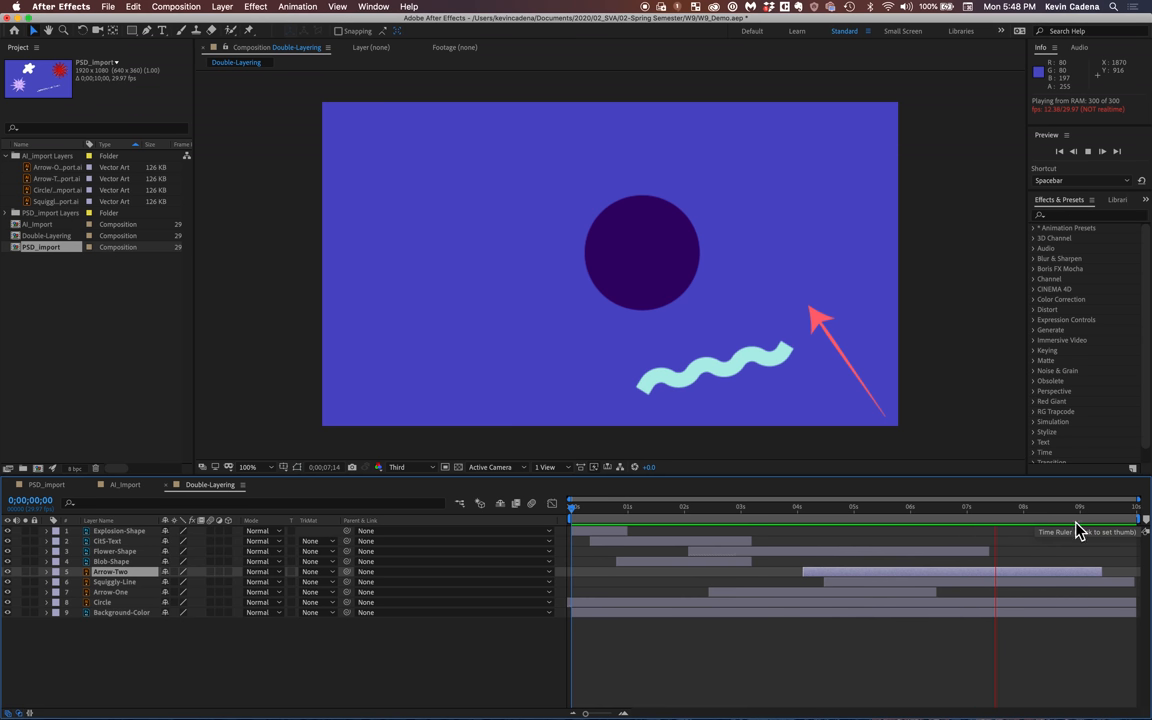
pyautogui.click(1038, 508)
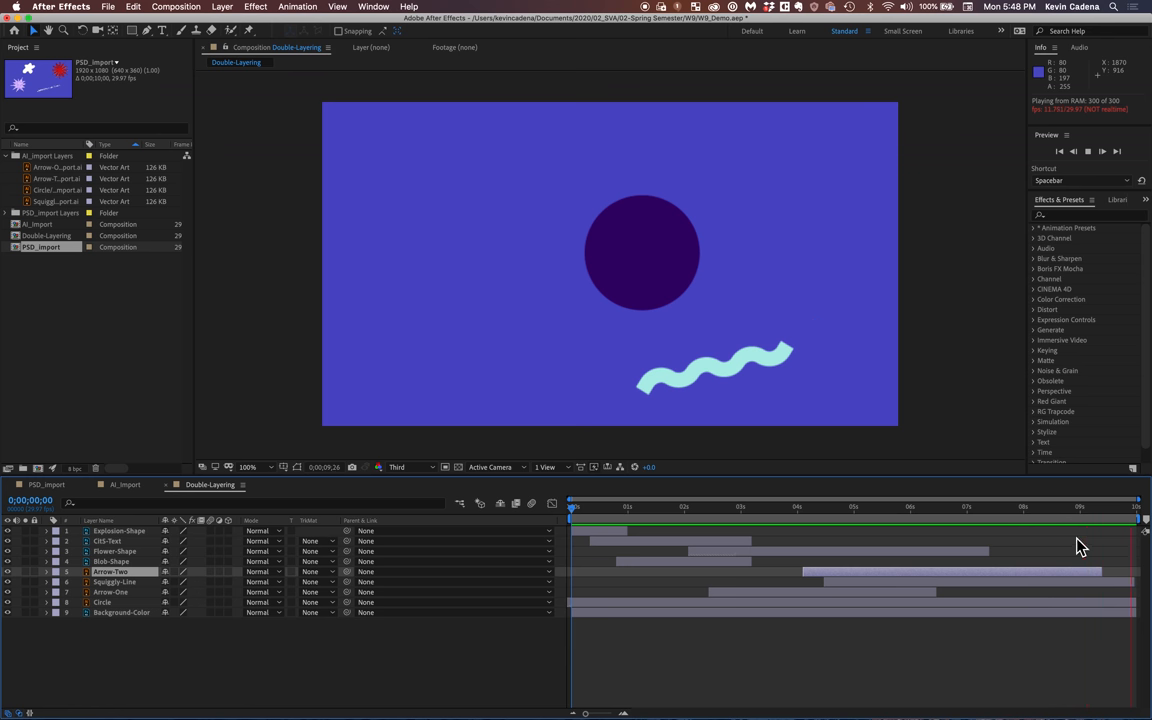
pyautogui.click(580, 508)
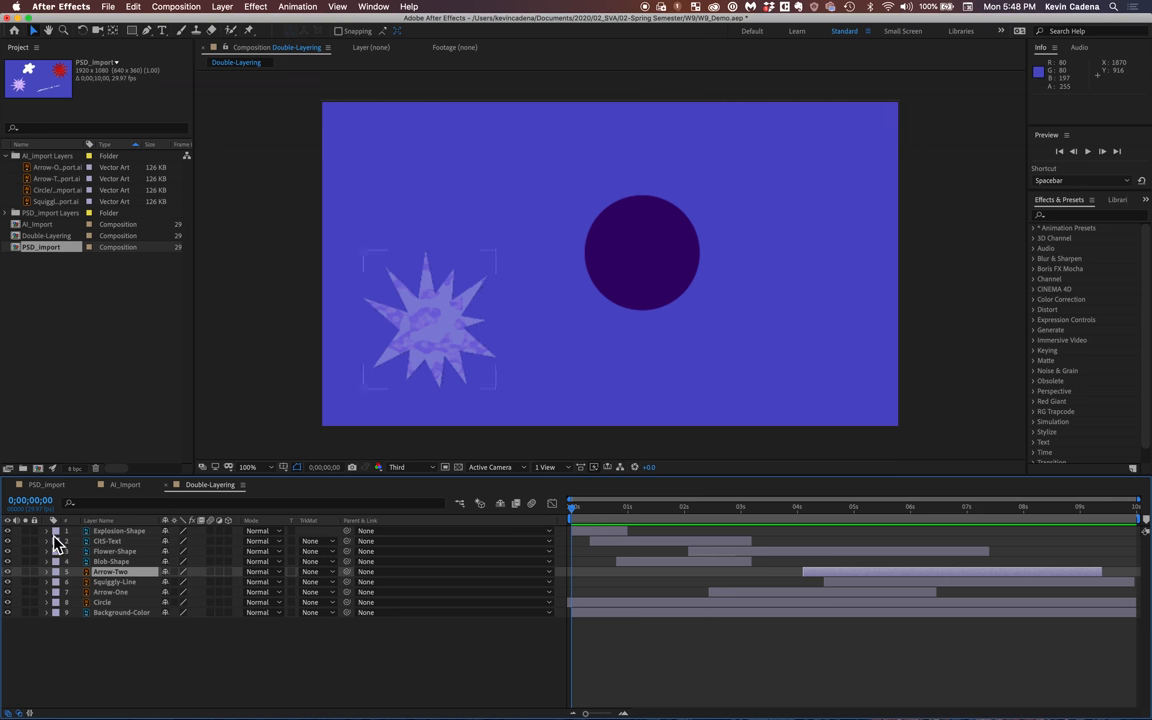
pyautogui.moveTo(52, 540)
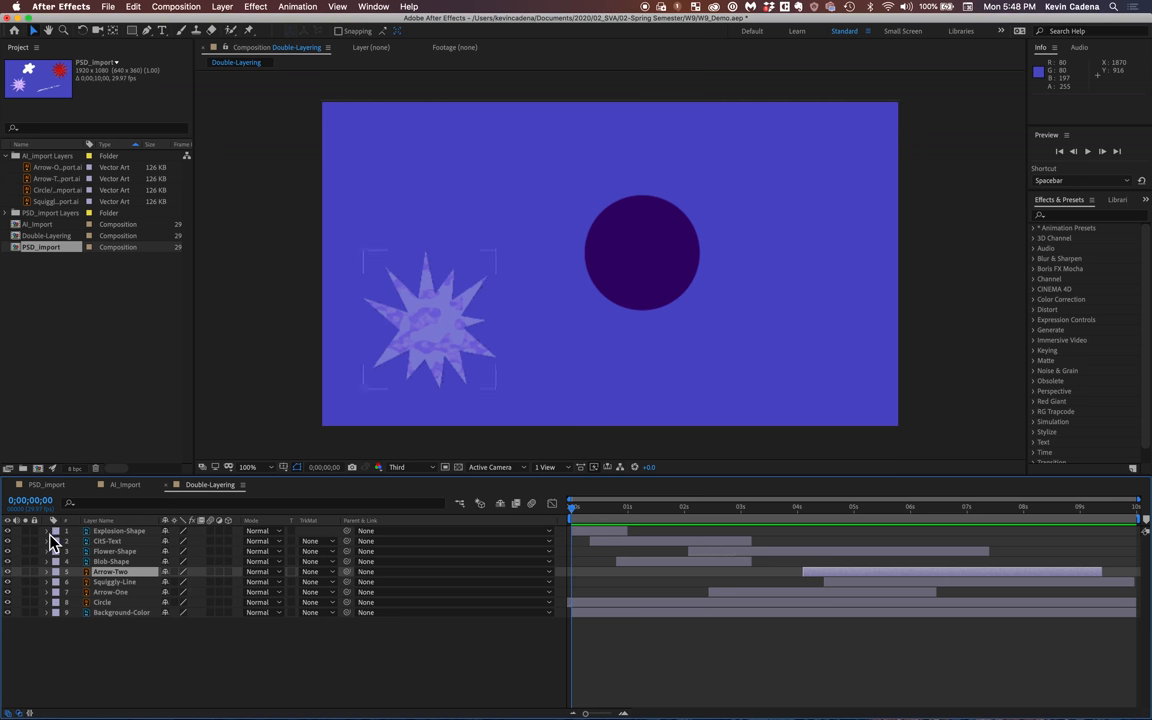
# Nudge the Explosion Shape's end Position keyframe so it stops just left of the text
pyautogui.click(44, 532)
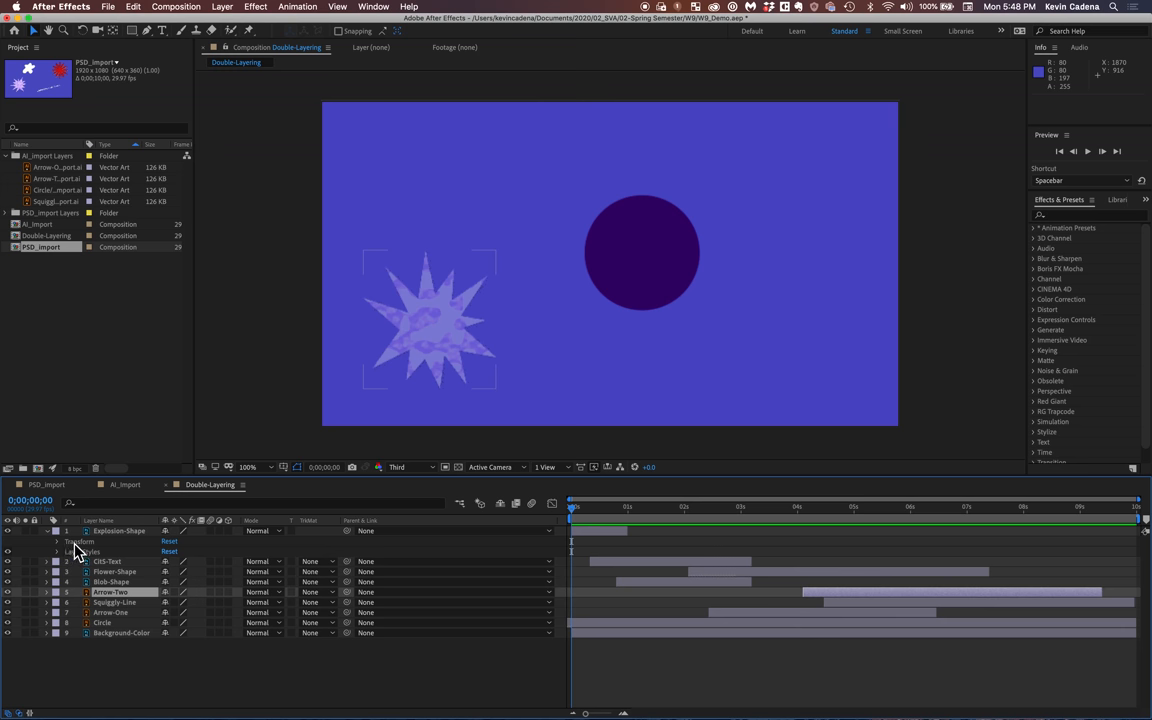
pyautogui.moveTo(44, 556)
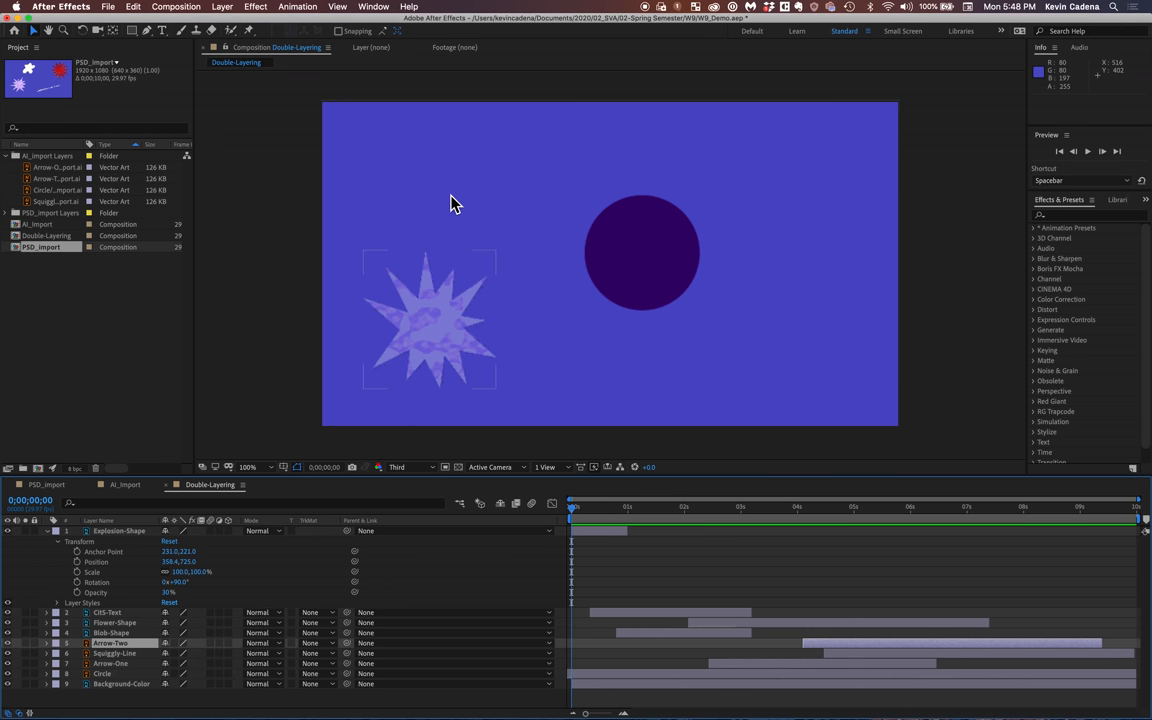
pyautogui.click(118, 532)
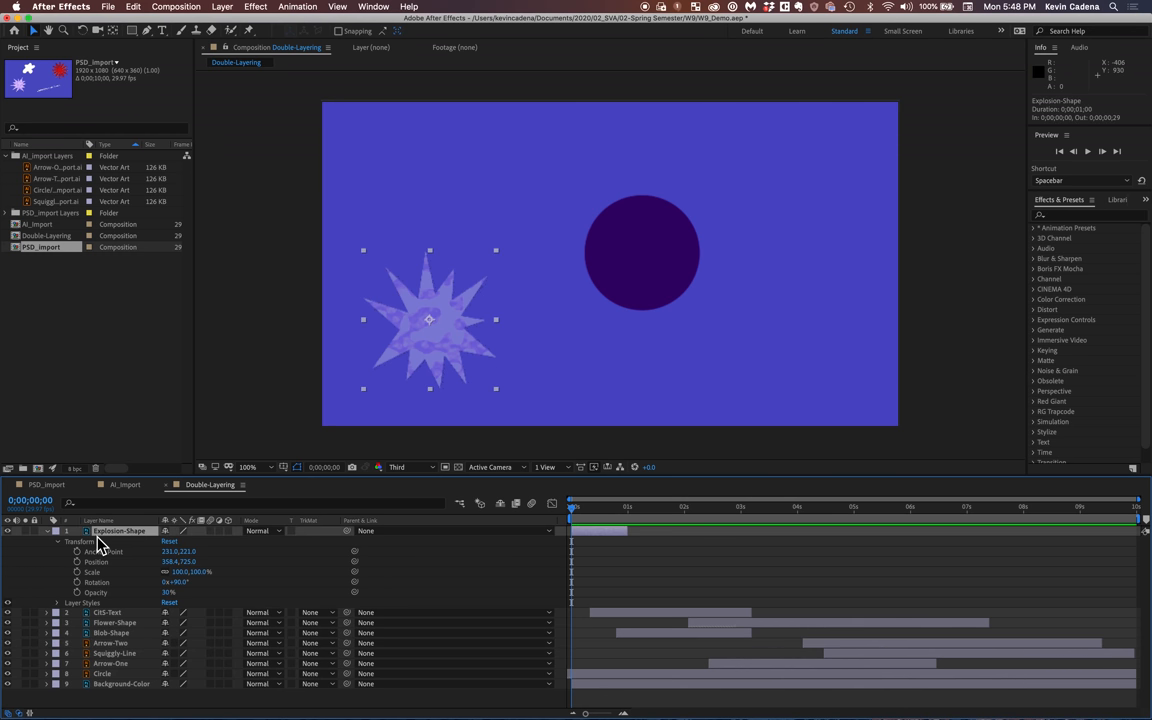
pyautogui.moveTo(118, 568)
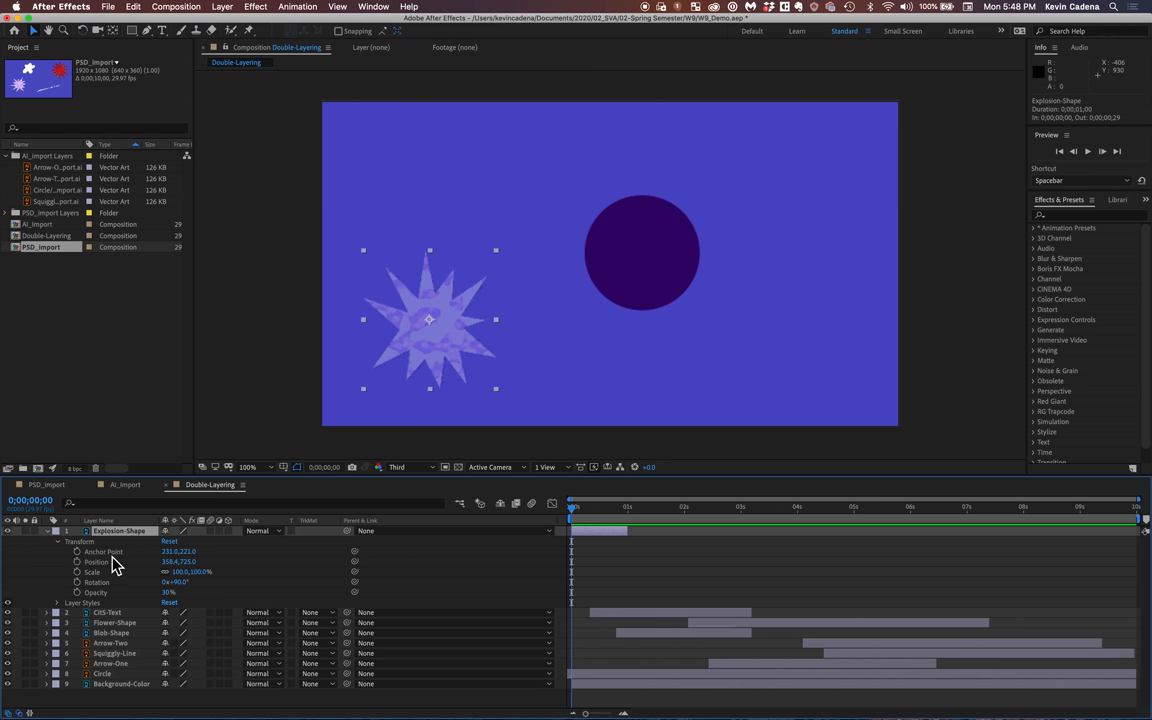
pyautogui.moveTo(104, 588)
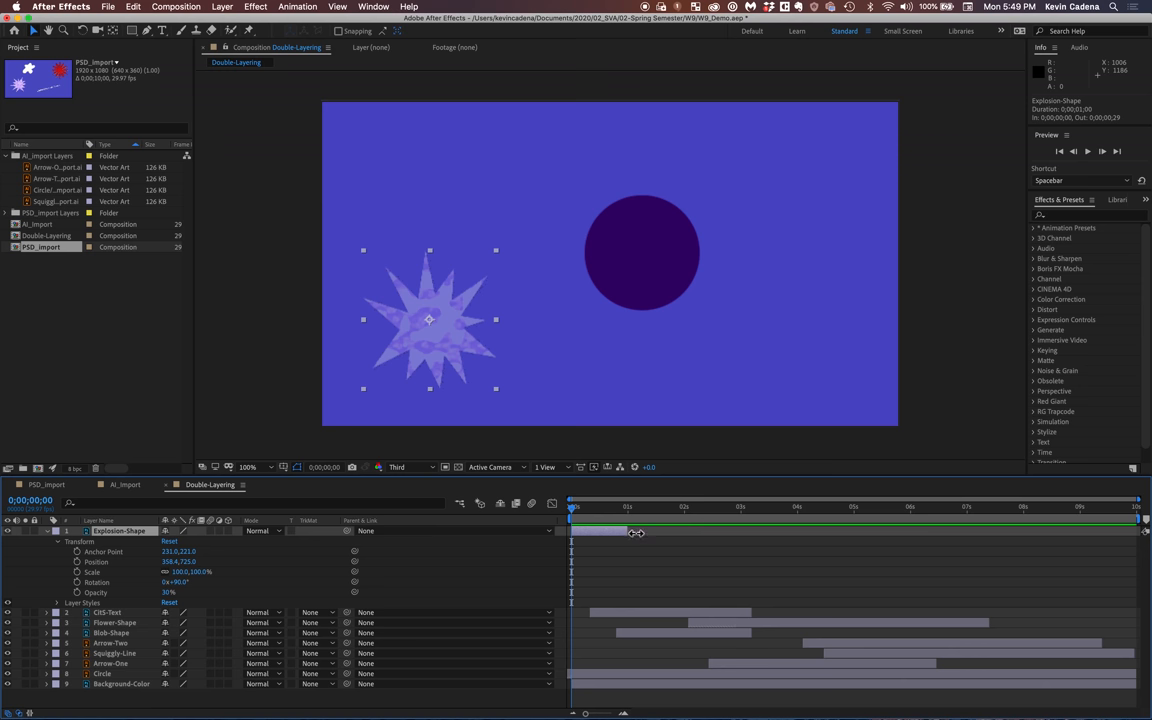
pyautogui.moveTo(568, 398)
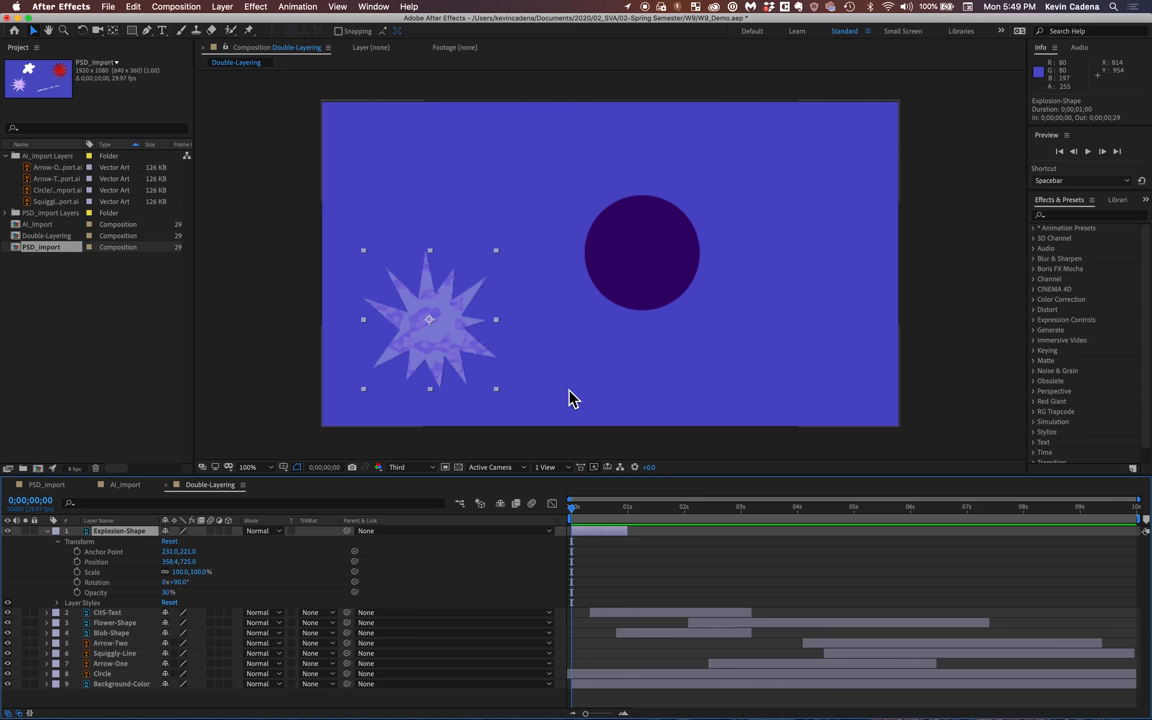
pyautogui.moveTo(448, 332)
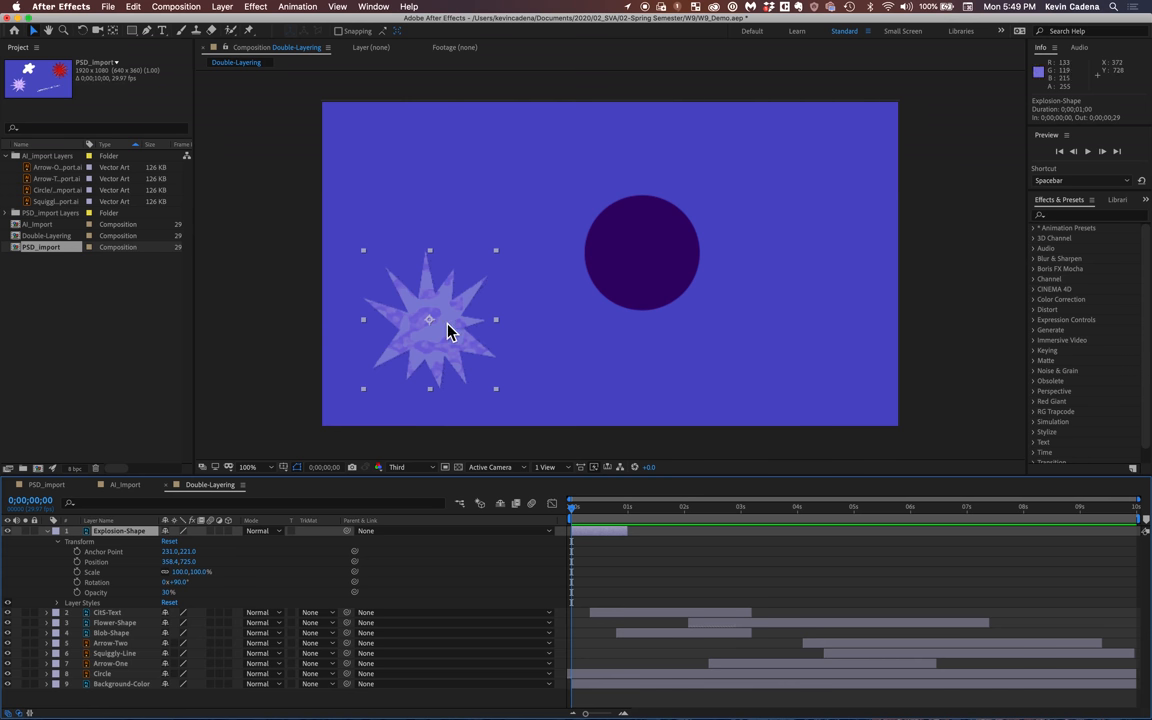
pyautogui.moveTo(558, 388)
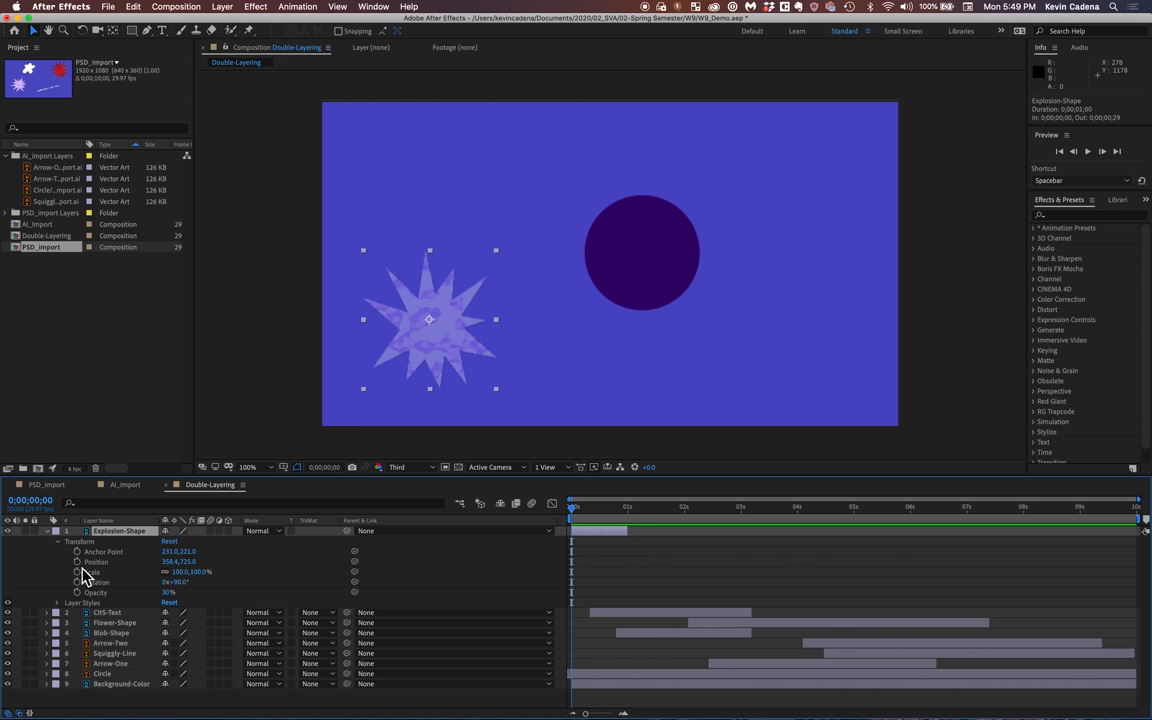
pyautogui.moveTo(584, 516)
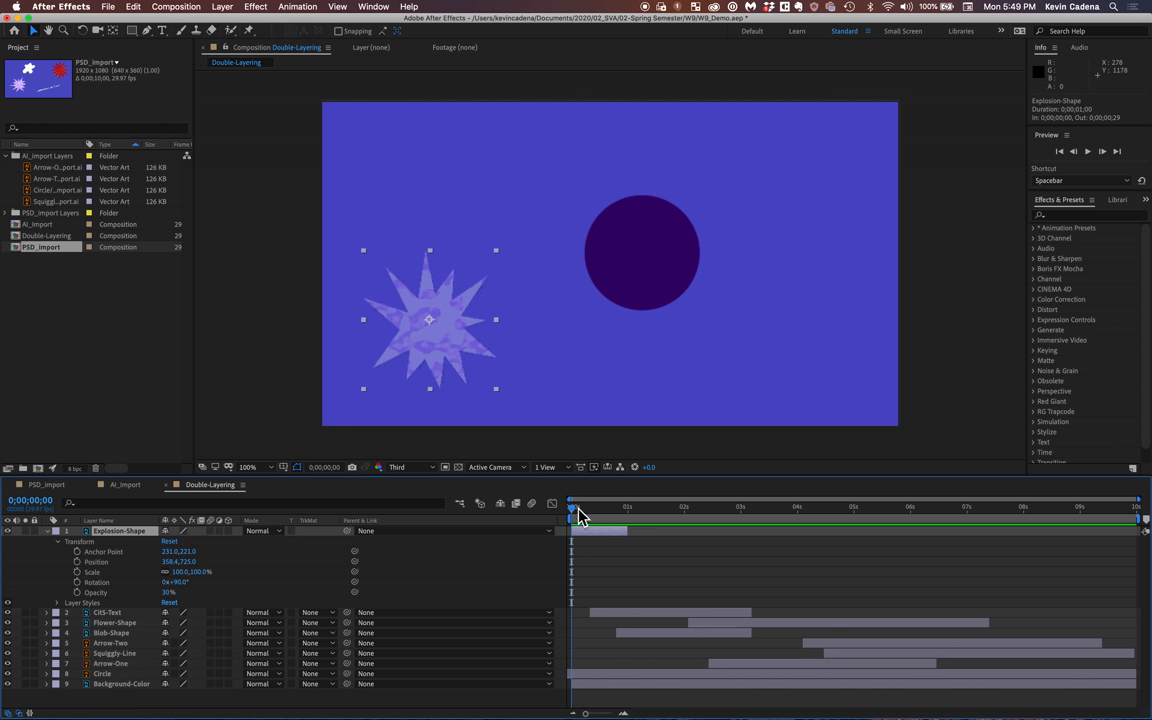
pyautogui.moveTo(582, 516)
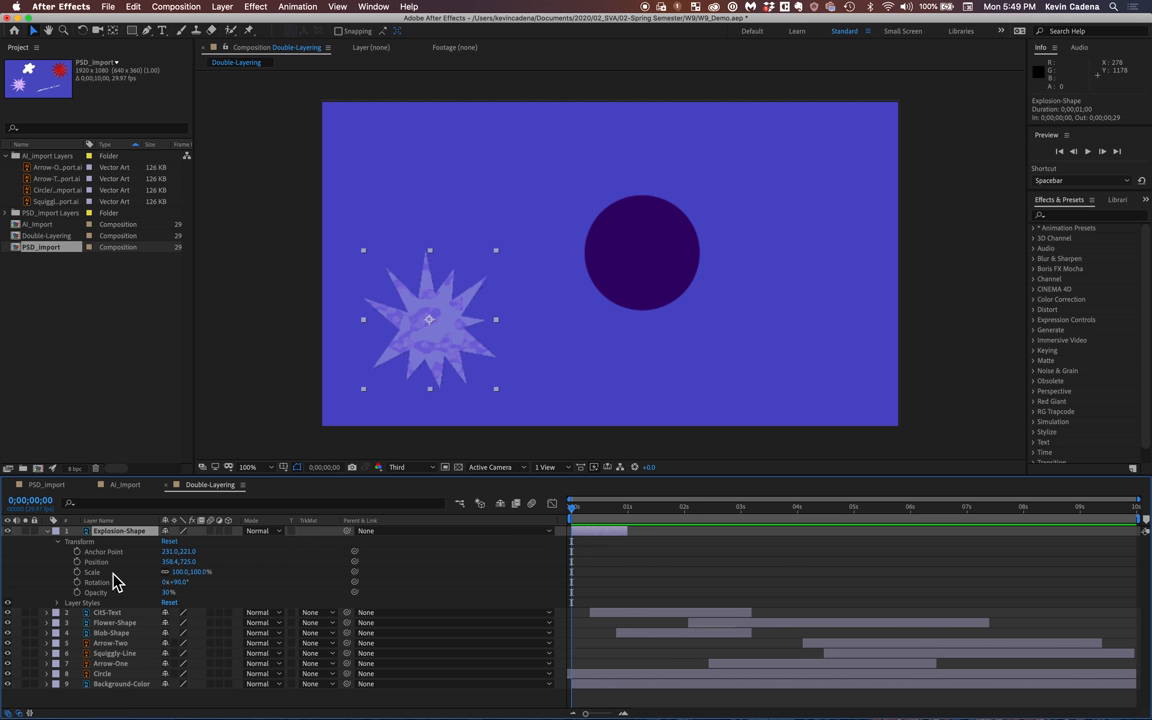
pyautogui.moveTo(84, 572)
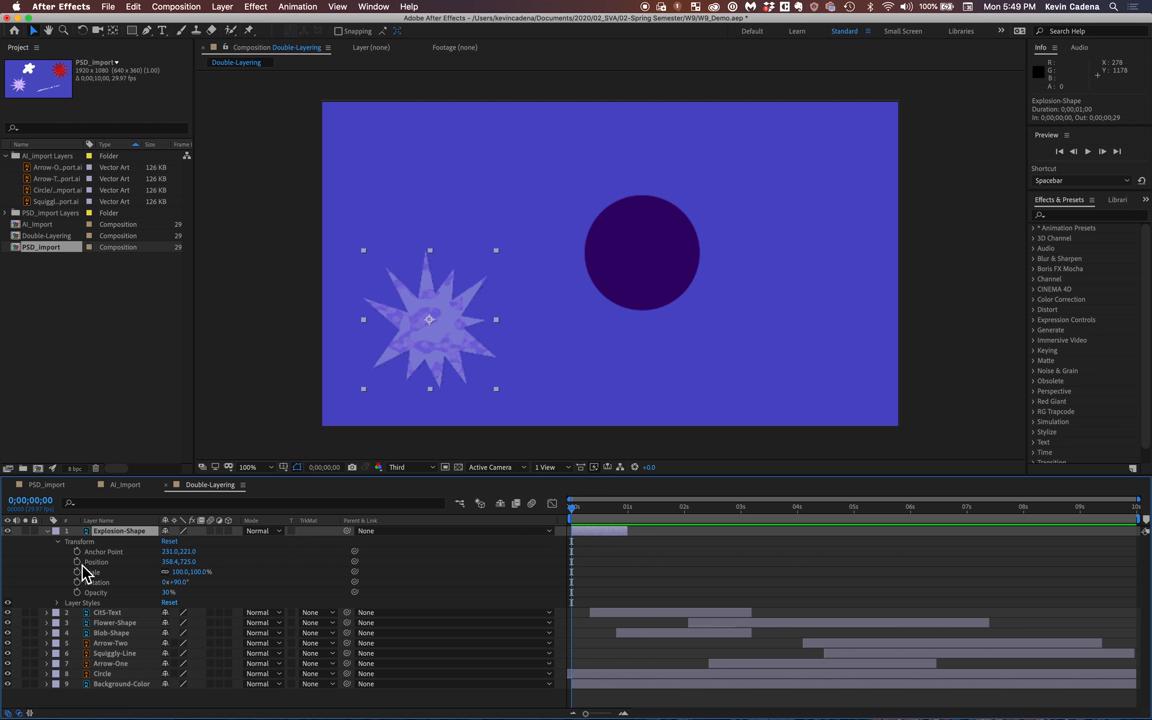
pyautogui.moveTo(78, 572)
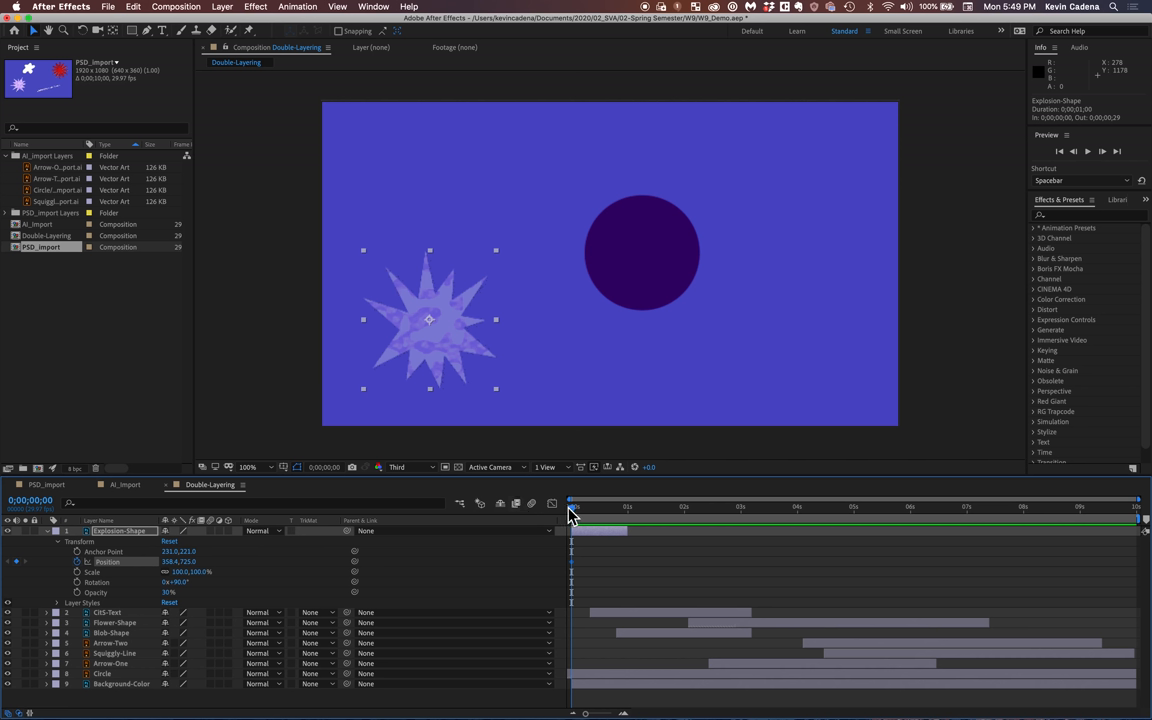
pyautogui.moveTo(576, 516)
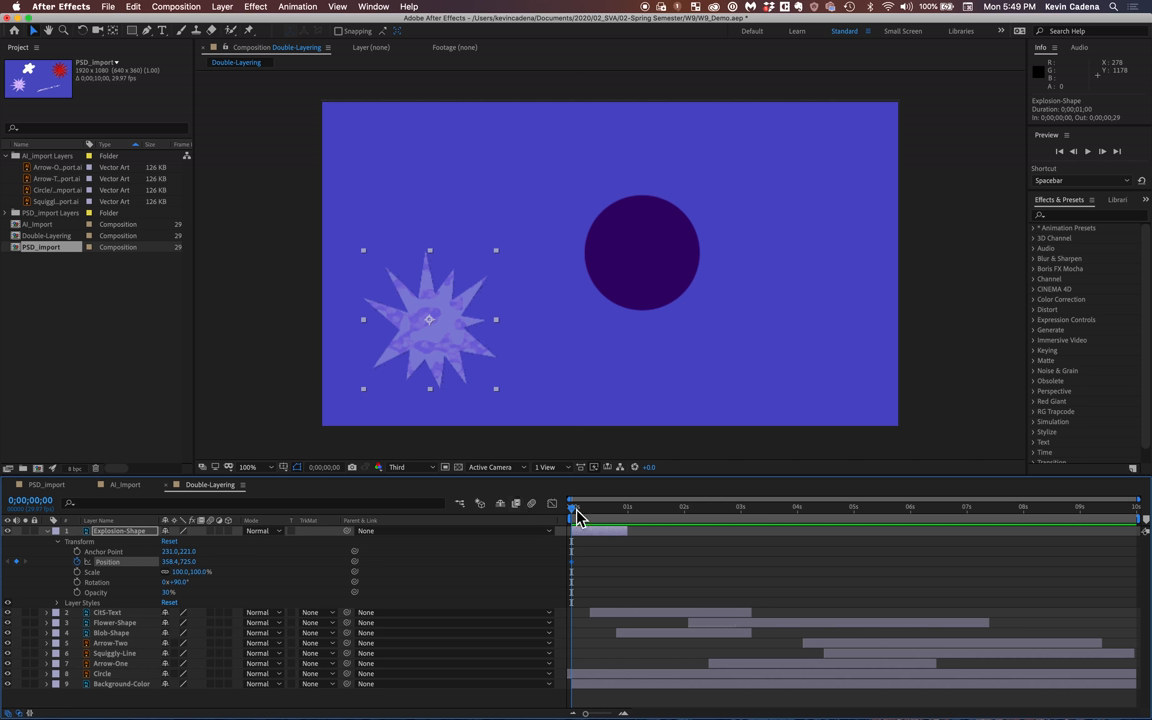
pyautogui.moveTo(572, 512); pyautogui.dragTo(584, 512)
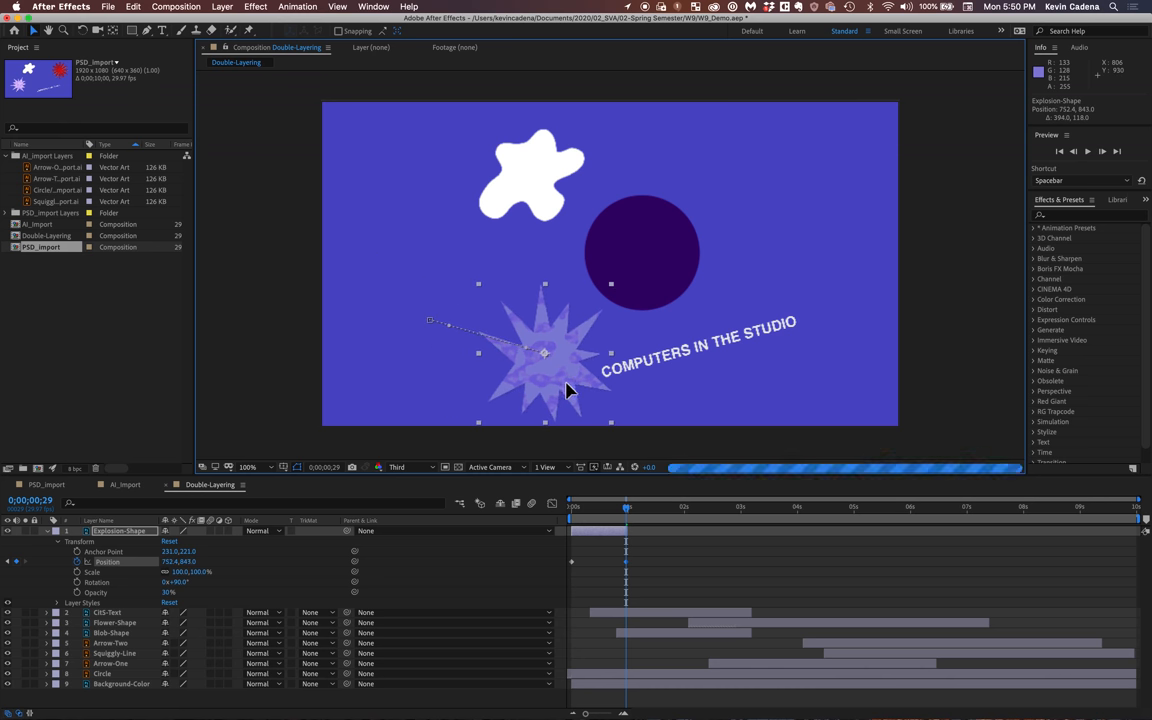
pyautogui.moveTo(544, 360); pyautogui.dragTo(552, 360)
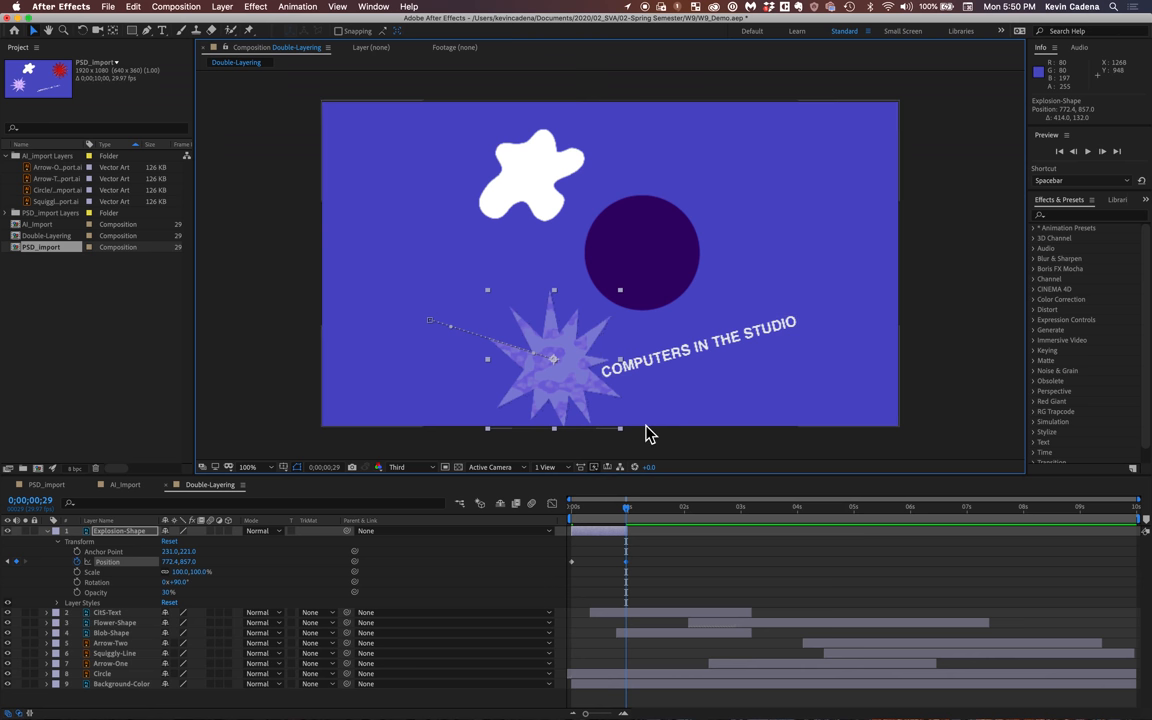
pyautogui.moveTo(448, 330)
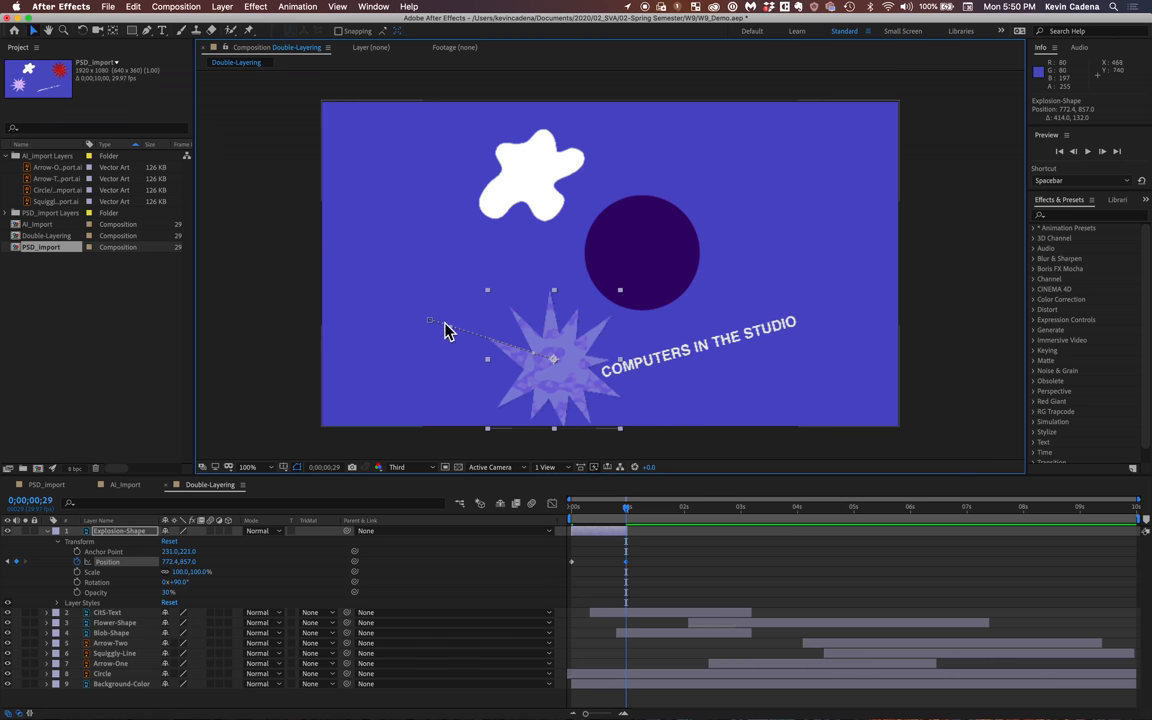
pyautogui.moveTo(436, 332)
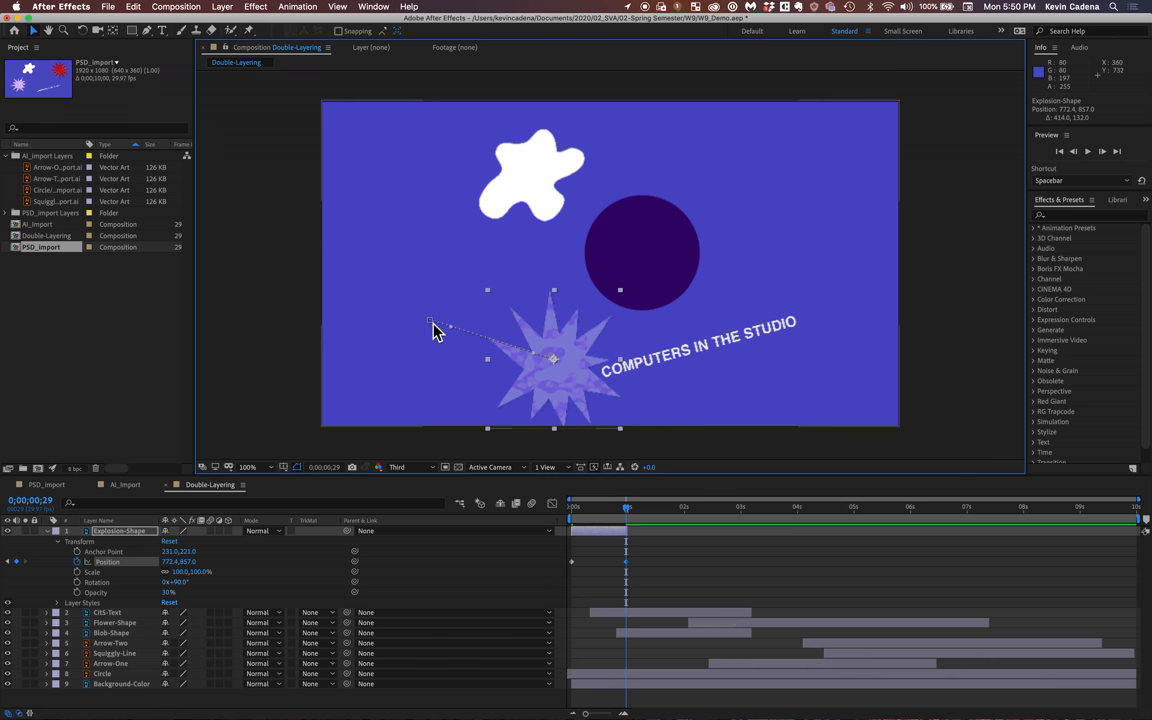
pyautogui.moveTo(540, 360)
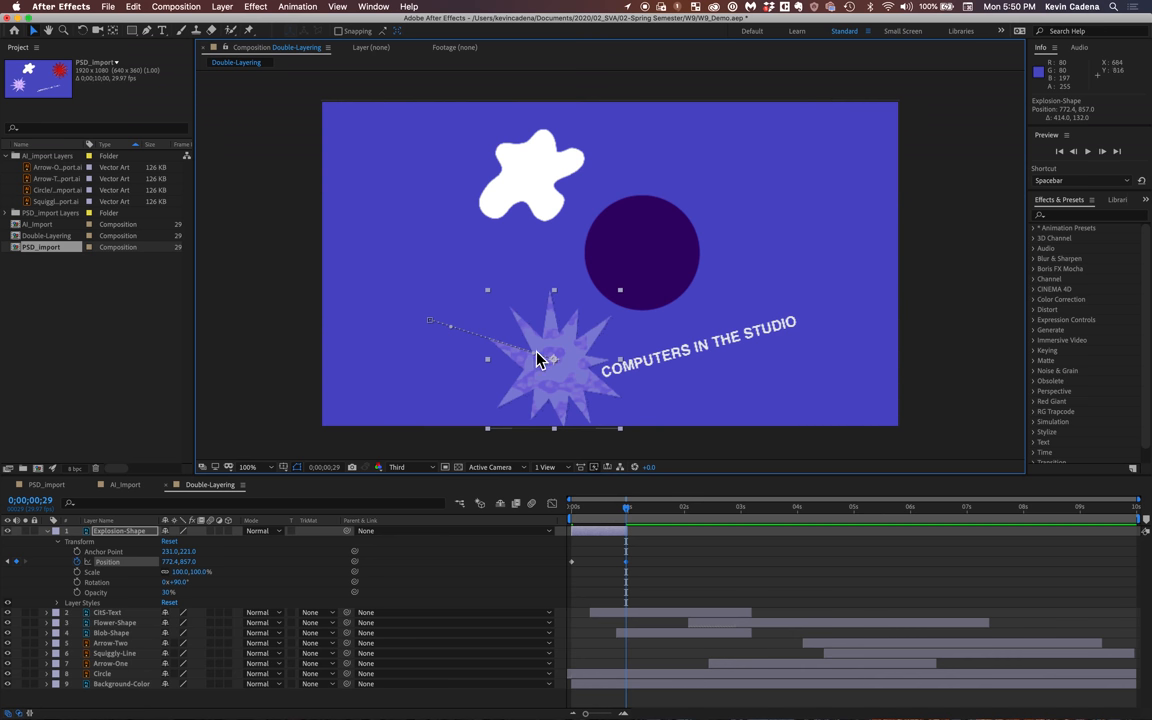
pyautogui.moveTo(572, 348)
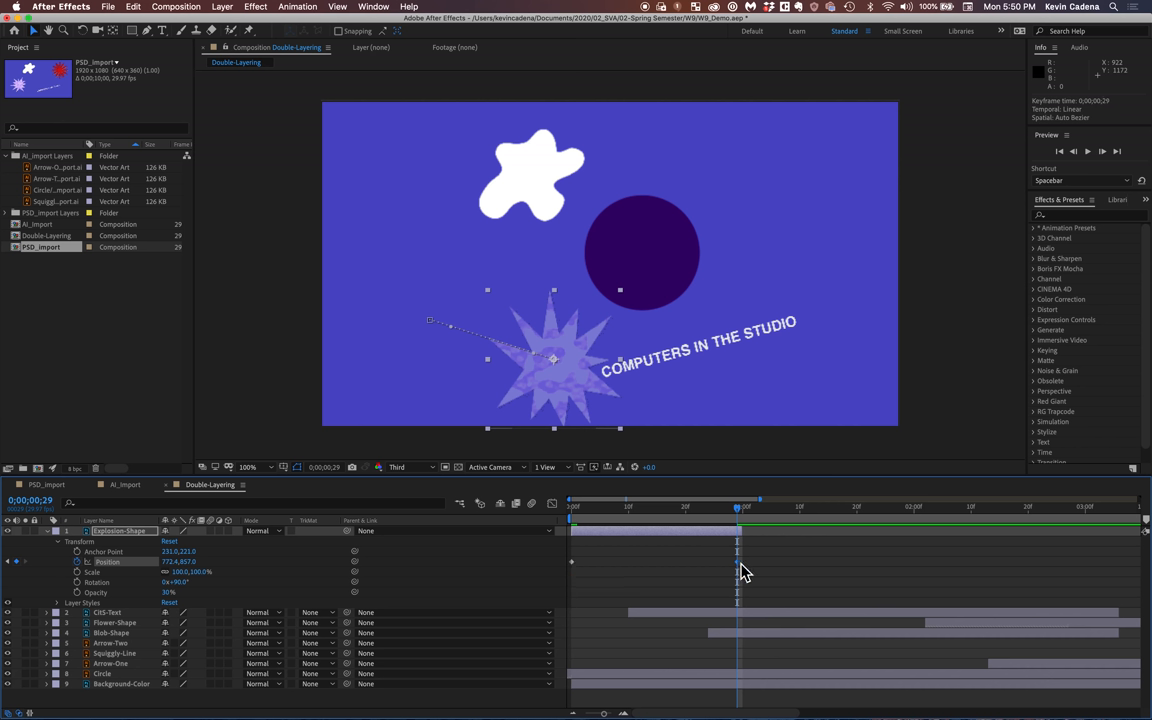
pyautogui.moveTo(602, 576)
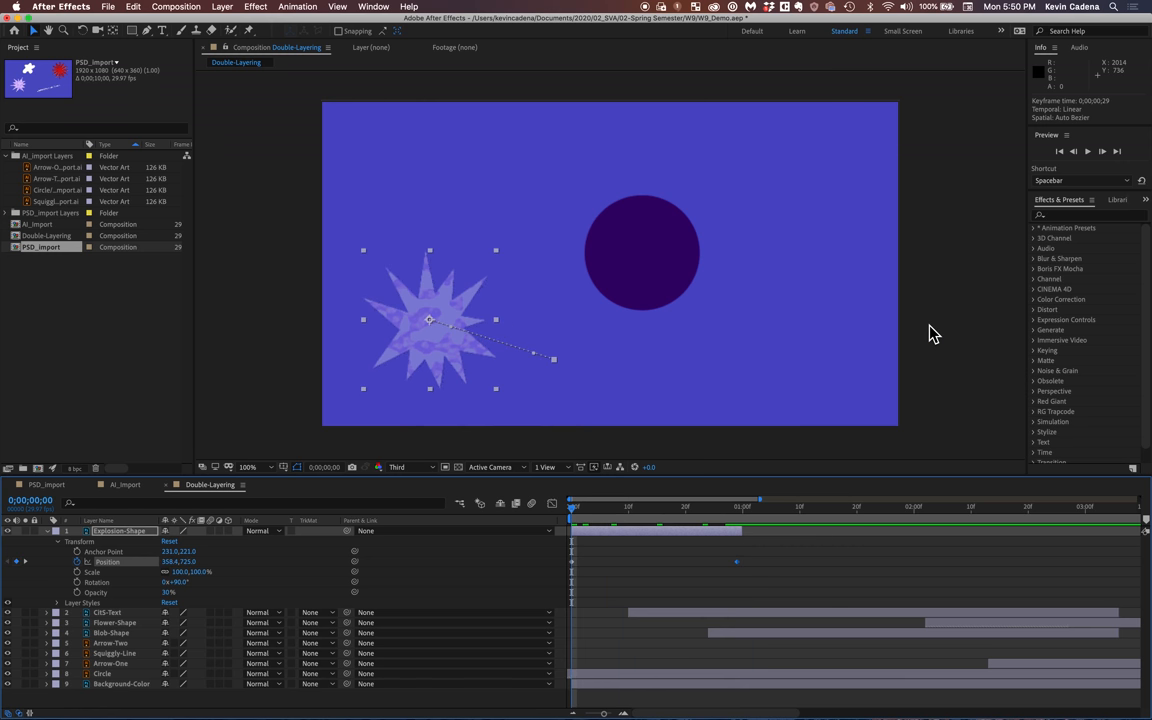
pyautogui.click(1088, 152)
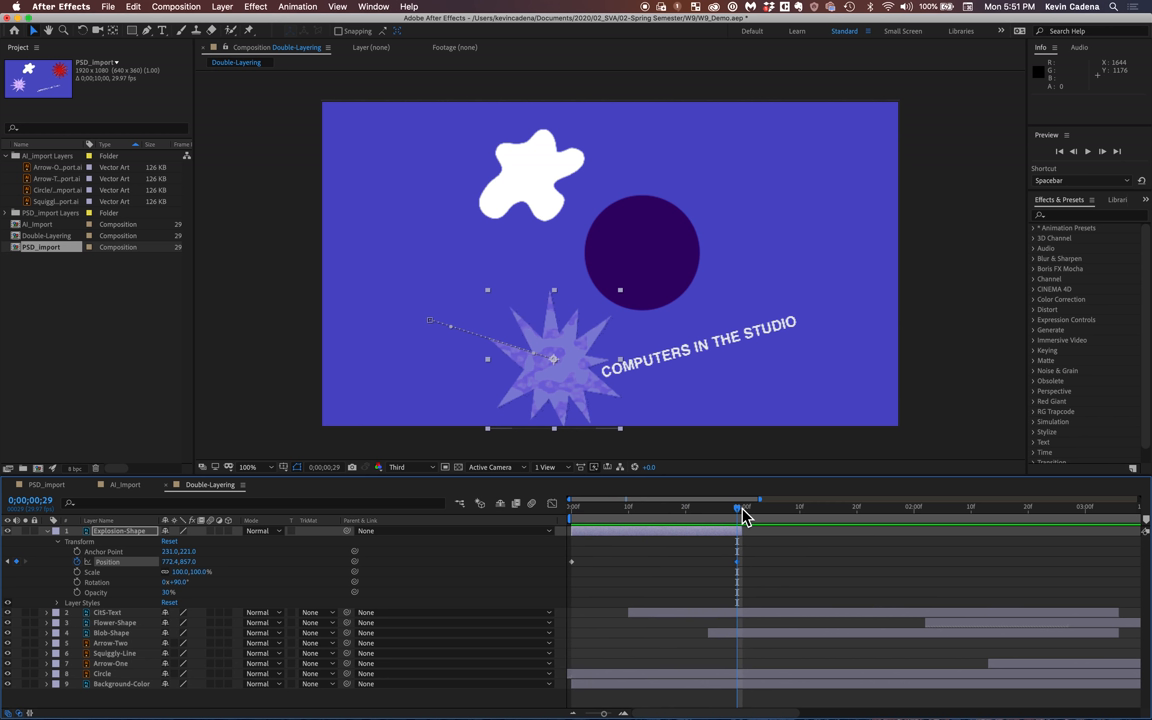
pyautogui.moveTo(744, 572)
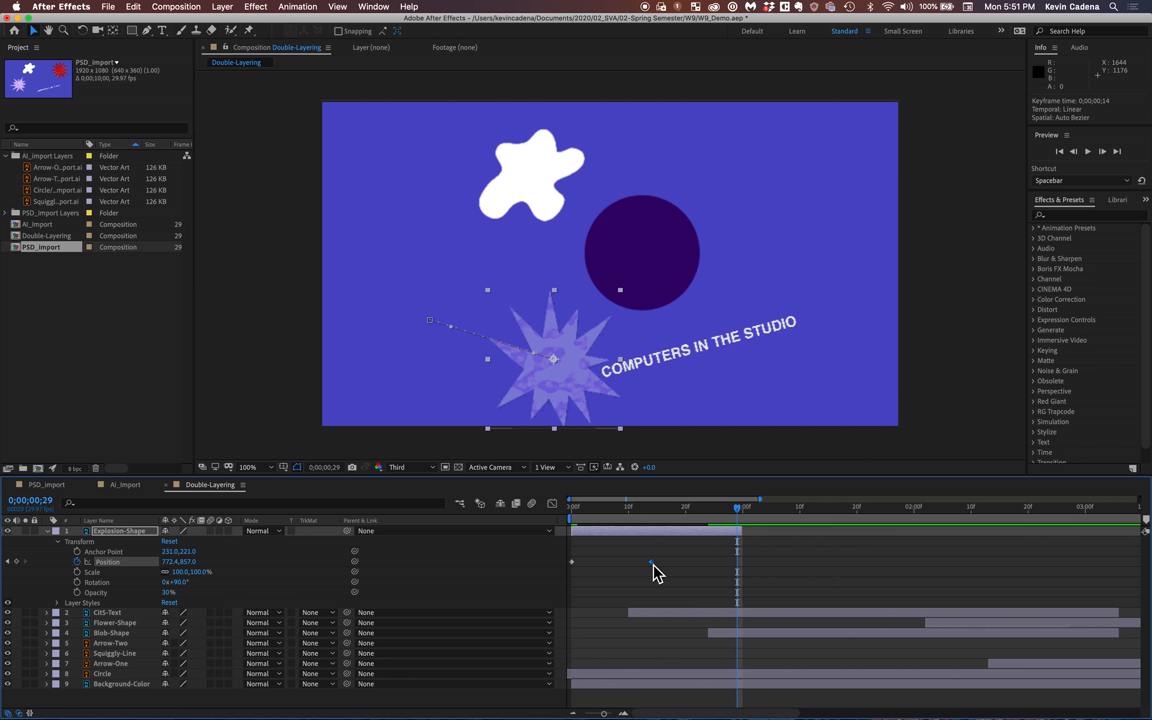
pyautogui.moveTo(740, 522)
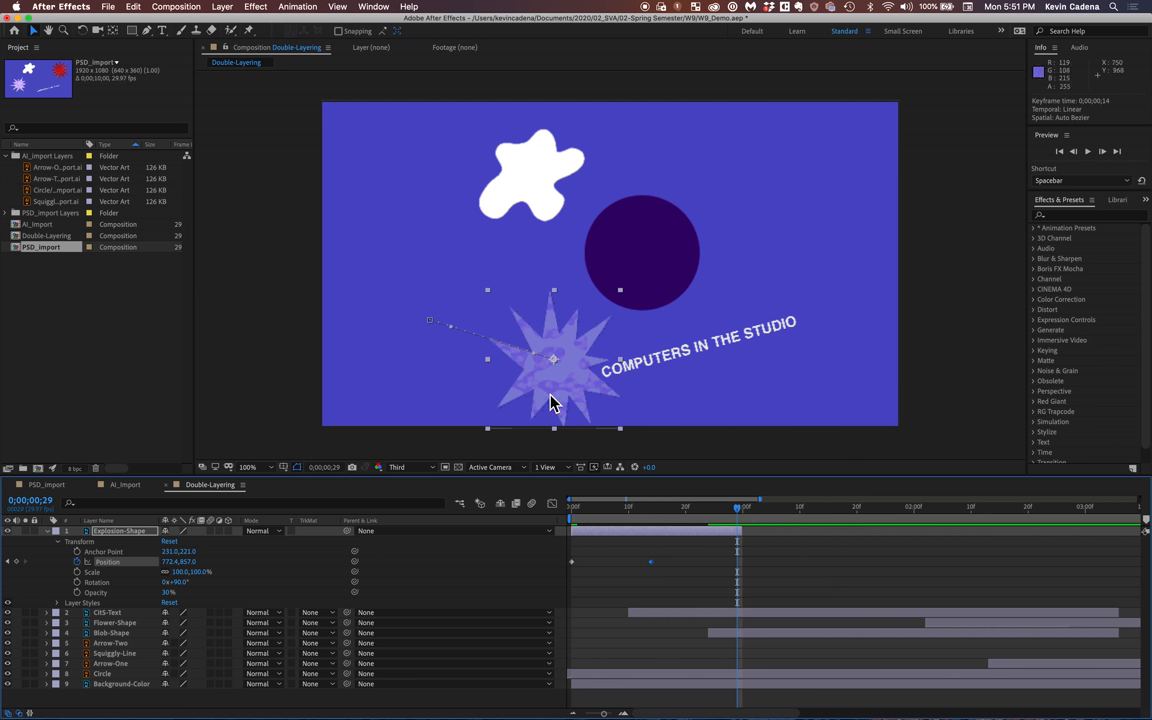
pyautogui.moveTo(568, 390)
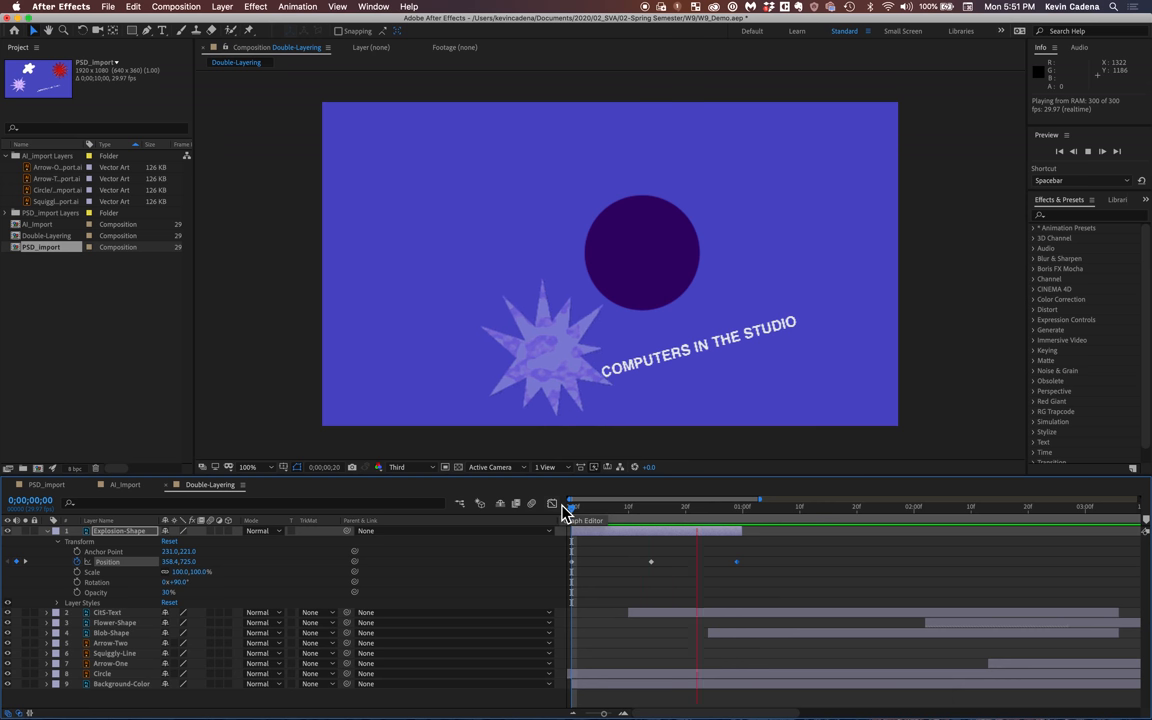
# Halt playback and scrub the current-time indicator back toward frame 0
pyautogui.click(804, 508)
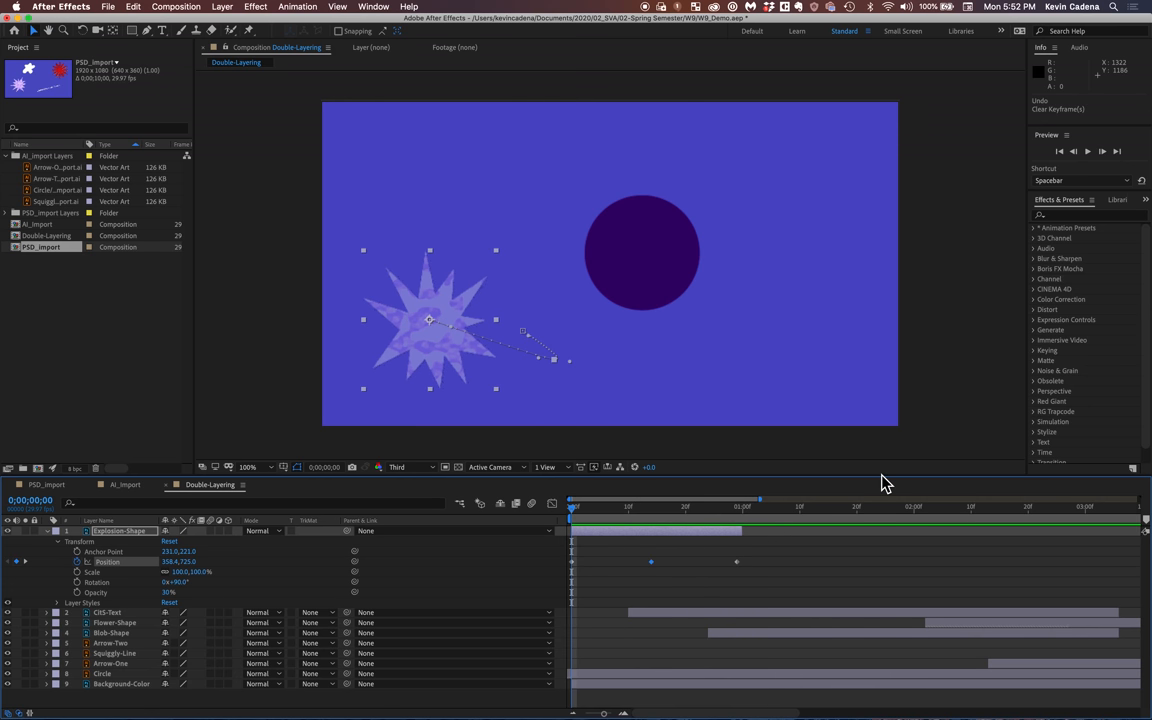
pyautogui.moveTo(576, 524)
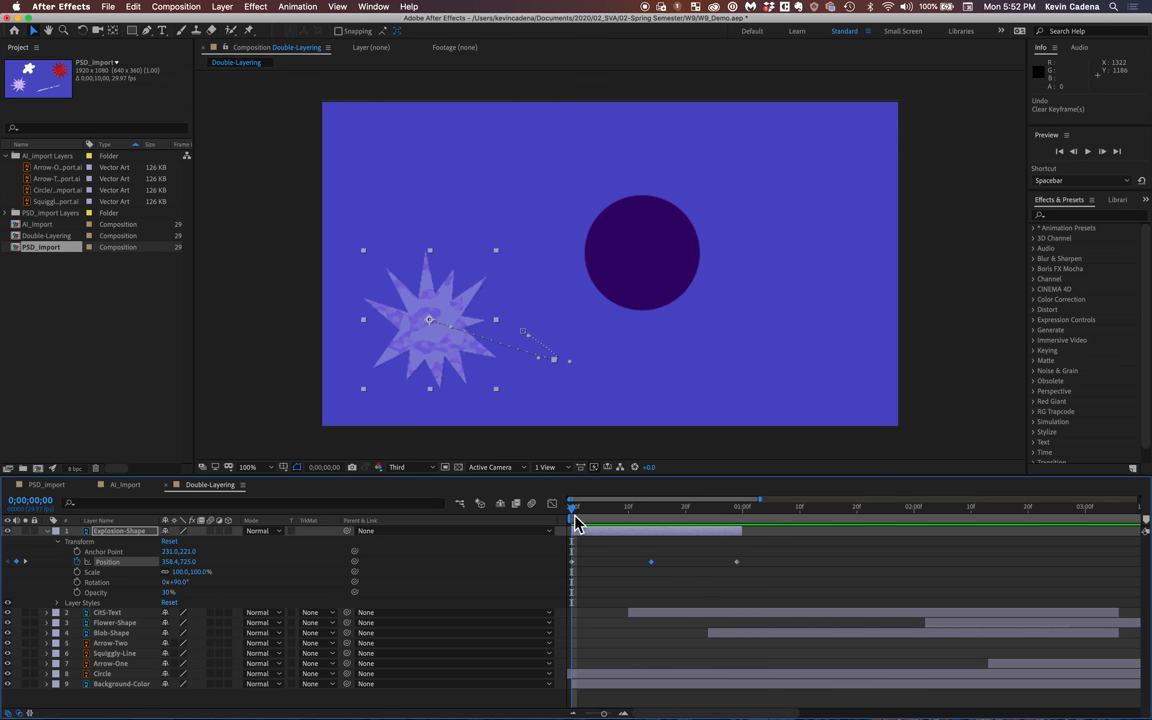
pyautogui.moveTo(576, 508); pyautogui.dragTo(640, 508)
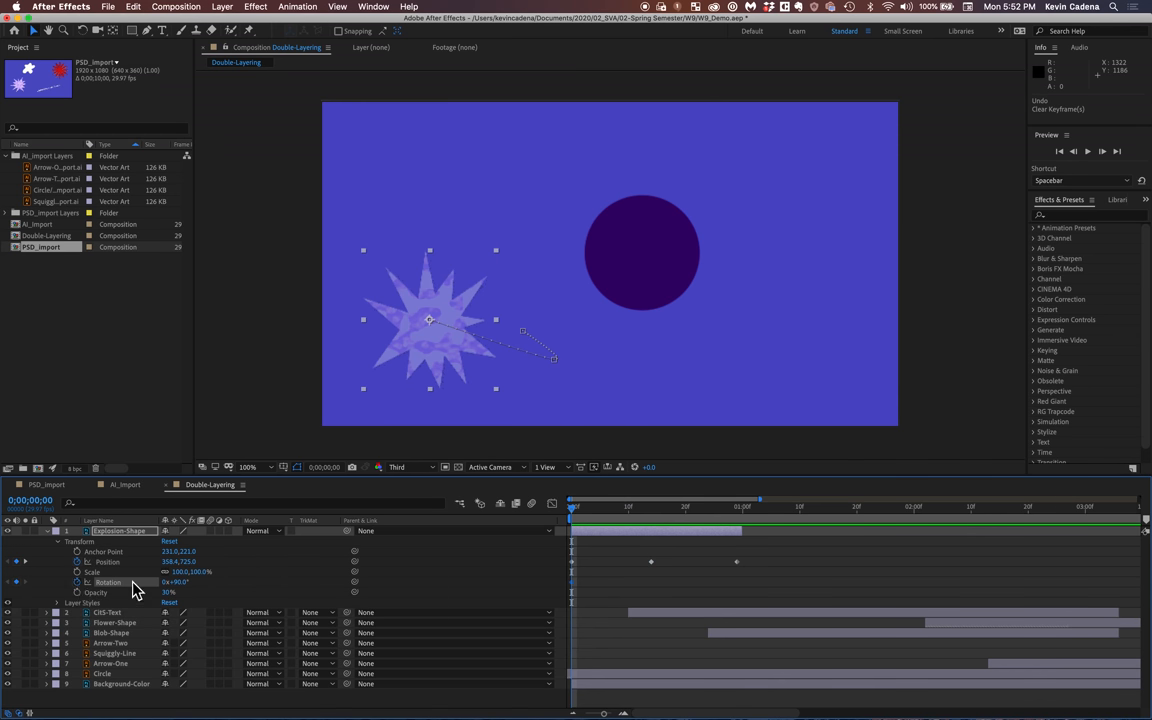
pyautogui.moveTo(584, 516)
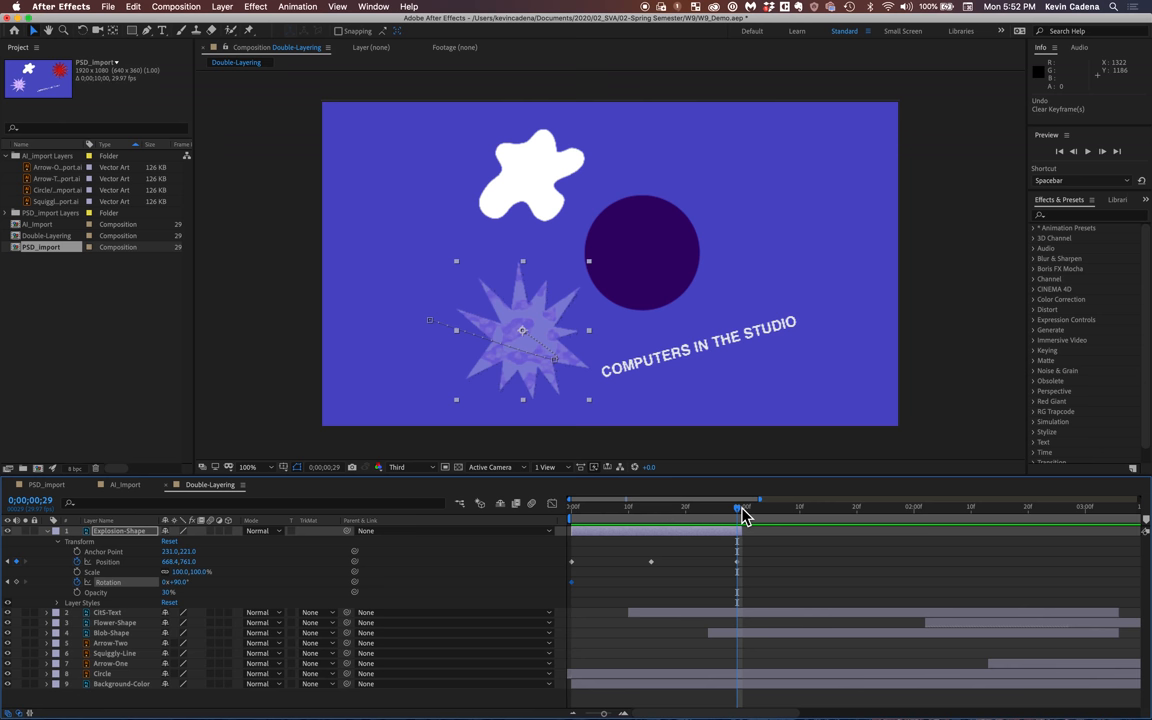
pyautogui.moveTo(220, 612)
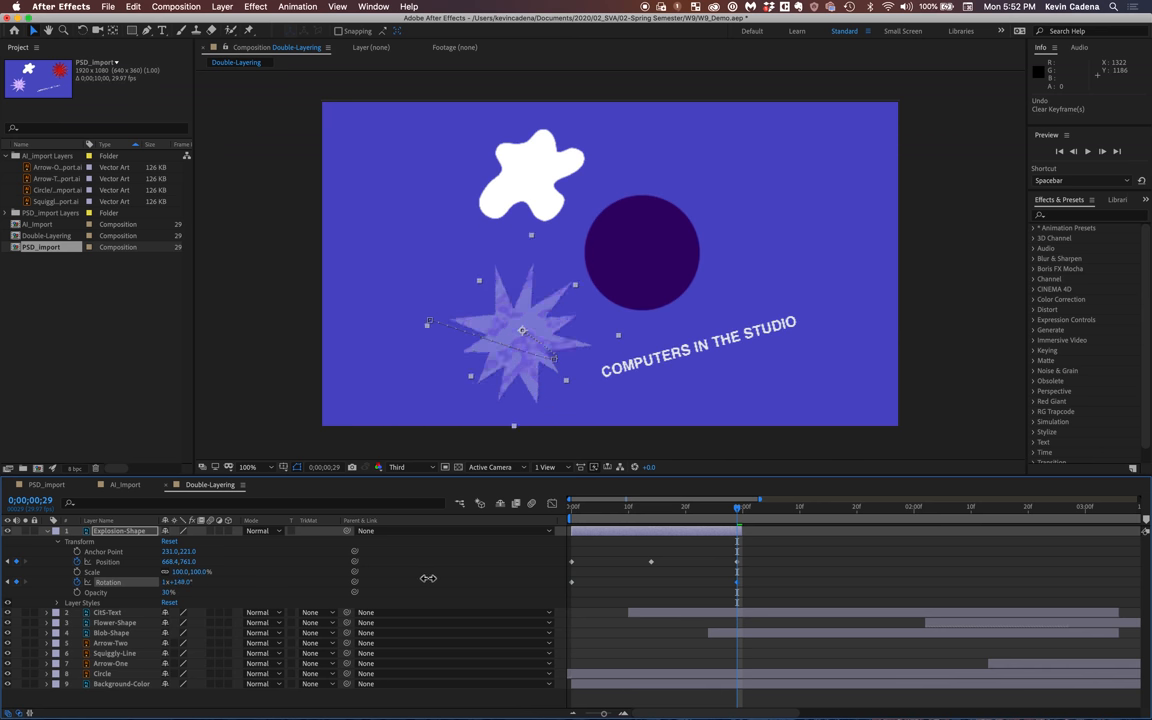
# Scrub the Rotation value at the end keyframe so the starburst spins during its move
pyautogui.moveTo(428, 578); pyautogui.dragTo(512, 584)
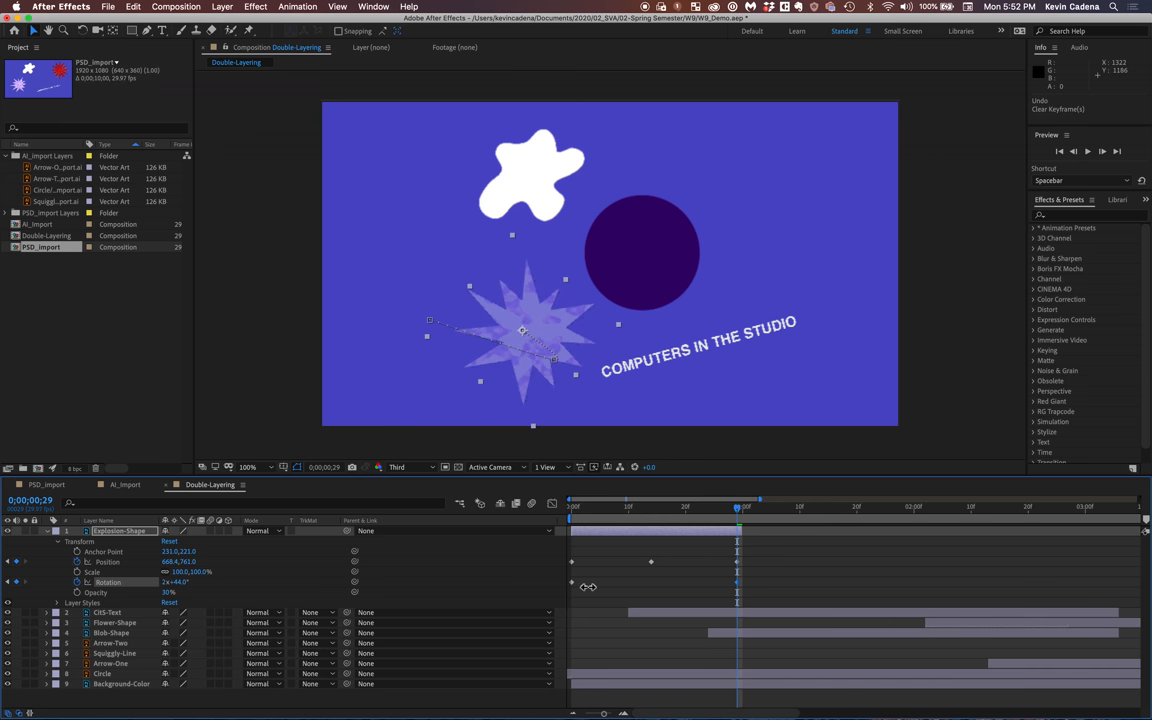
pyautogui.click(736, 506)
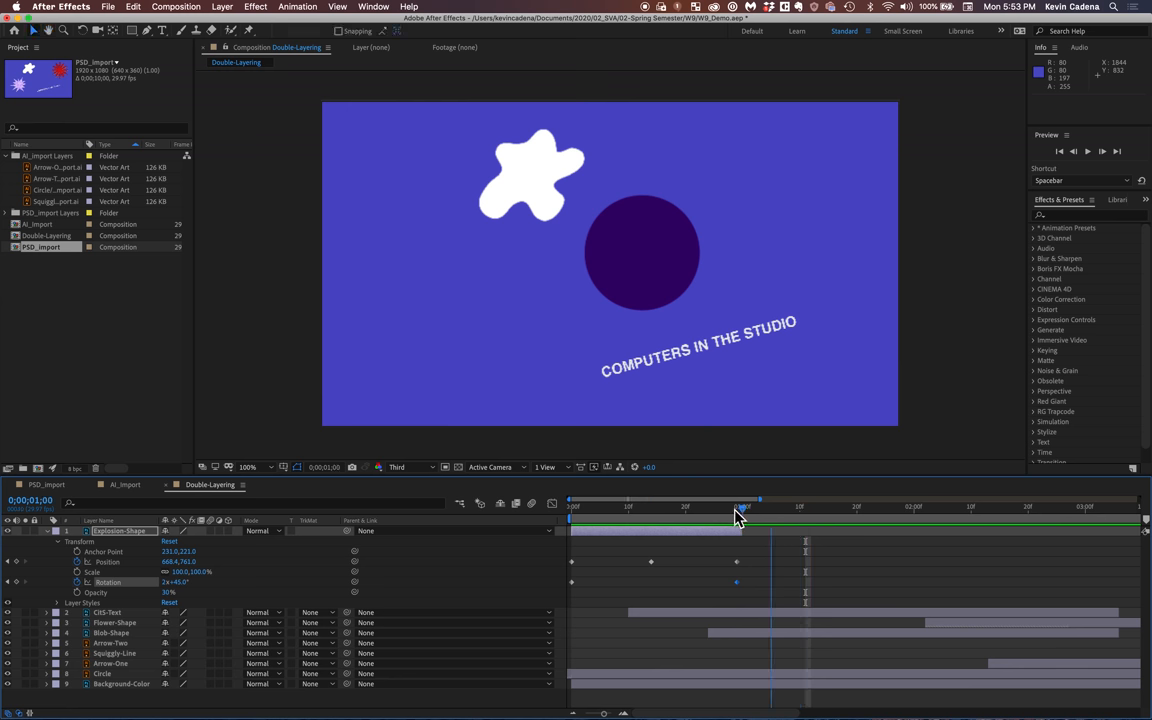
pyautogui.click(1088, 152)
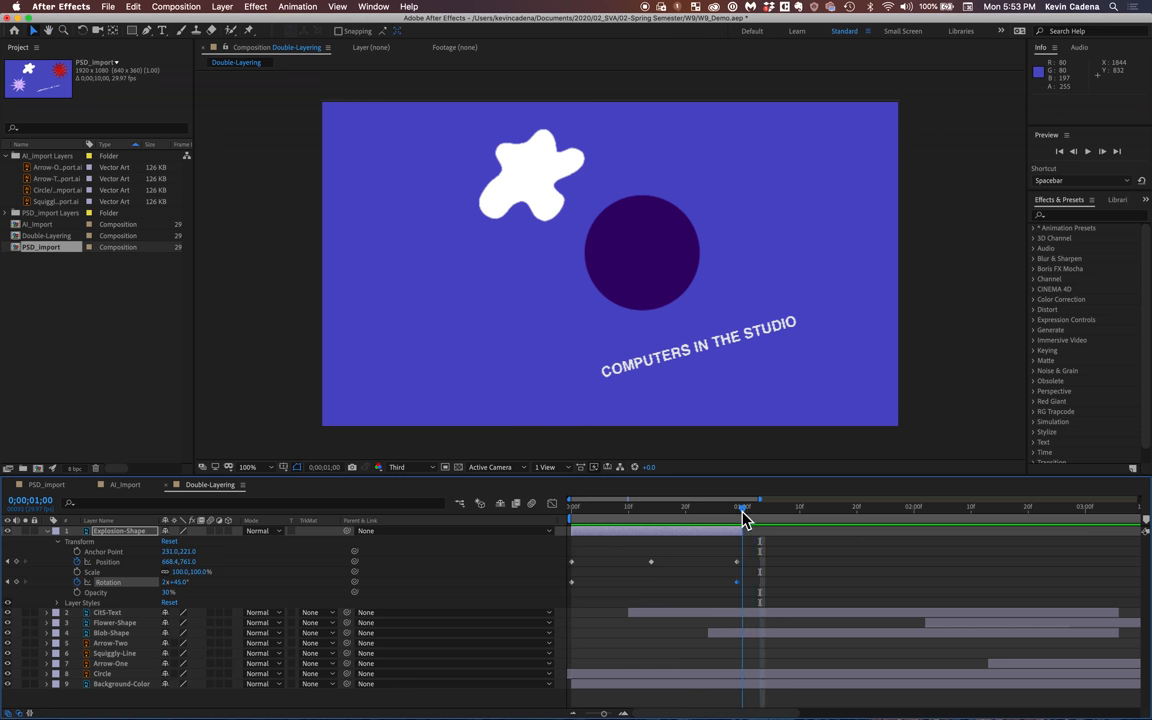
pyautogui.moveTo(744, 508)
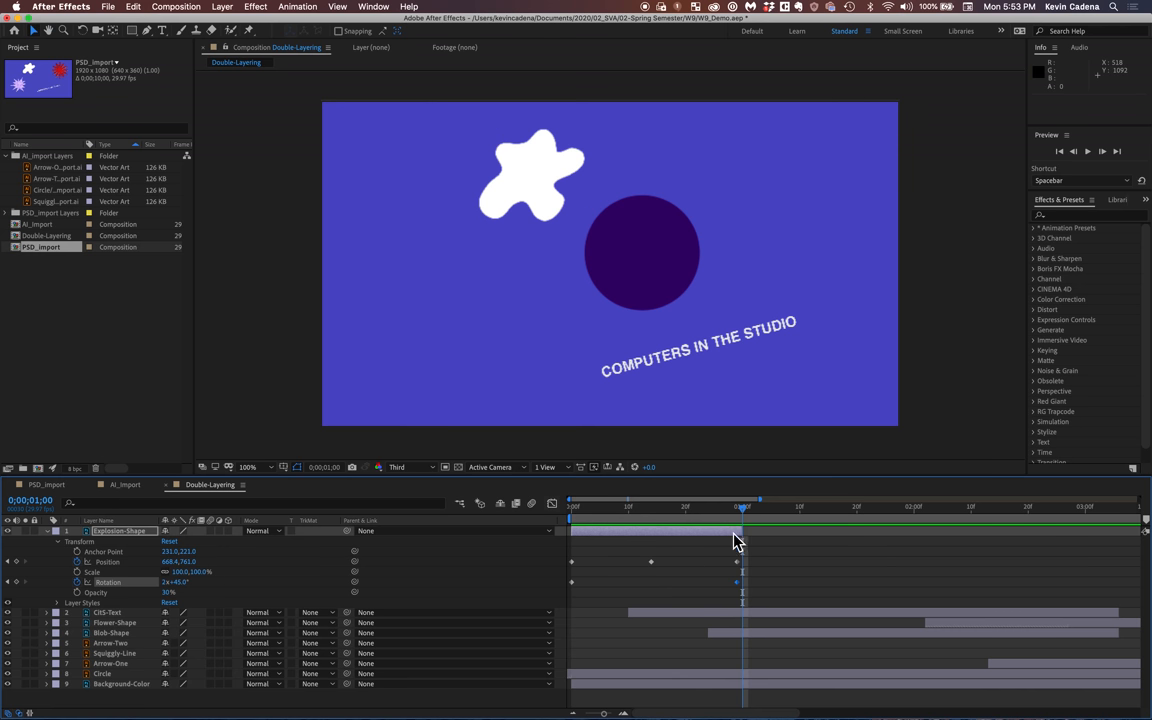
pyautogui.moveTo(152, 636)
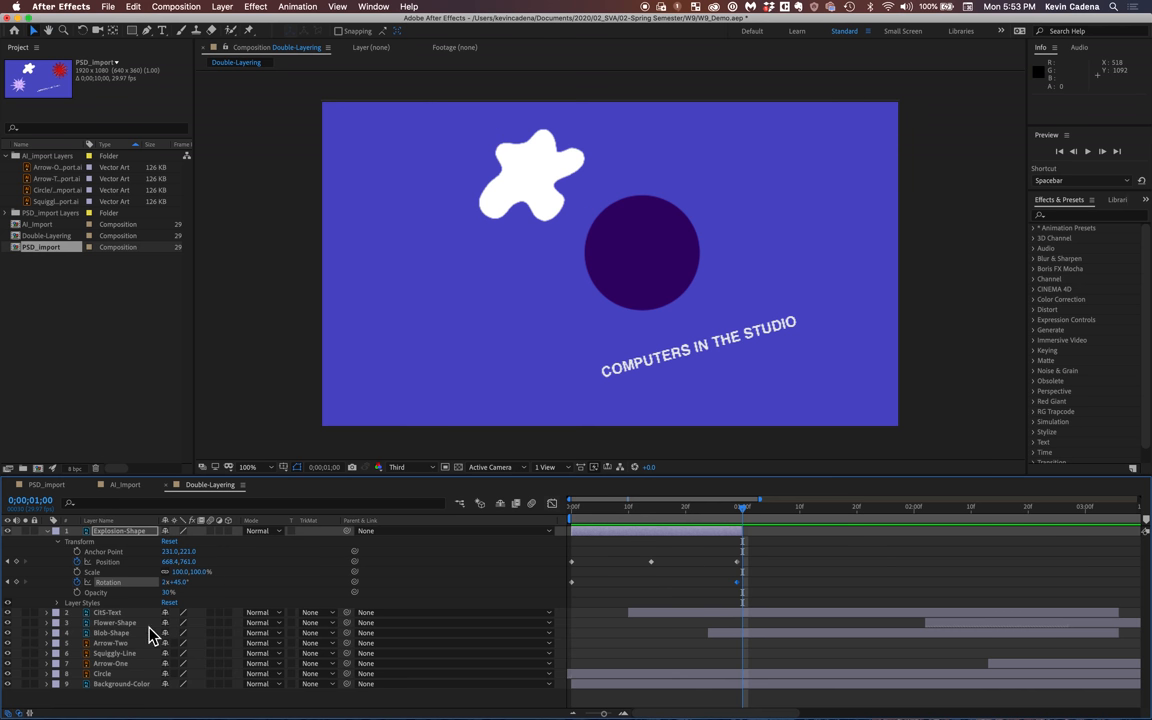
pyautogui.moveTo(84, 592)
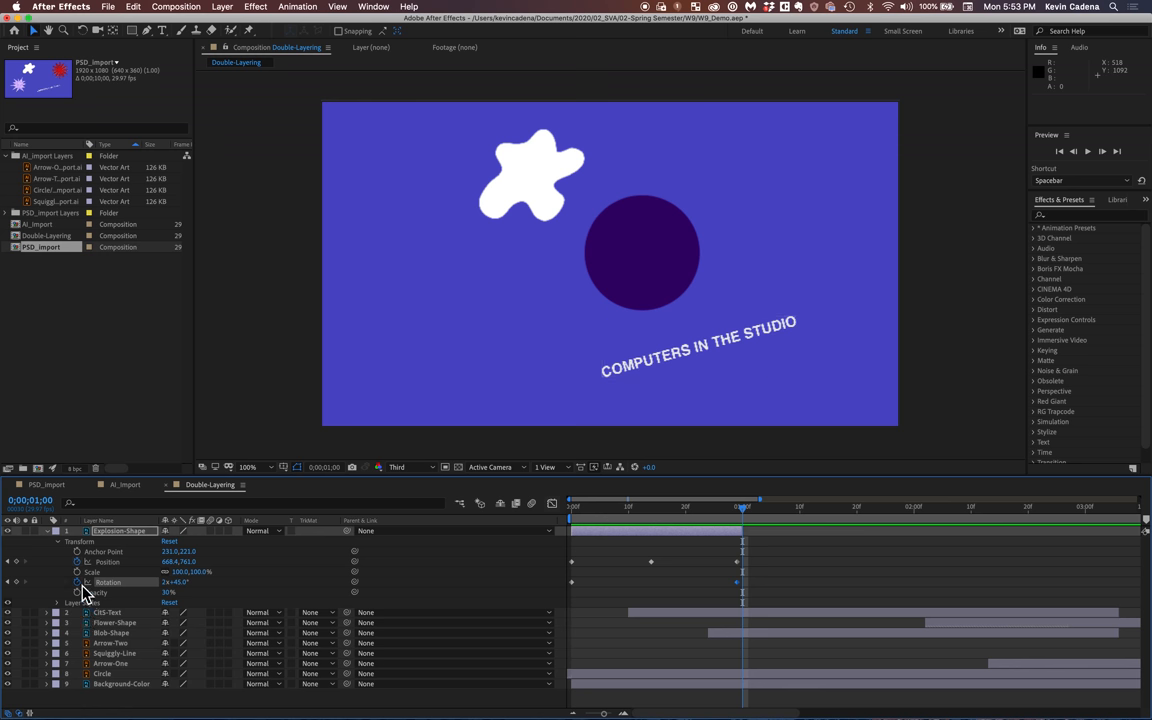
pyautogui.moveTo(82, 560)
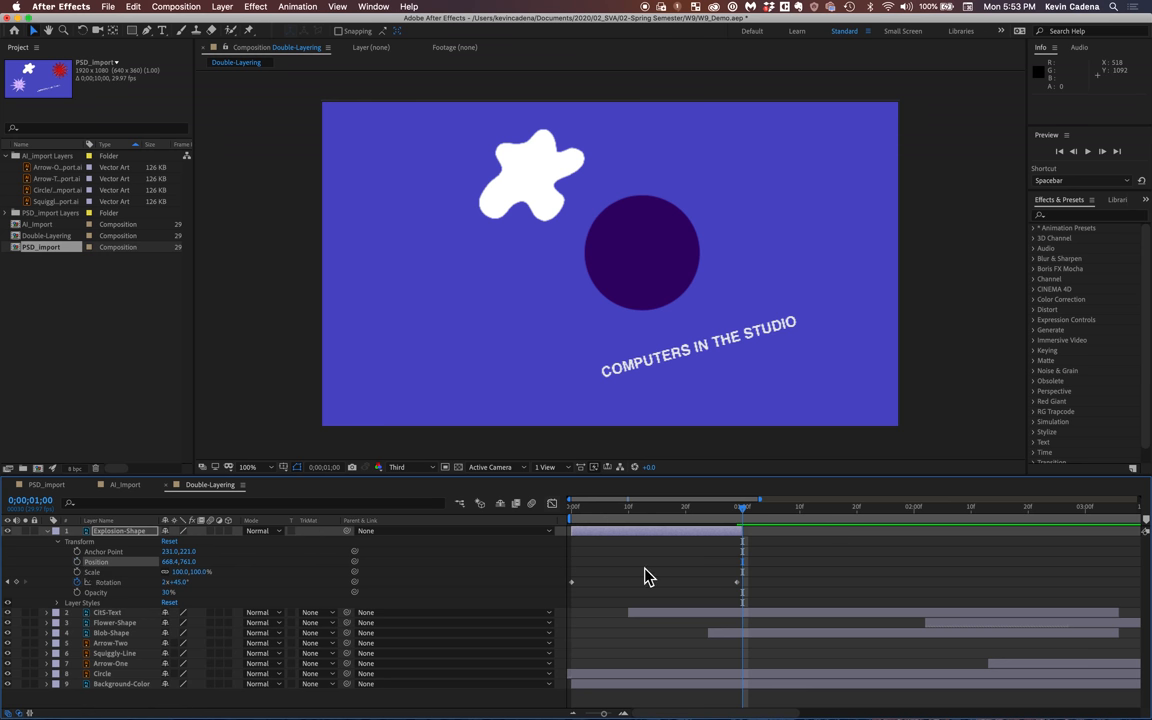
pyautogui.moveTo(732, 544)
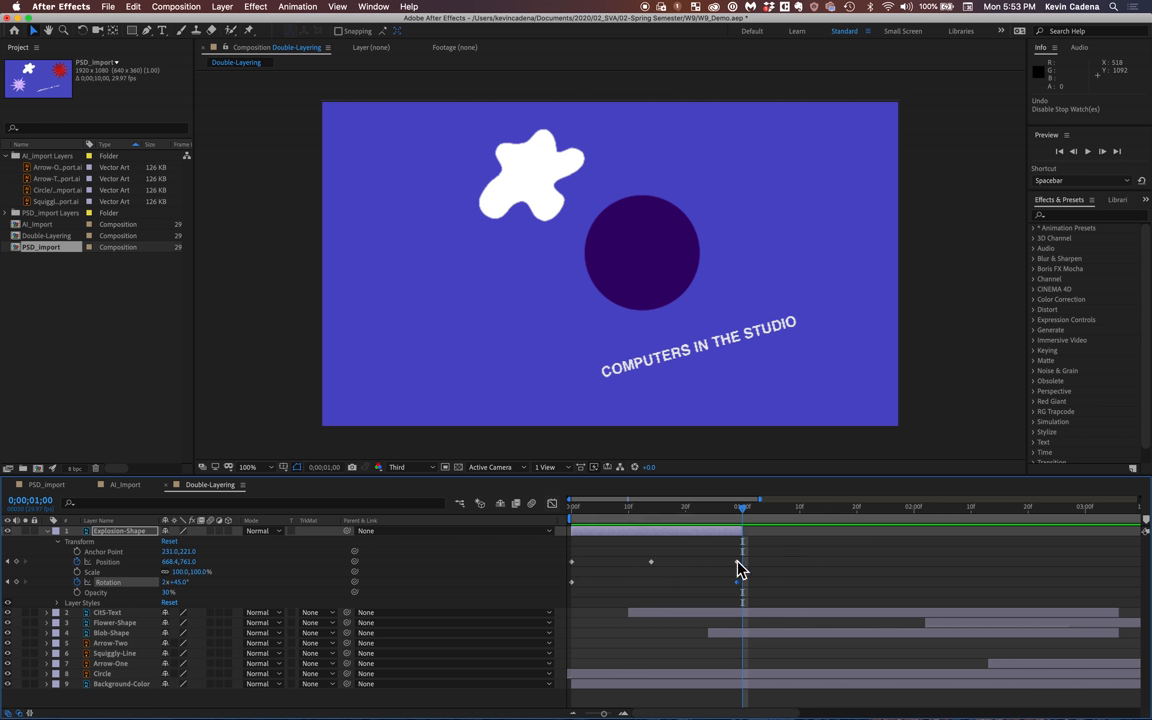
pyautogui.moveTo(588, 540)
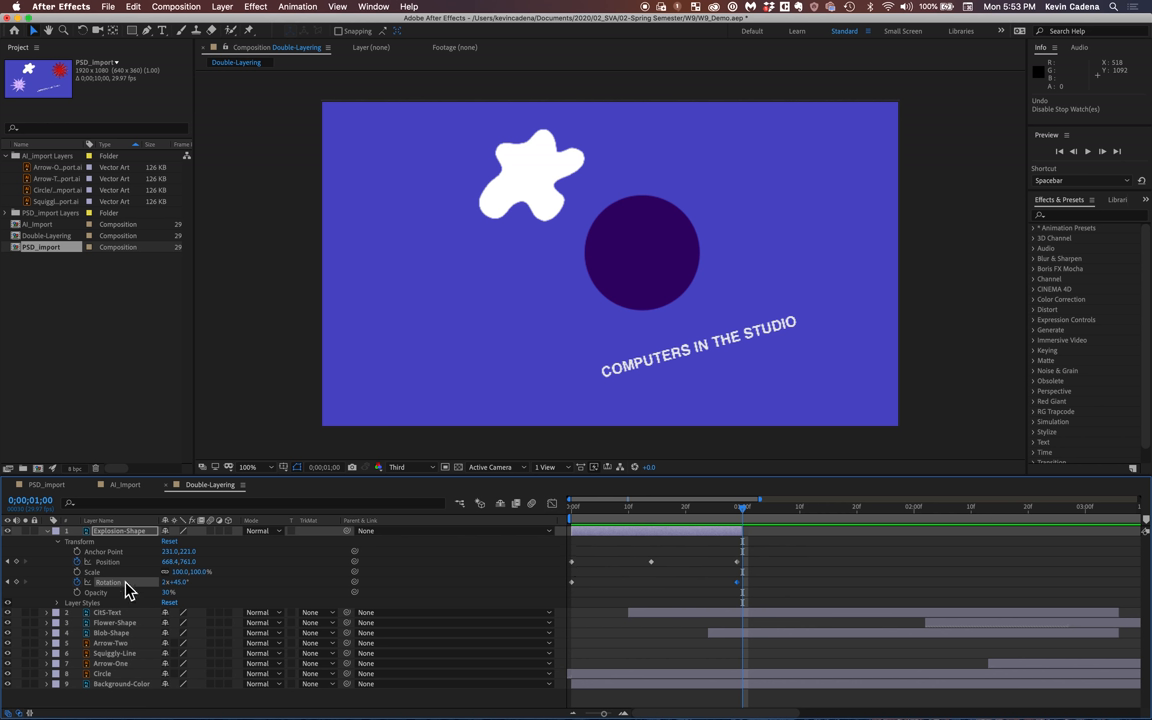
pyautogui.moveTo(680, 562)
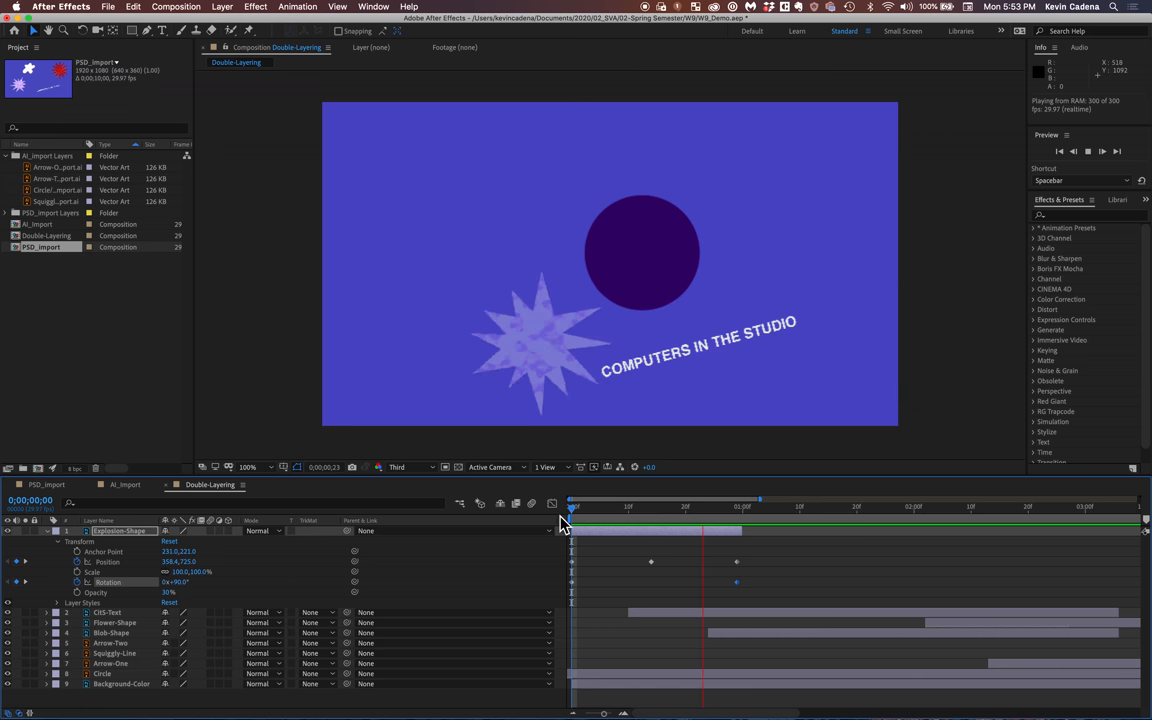
pyautogui.click(792, 508)
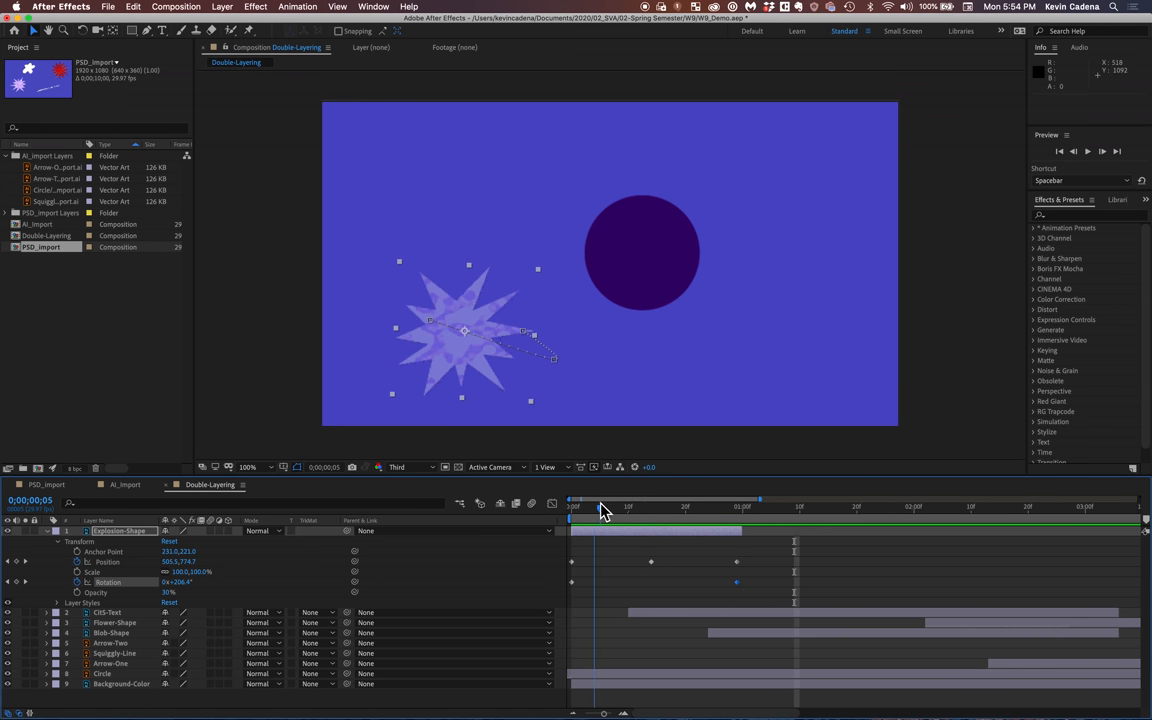
pyautogui.moveTo(572, 508); pyautogui.dragTo(640, 508)
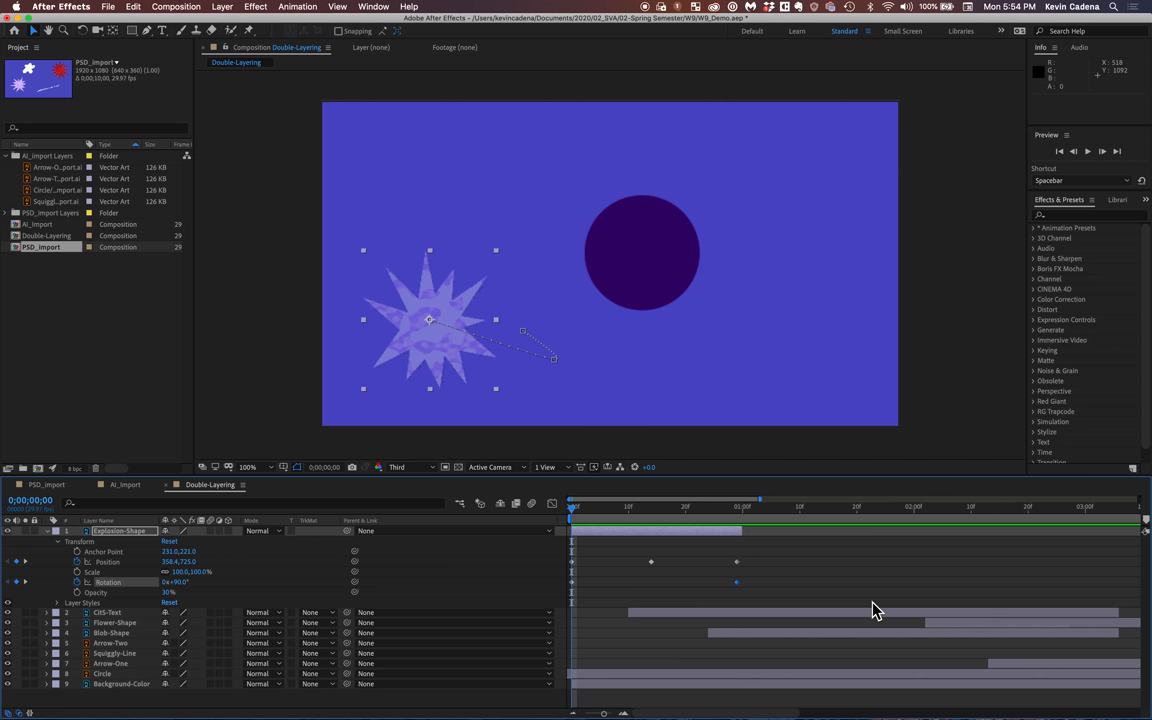
pyautogui.moveTo(462, 590)
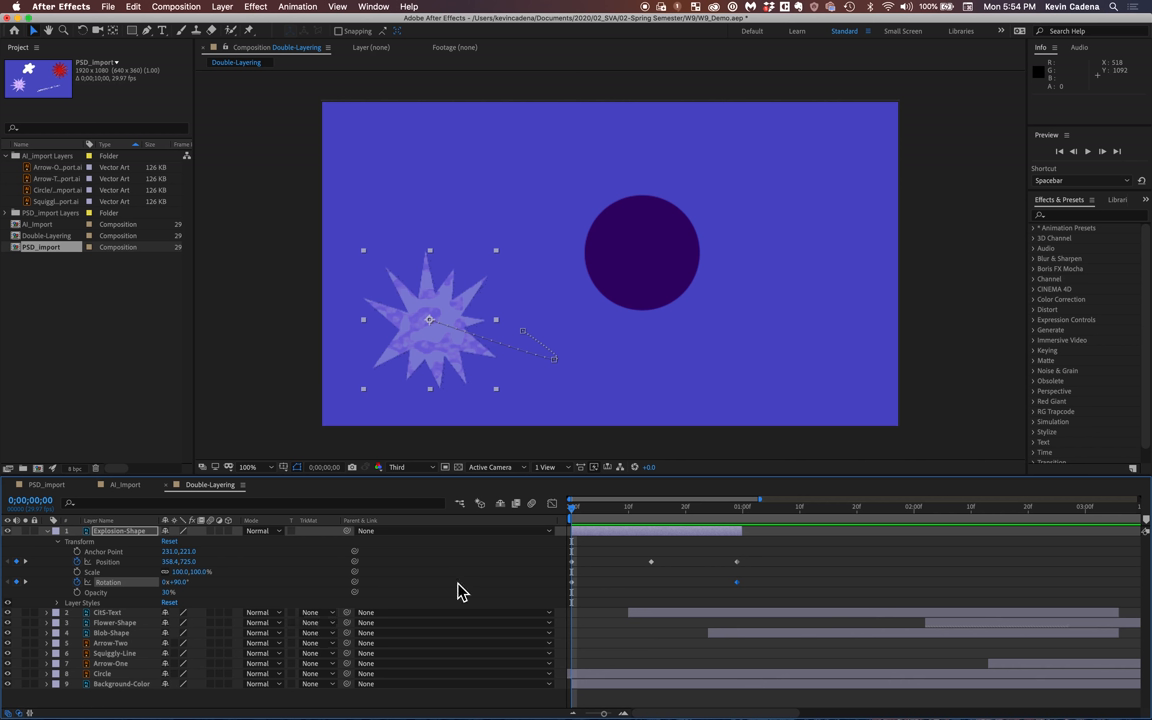
pyautogui.moveTo(220, 598)
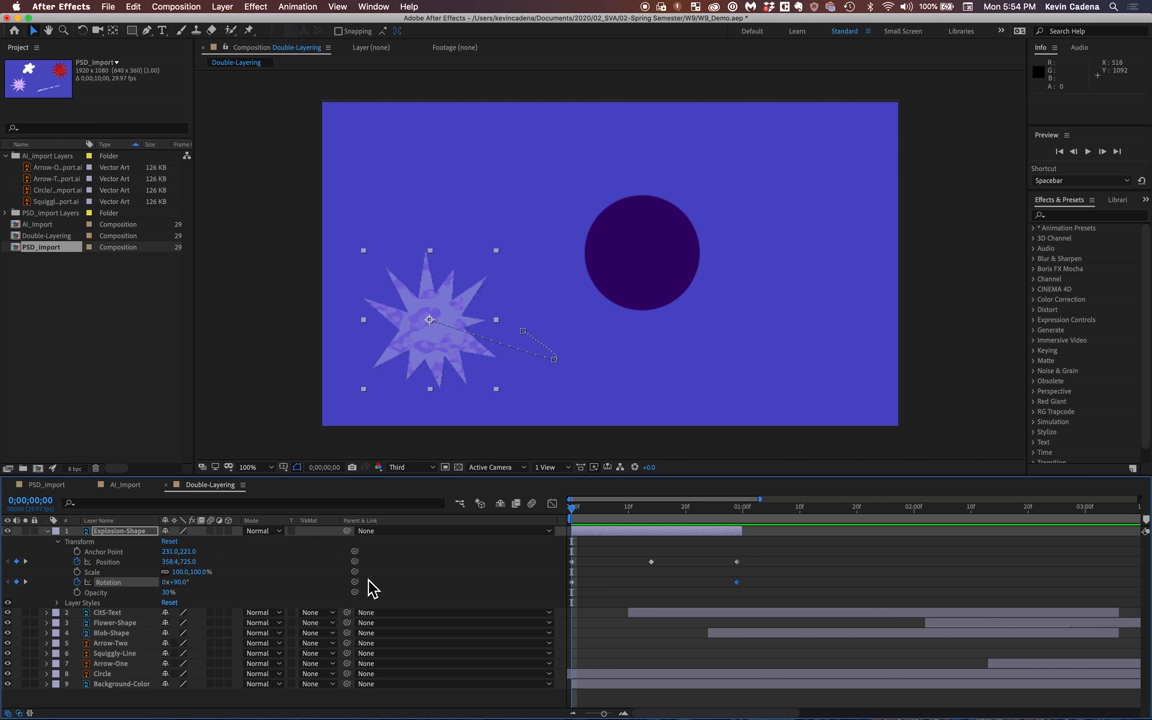
pyautogui.moveTo(444, 560)
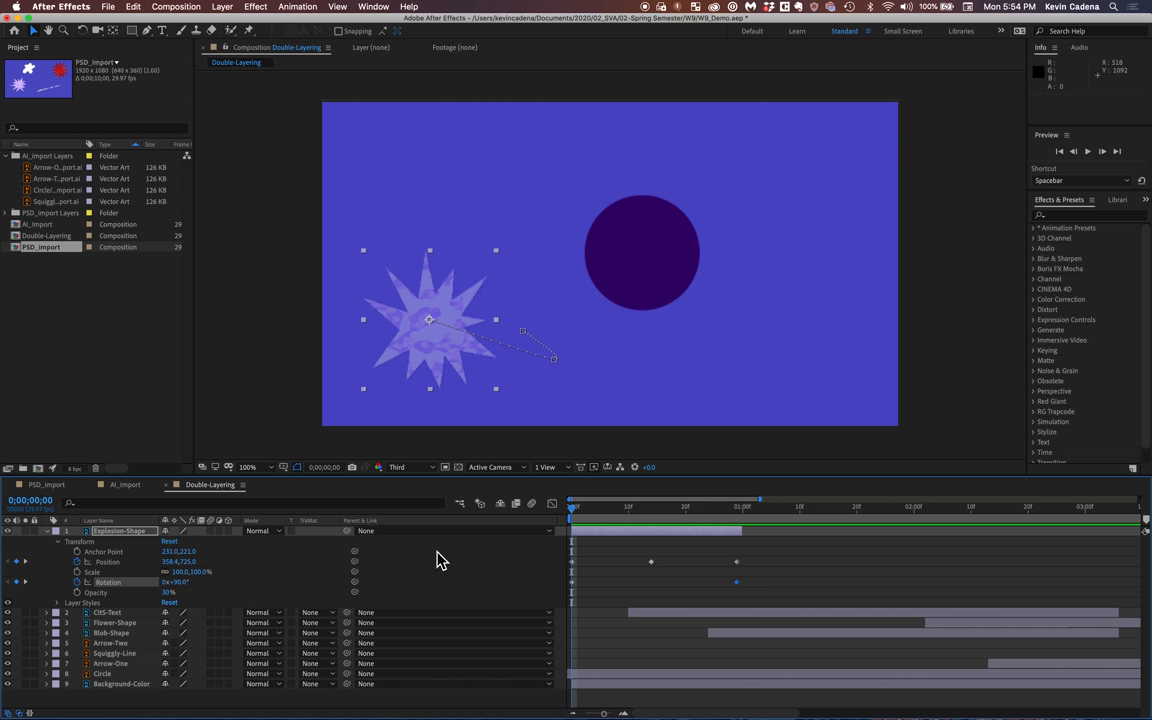
pyautogui.moveTo(464, 556)
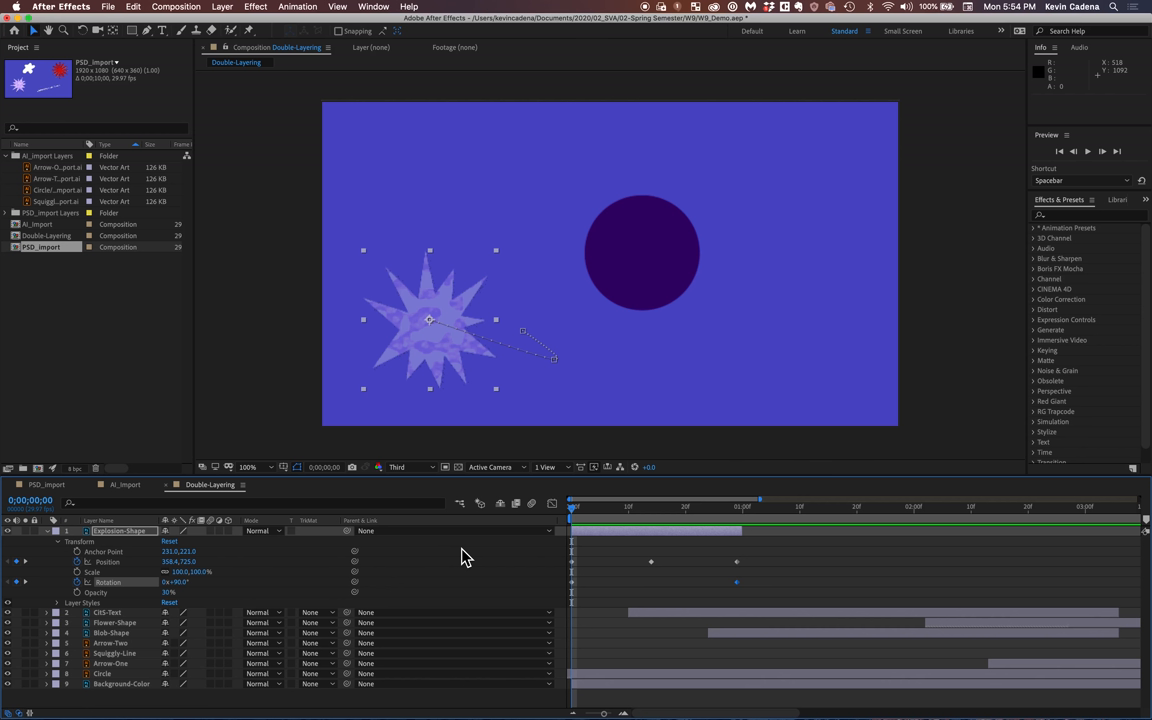
pyautogui.moveTo(244, 610)
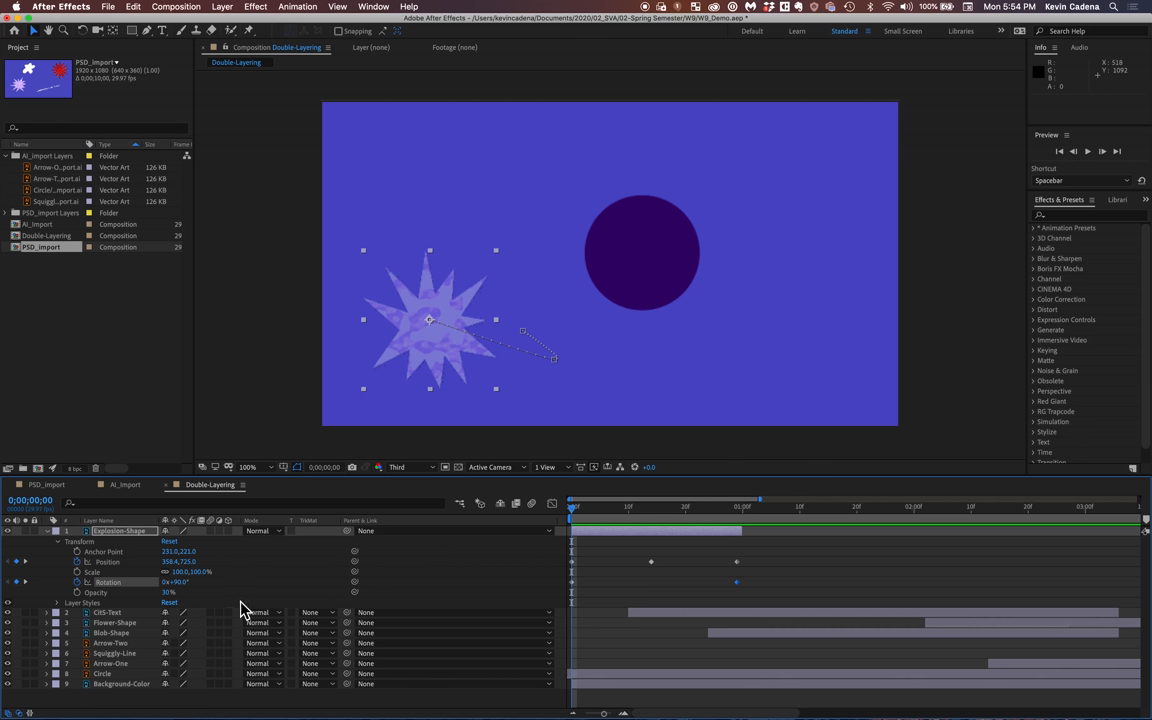
pyautogui.moveTo(620, 596)
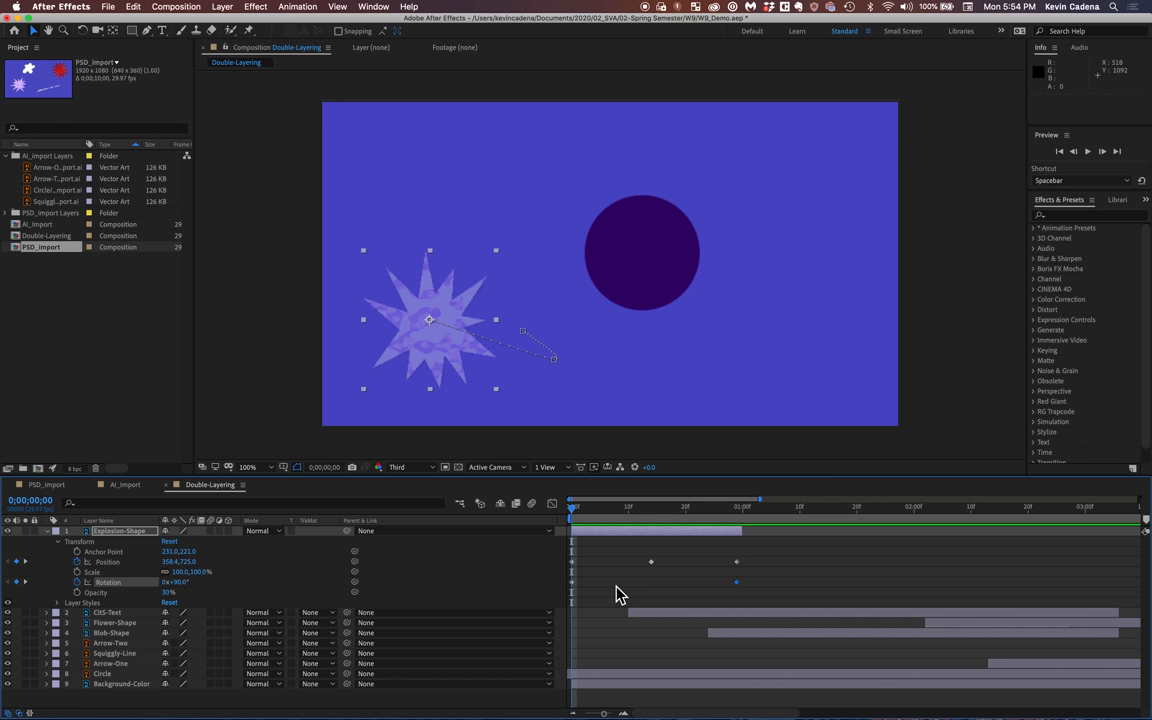
pyautogui.moveTo(790, 546)
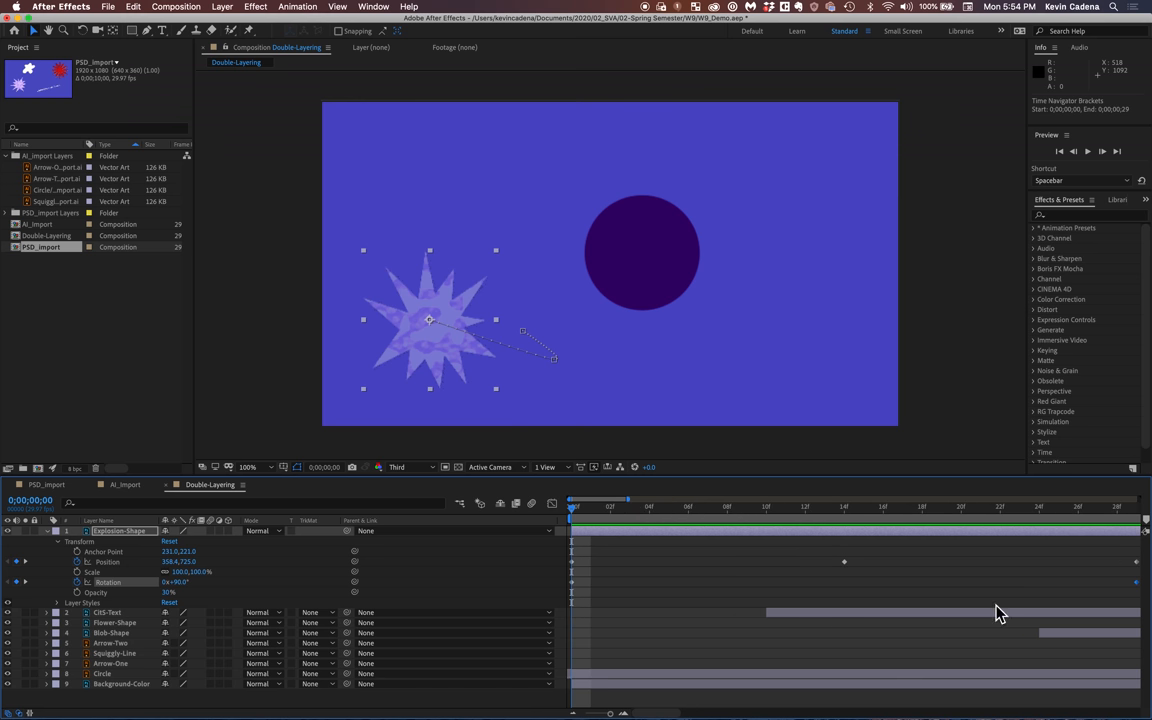
pyautogui.moveTo(1004, 644)
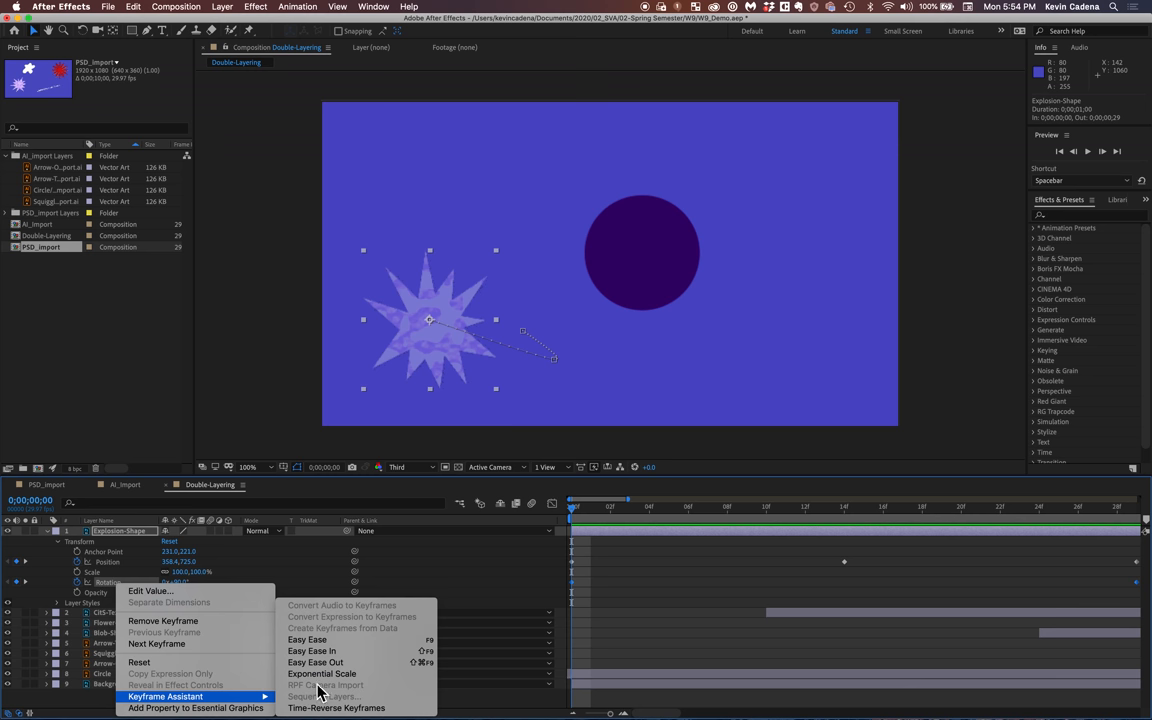
pyautogui.moveTo(308, 640)
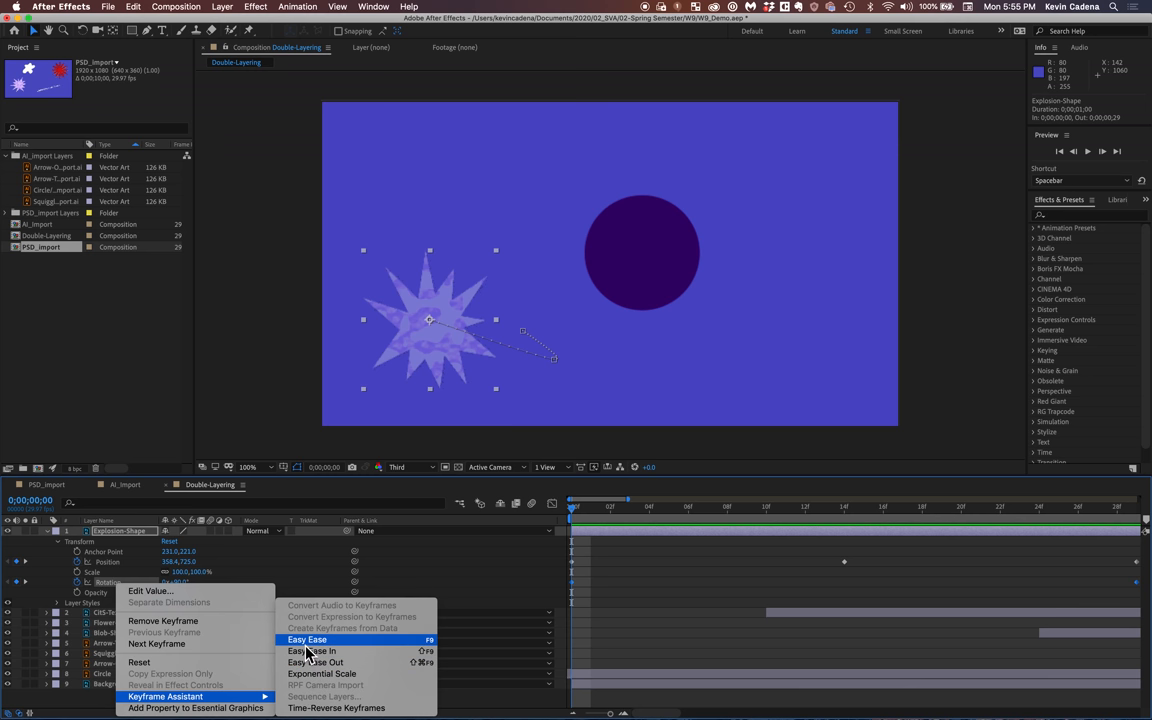
# Apply Easy Ease to the Explosion Shape's Rotation keyframes
pyautogui.click(308, 640)
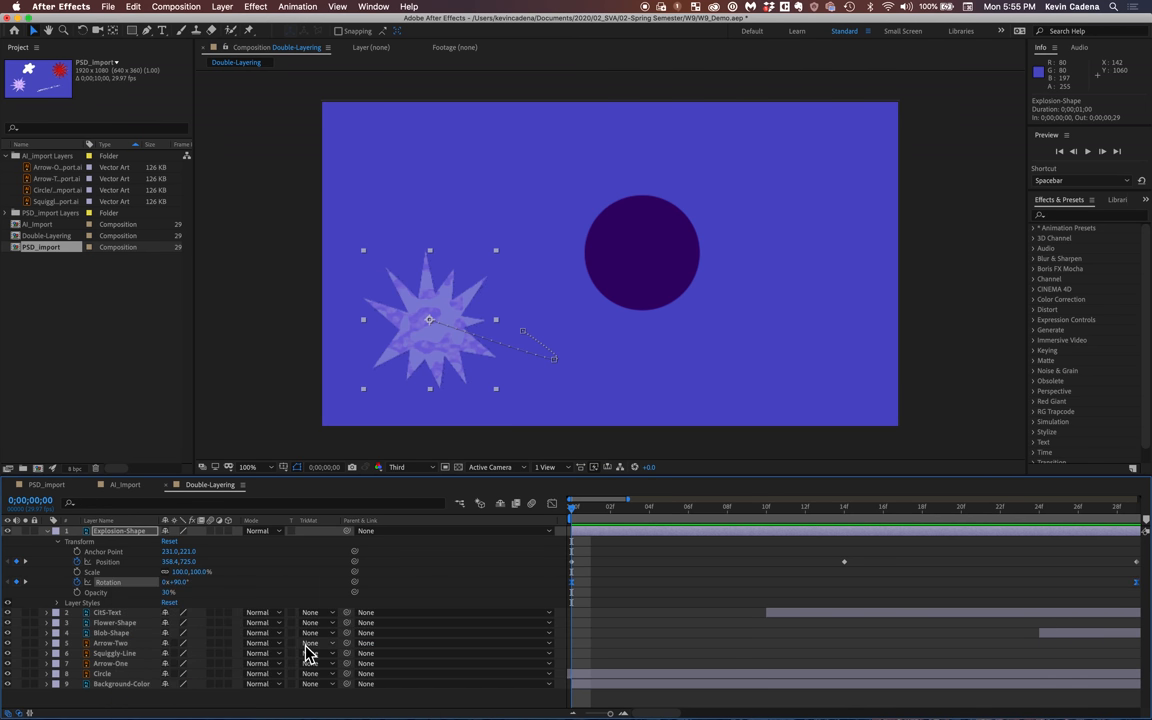
pyautogui.moveTo(624, 658)
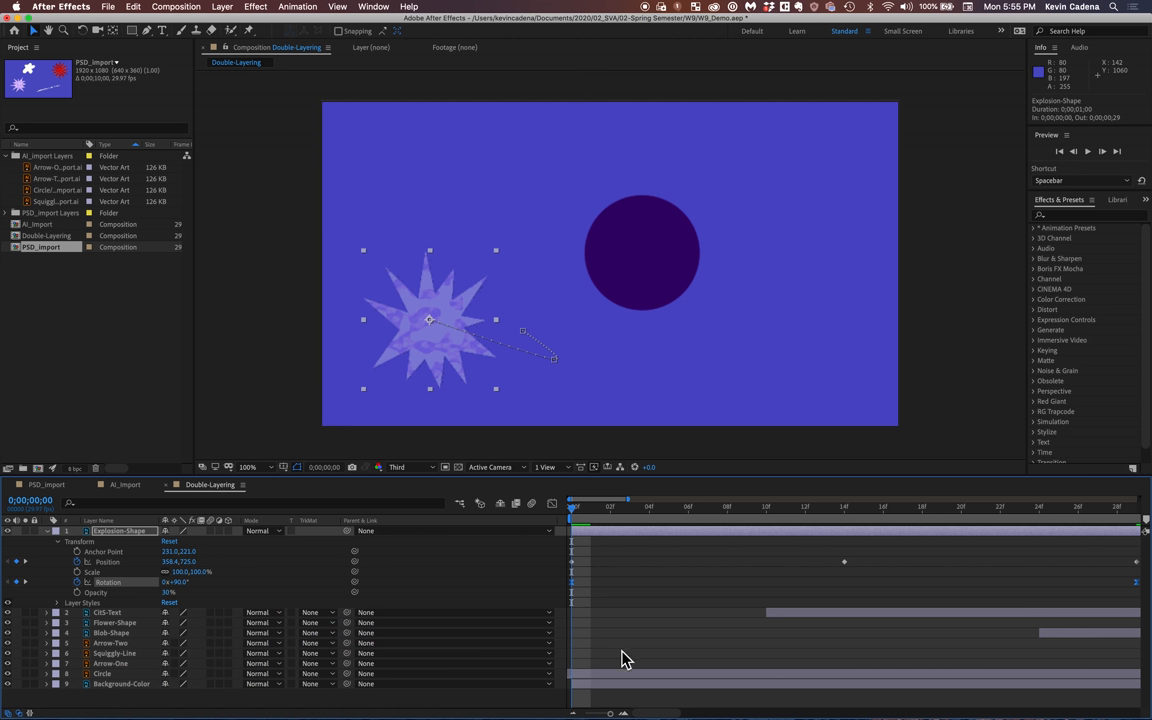
pyautogui.moveTo(612, 604)
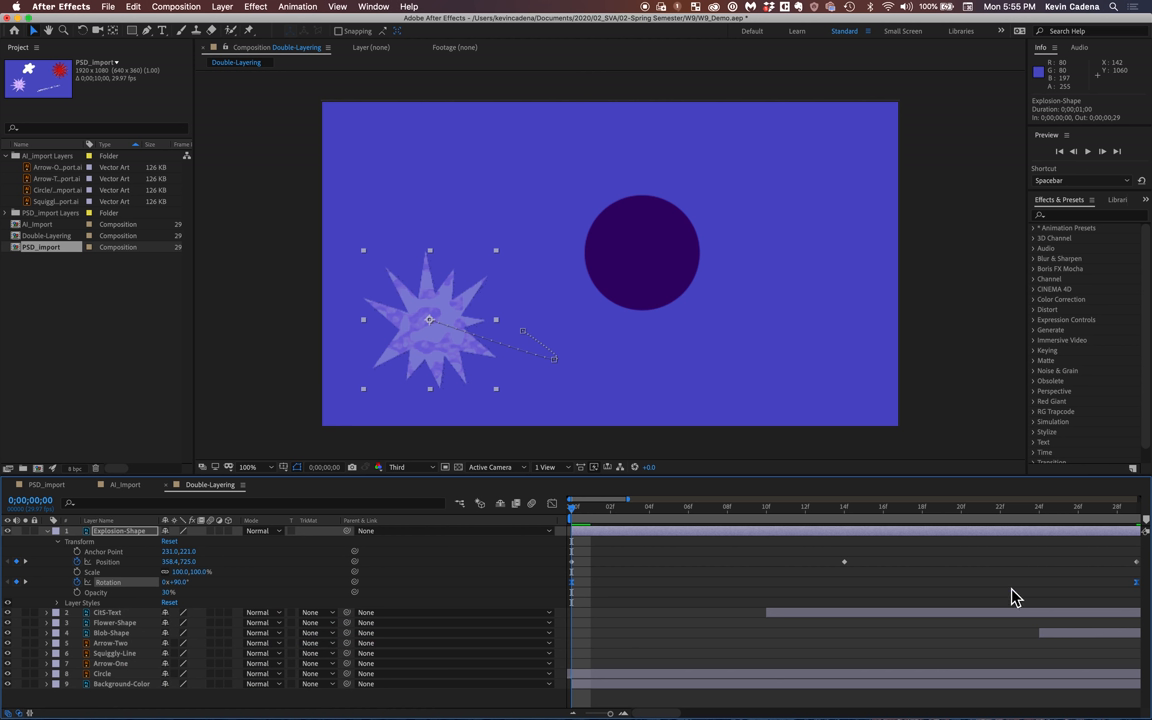
pyautogui.moveTo(1144, 596)
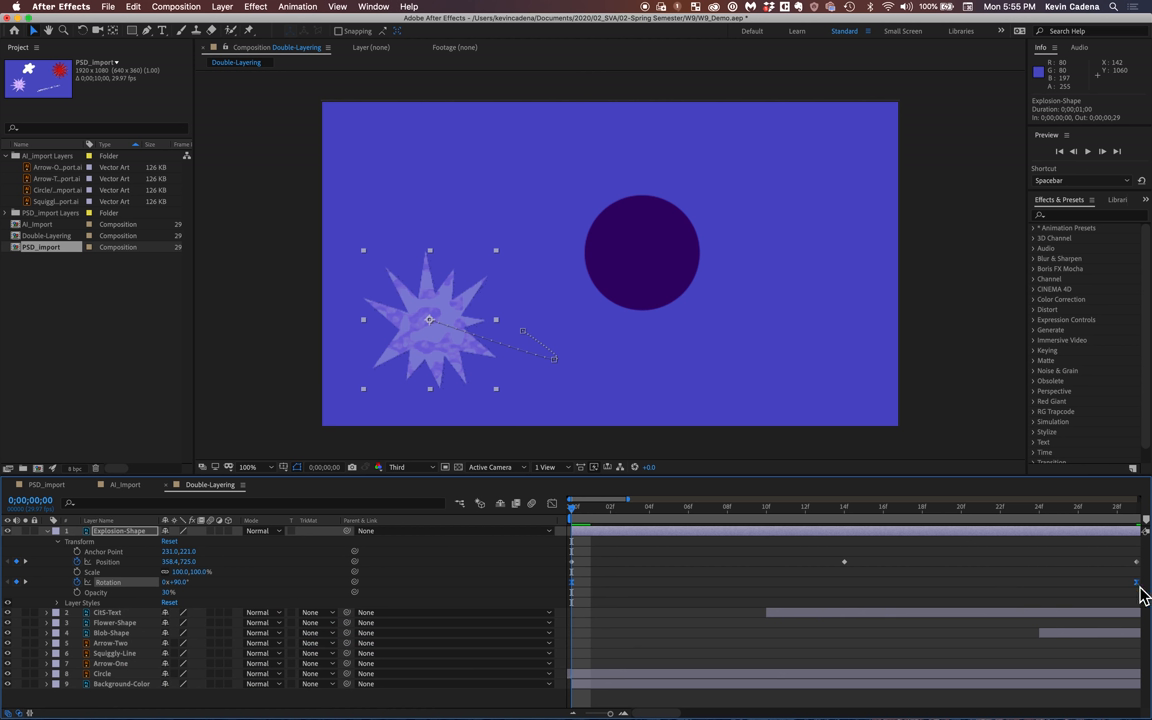
pyautogui.moveTo(1142, 598)
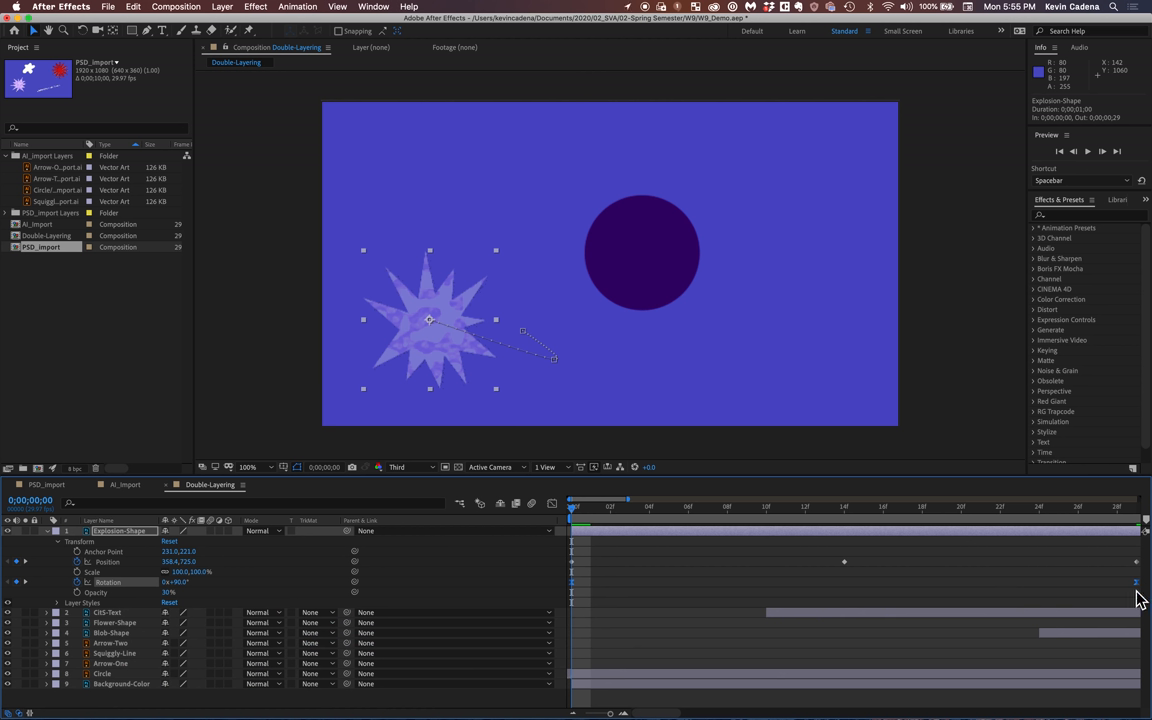
pyautogui.moveTo(1044, 552)
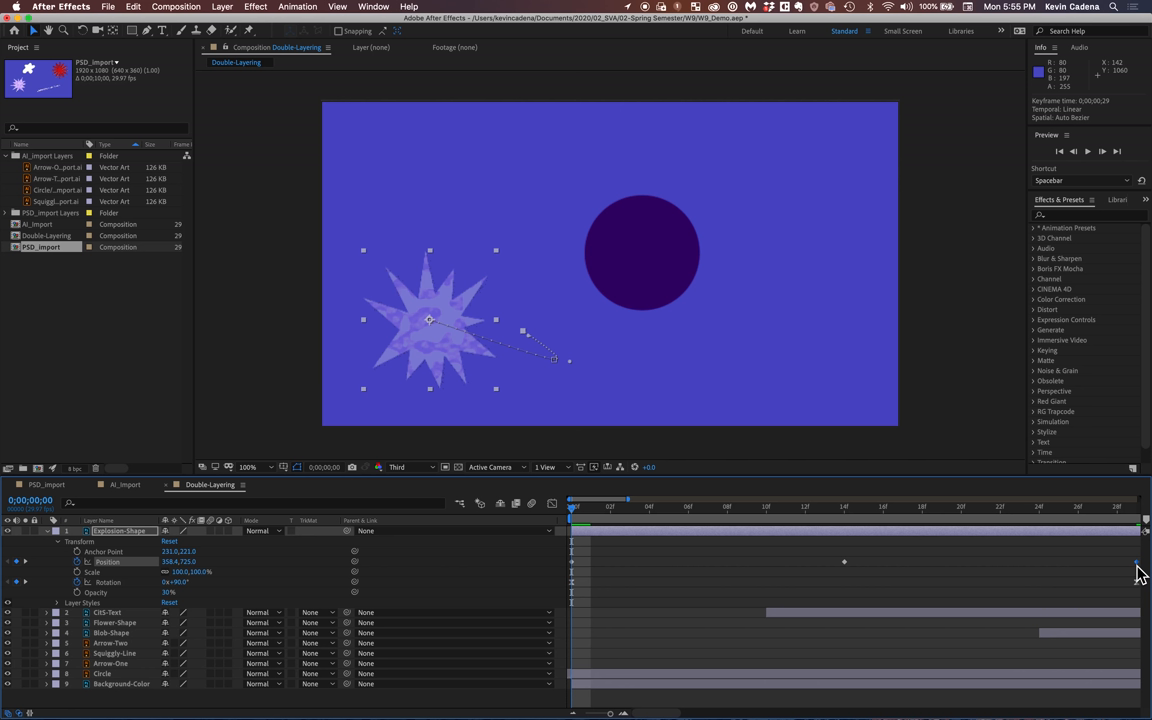
pyautogui.moveTo(1144, 598)
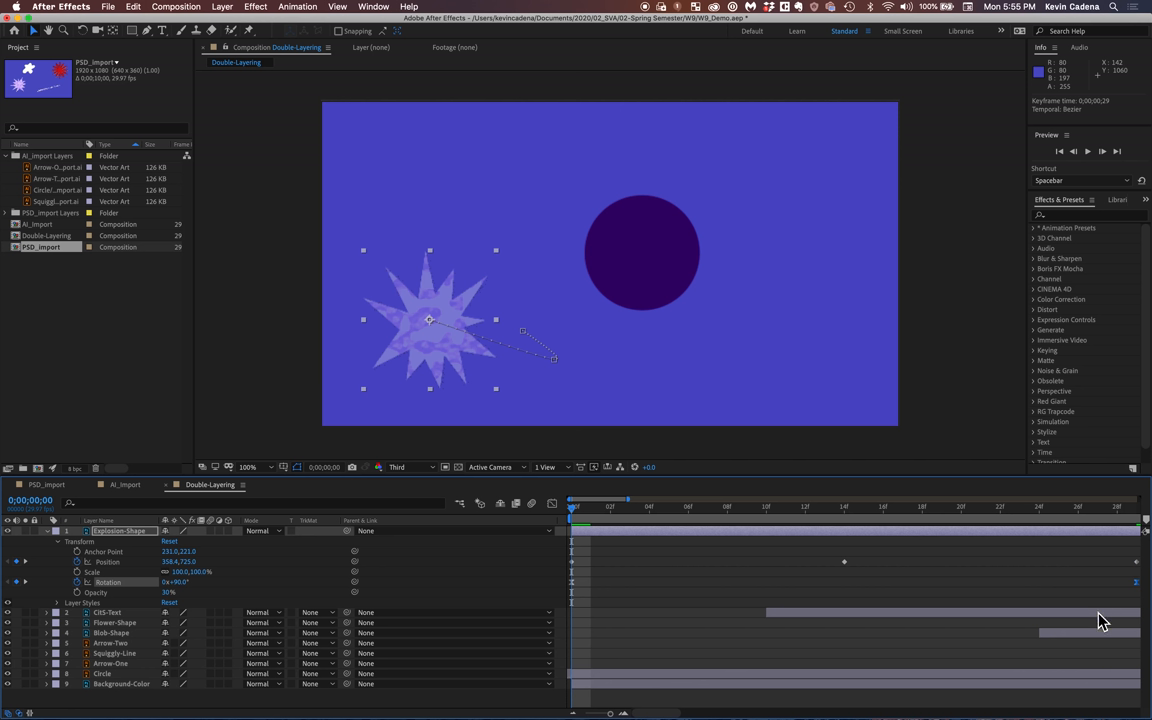
pyautogui.moveTo(570, 520)
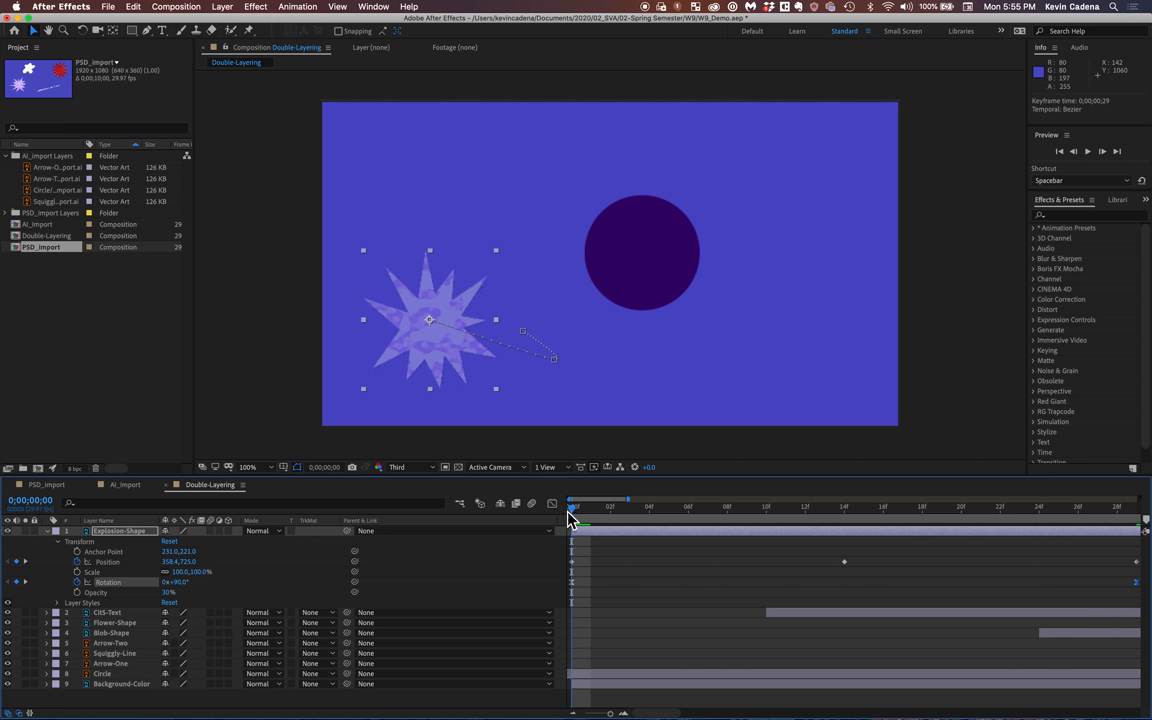
pyautogui.moveTo(1136, 592)
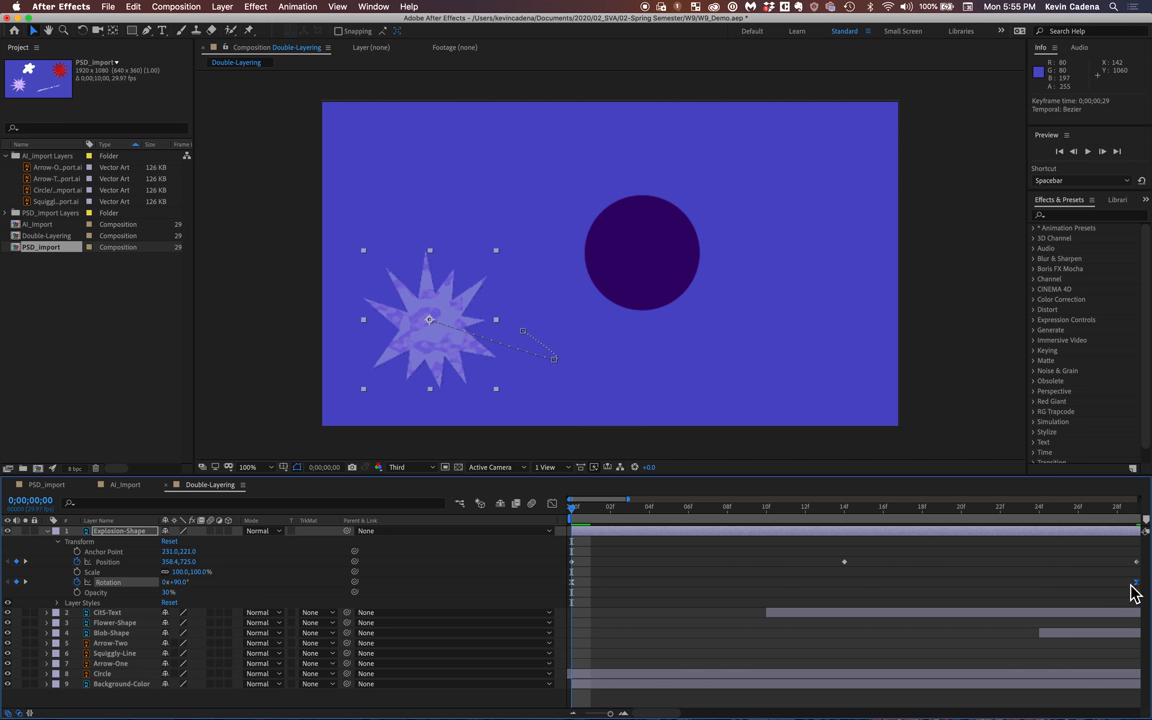
pyautogui.moveTo(1144, 598)
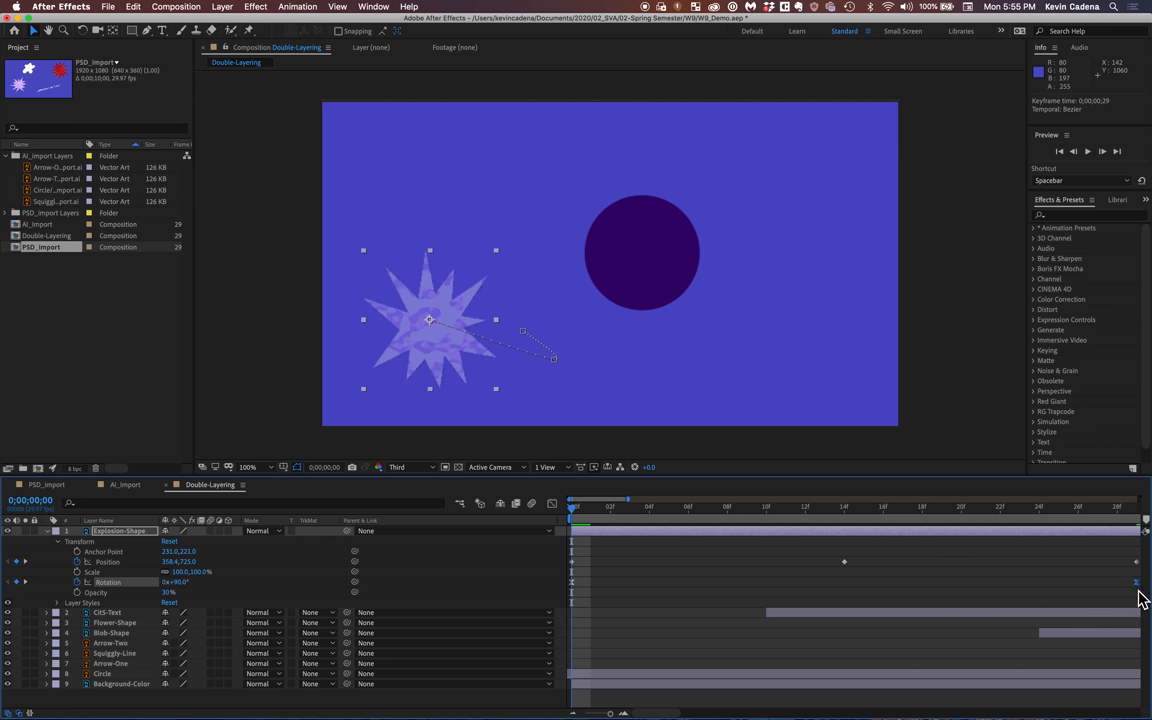
pyautogui.moveTo(736, 516)
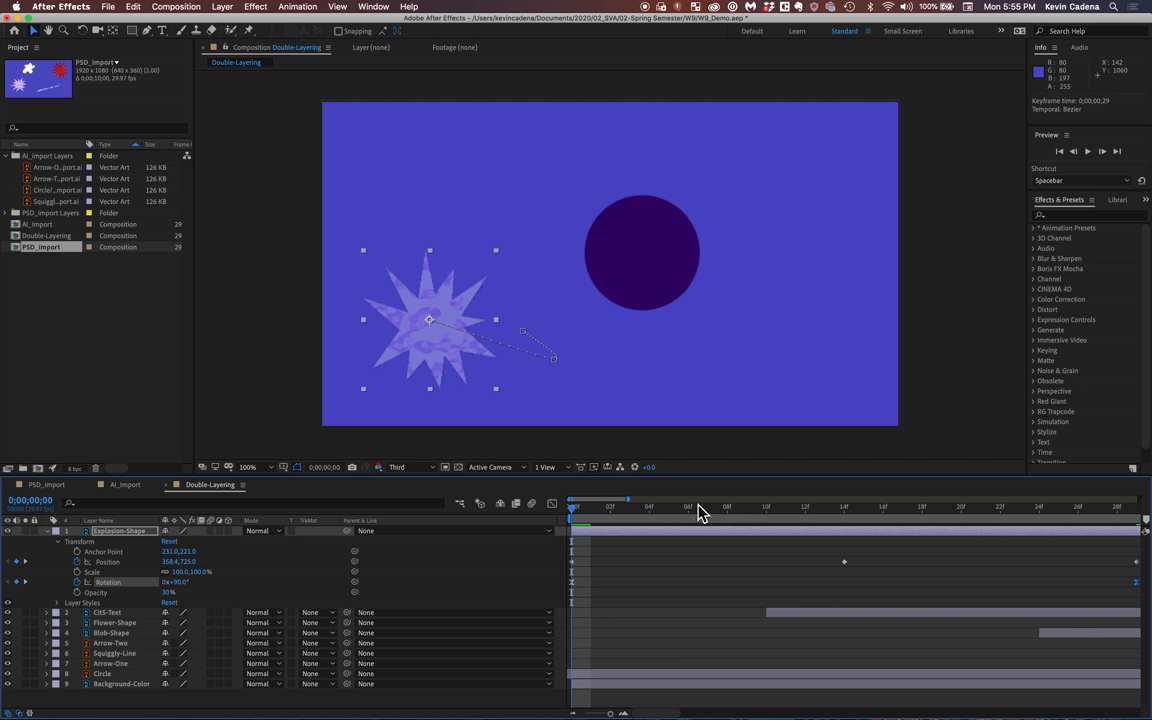
pyautogui.moveTo(578, 518)
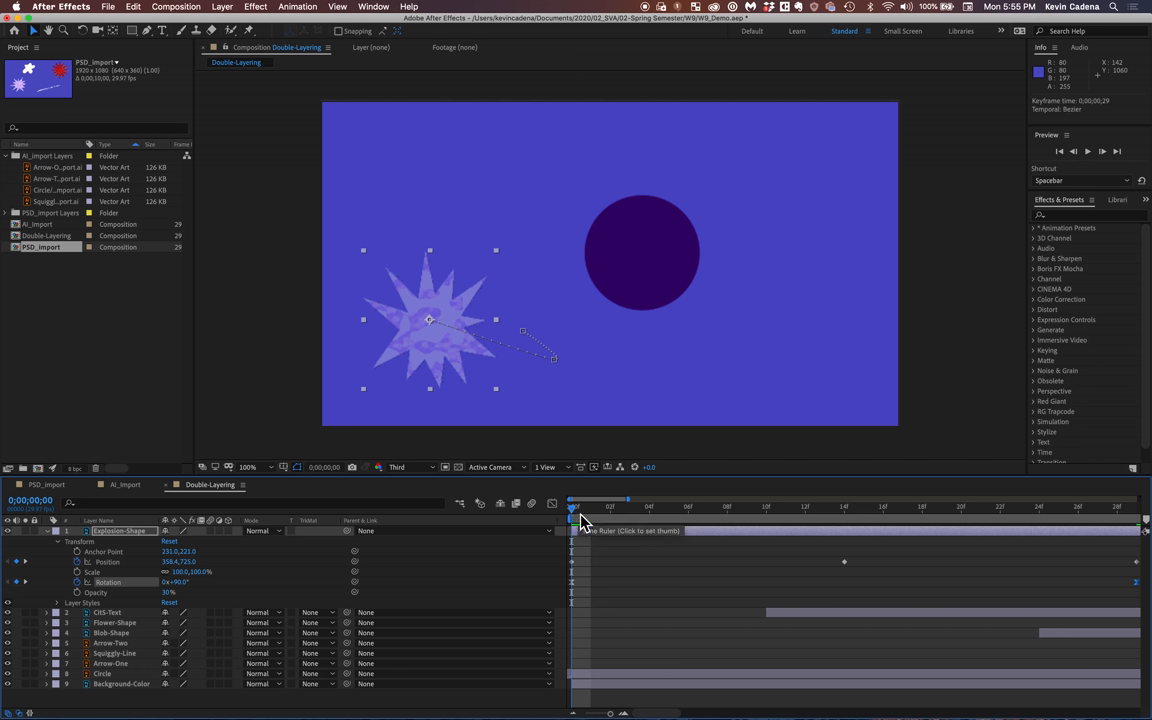
pyautogui.moveTo(578, 516)
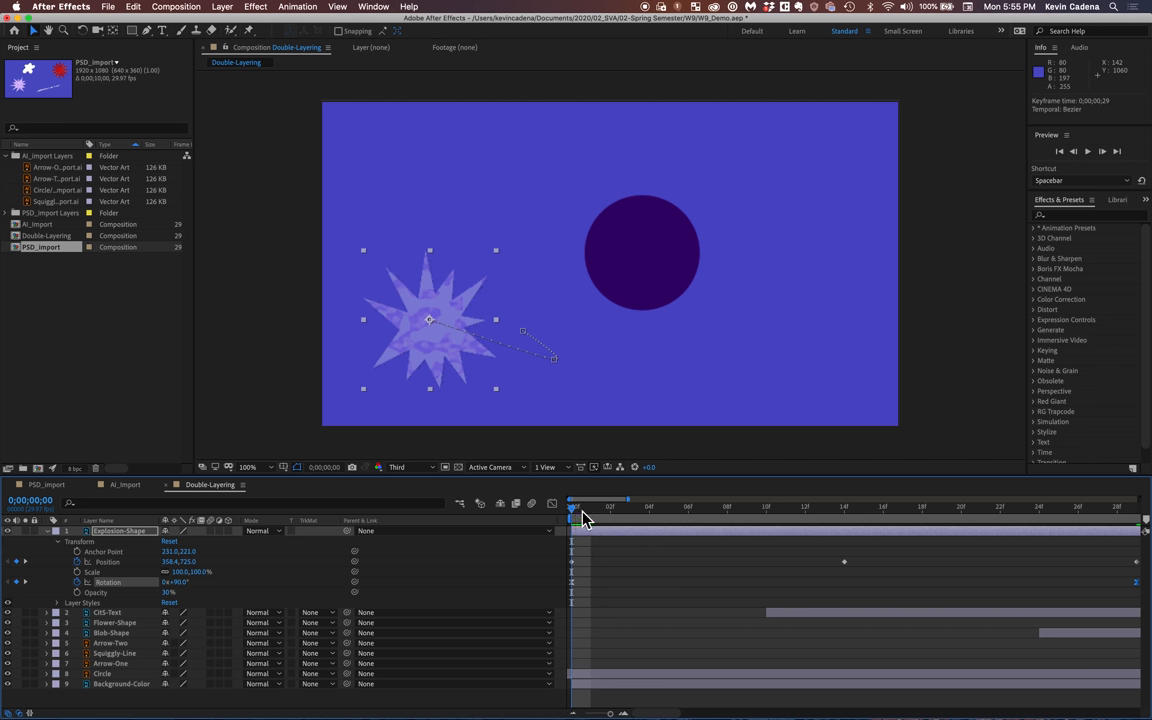
pyautogui.moveTo(600, 524)
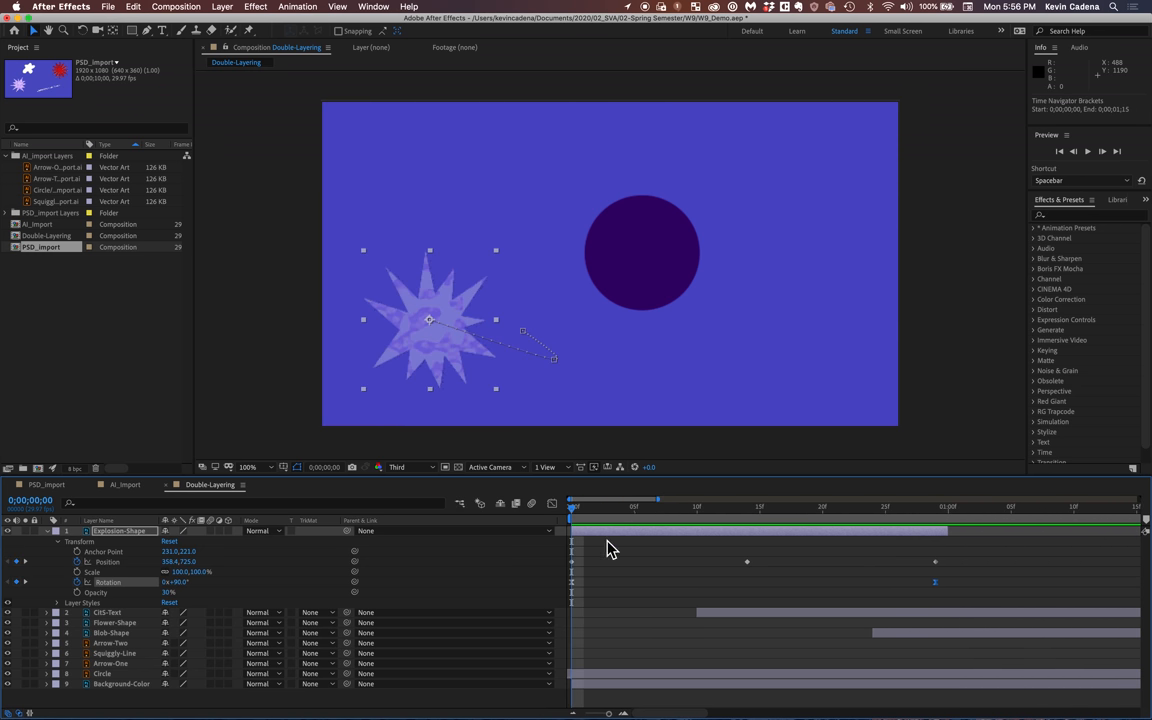
pyautogui.moveTo(588, 584)
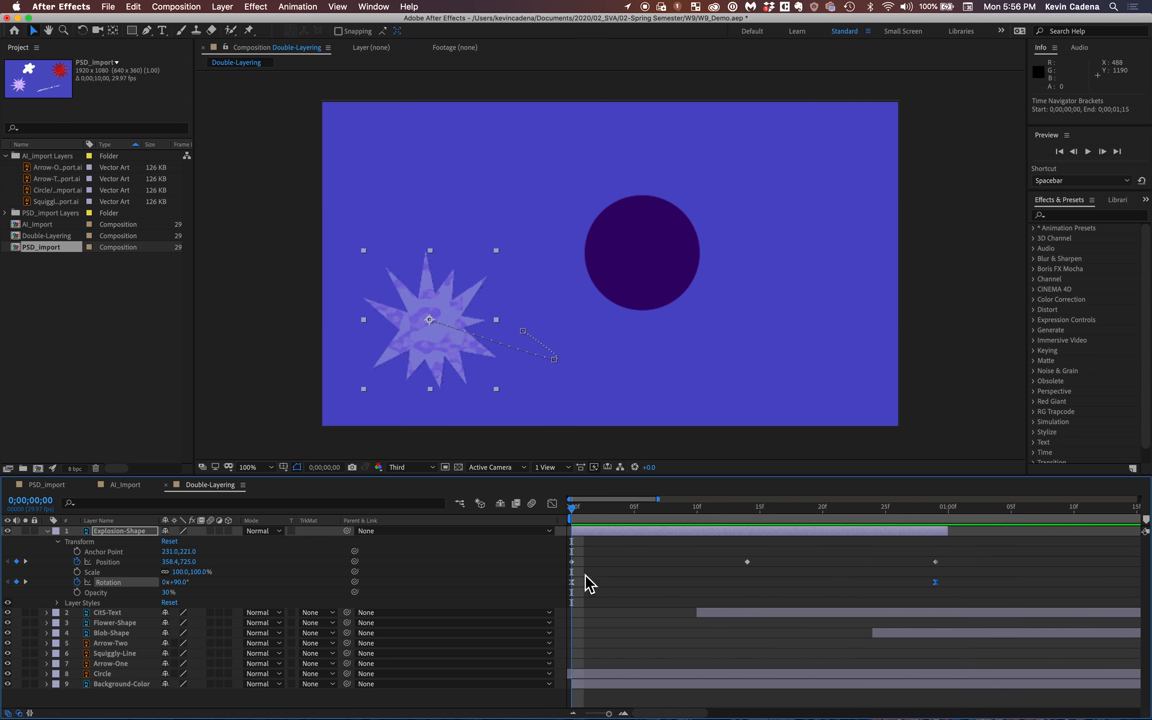
pyautogui.moveTo(952, 566)
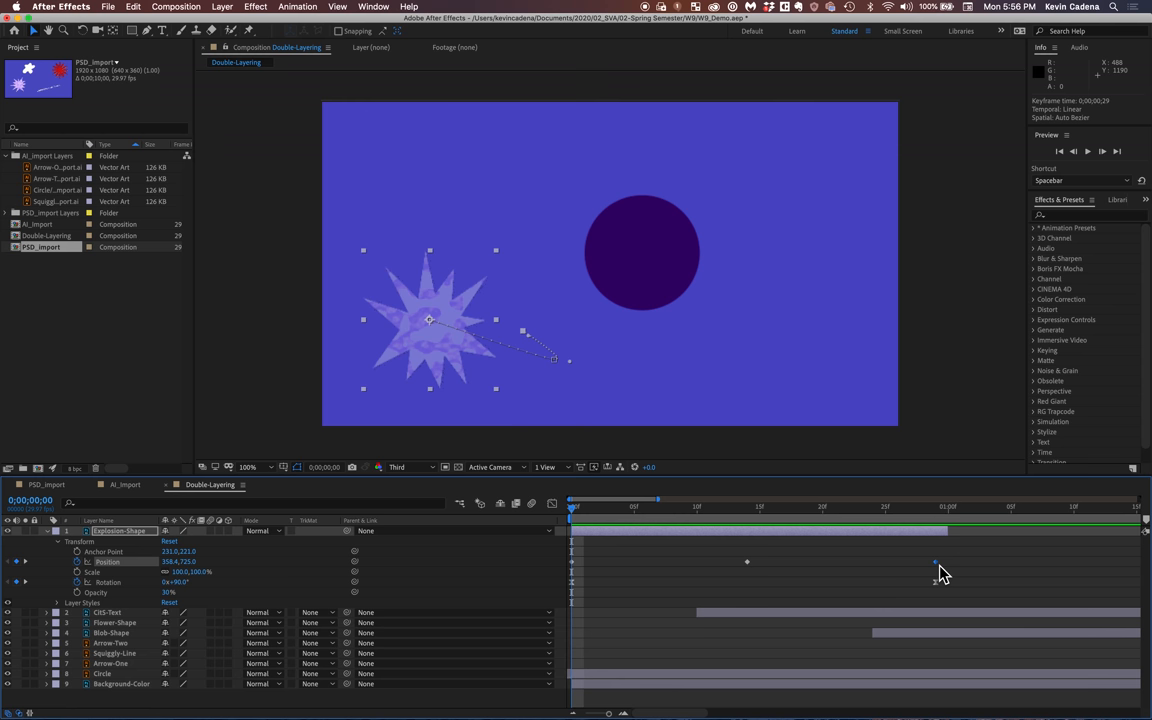
# Bring up the keyframe context menu on the Position keyframes for Easy Ease
pyautogui.rightClick(936, 560)
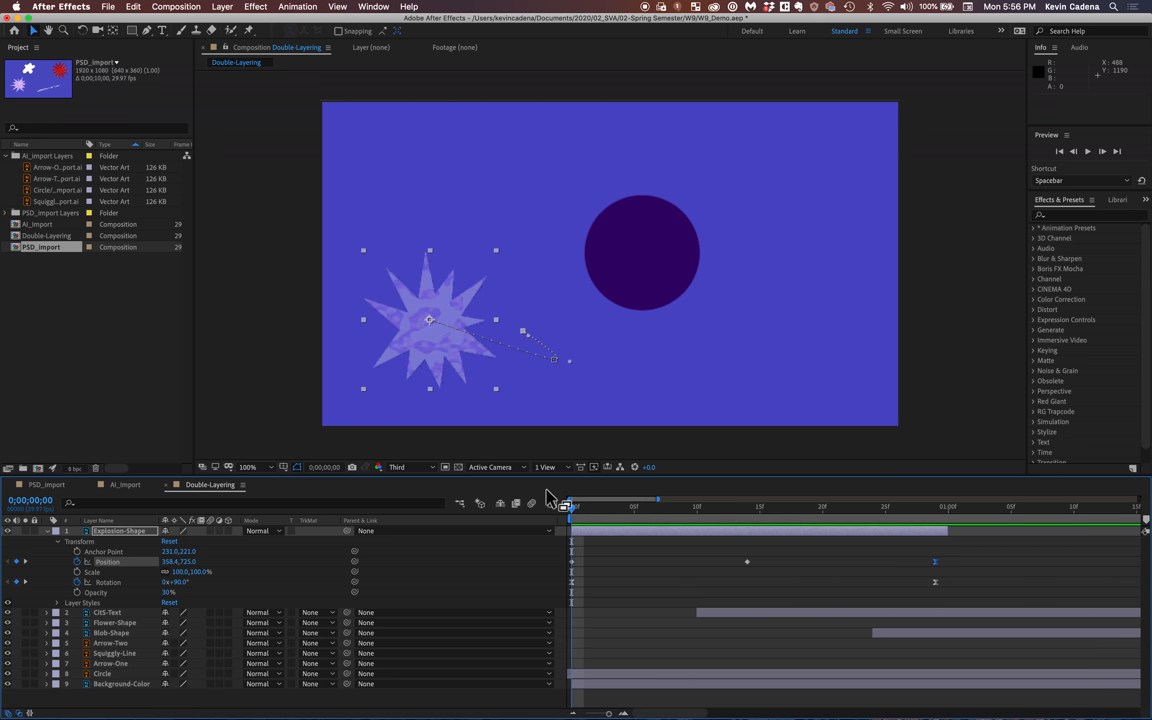
pyautogui.moveTo(610, 518)
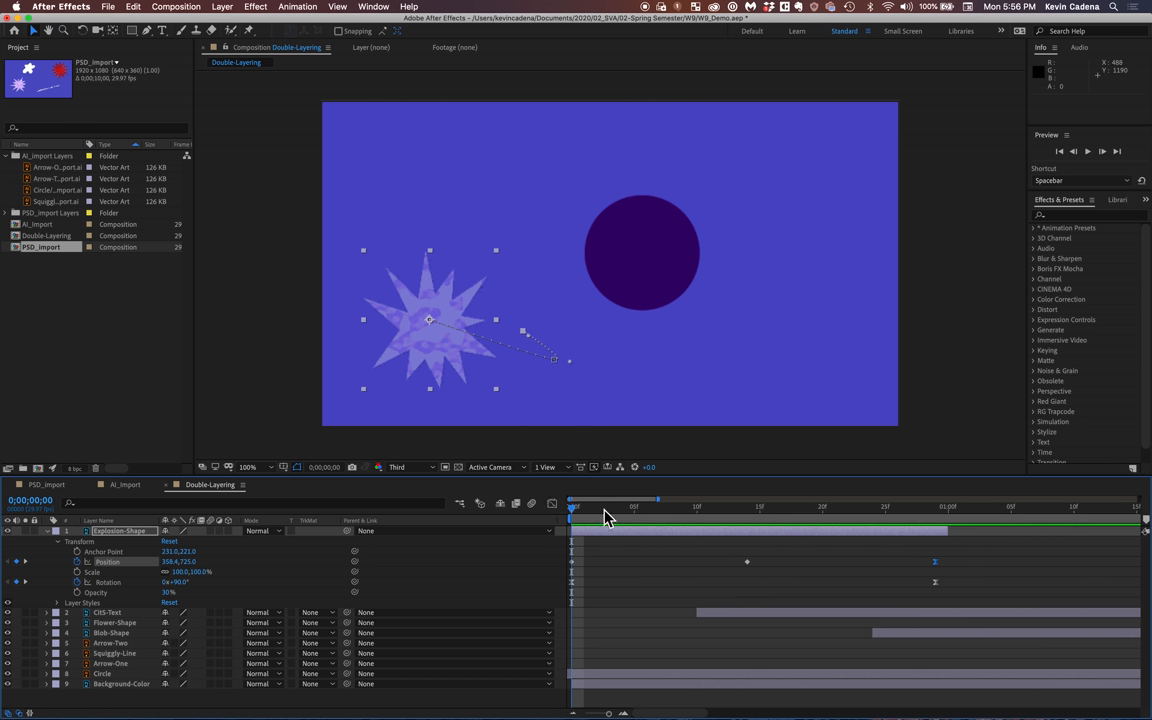
pyautogui.moveTo(850, 588)
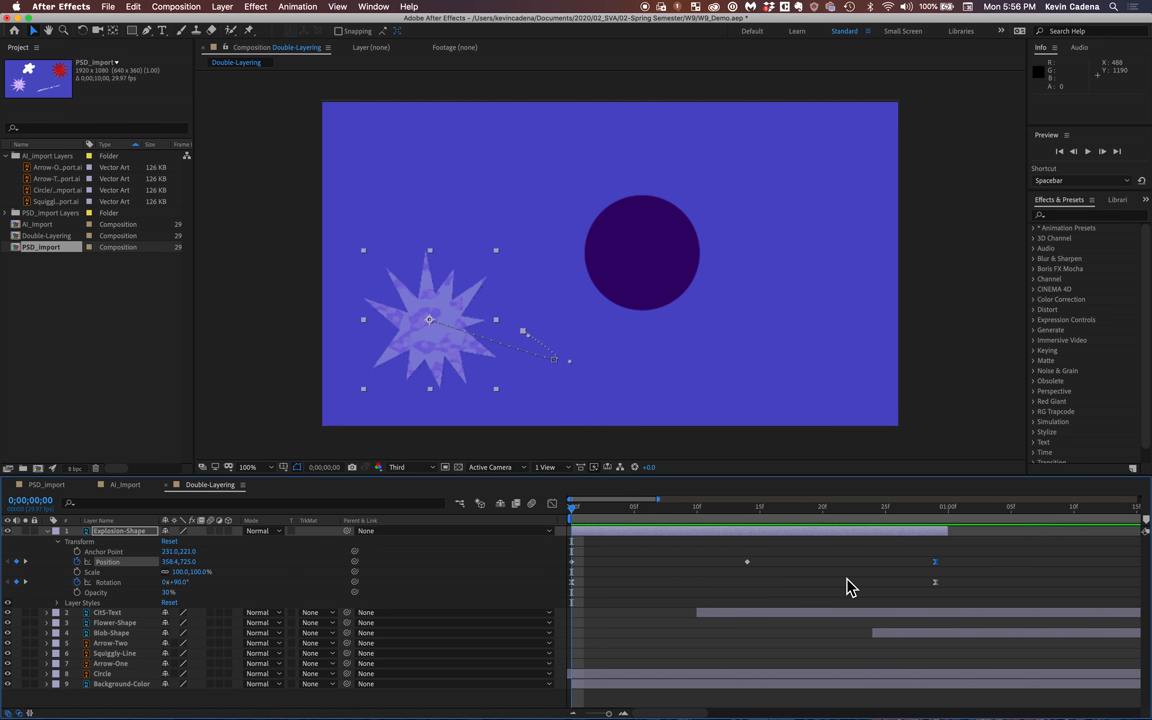
pyautogui.moveTo(736, 600)
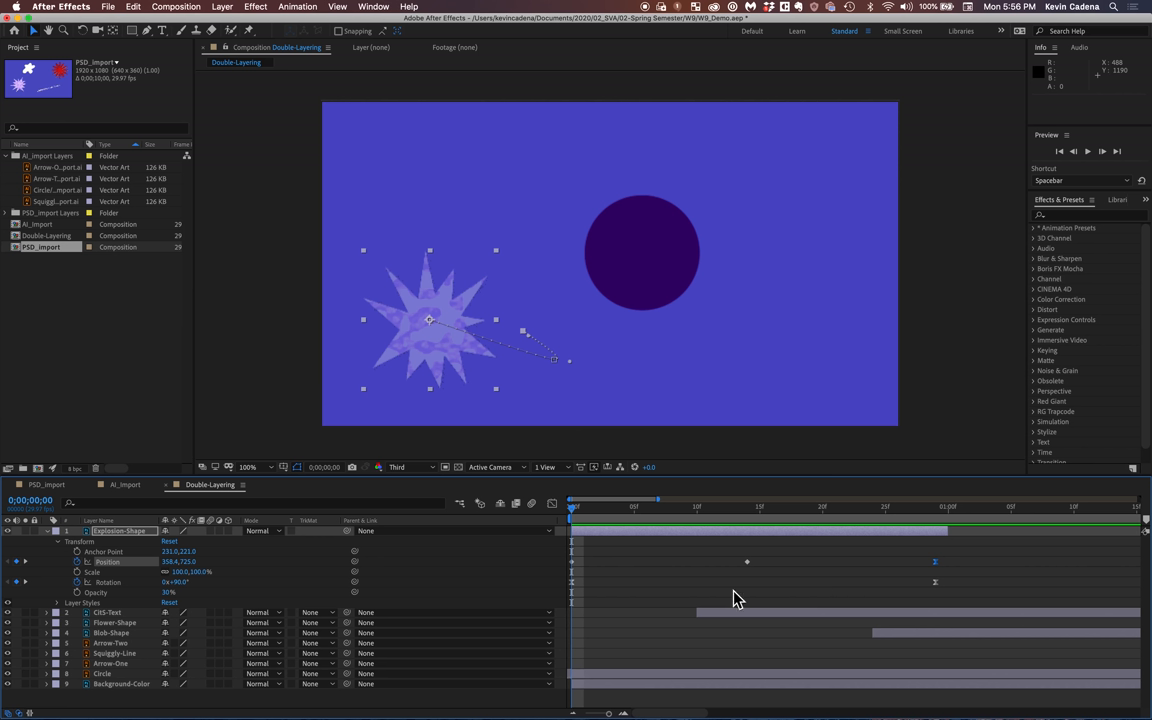
pyautogui.moveTo(552, 504)
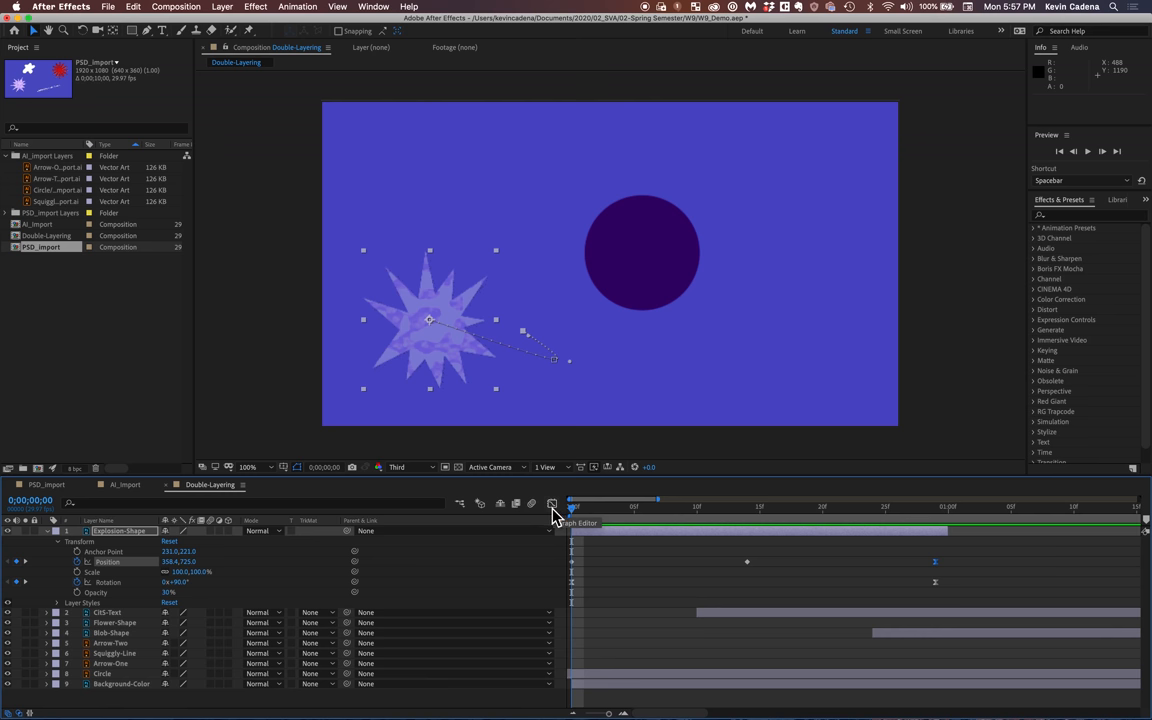
# Show the Graph Editor and scrub the time ruler to watch the starburst approach the text
pyautogui.click(552, 504)
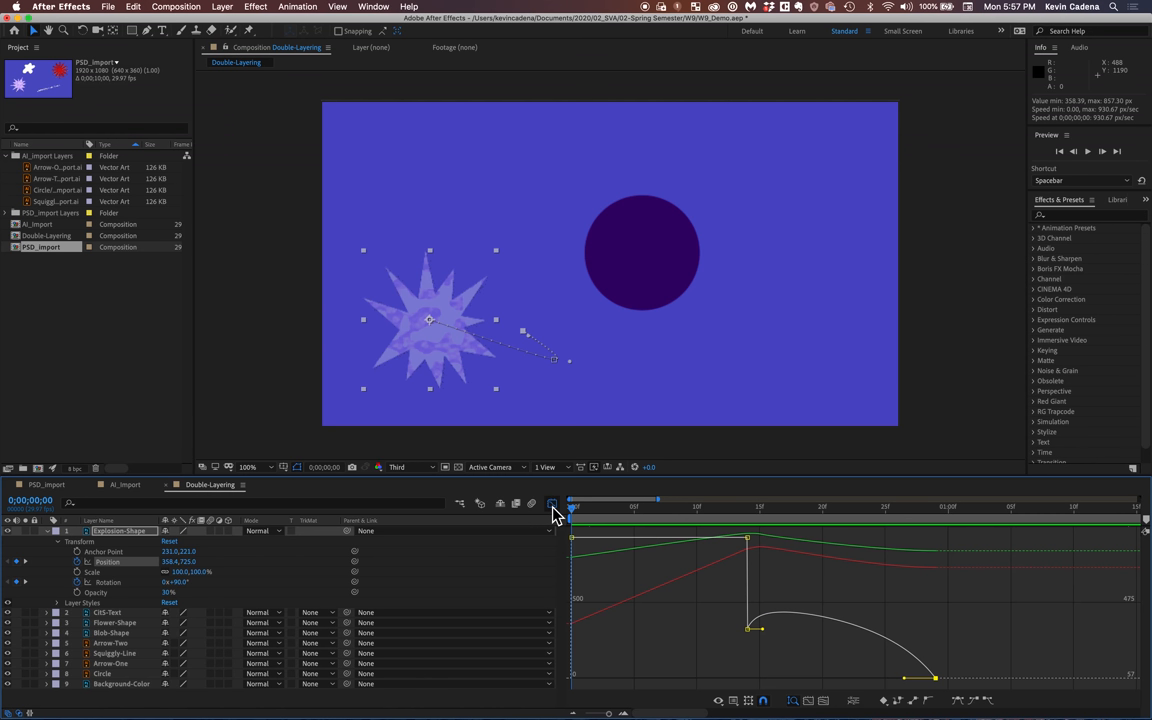
pyautogui.moveTo(778, 628)
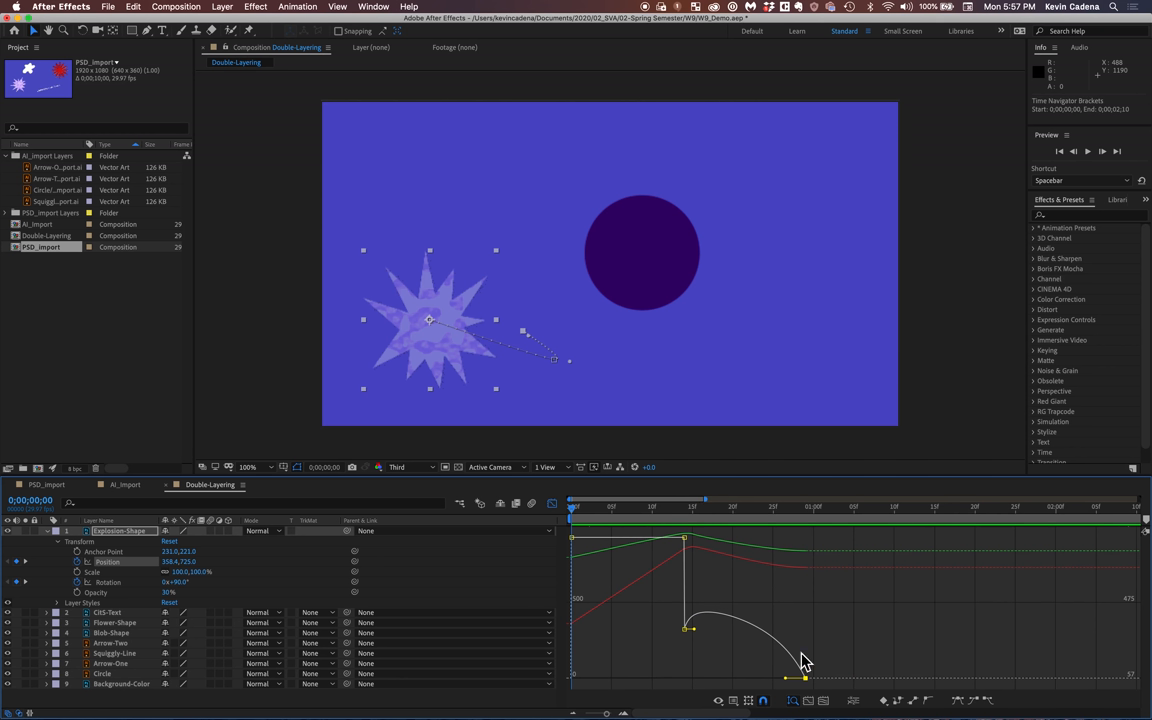
pyautogui.moveTo(610, 524)
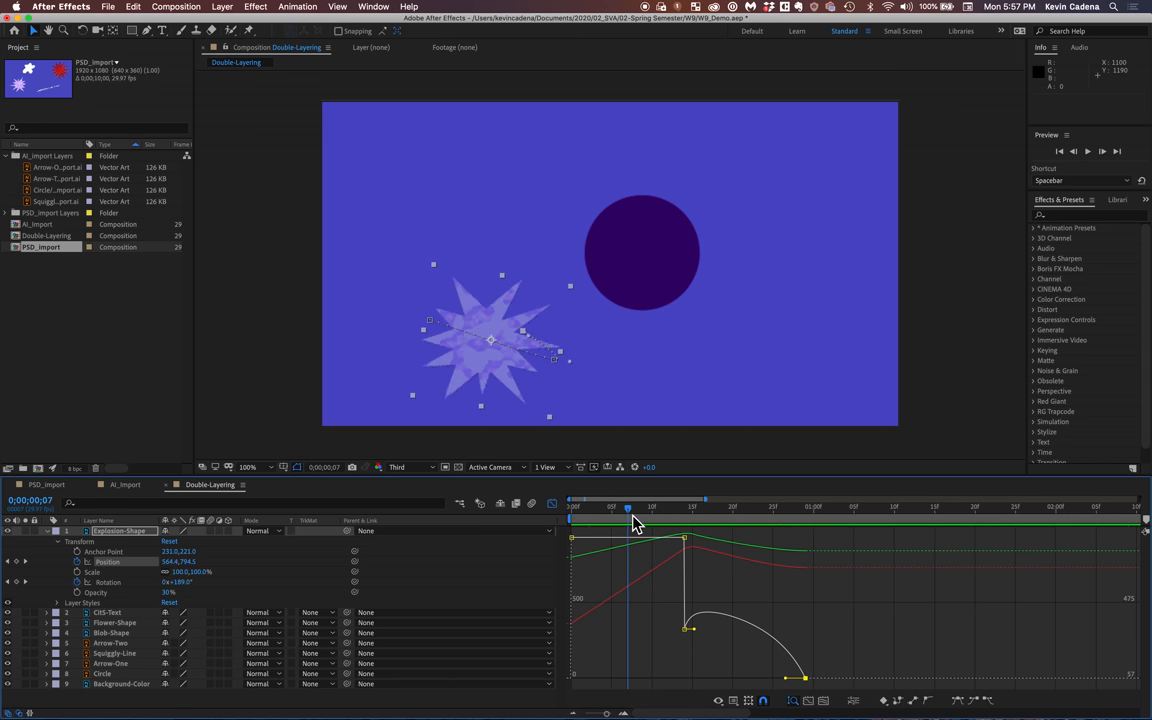
pyautogui.moveTo(628, 508); pyautogui.dragTo(660, 508)
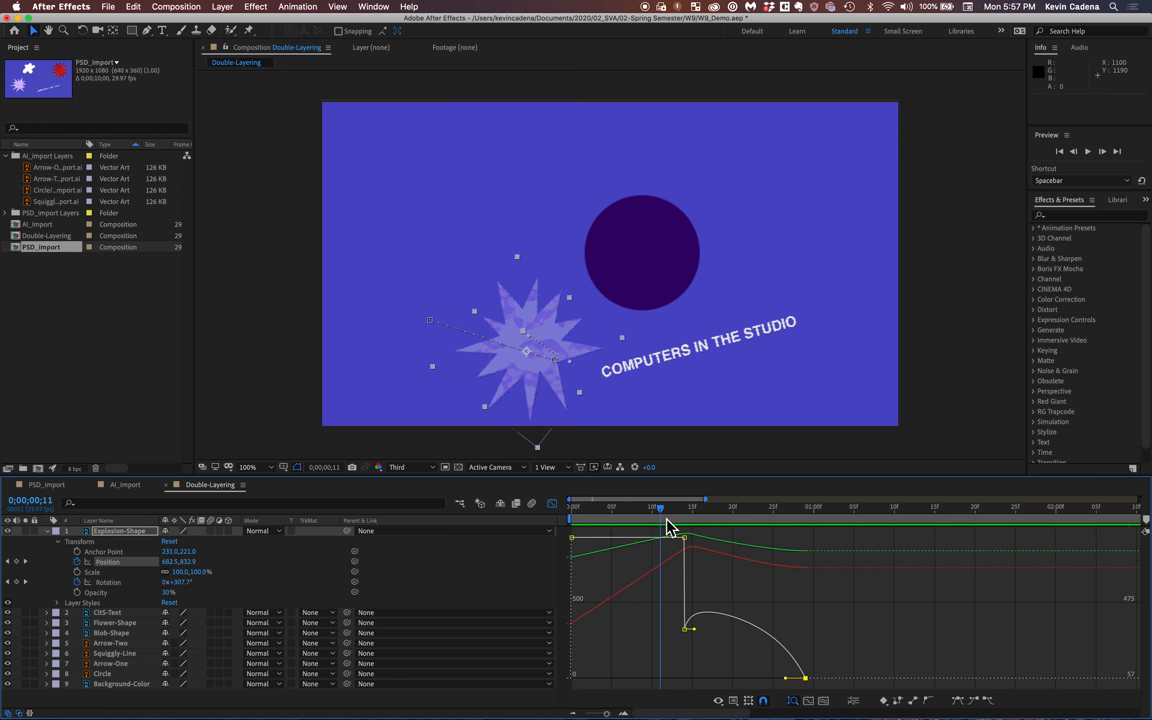
pyautogui.moveTo(660, 508); pyautogui.dragTo(688, 508)
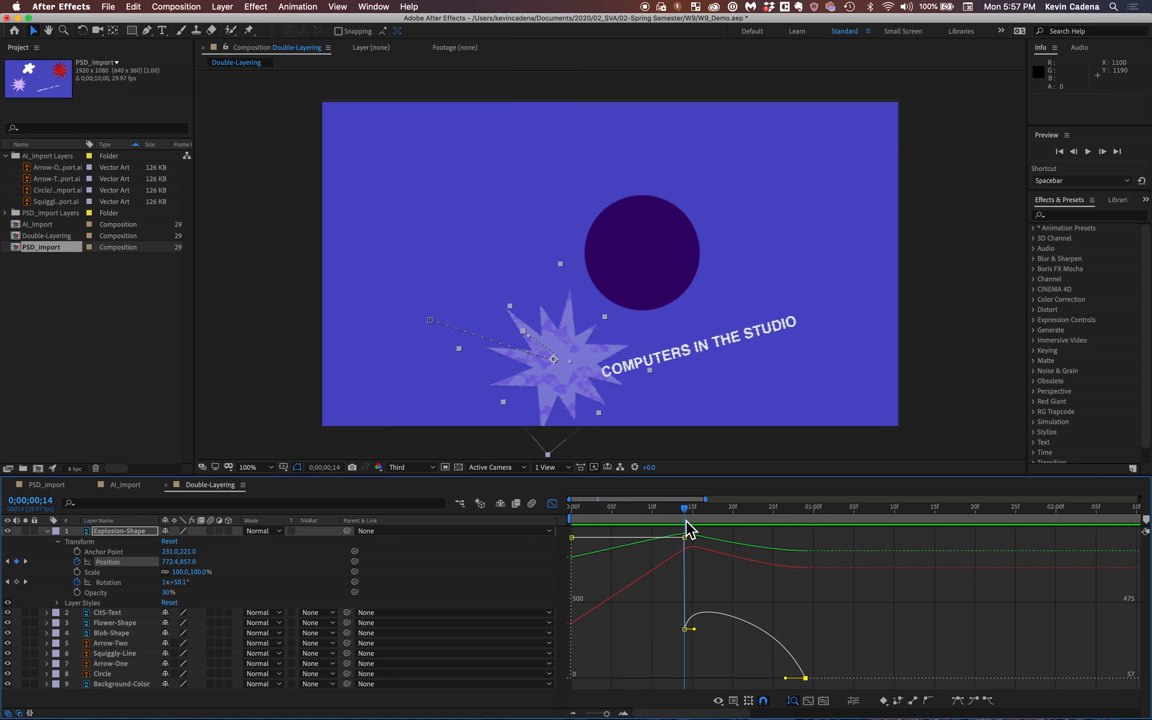
pyautogui.click(612, 508)
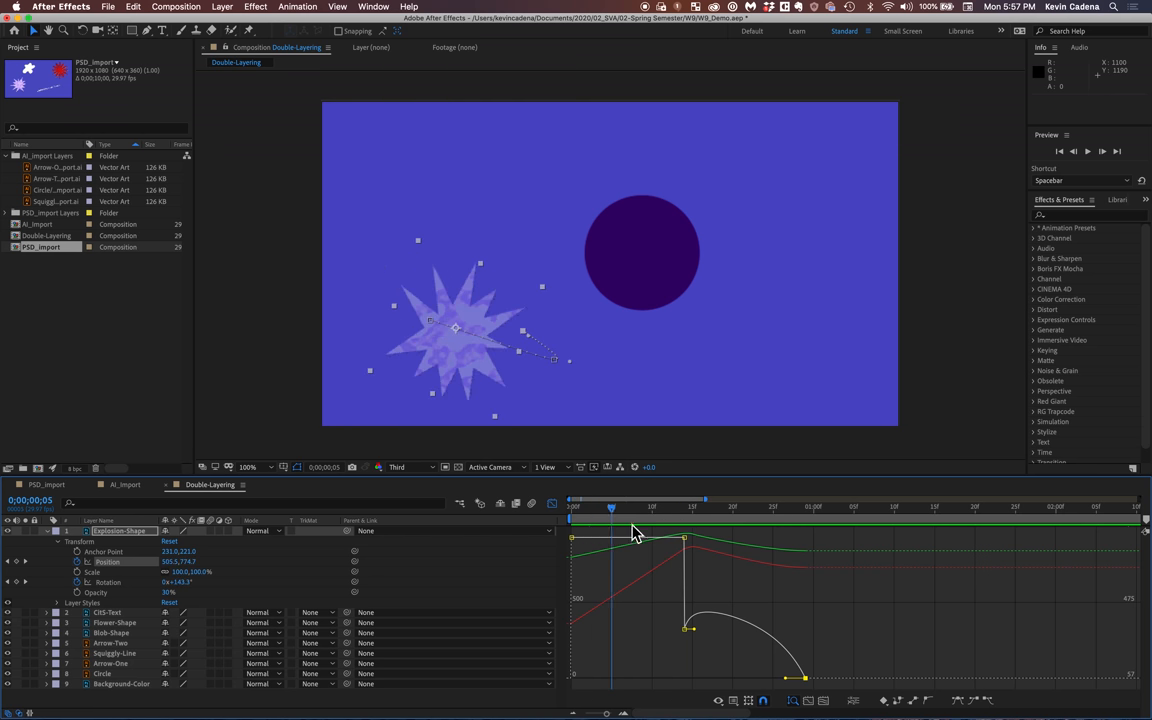
pyautogui.moveTo(610, 508); pyautogui.dragTo(684, 508)
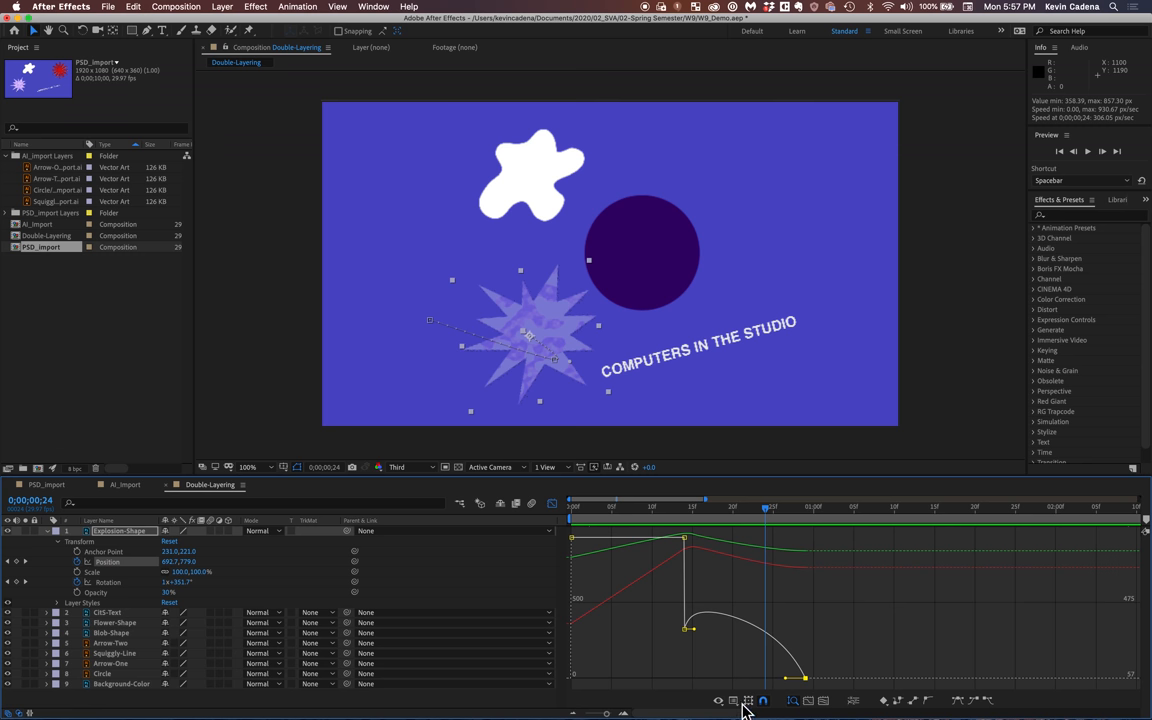
# Toggle the Graph Editor between Value and Speed Graph, settling on the speed graph
pyautogui.click(748, 700)
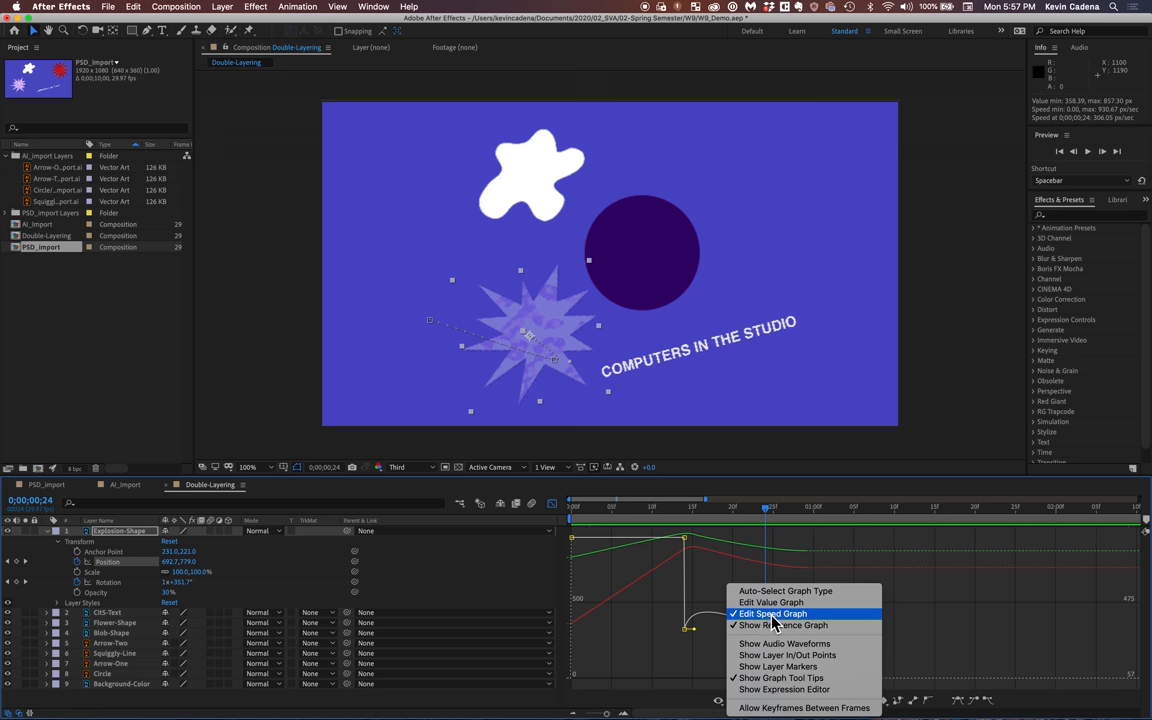
pyautogui.moveTo(770, 602)
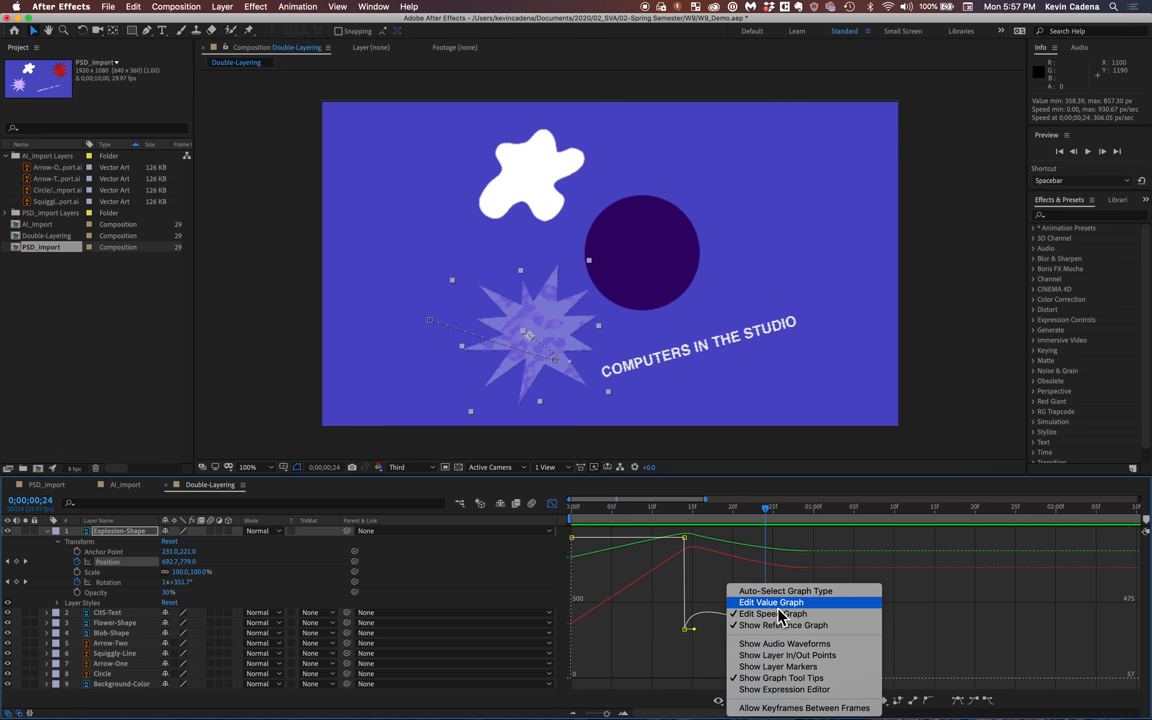
pyautogui.click(770, 602)
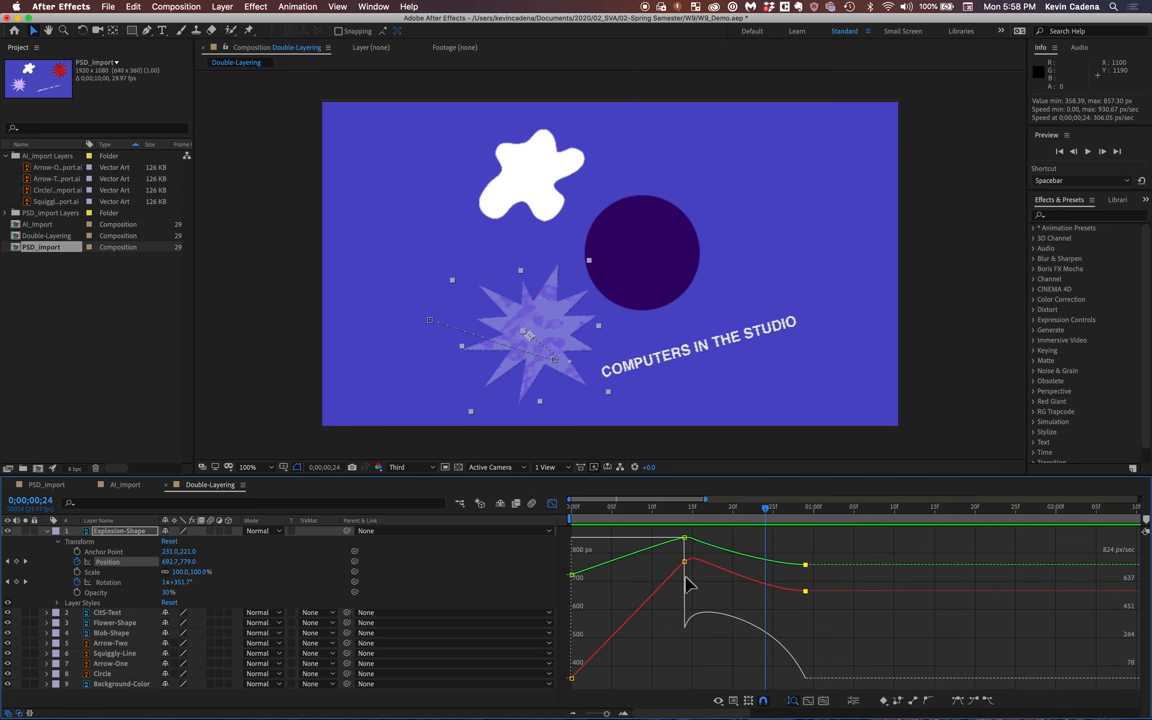
pyautogui.moveTo(738, 710)
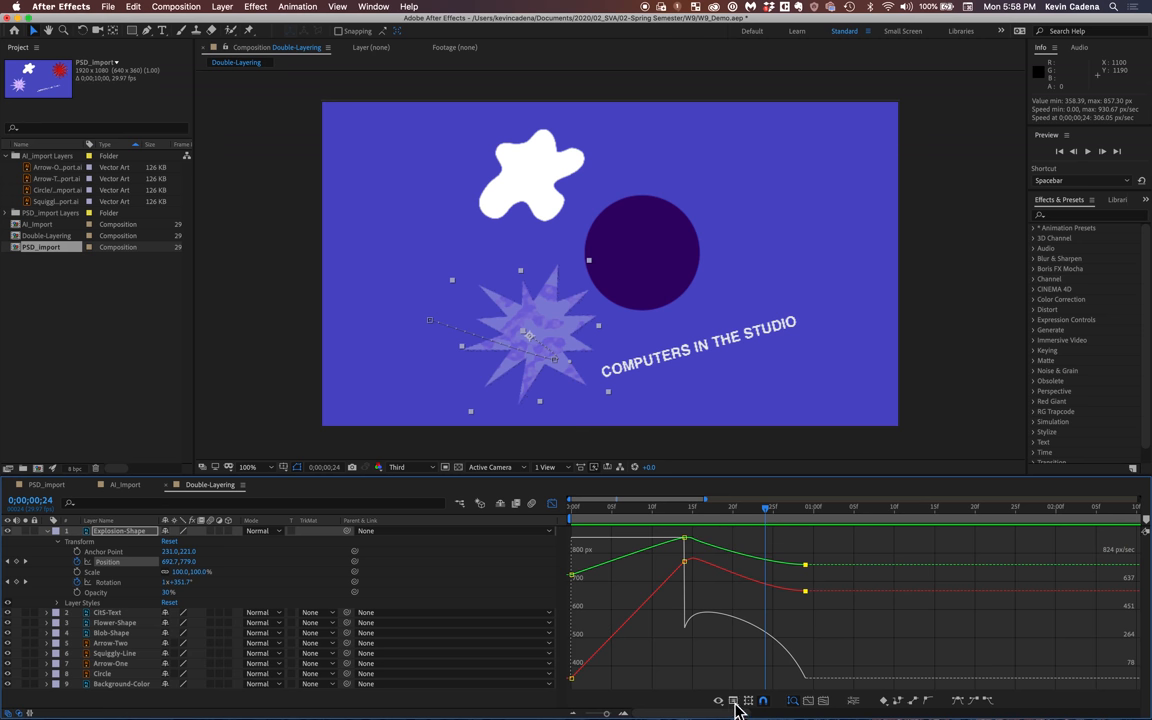
pyautogui.click(732, 700)
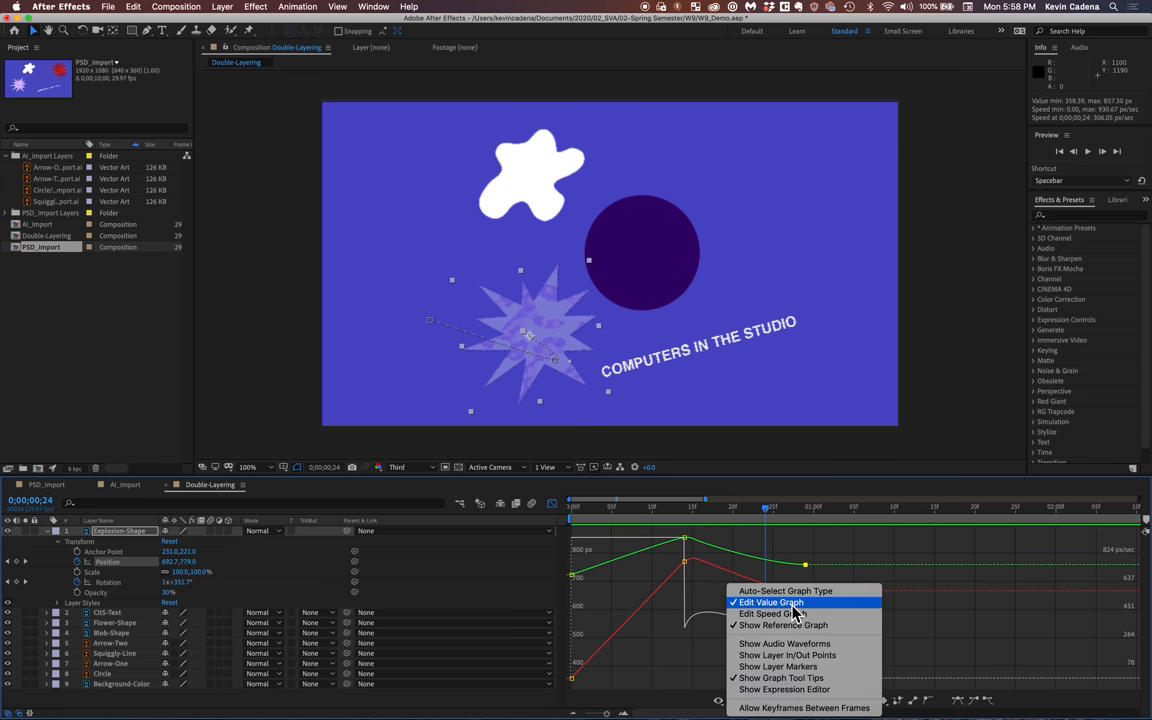
pyautogui.click(768, 602)
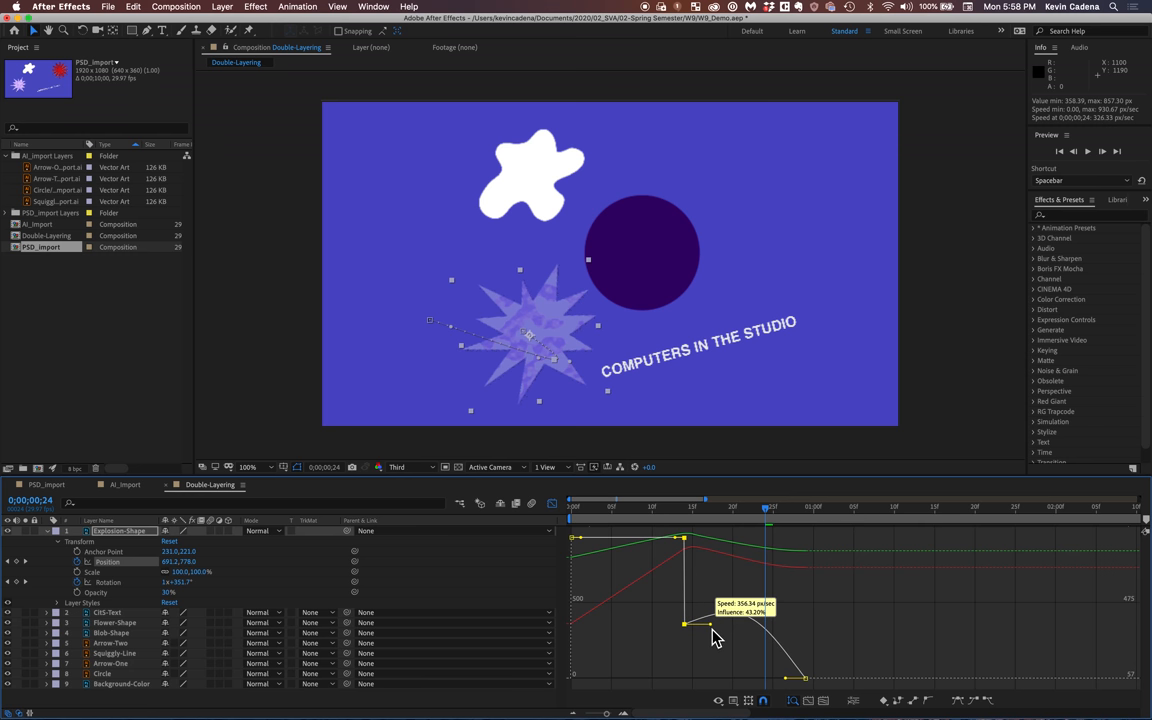
# Drag the Position keyframe influence handles to pull the speed curve into a sharp peak
pyautogui.moveTo(684, 624); pyautogui.dragTo(684, 608)
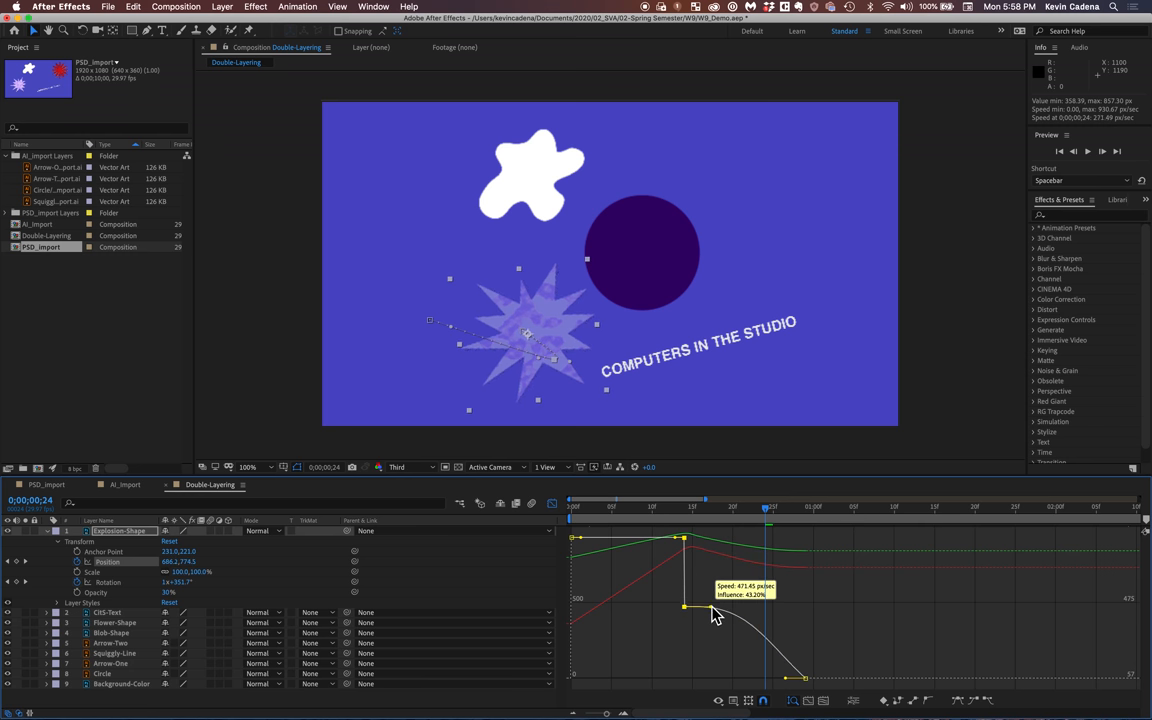
pyautogui.moveTo(684, 608); pyautogui.dragTo(684, 652)
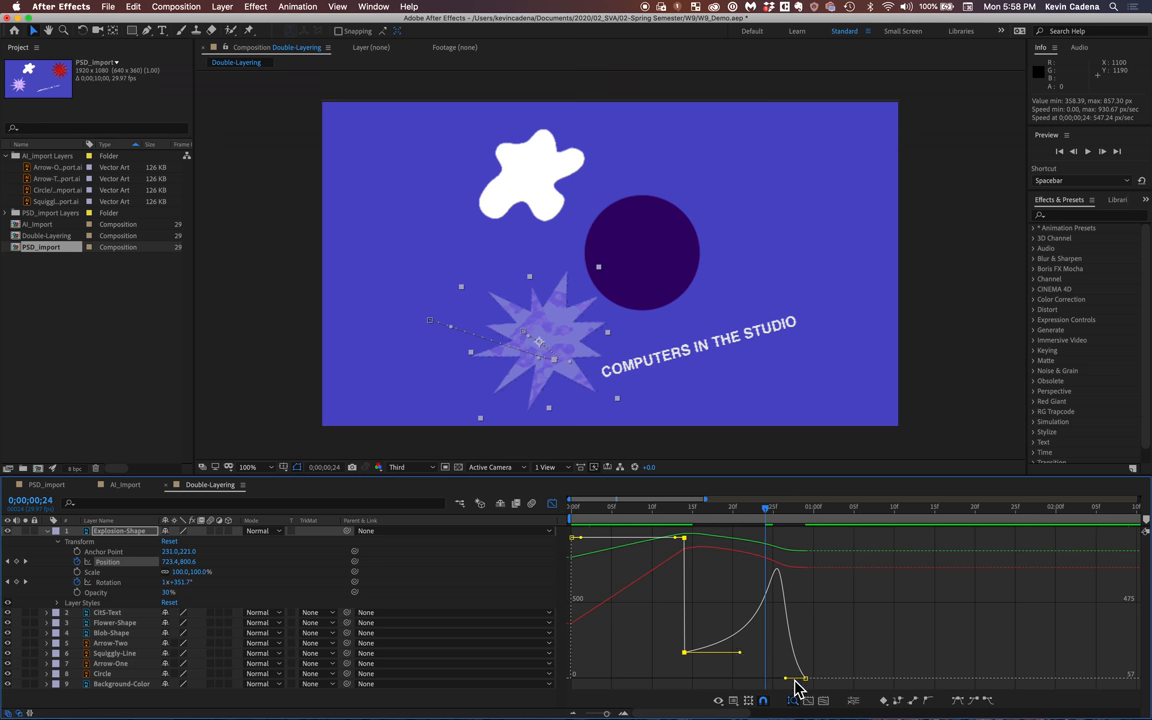
pyautogui.moveTo(804, 678); pyautogui.dragTo(784, 688)
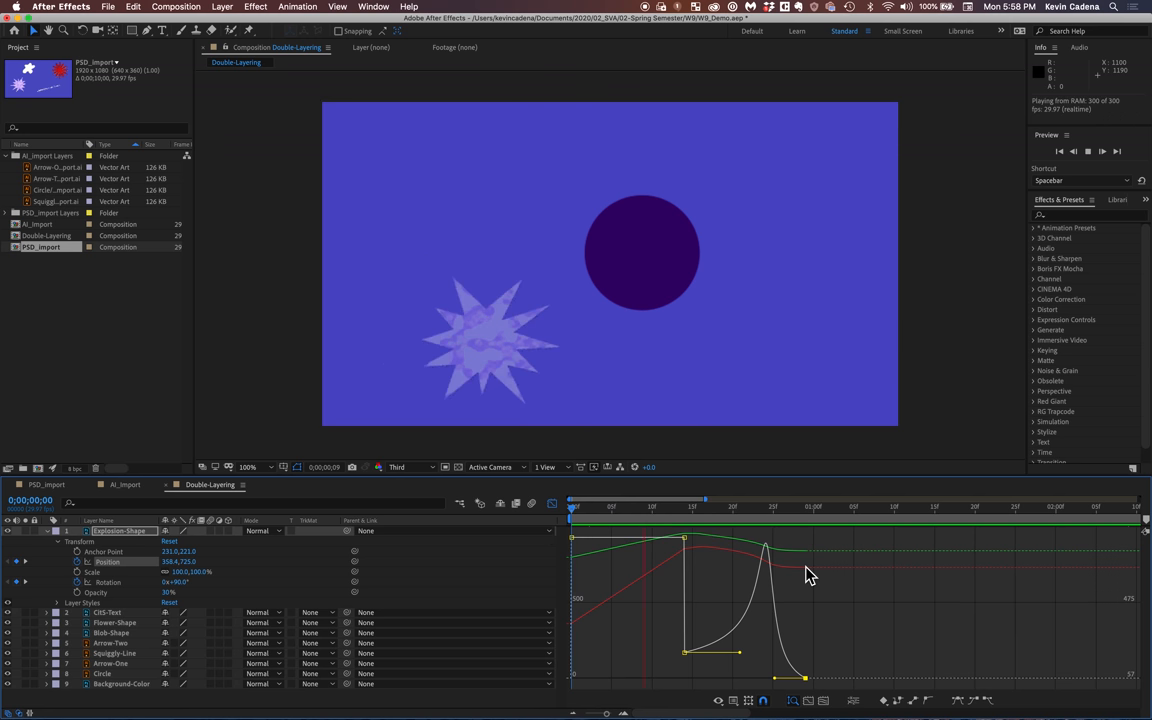
# Deselect the Position keyframes and play back the sharply peaking move
pyautogui.click(820, 508)
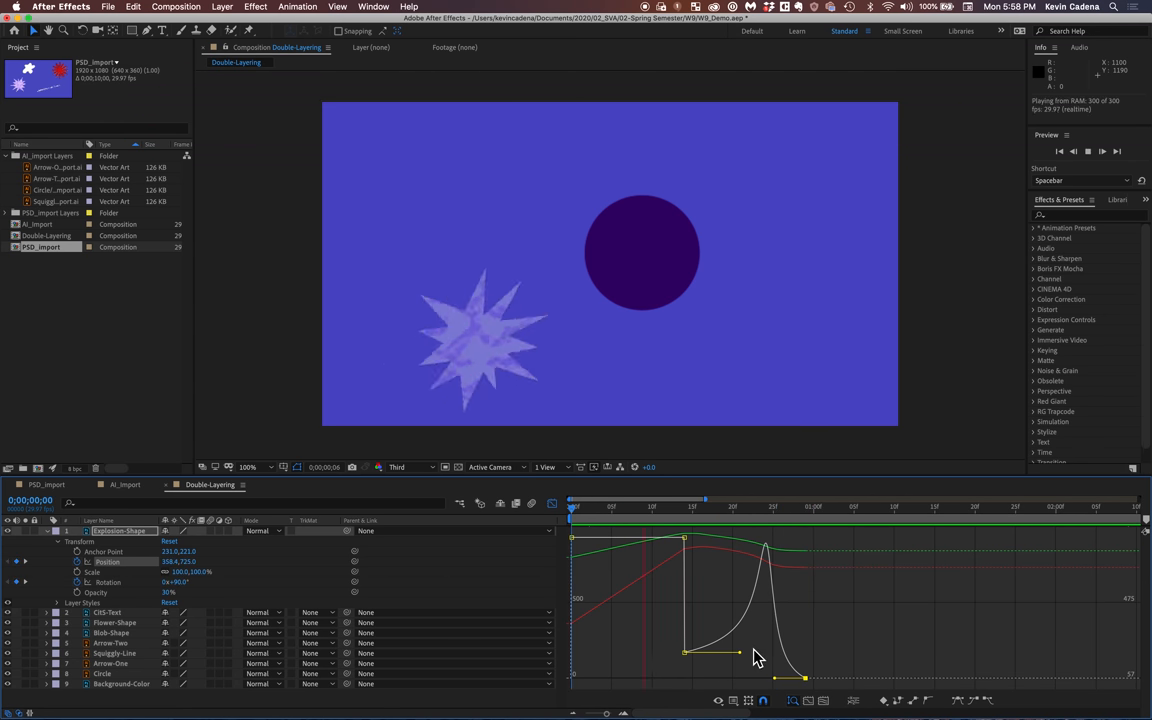
pyautogui.click(804, 508)
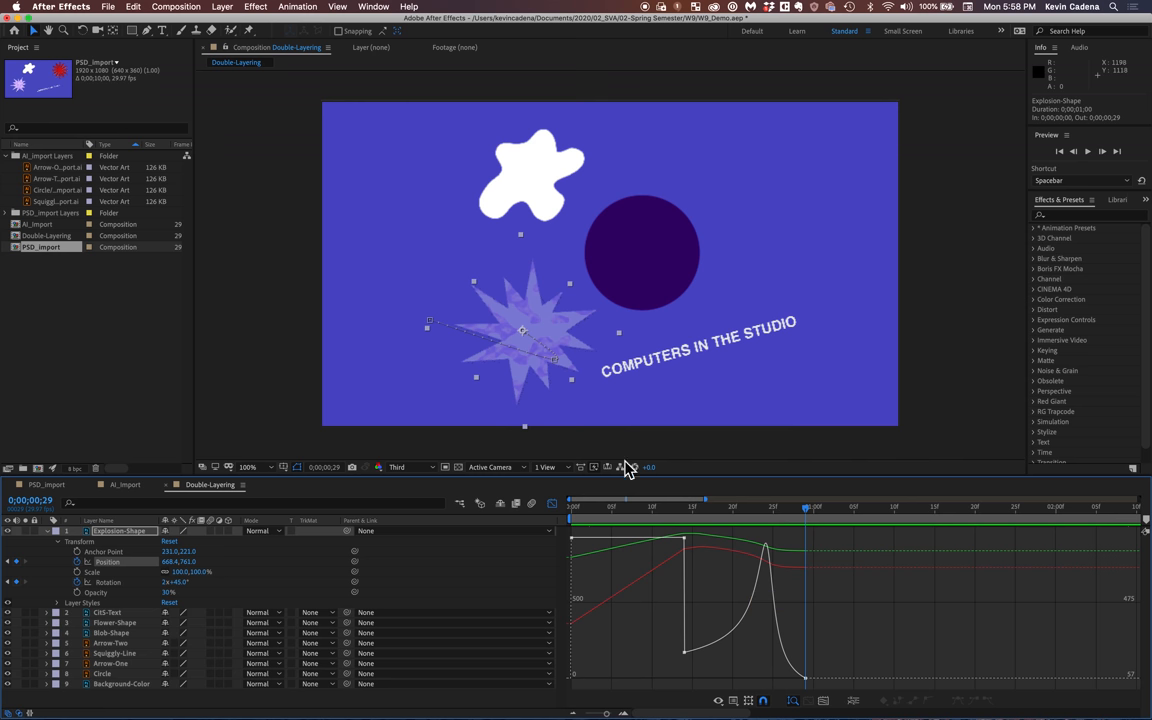
pyautogui.moveTo(290, 478)
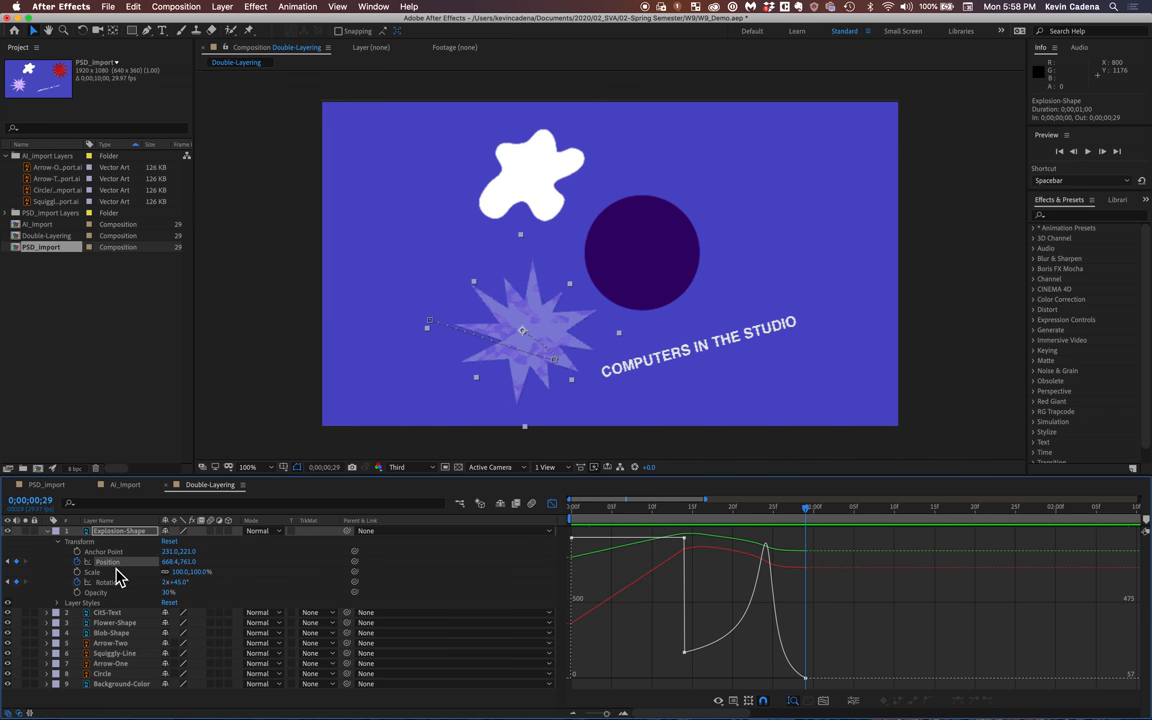
pyautogui.moveTo(108, 592)
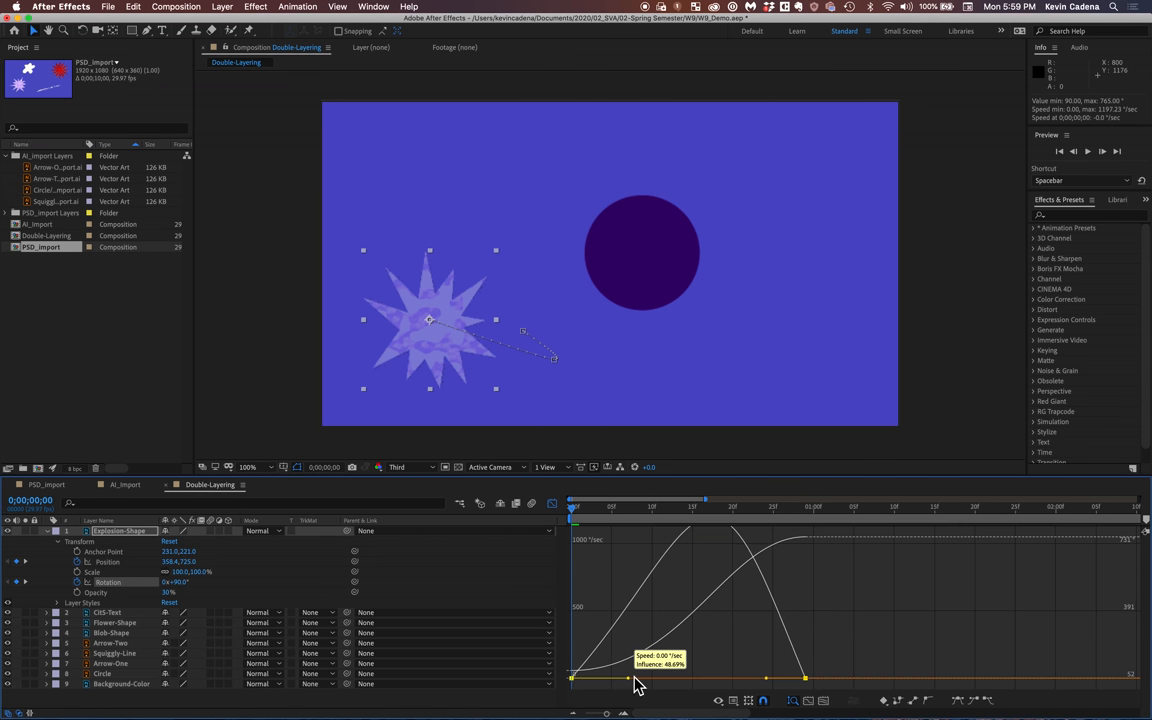
# Lengthen the influence handles on the first and last Rotation keyframes in the Speed Graph
pyautogui.moveTo(638, 680); pyautogui.dragTo(670, 680)
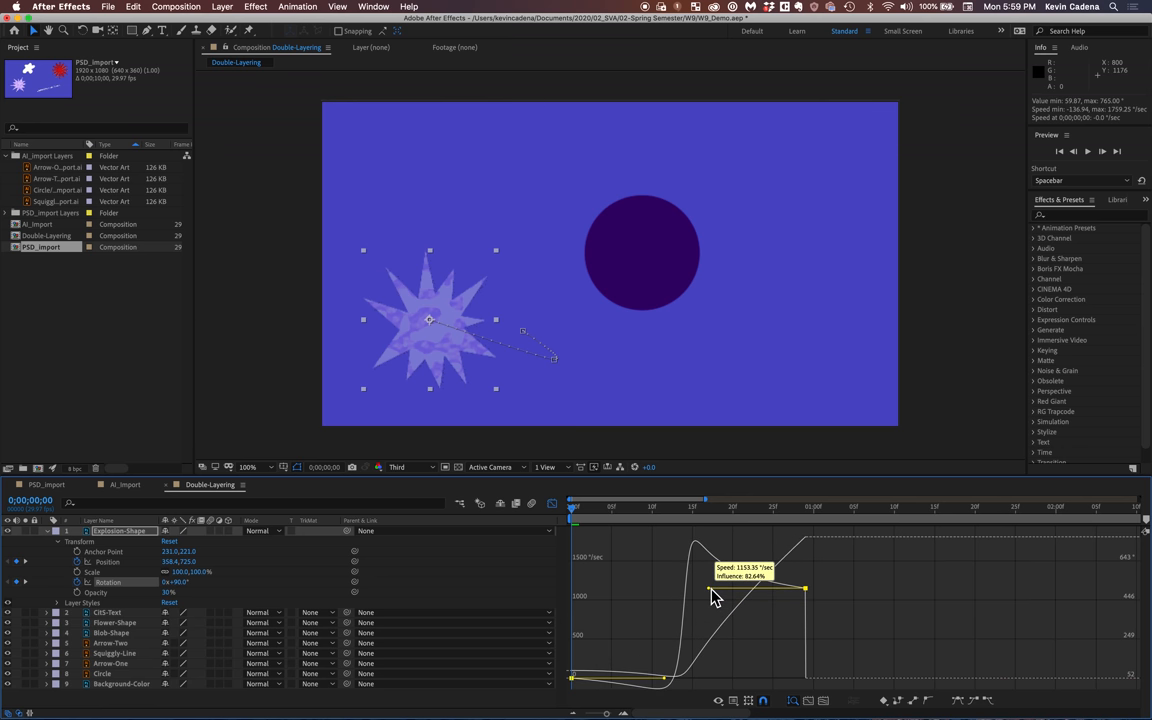
pyautogui.moveTo(804, 588); pyautogui.dragTo(804, 584)
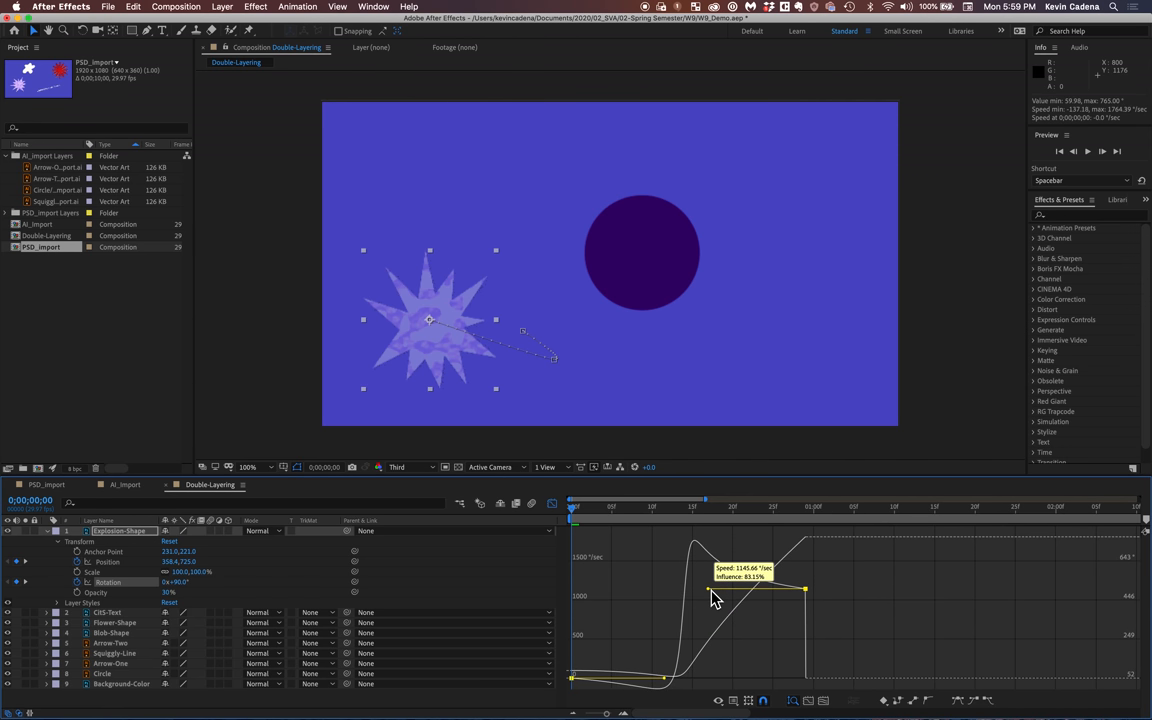
pyautogui.moveTo(804, 590); pyautogui.dragTo(804, 584)
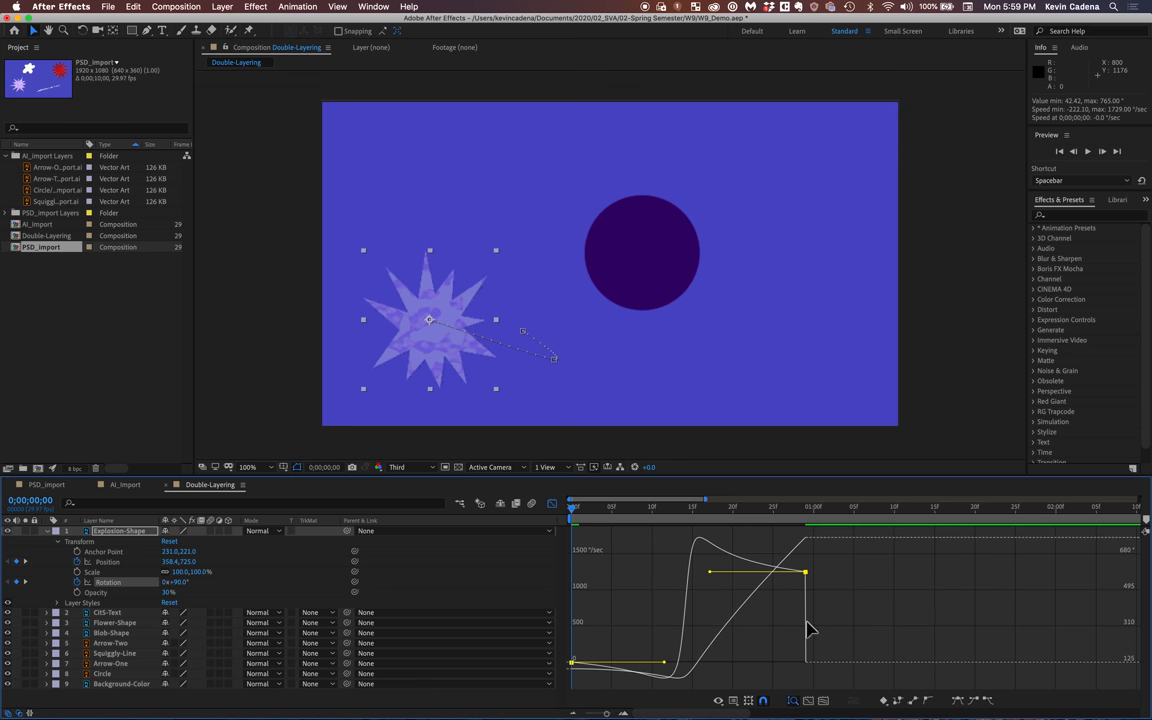
# Play a RAM preview and scrub partway through the spinning explosion's motion
pyautogui.press('space')
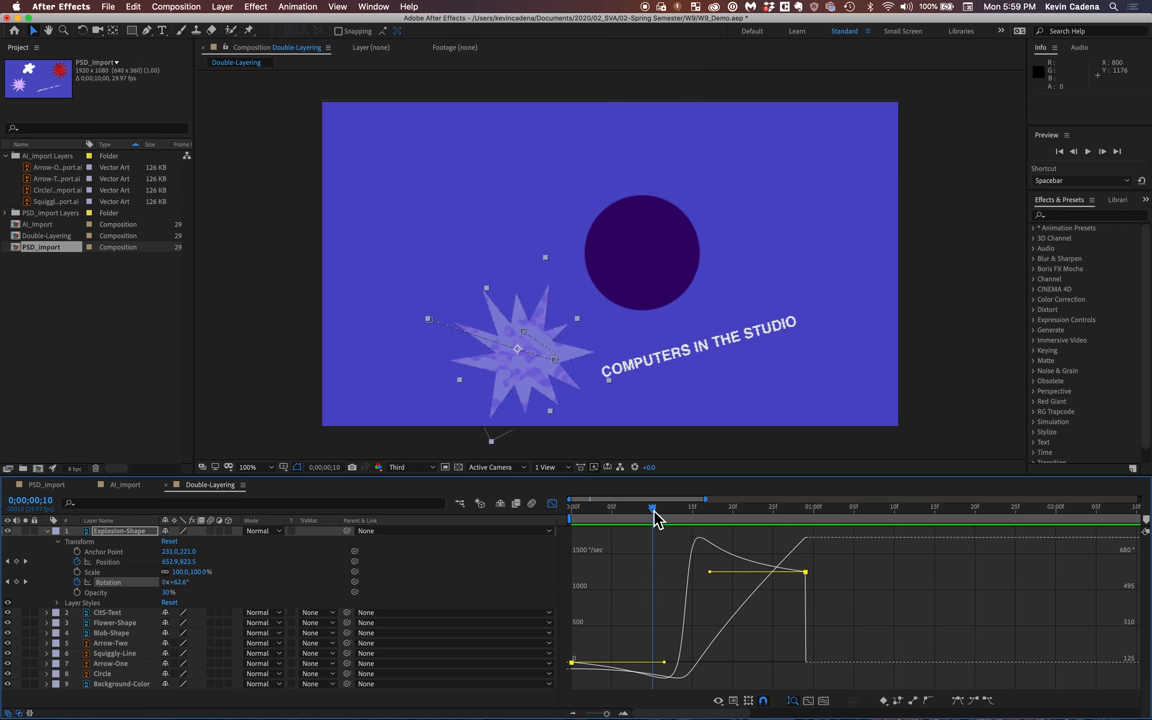
pyautogui.click(690, 508)
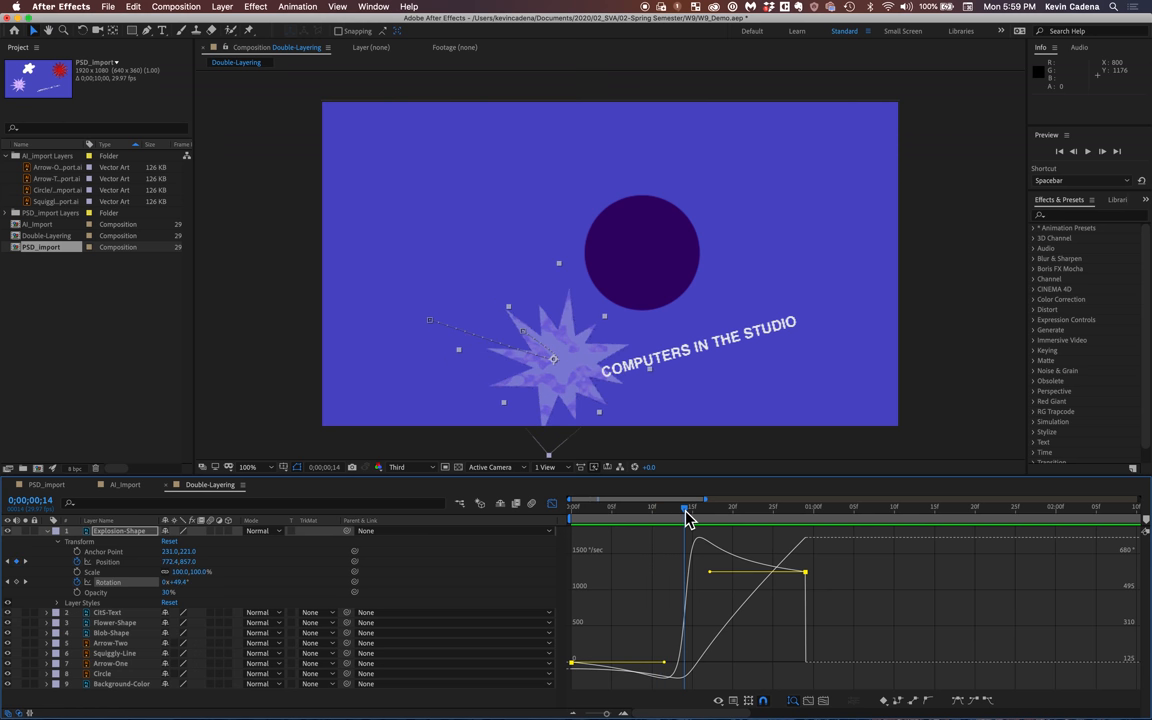
pyautogui.moveTo(688, 512); pyautogui.dragTo(700, 512)
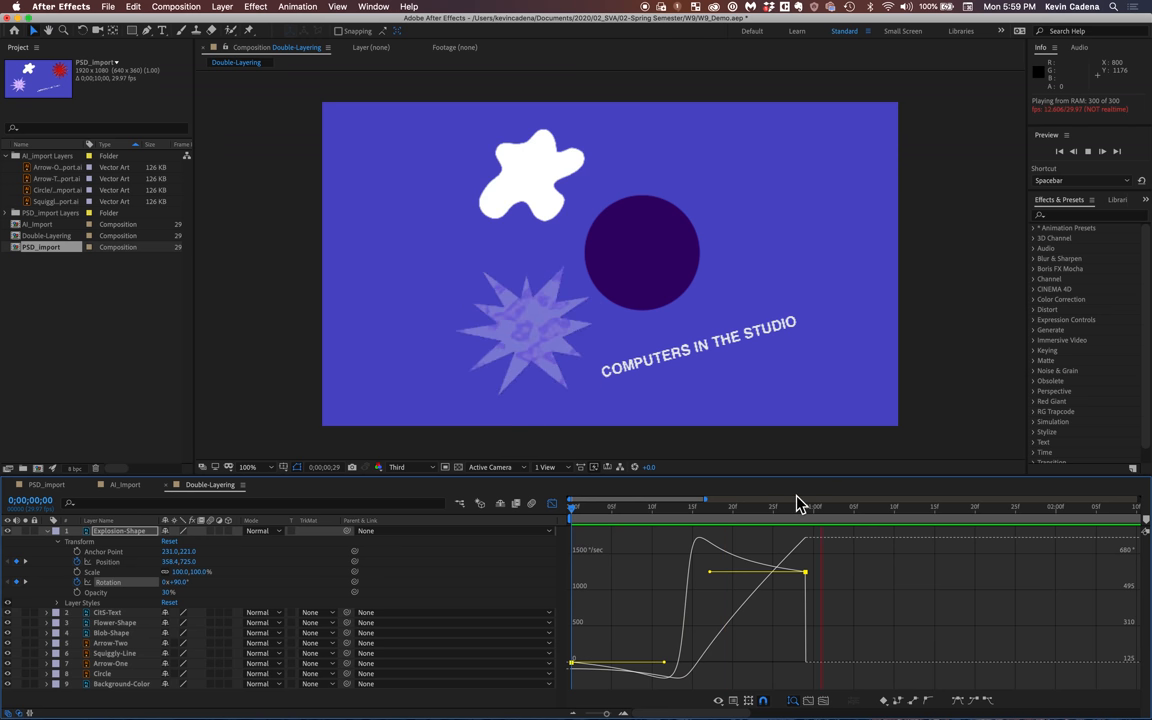
# Stop the RAM preview, returning the starburst to frame zero
pyautogui.click(884, 510)
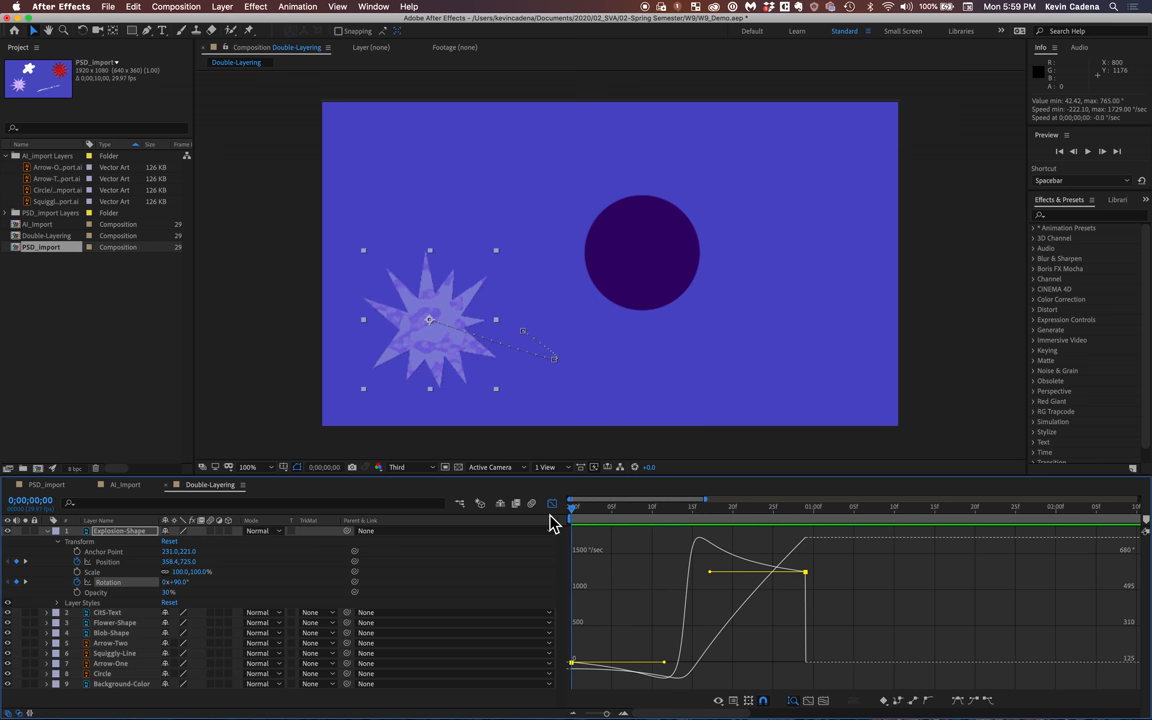
pyautogui.moveTo(592, 508)
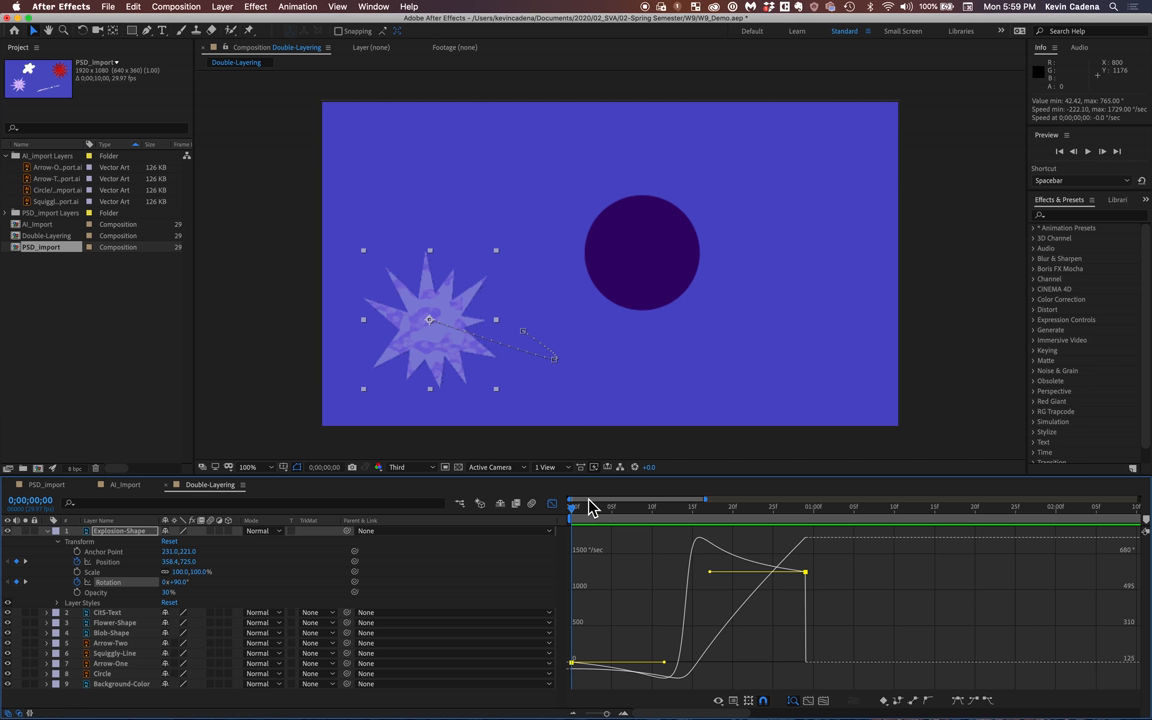
pyautogui.moveTo(556, 552)
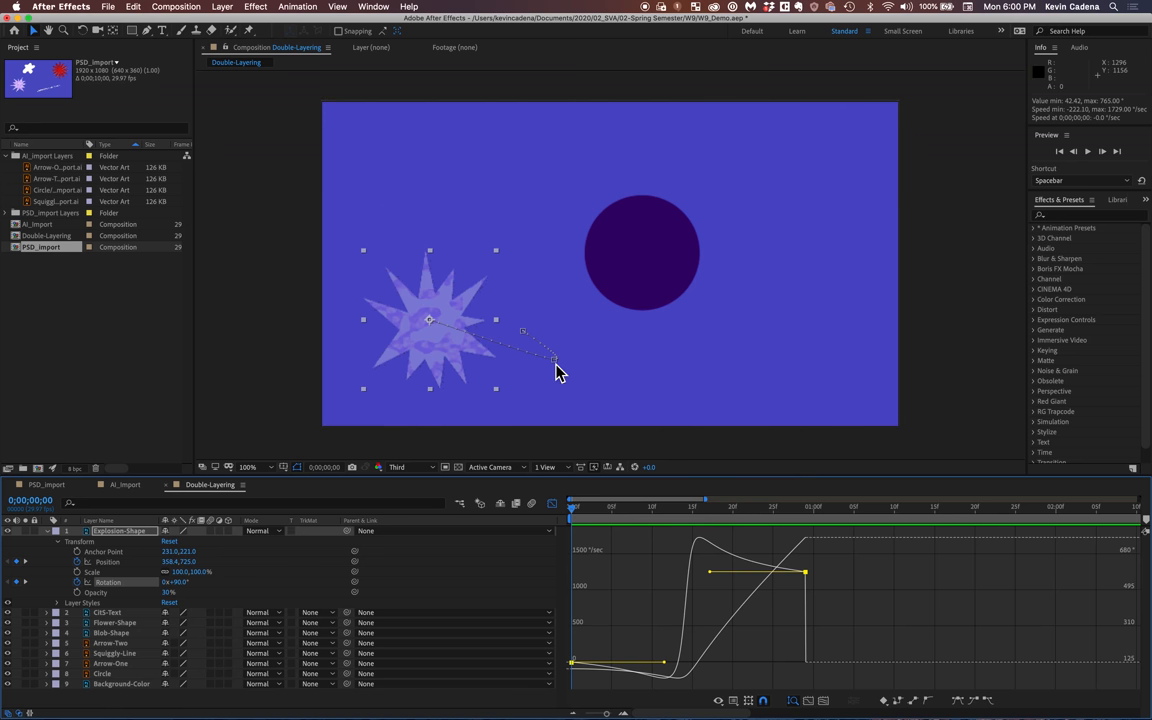
pyautogui.moveTo(808, 536)
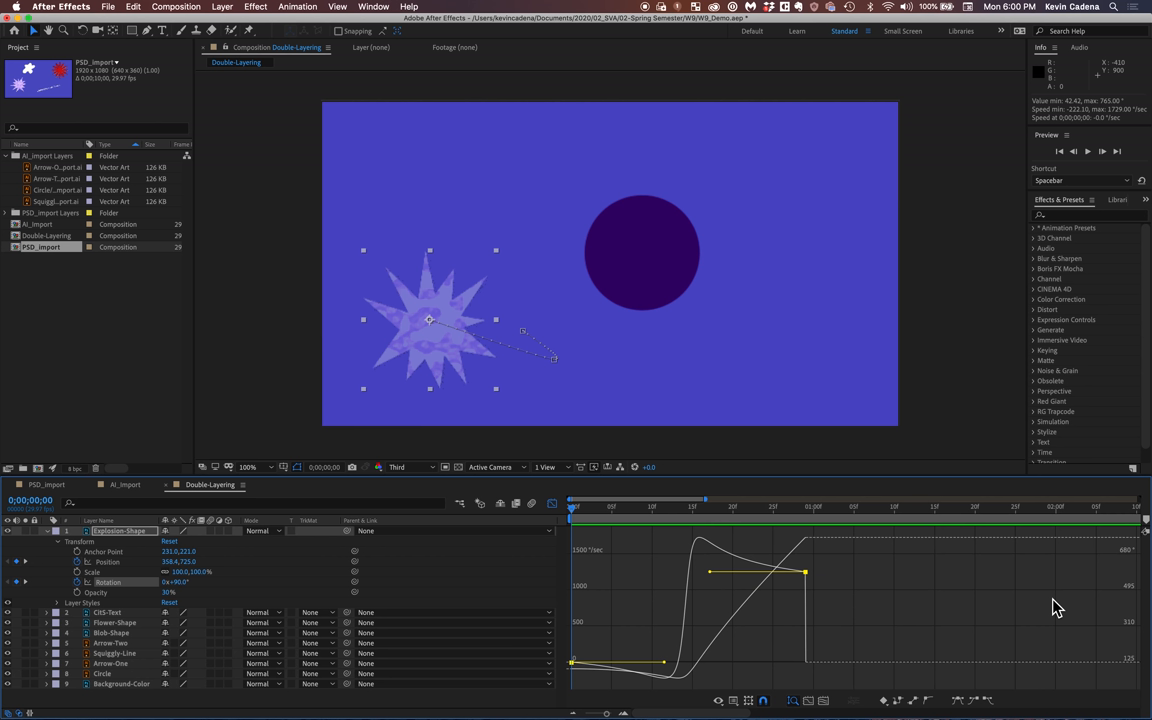
pyautogui.moveTo(1010, 488)
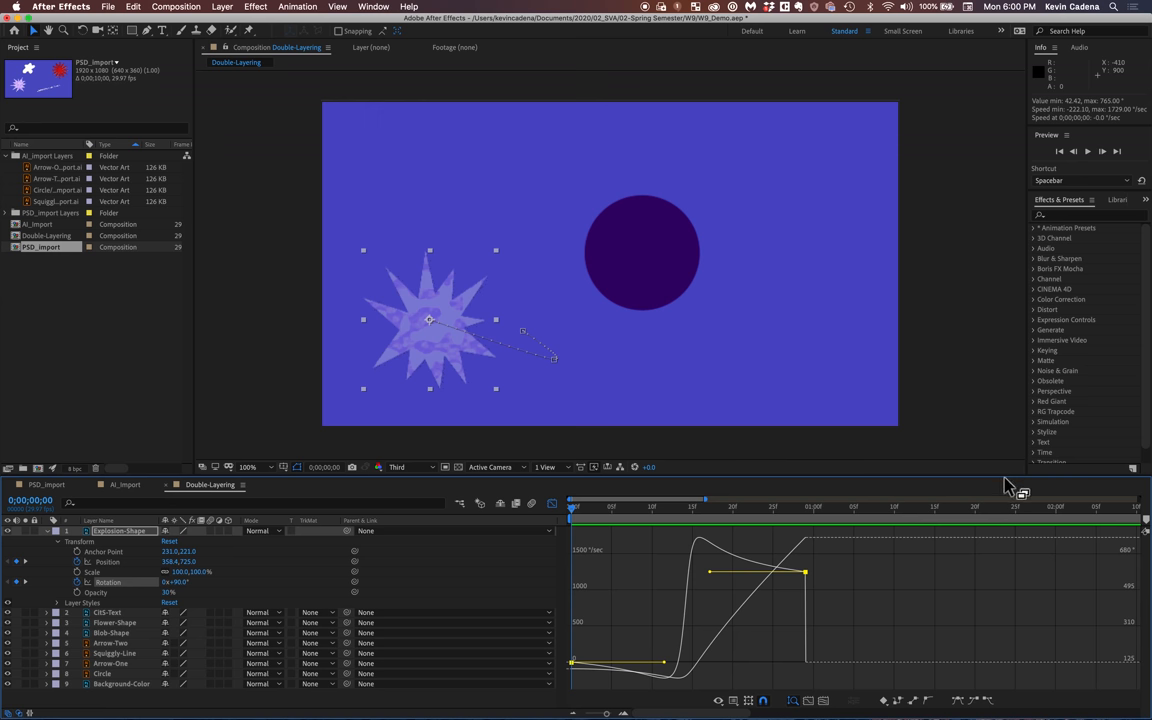